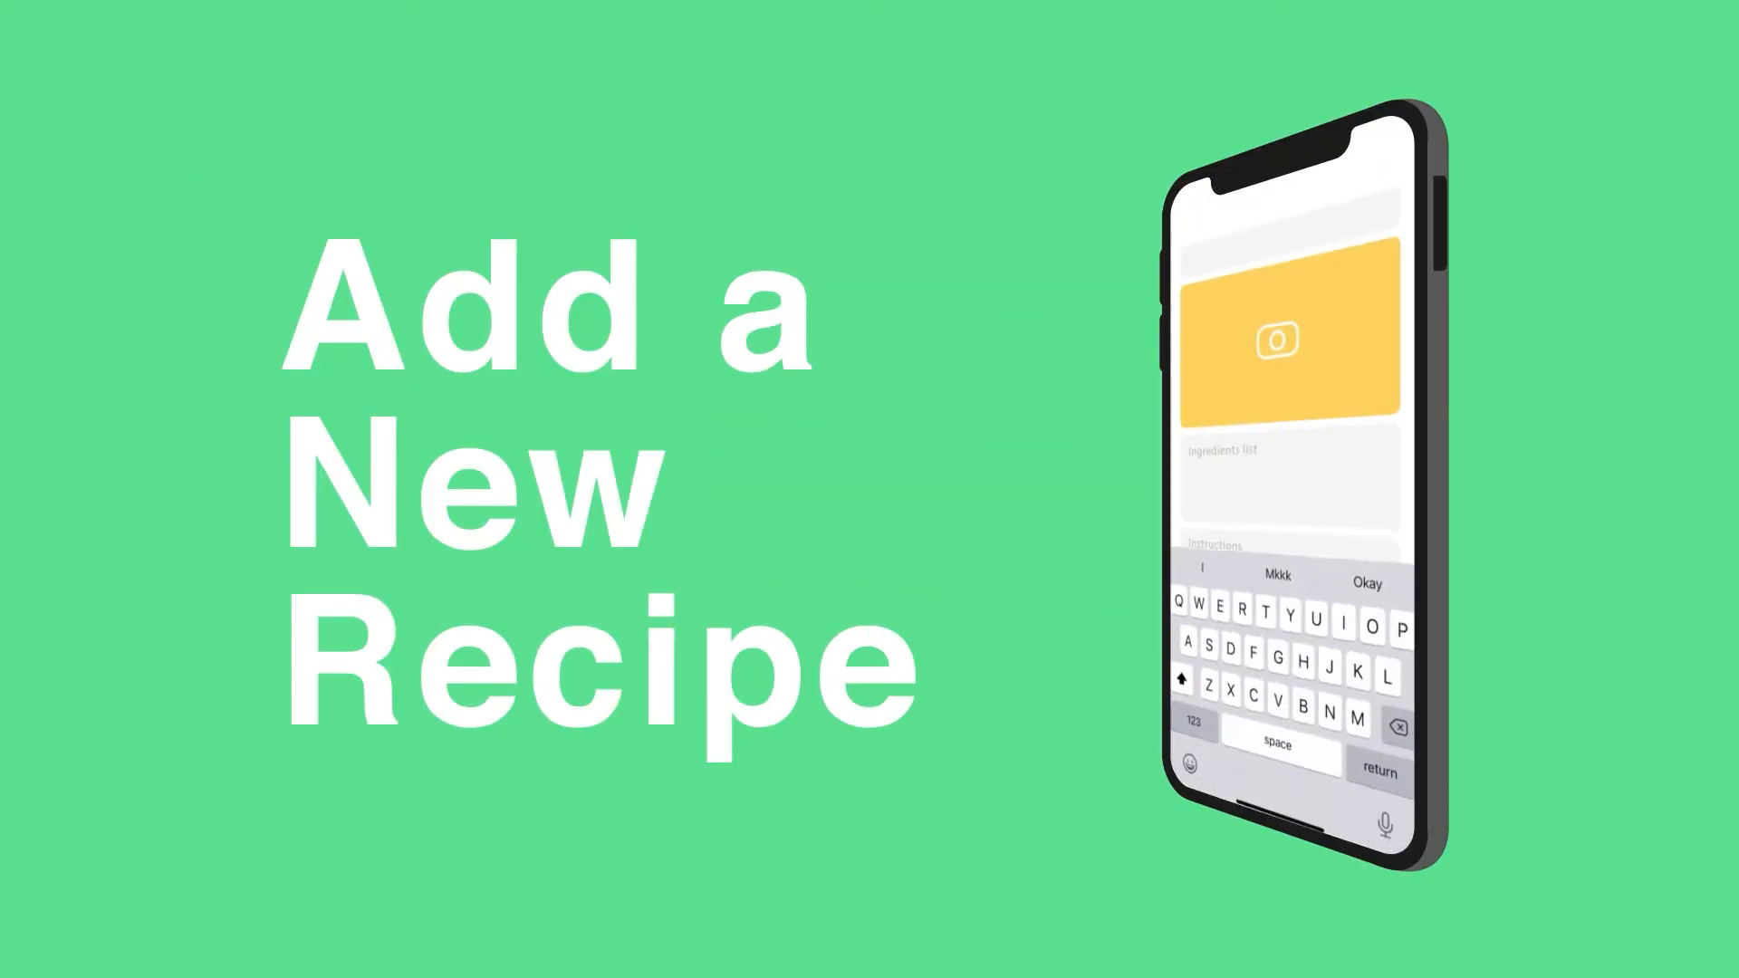
Select the recipe card and text layers from 1 Text down through layer 6.
type("Fish Ta")
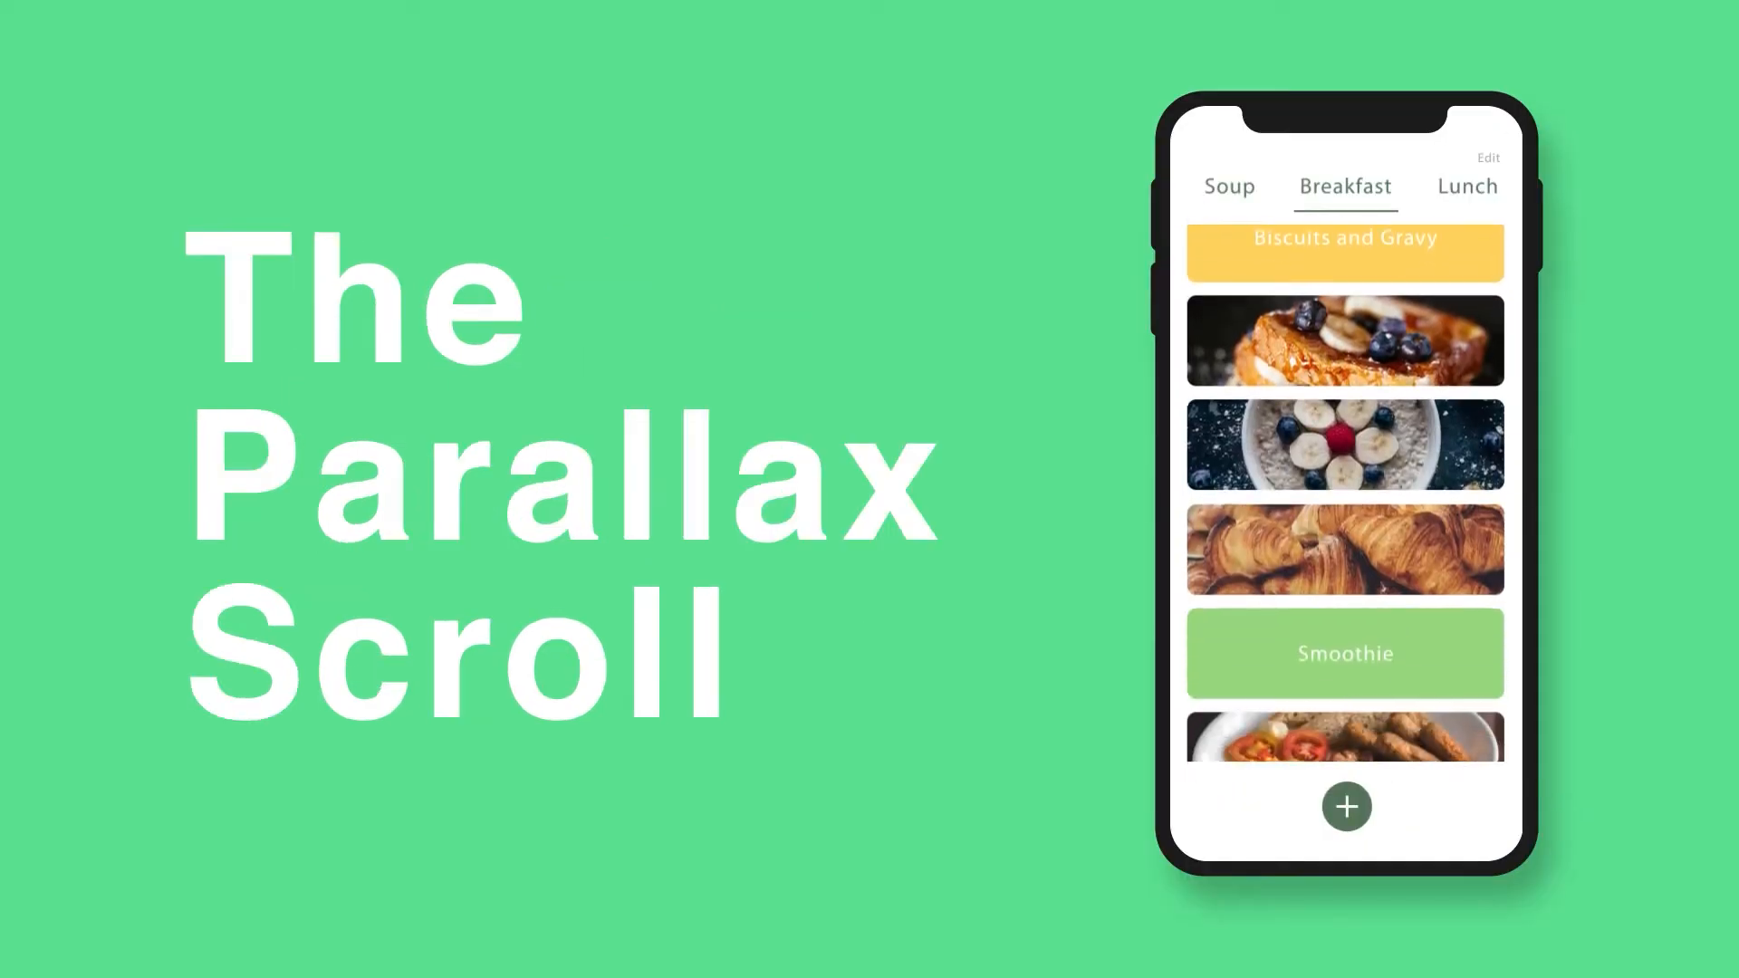
scroll("up", 3)
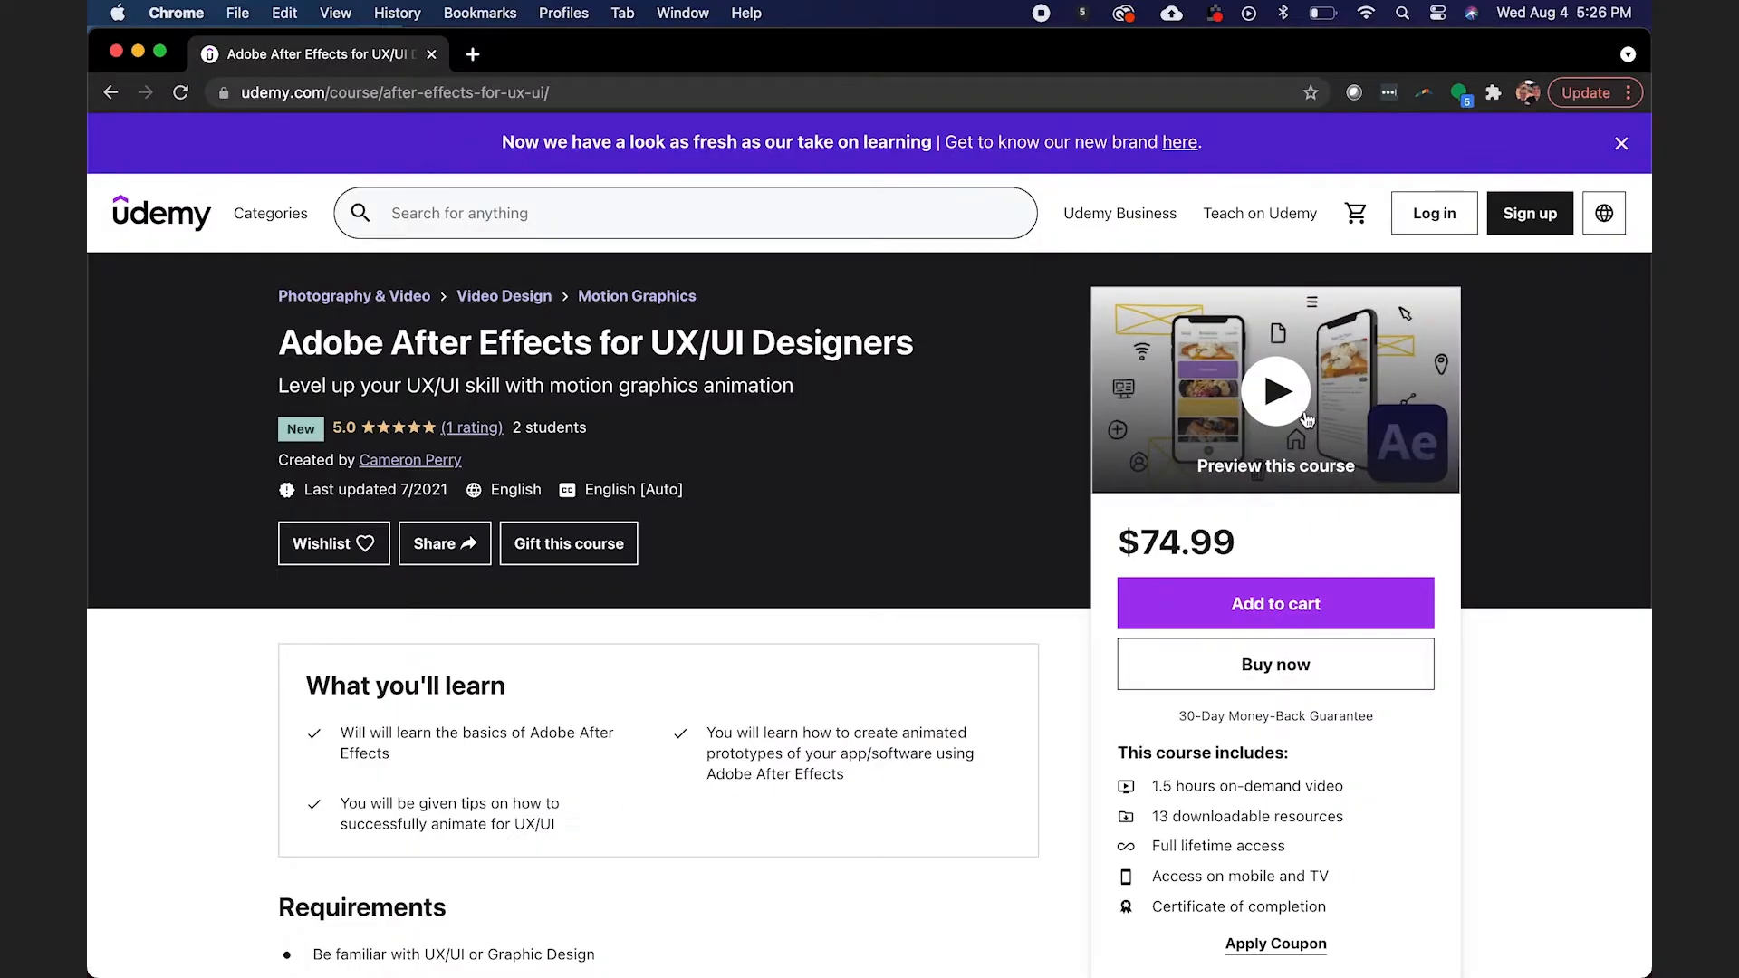
left_click(1275, 391)
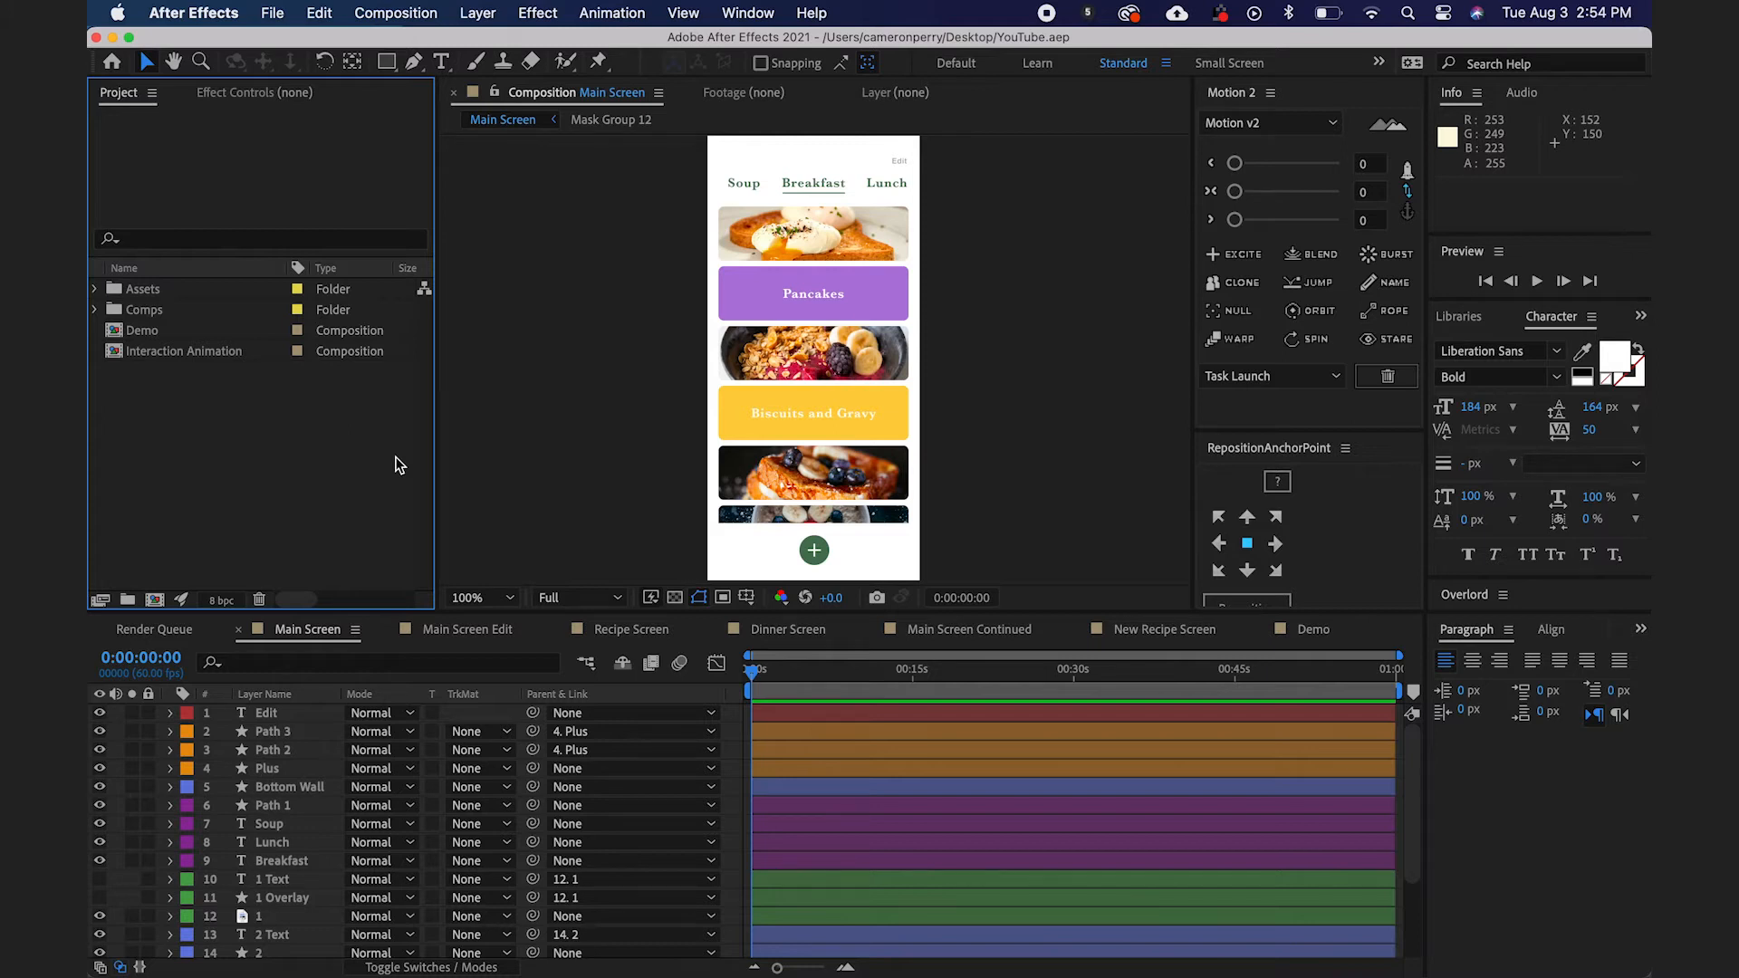
mouse_move(630, 457)
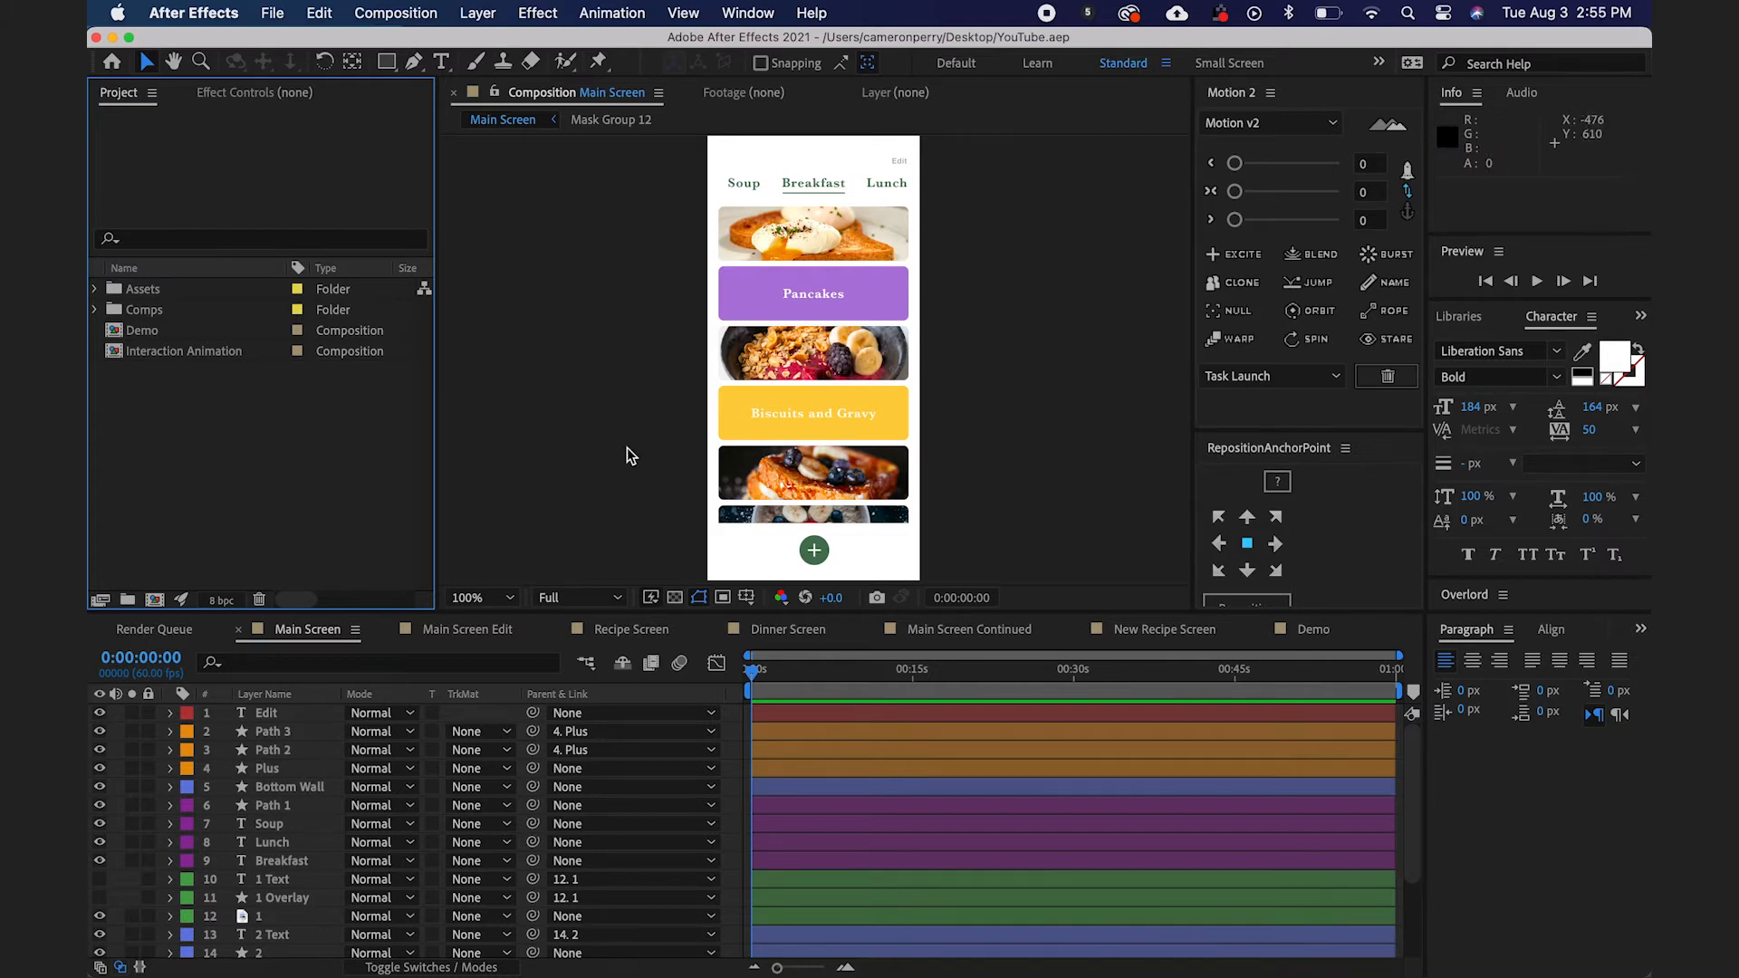
mouse_move(679, 426)
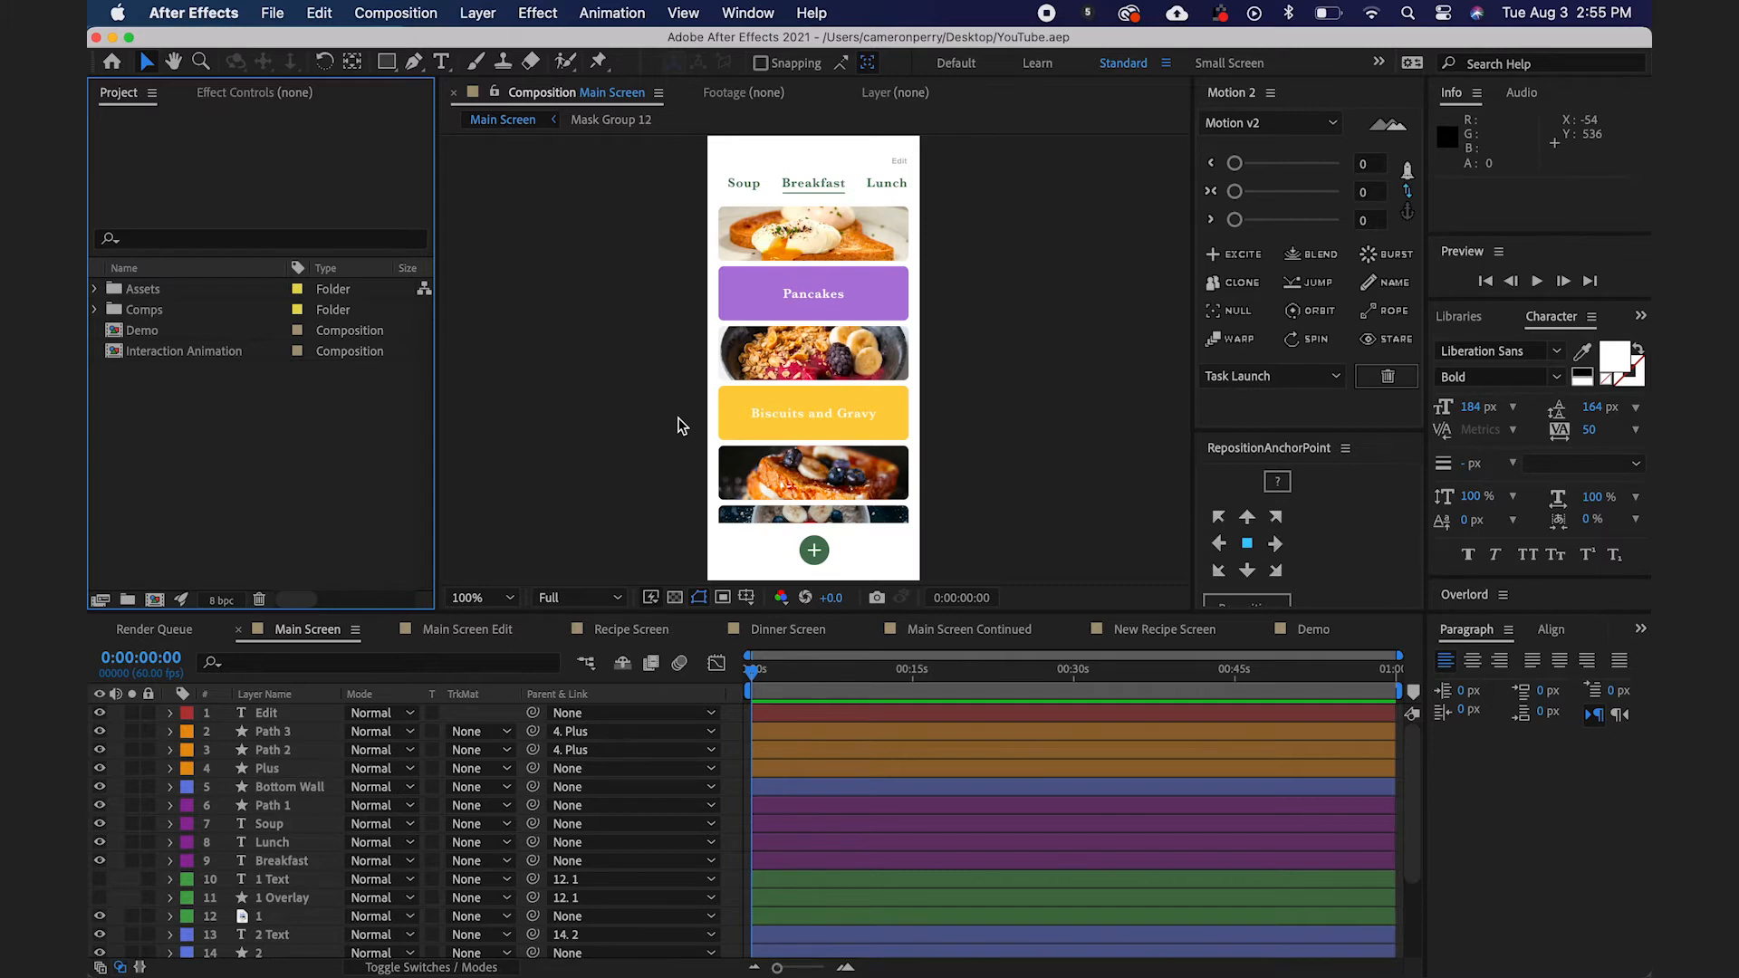
mouse_move(814, 308)
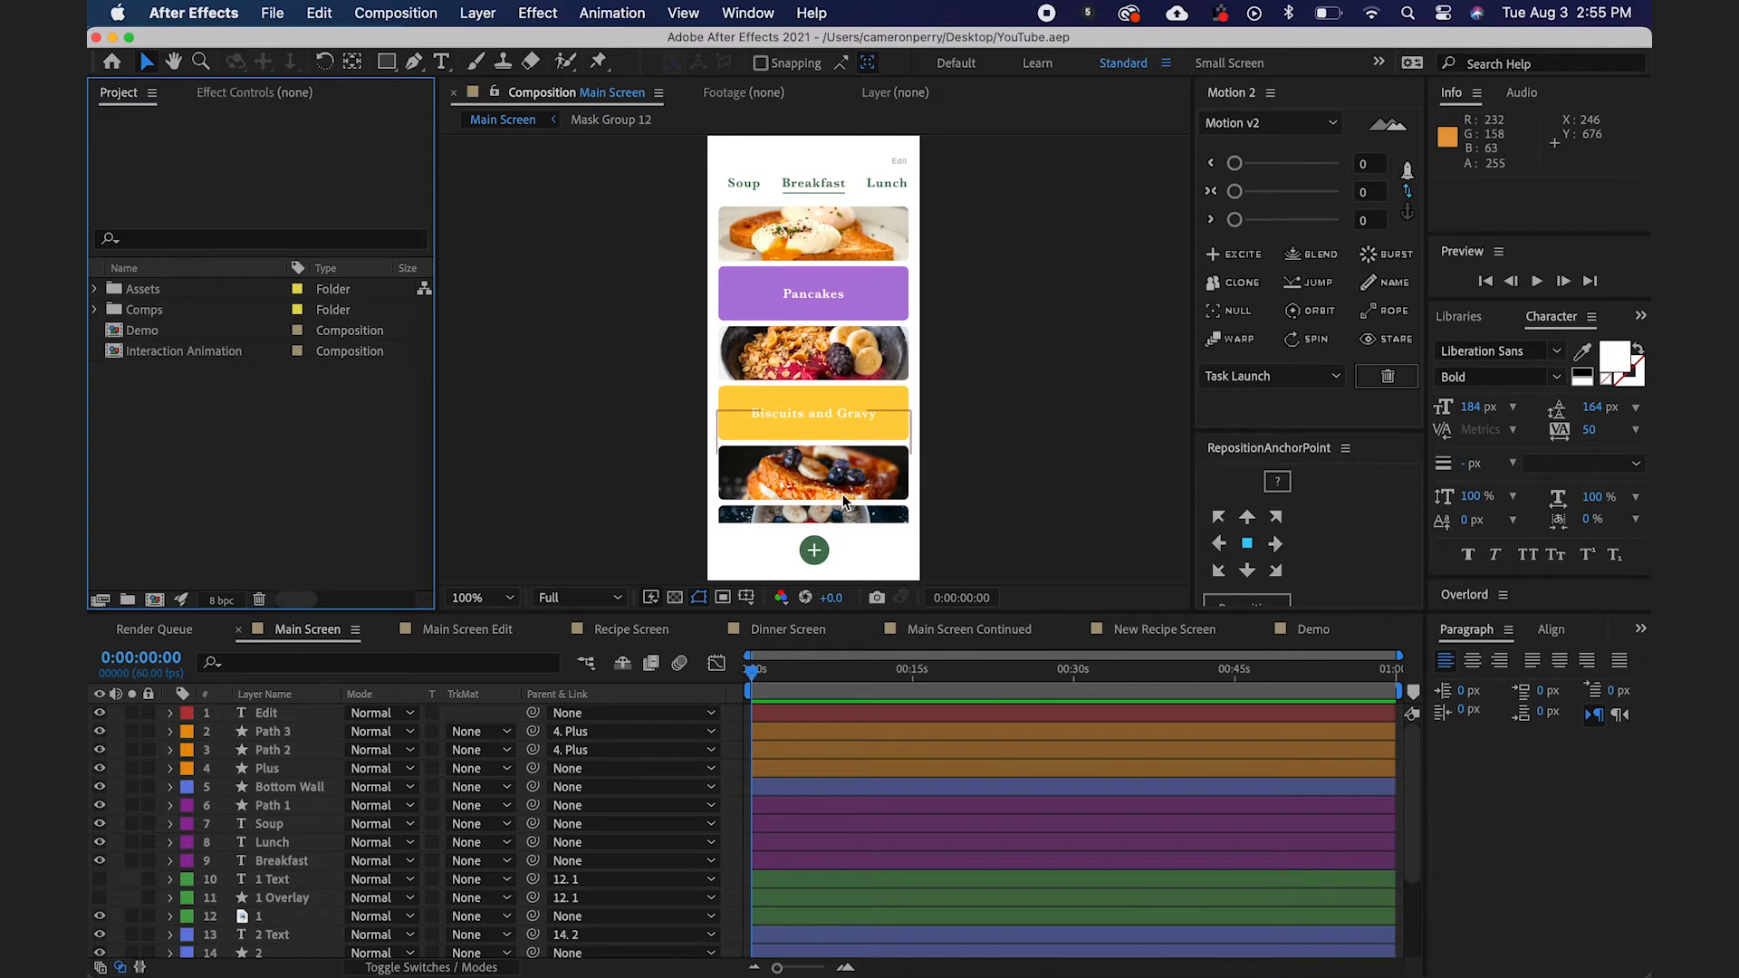
mouse_move(821, 235)
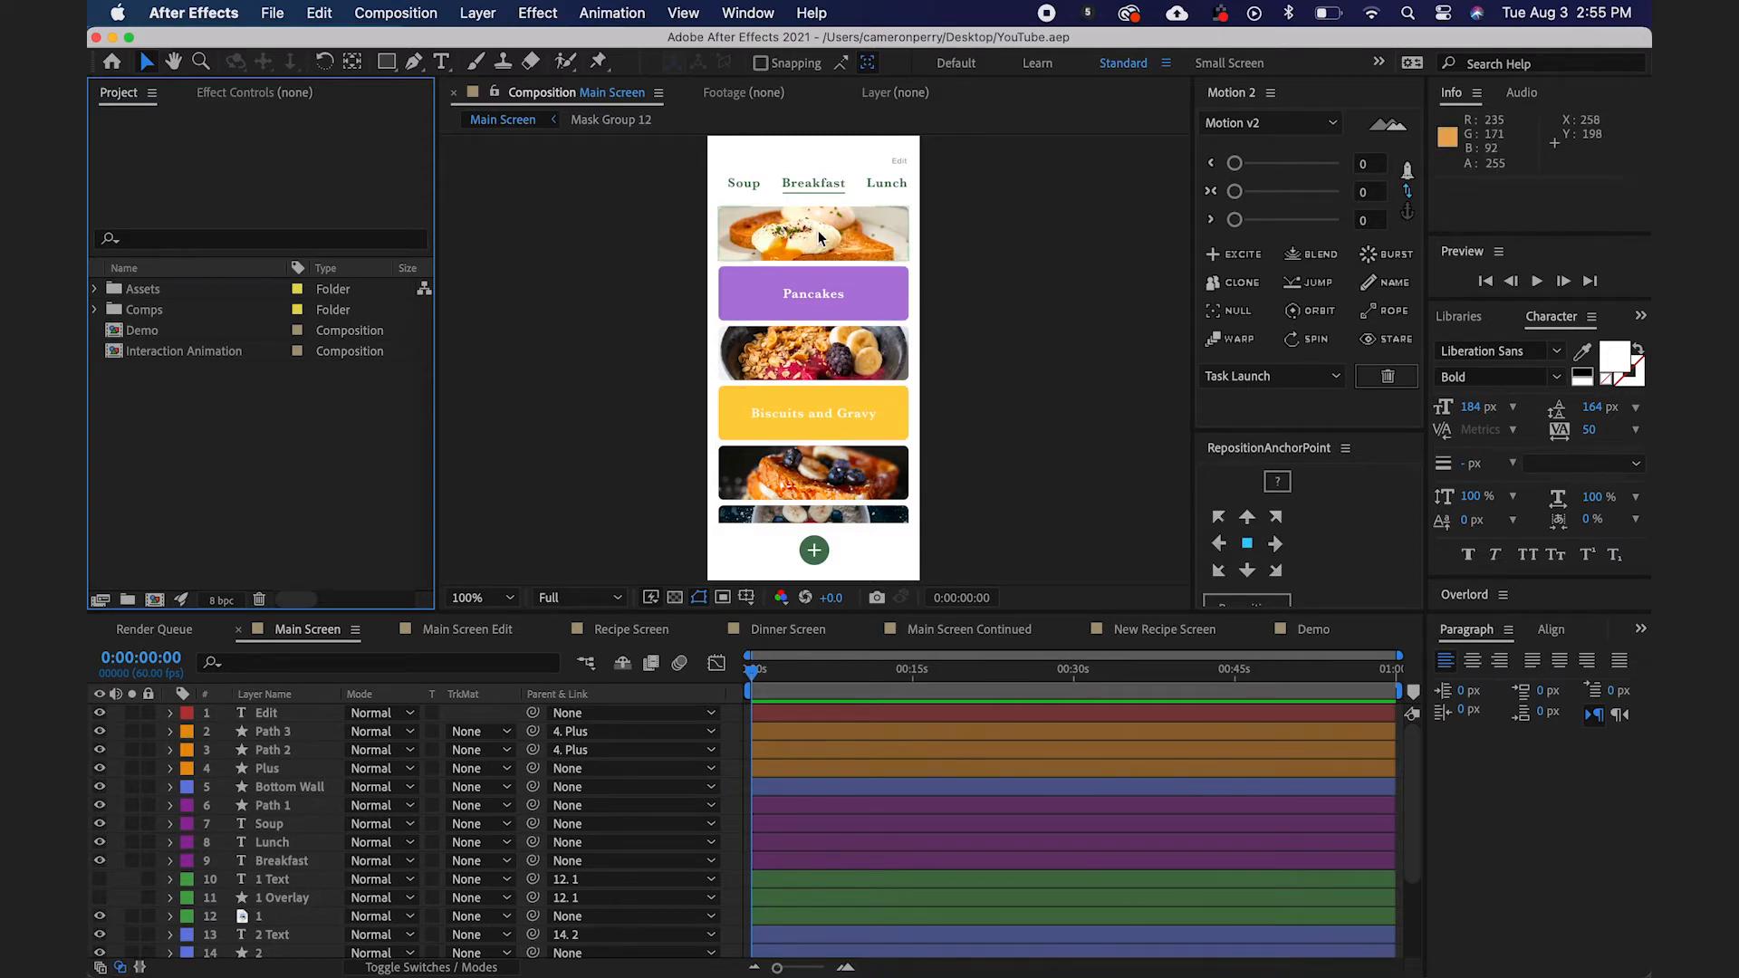
mouse_move(848, 249)
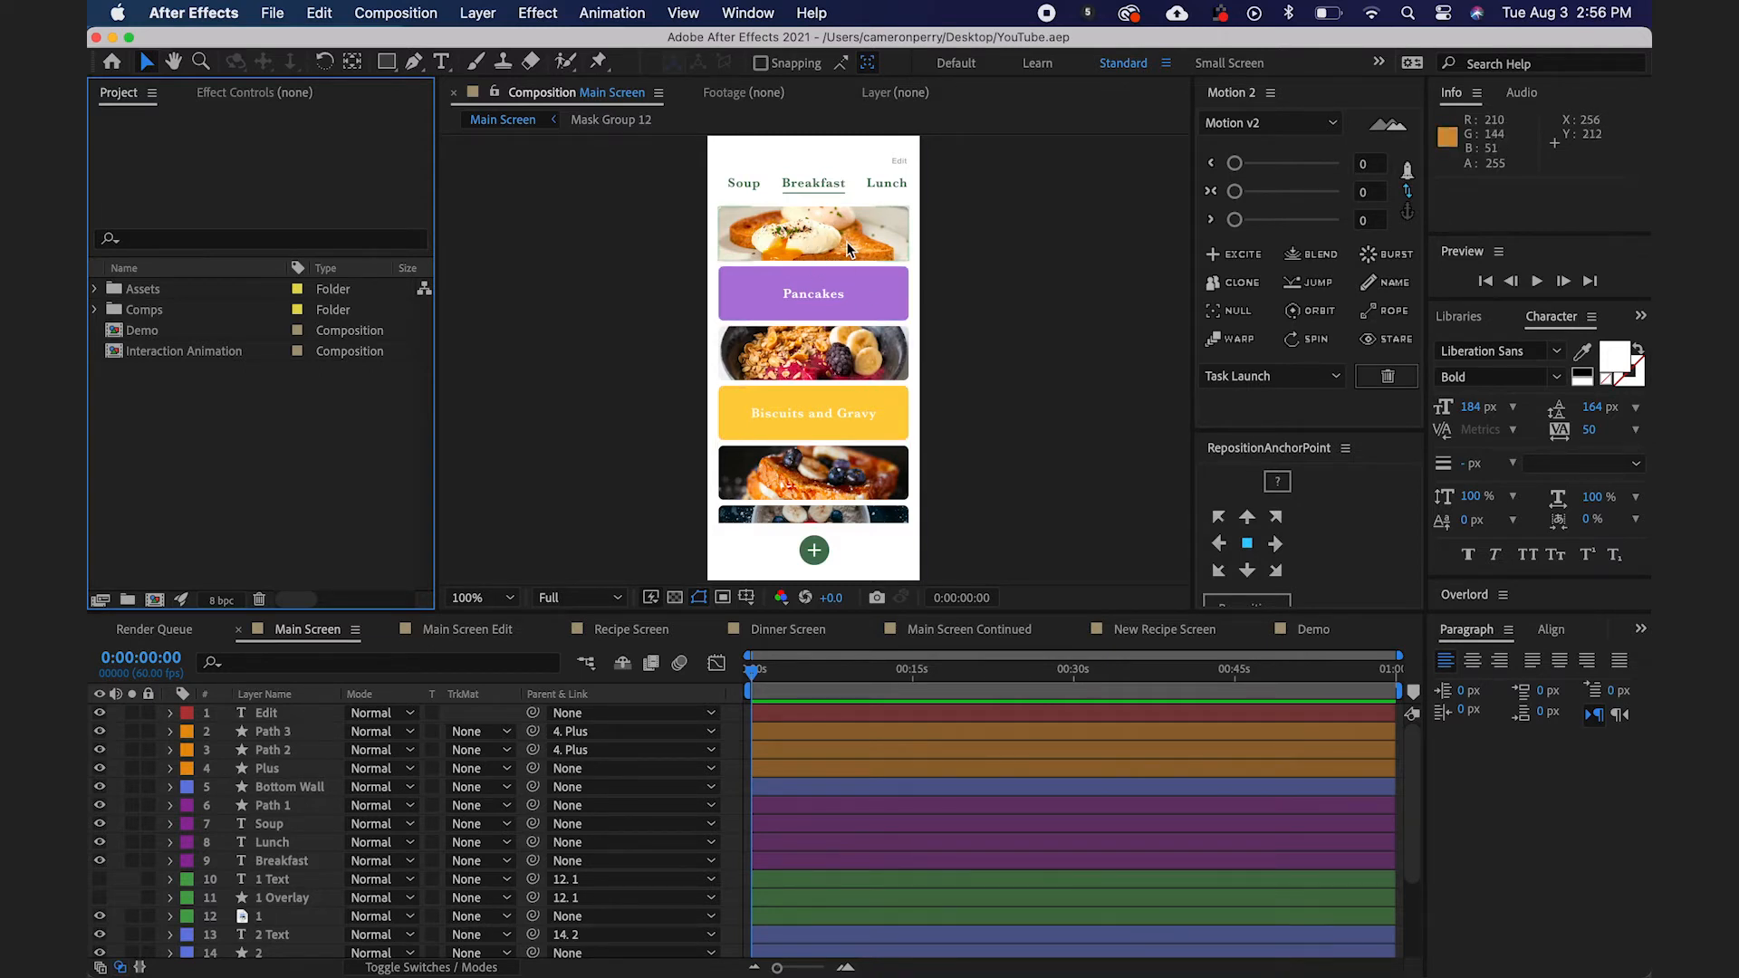
mouse_move(866, 502)
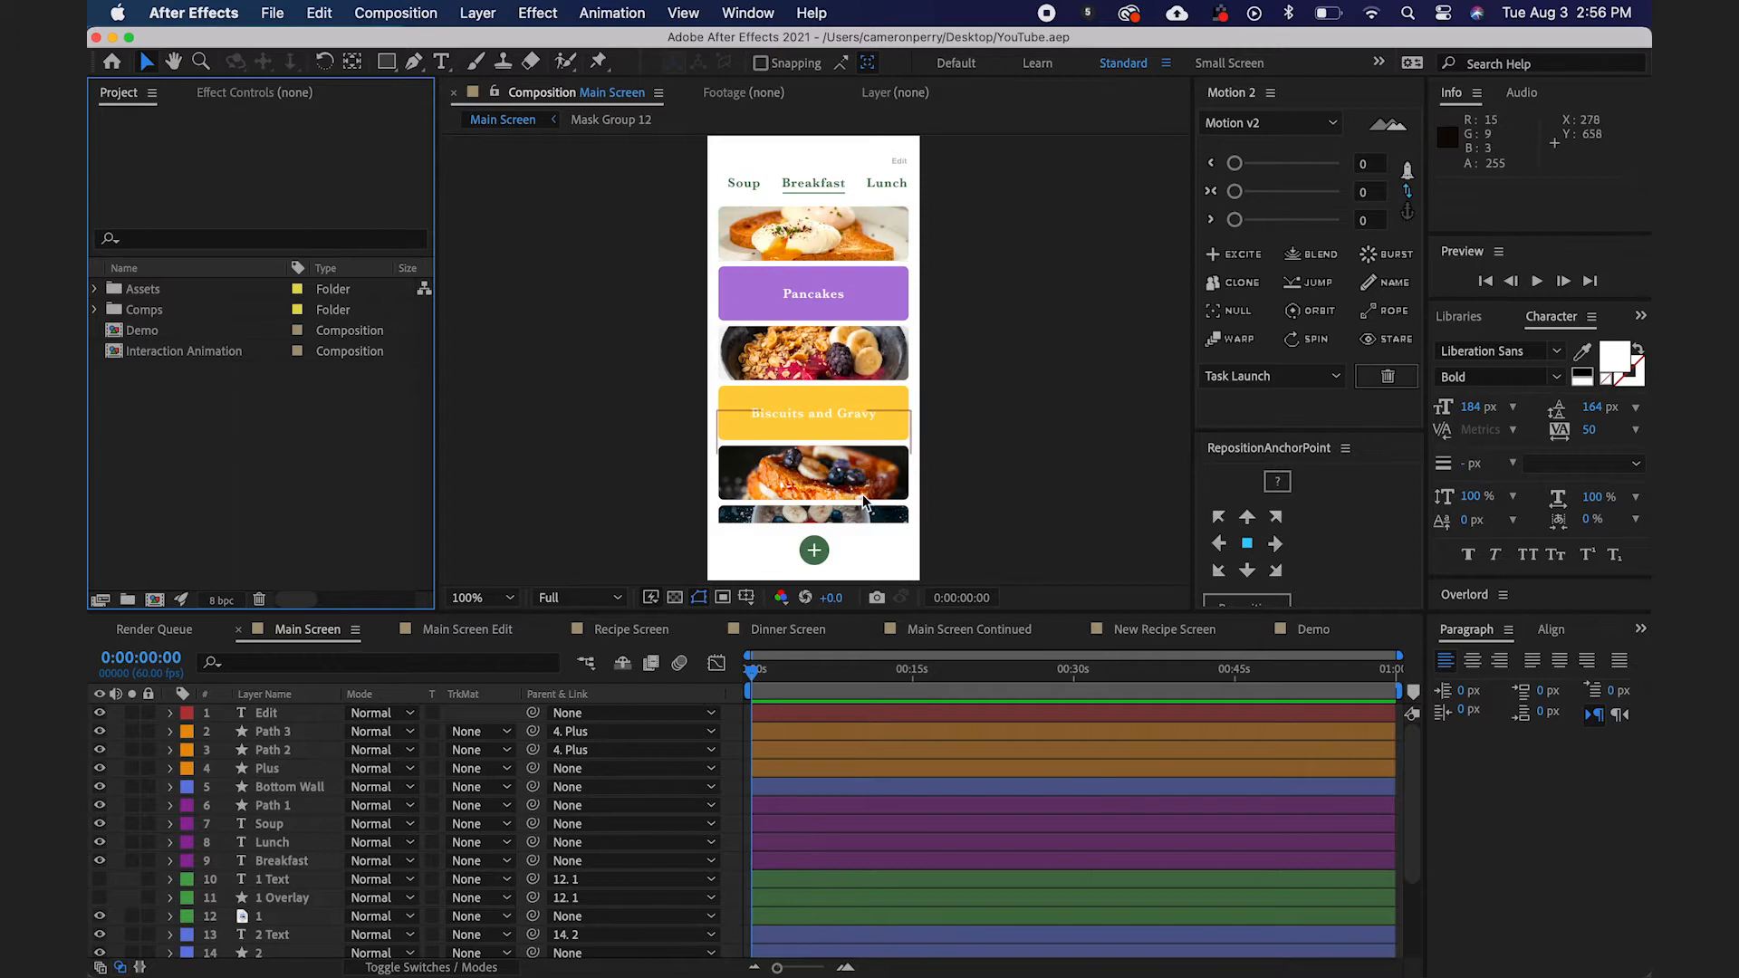
mouse_move(871, 453)
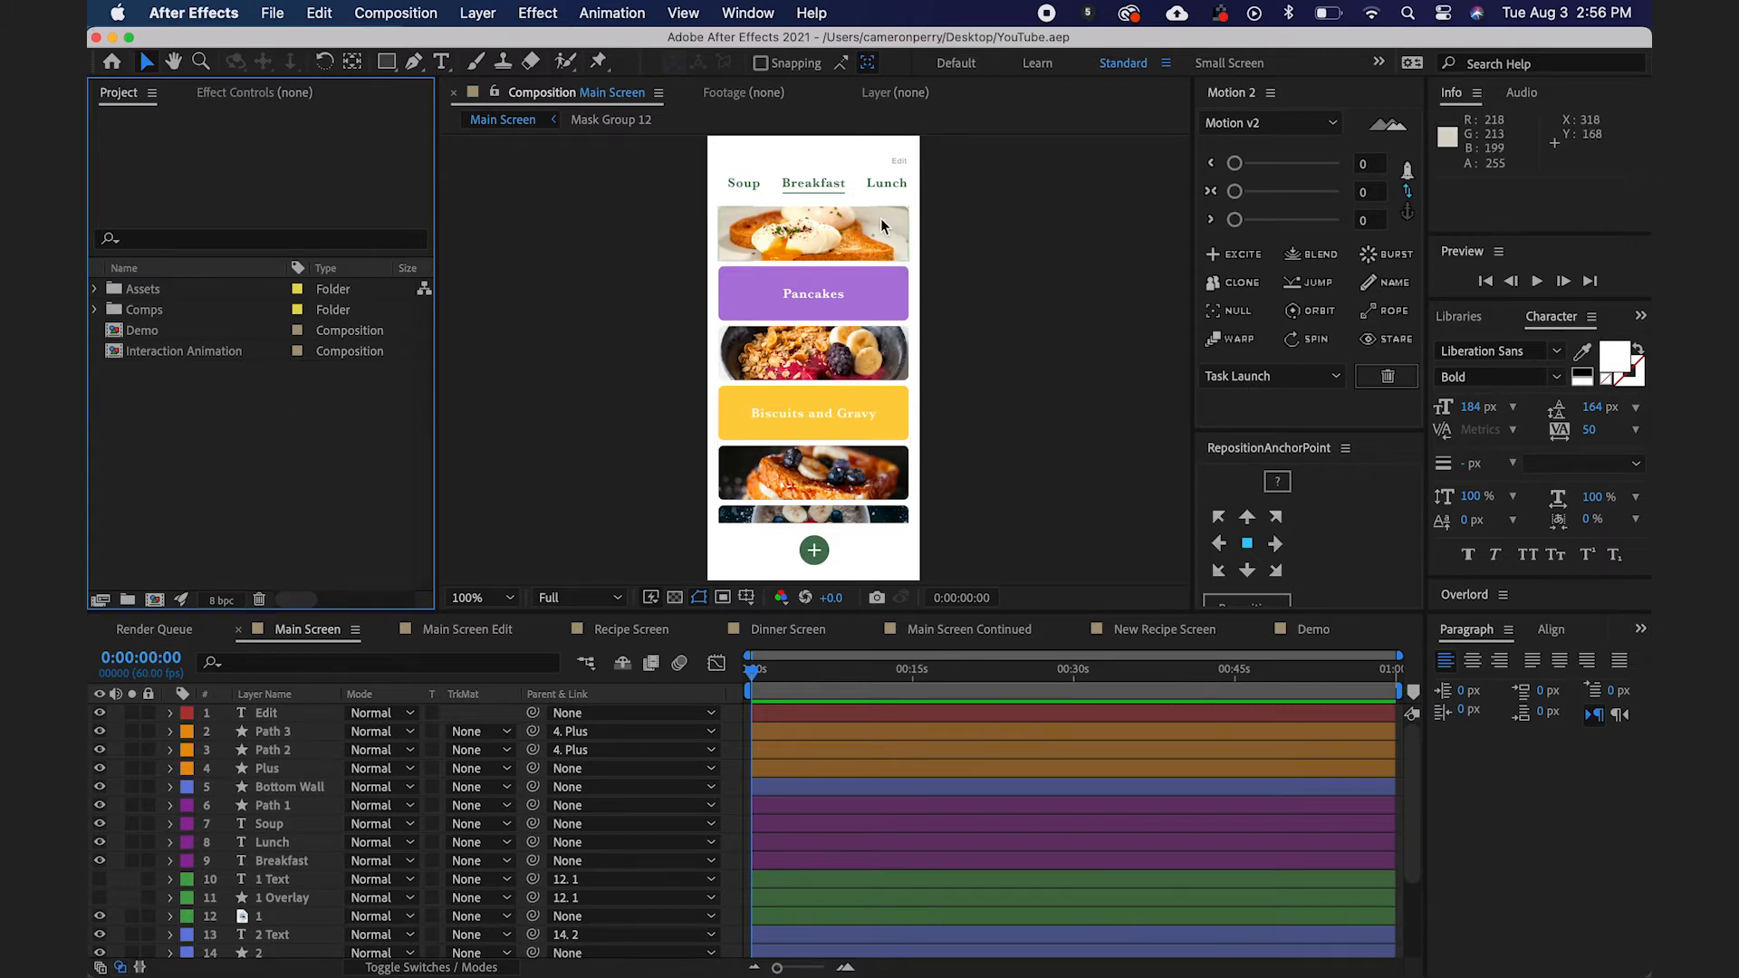
left_click(813, 294)
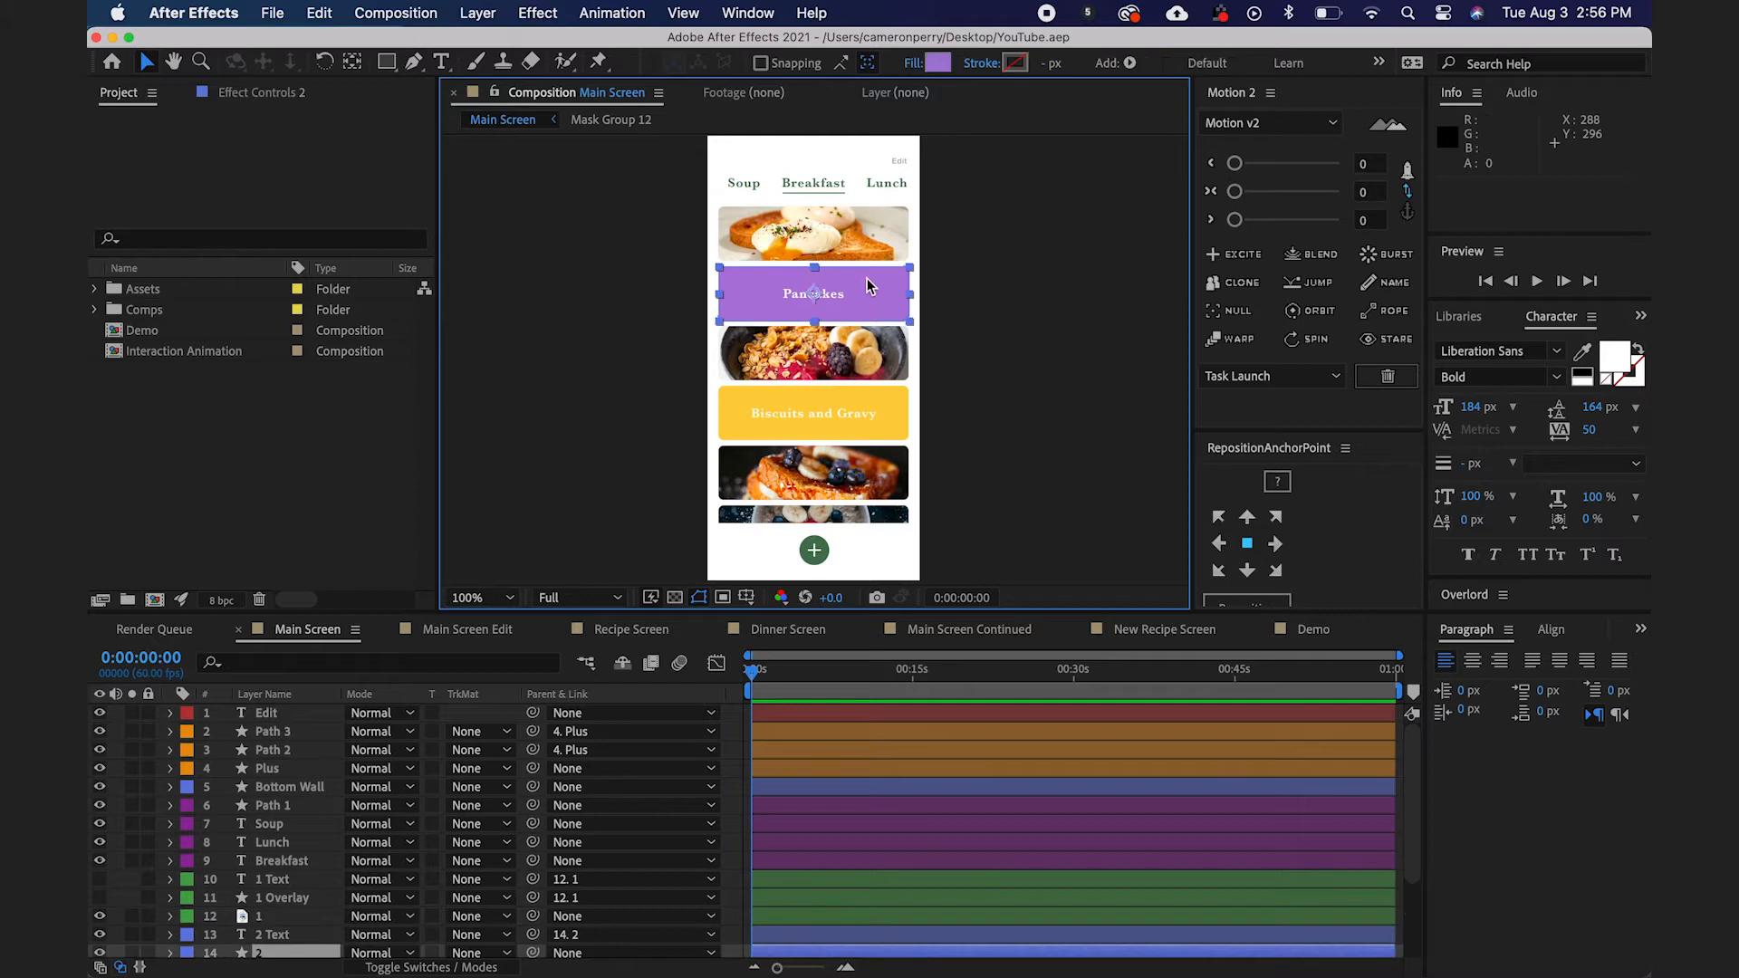
left_click(814, 413)
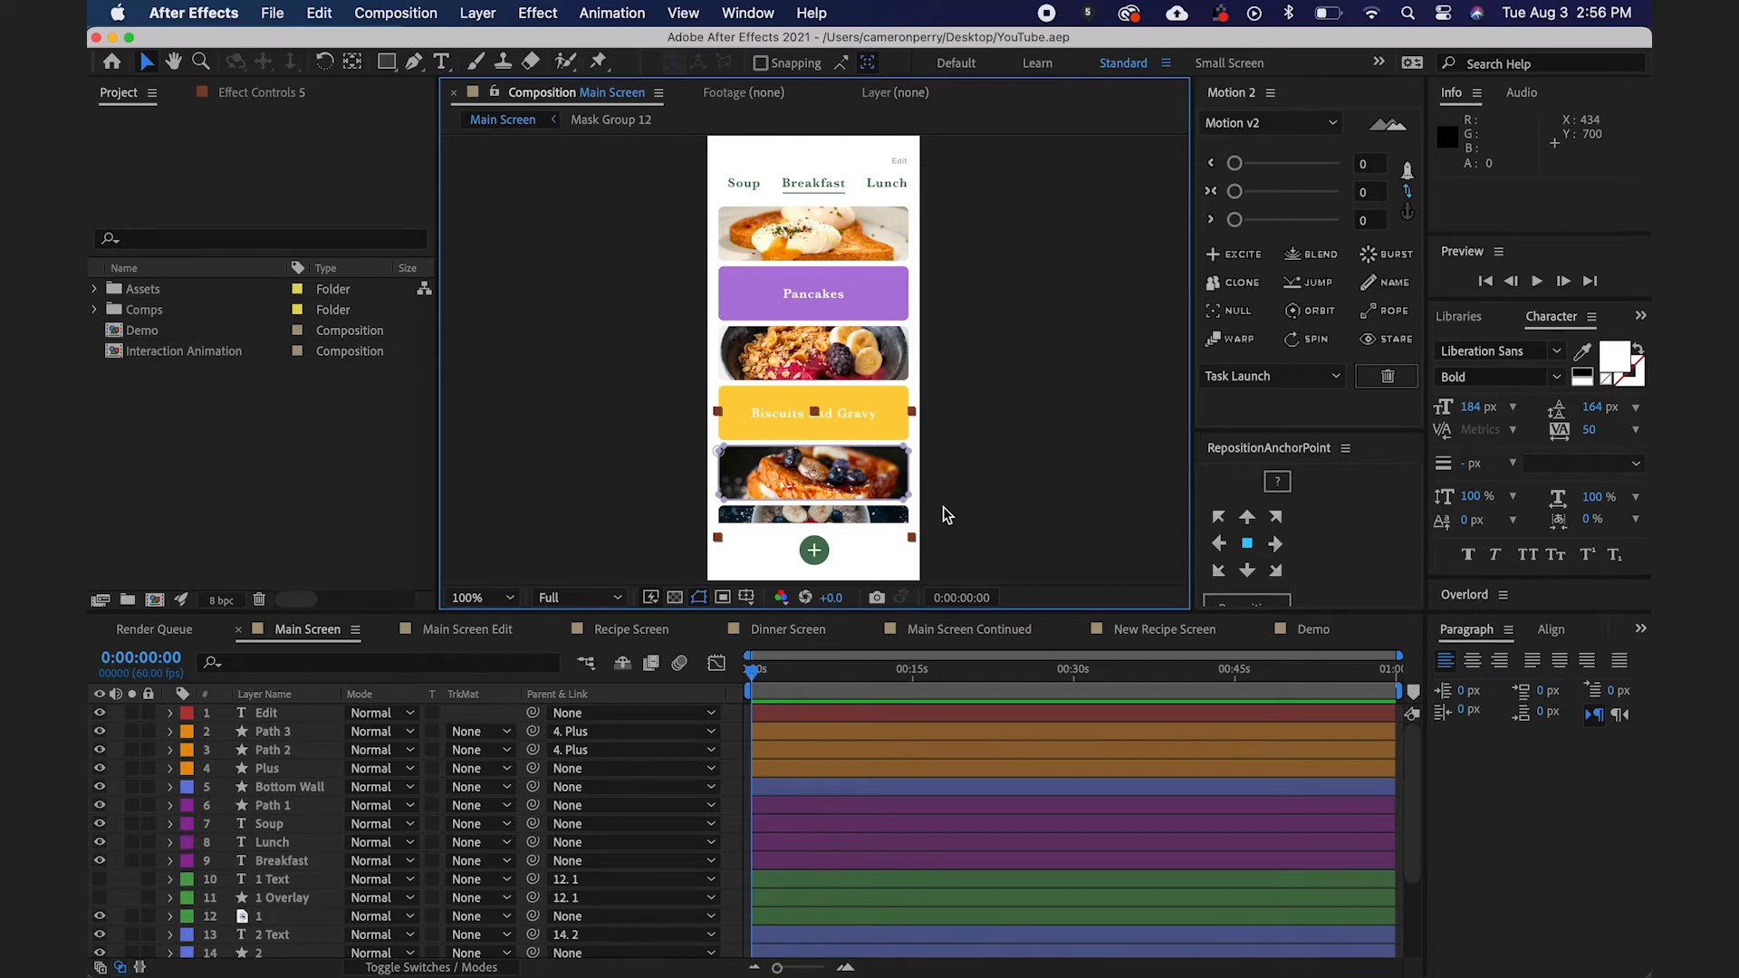
scroll("down", 3)
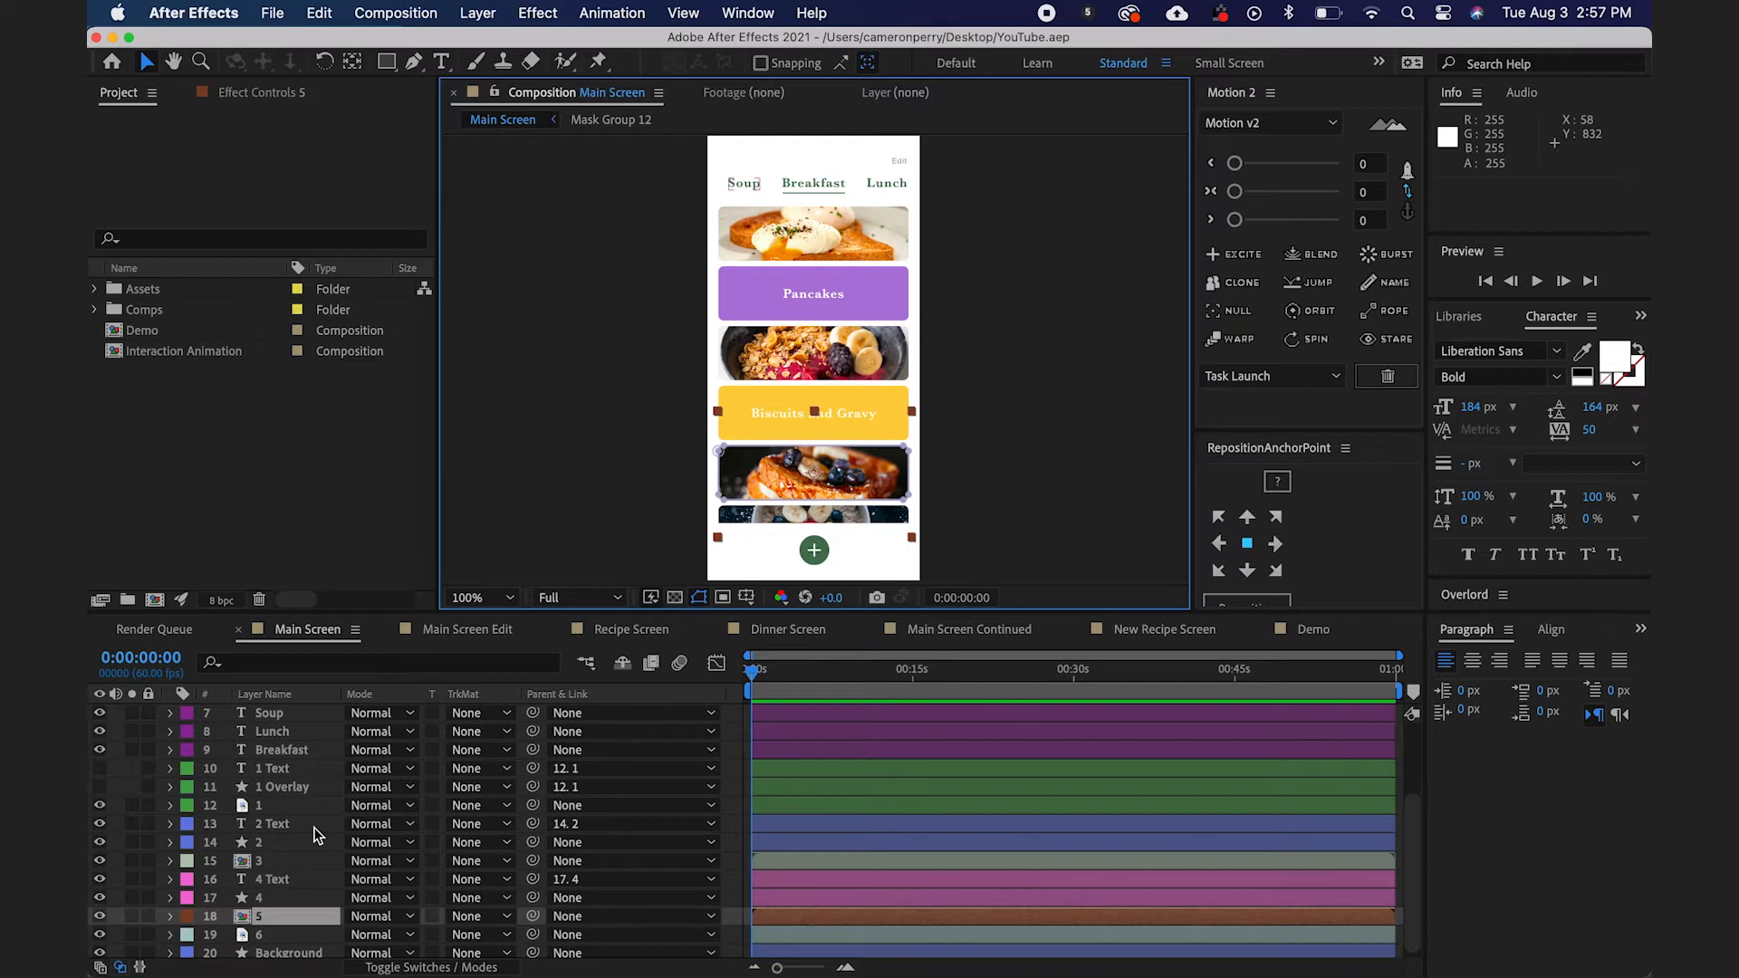
left_click(274, 768)
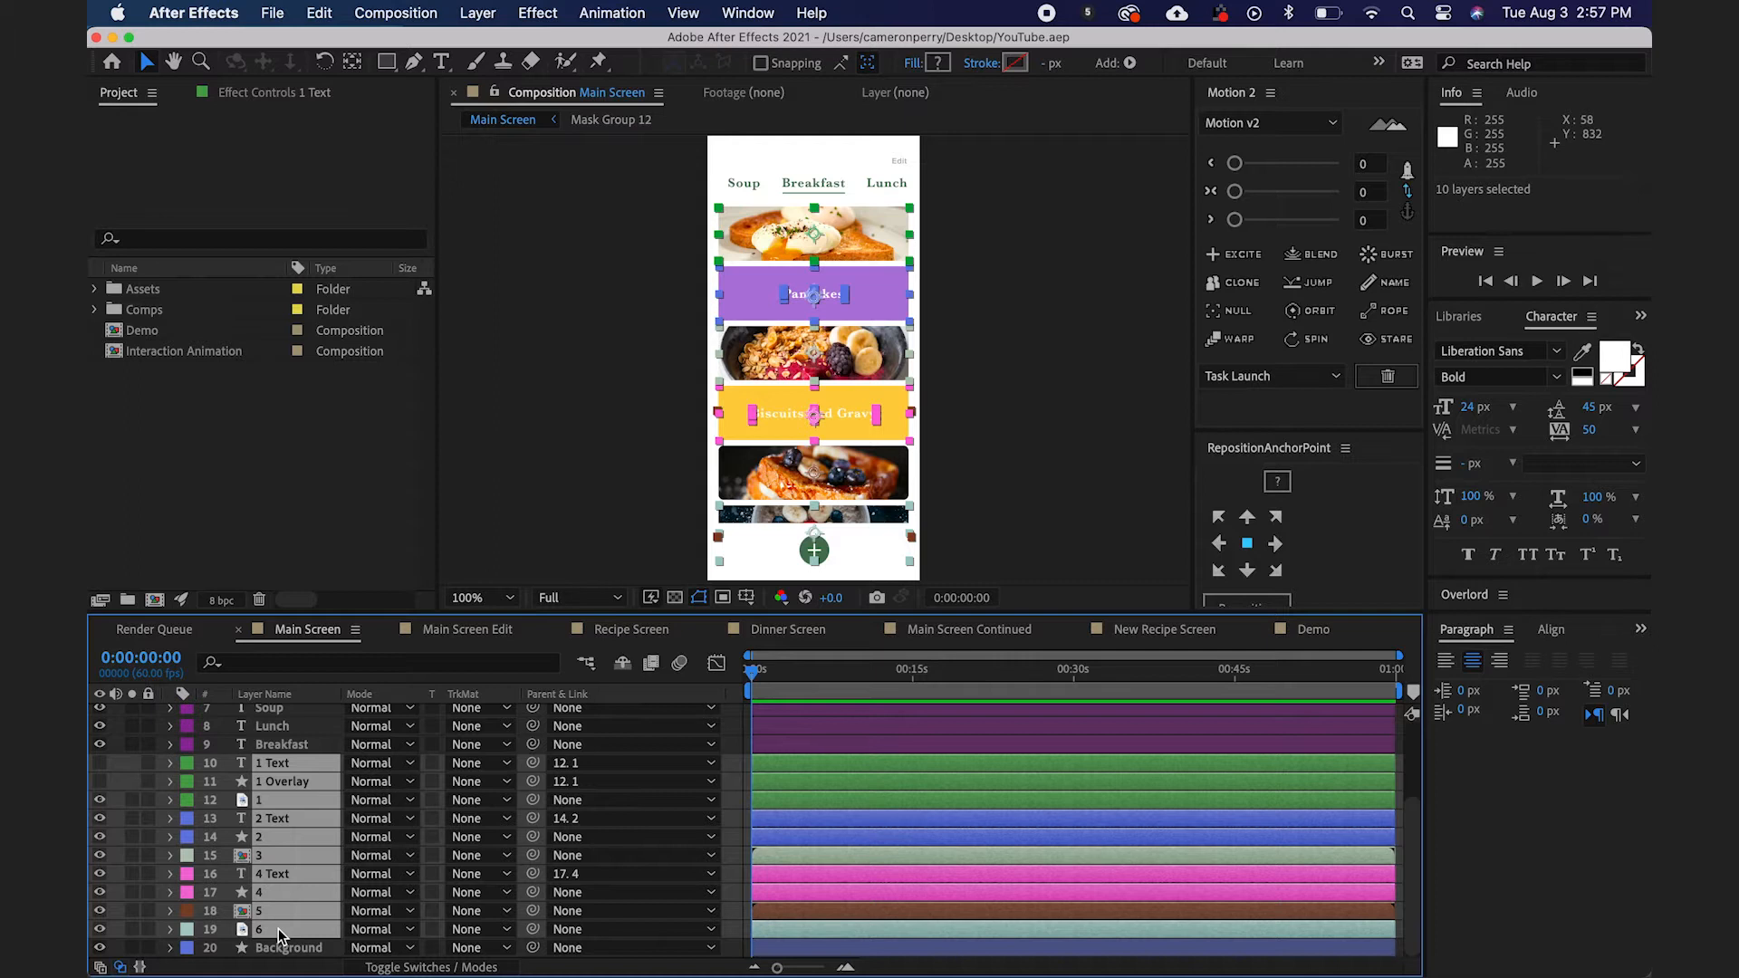
mouse_move(853, 290)
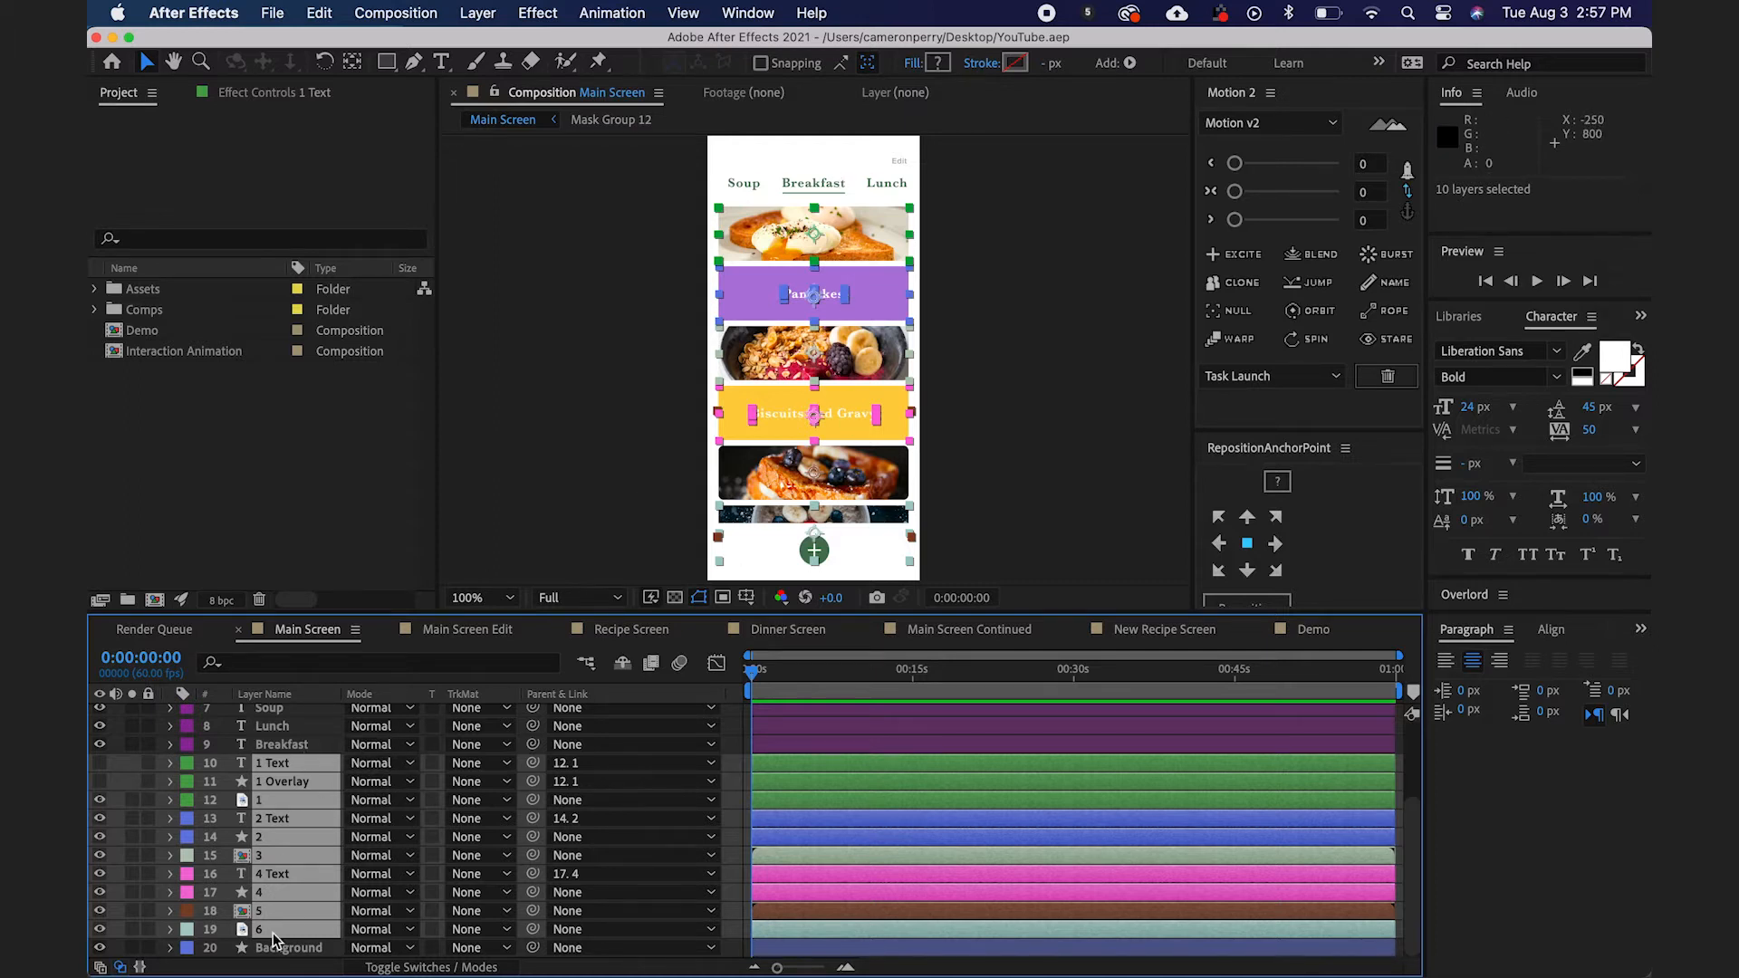
Pre-compose the selected layers into a nested composition named Scroll.
right_click(276, 942)
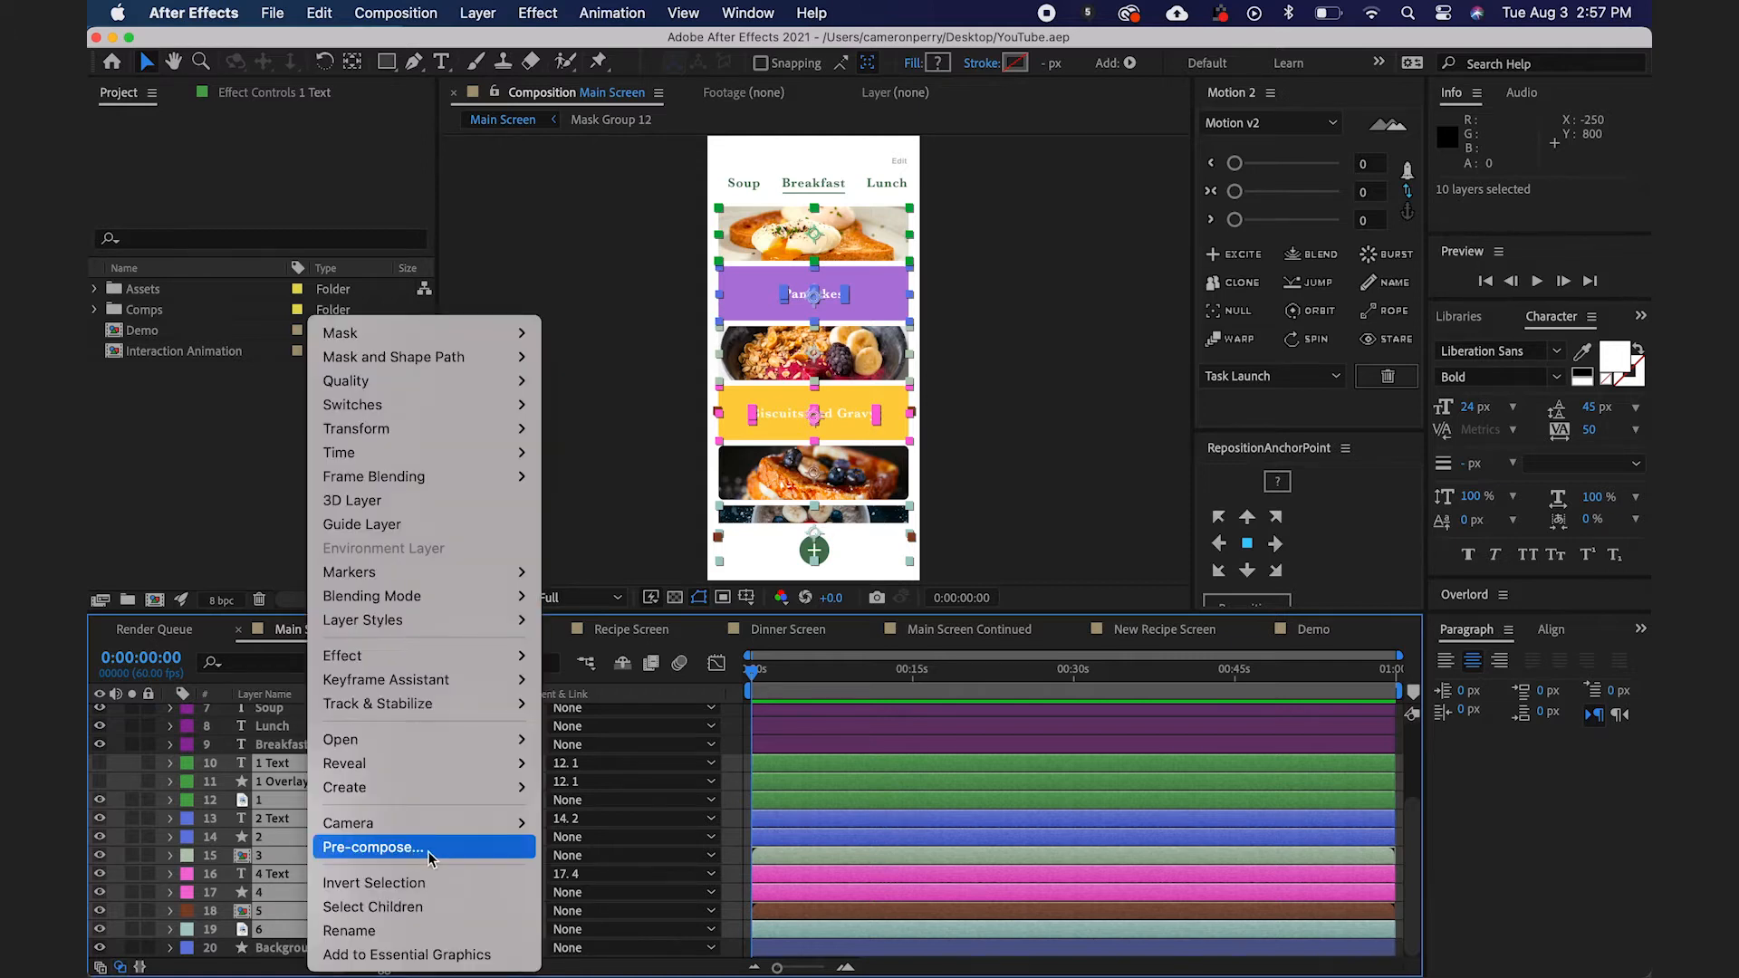
left_click(375, 846)
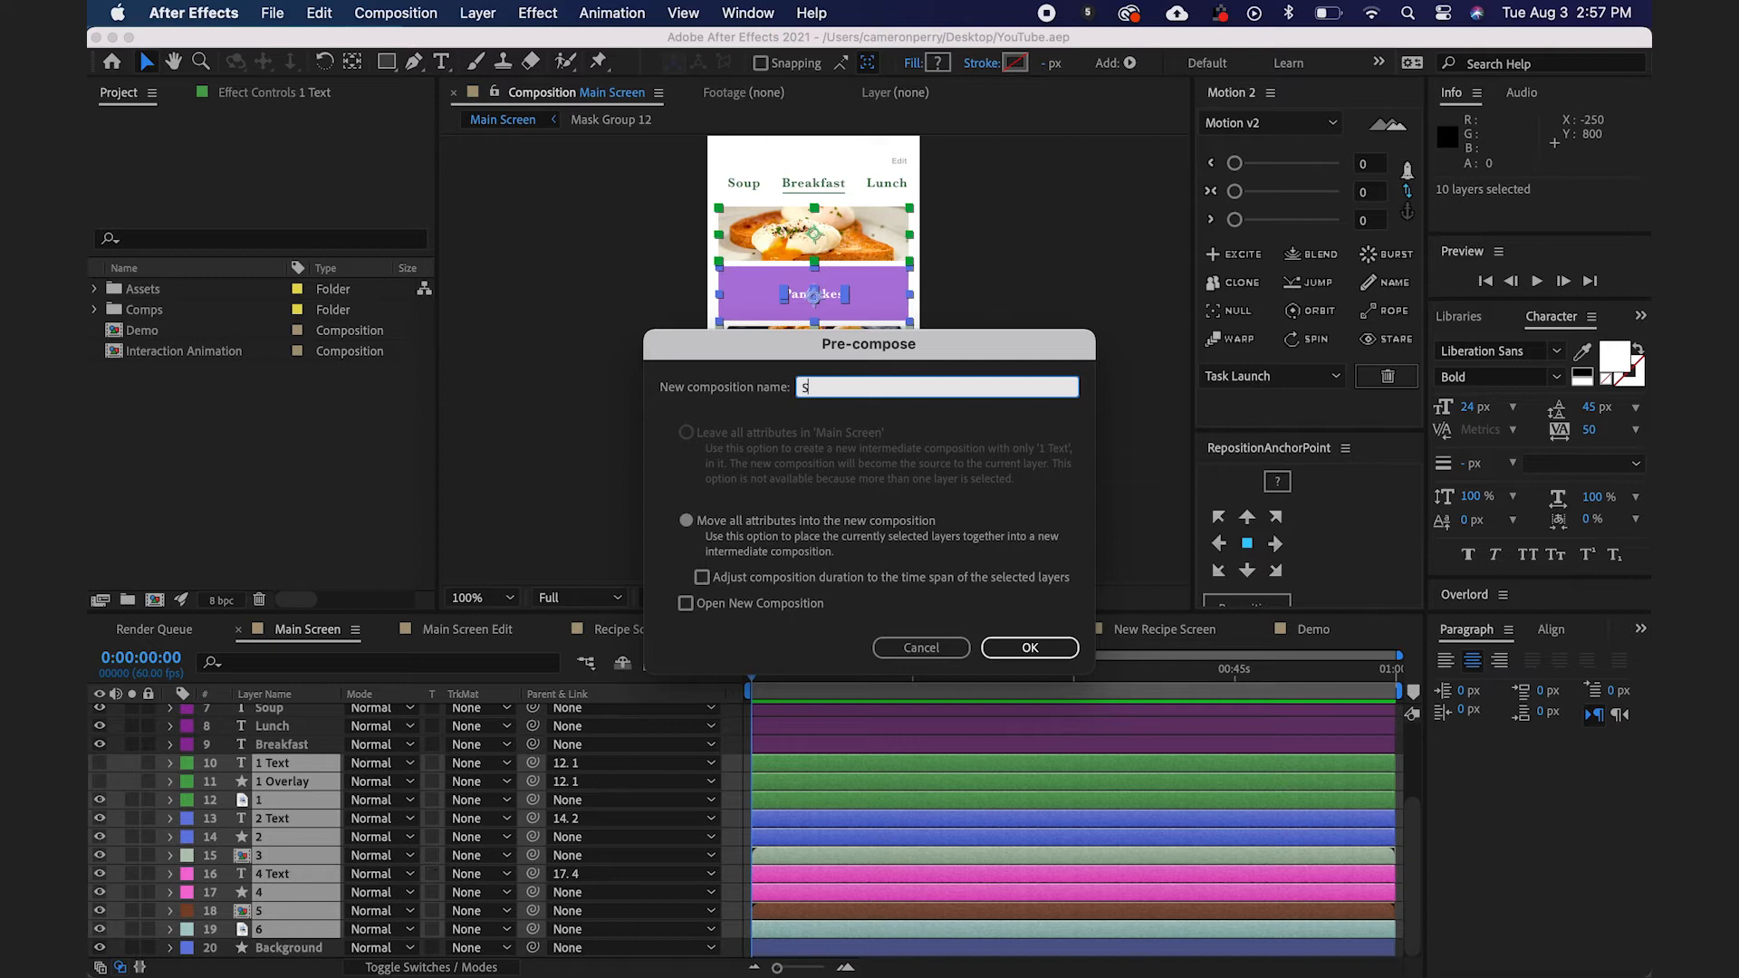
type("croll")
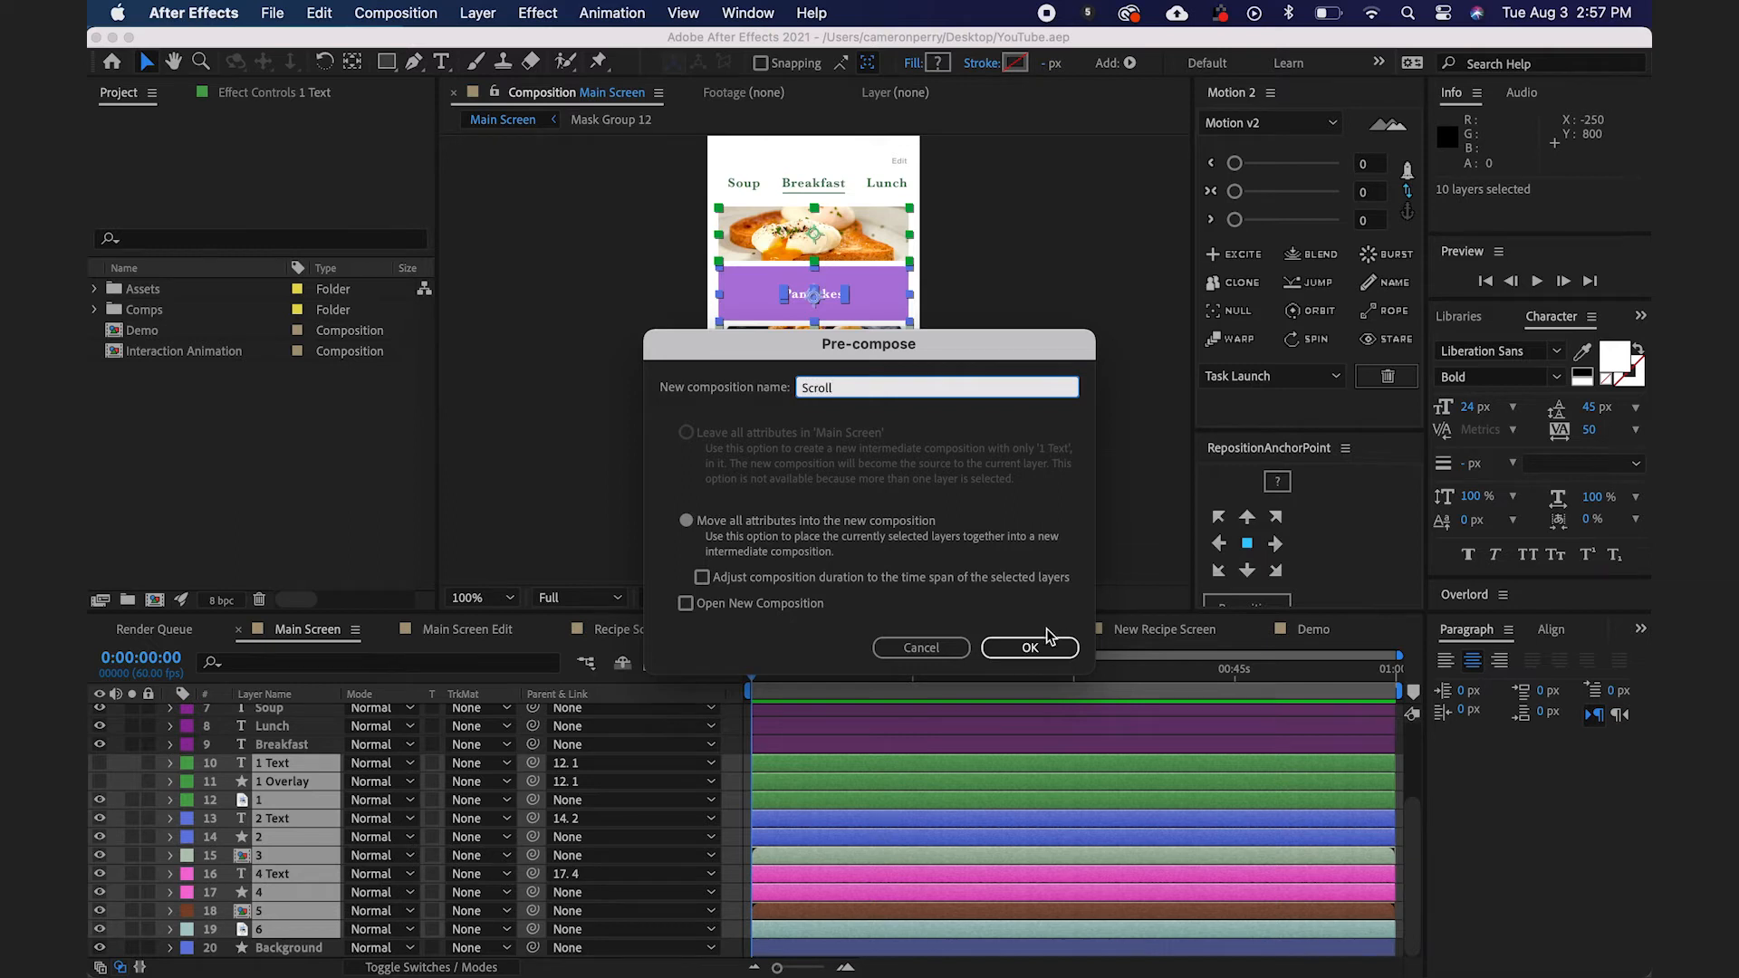
left_click(1029, 647)
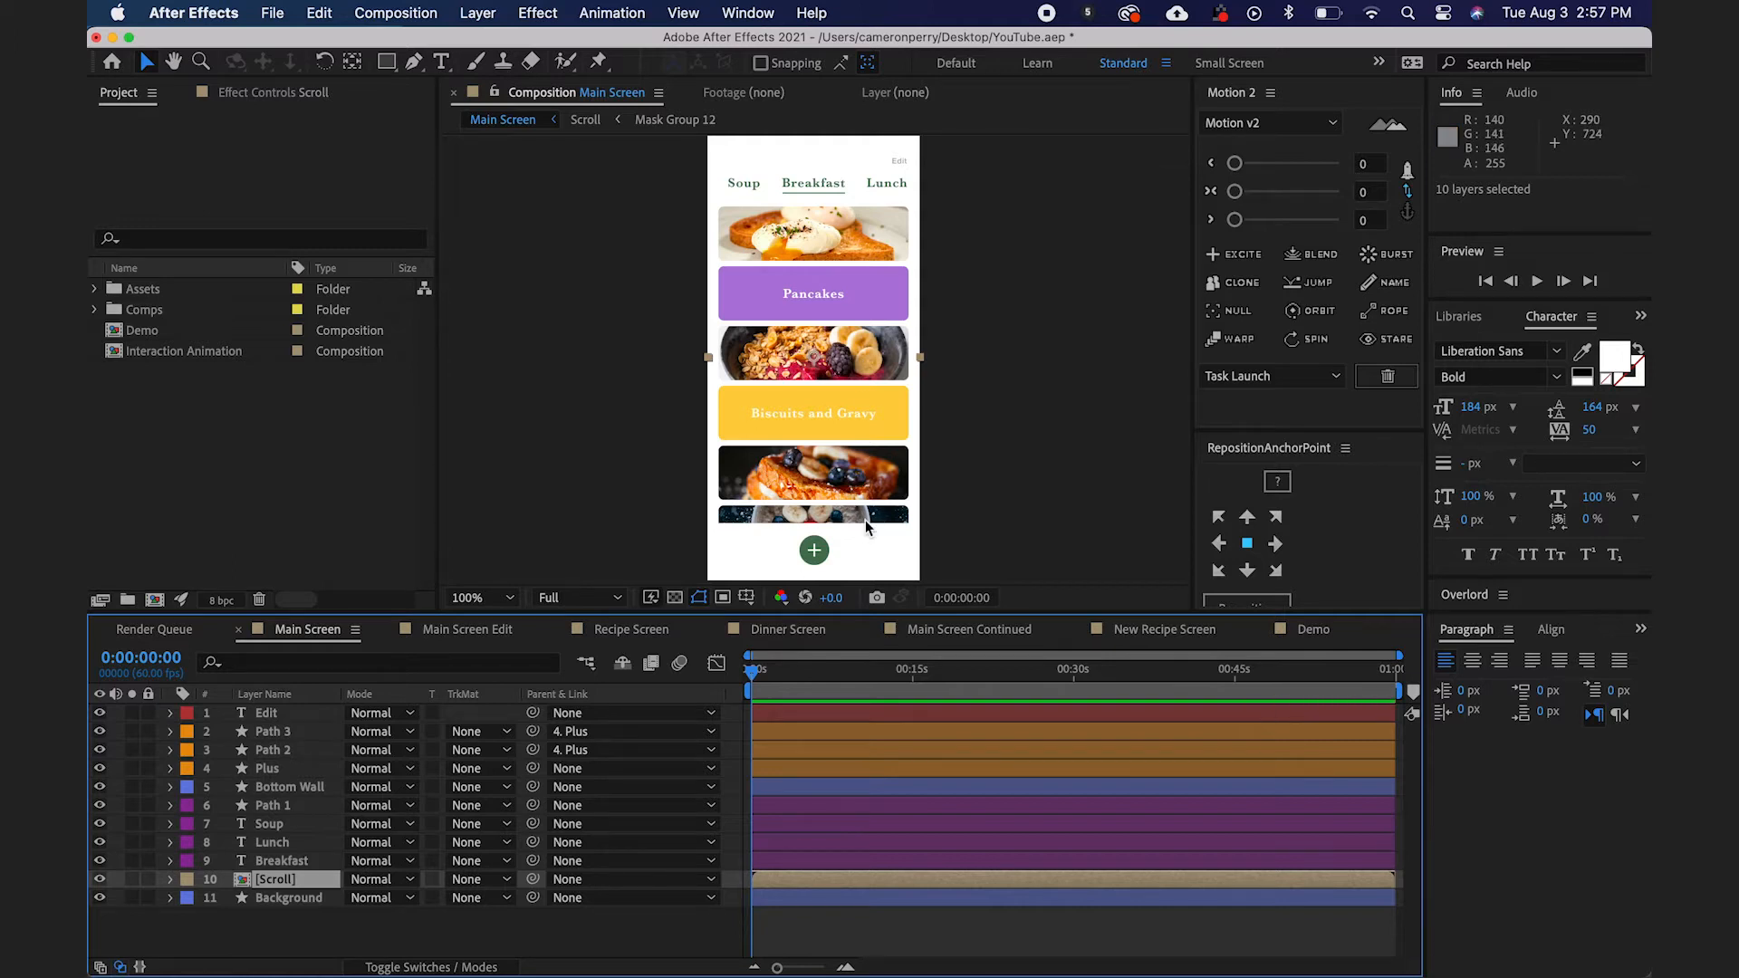
mouse_move(840, 715)
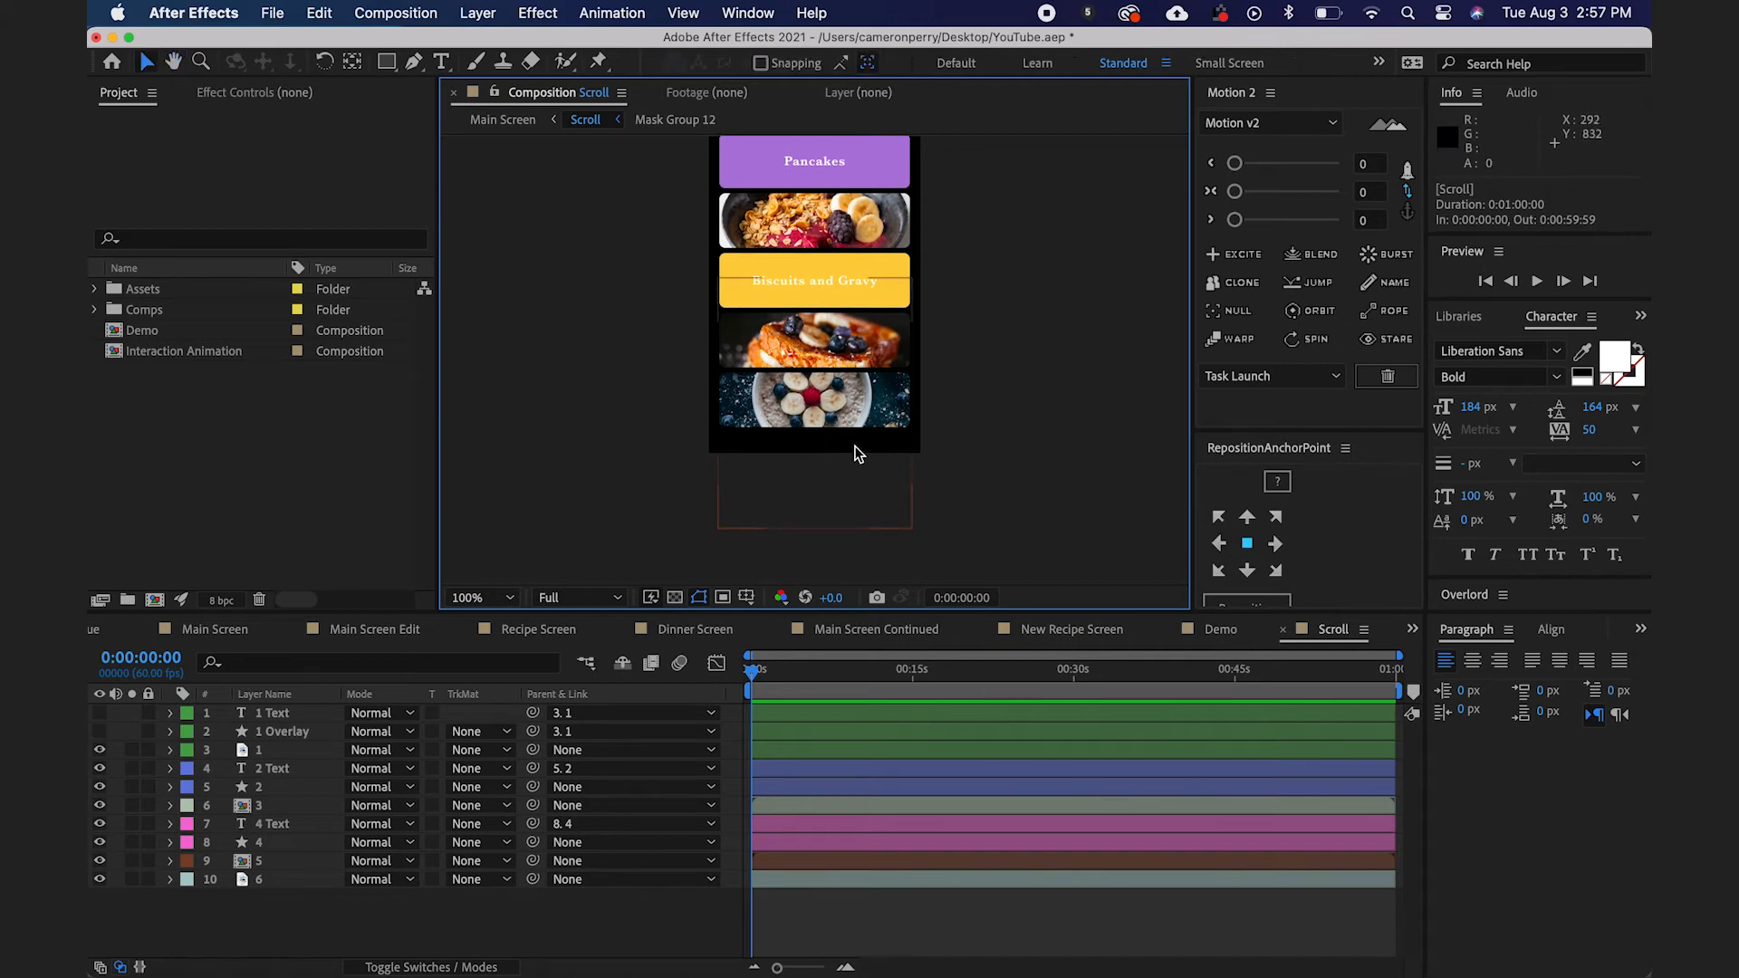
mouse_move(938, 476)
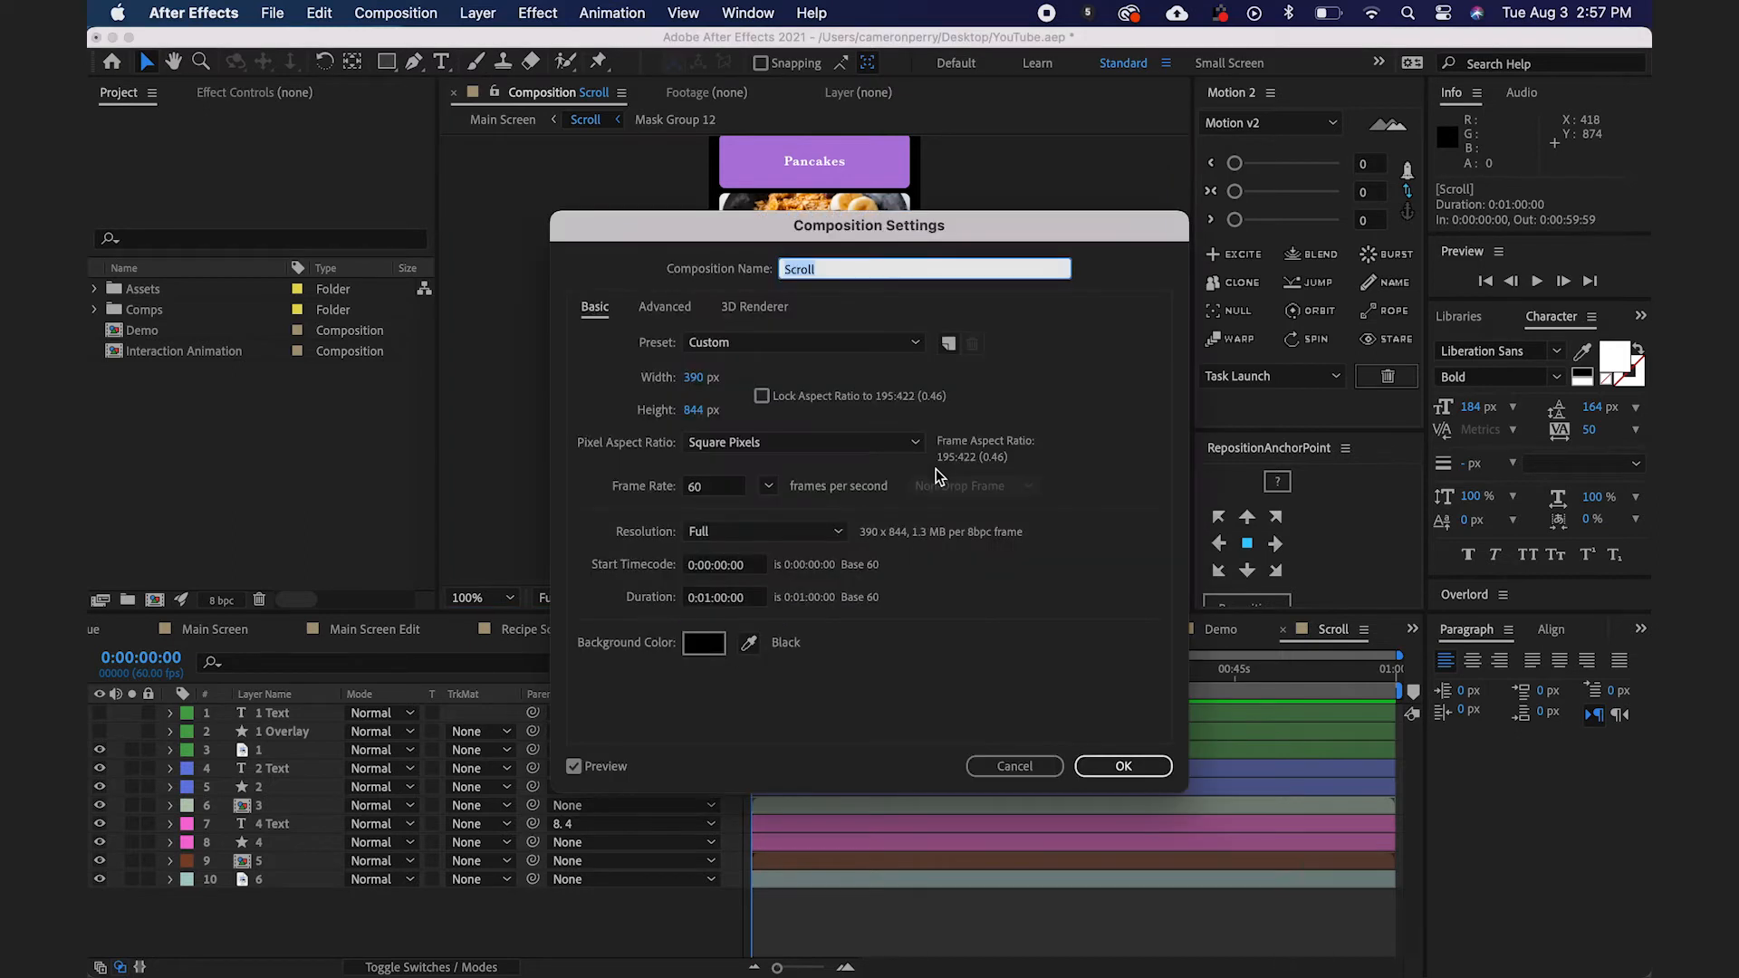
mouse_move(815, 449)
type("2000")
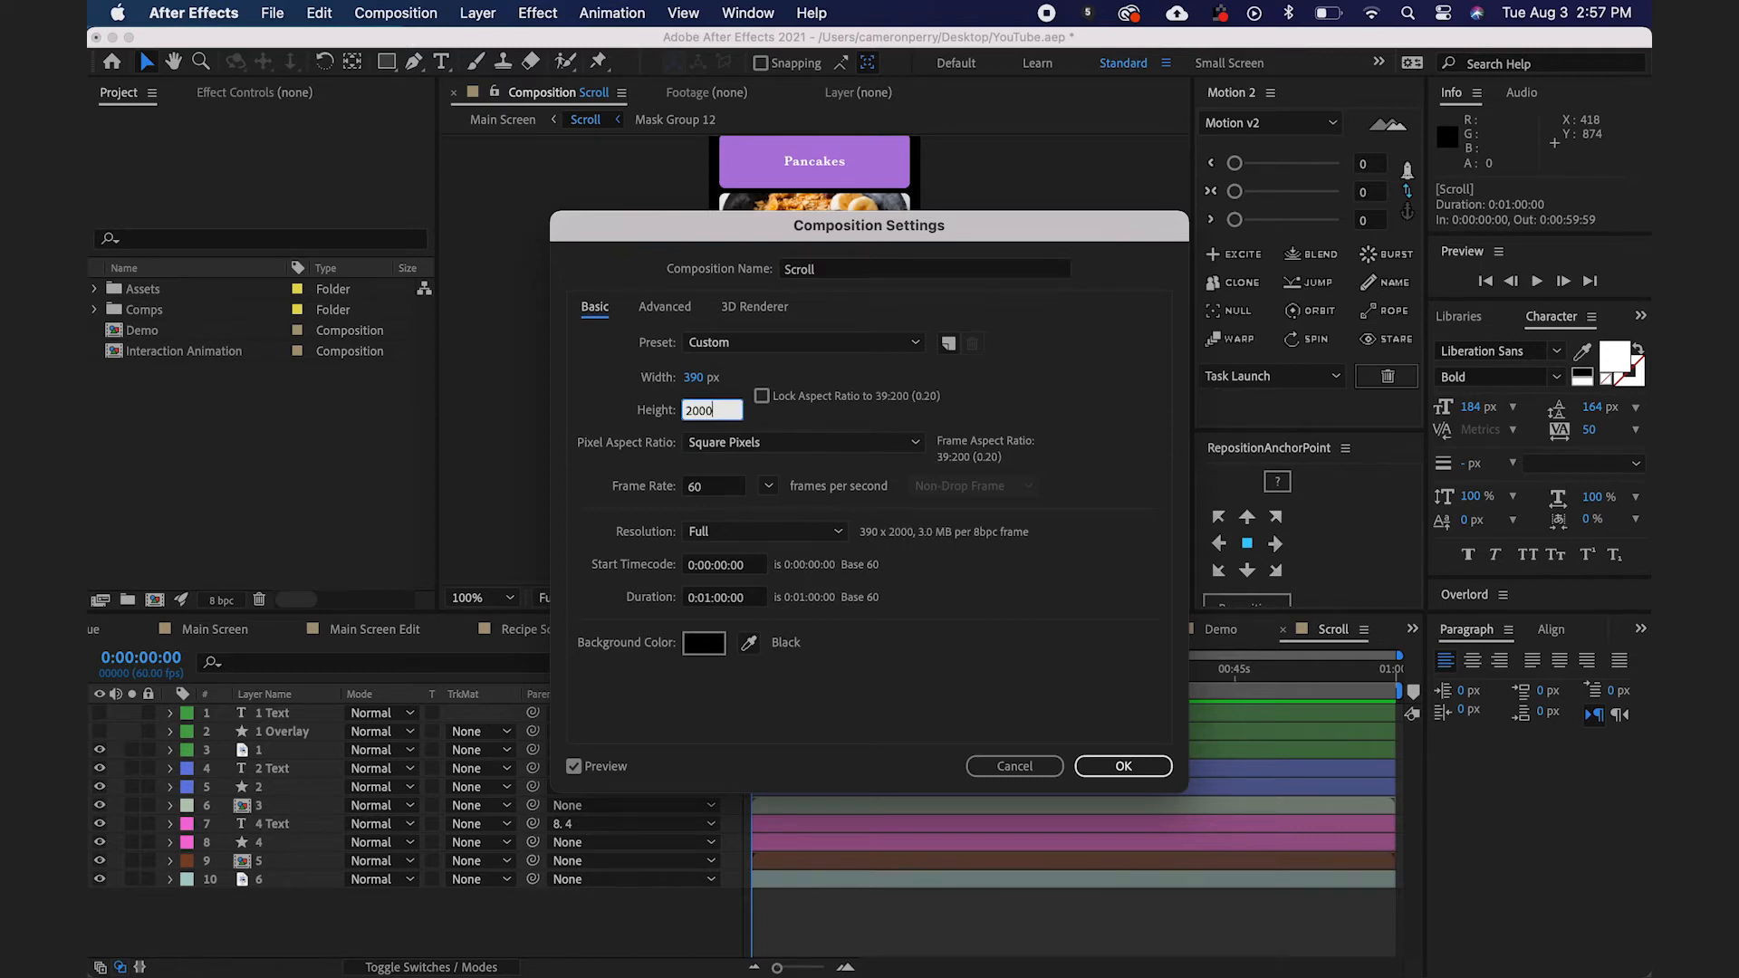
Apply the 2000 px height to the Scroll composition in Composition Settings.
left_click(1121, 764)
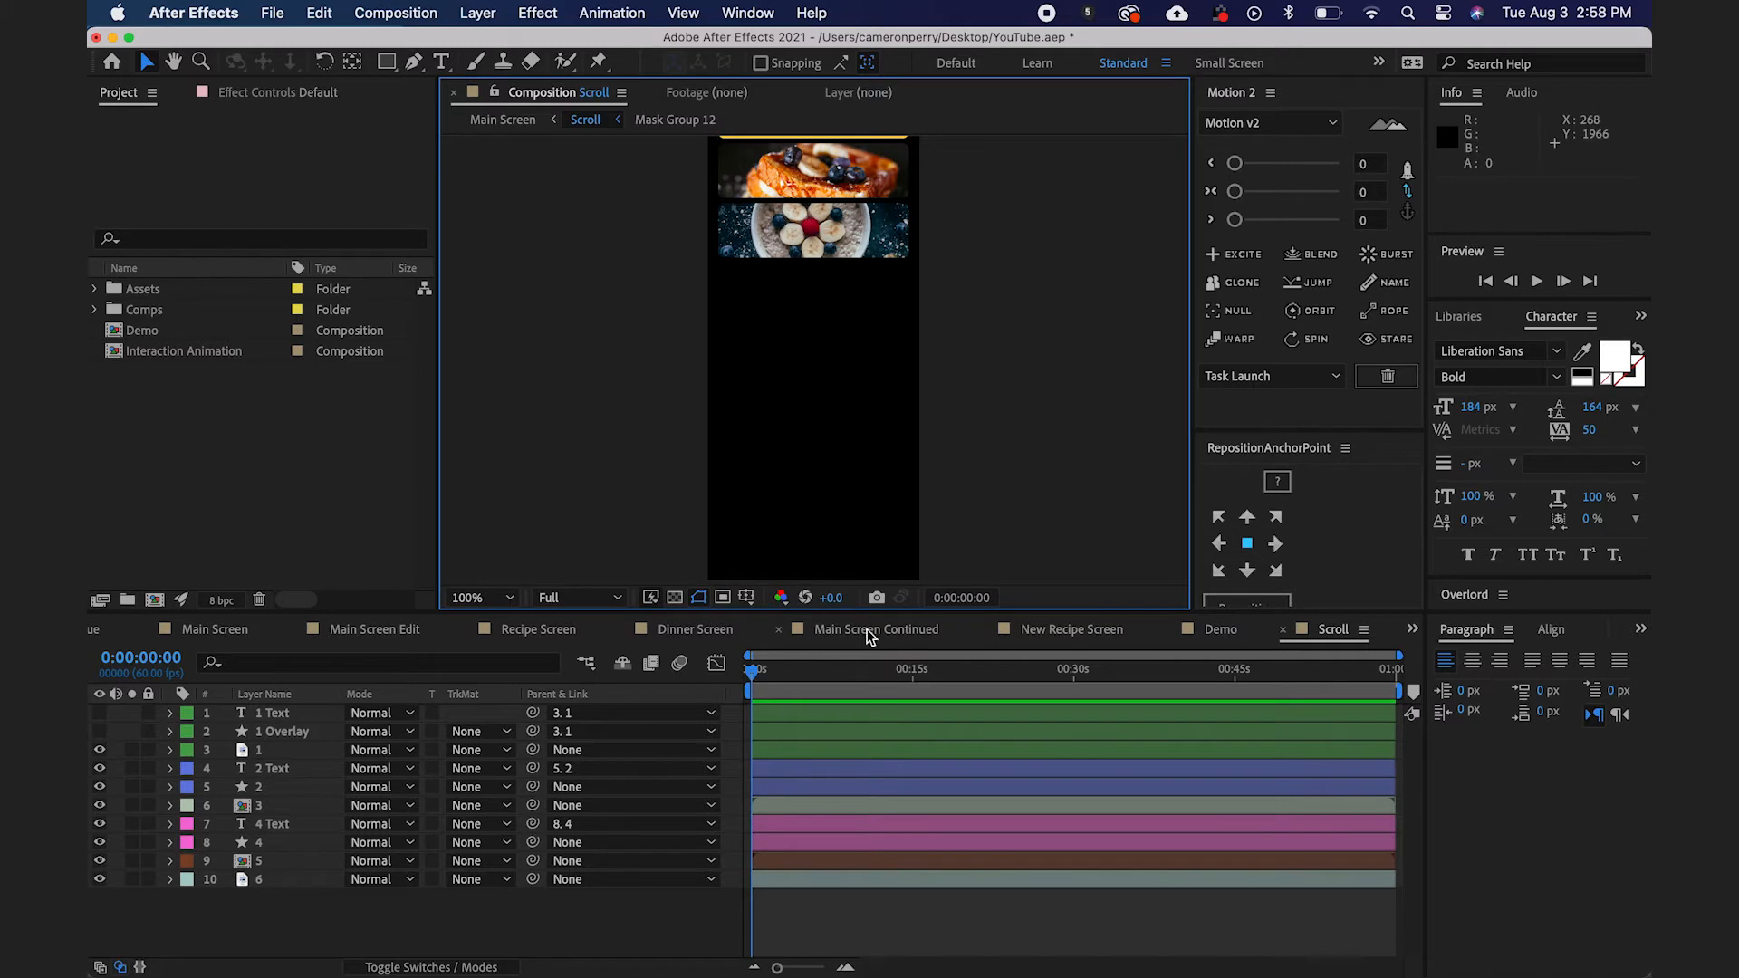
Copy the croissant, Smoothie and pasta card layers from Main Screen Continued into Scroll below the existing cards.
left_click(875, 629)
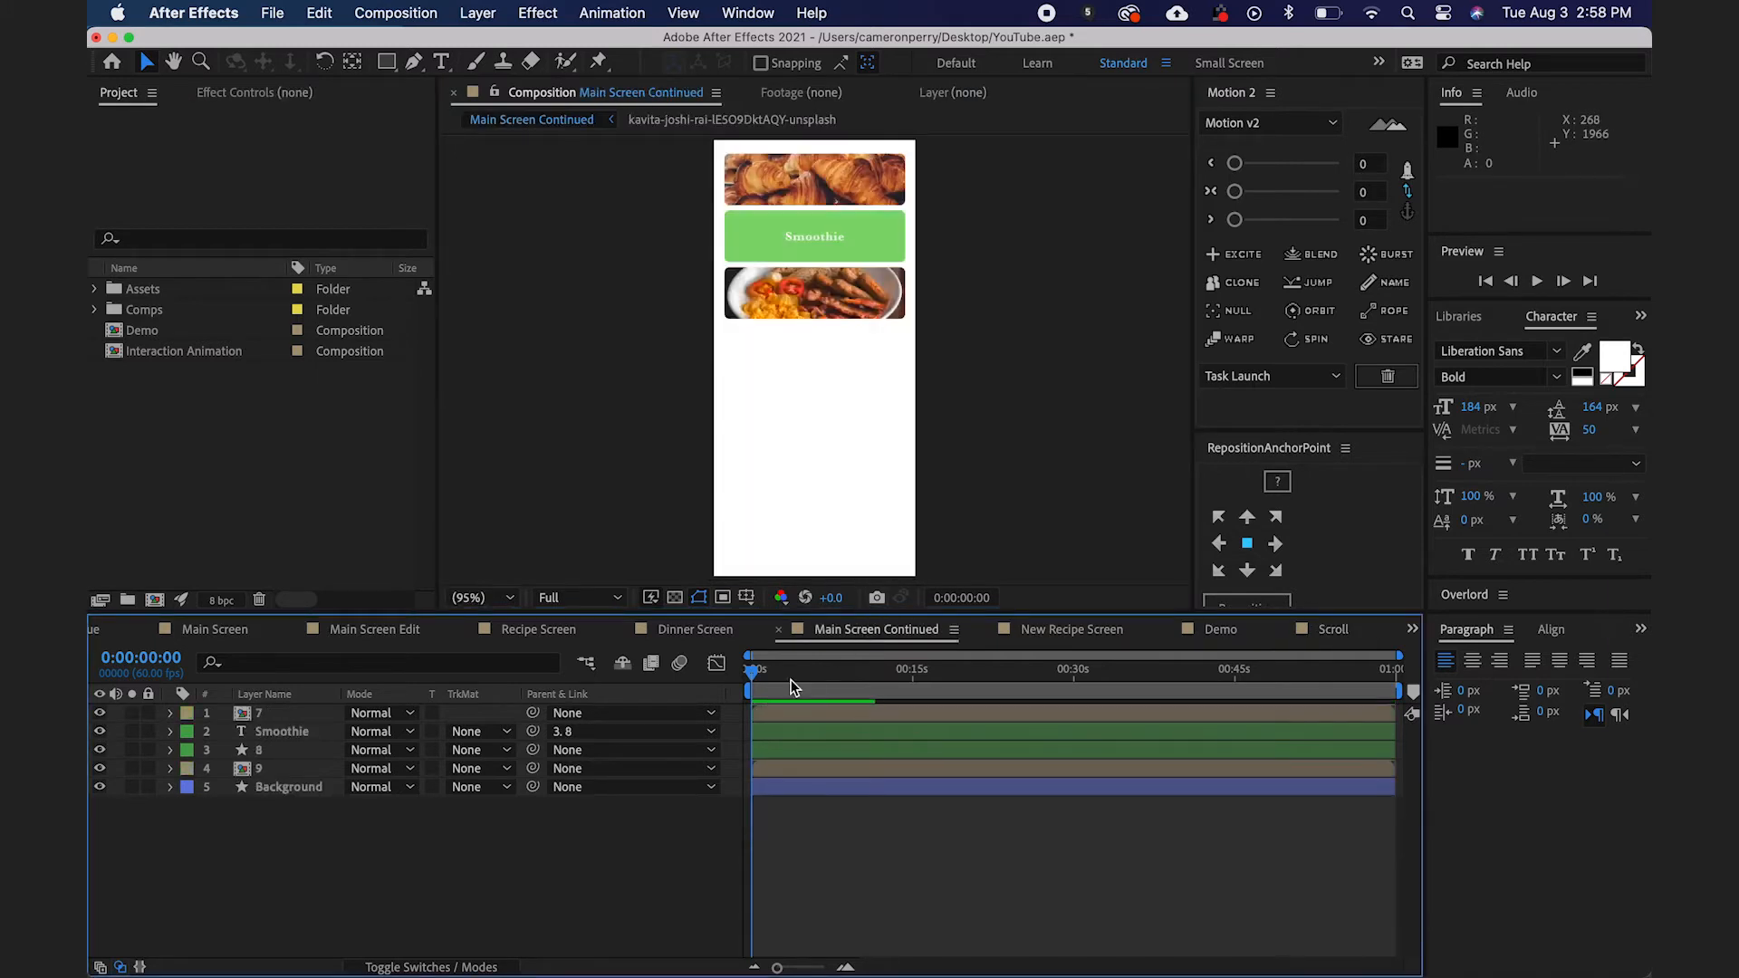
left_click(260, 768)
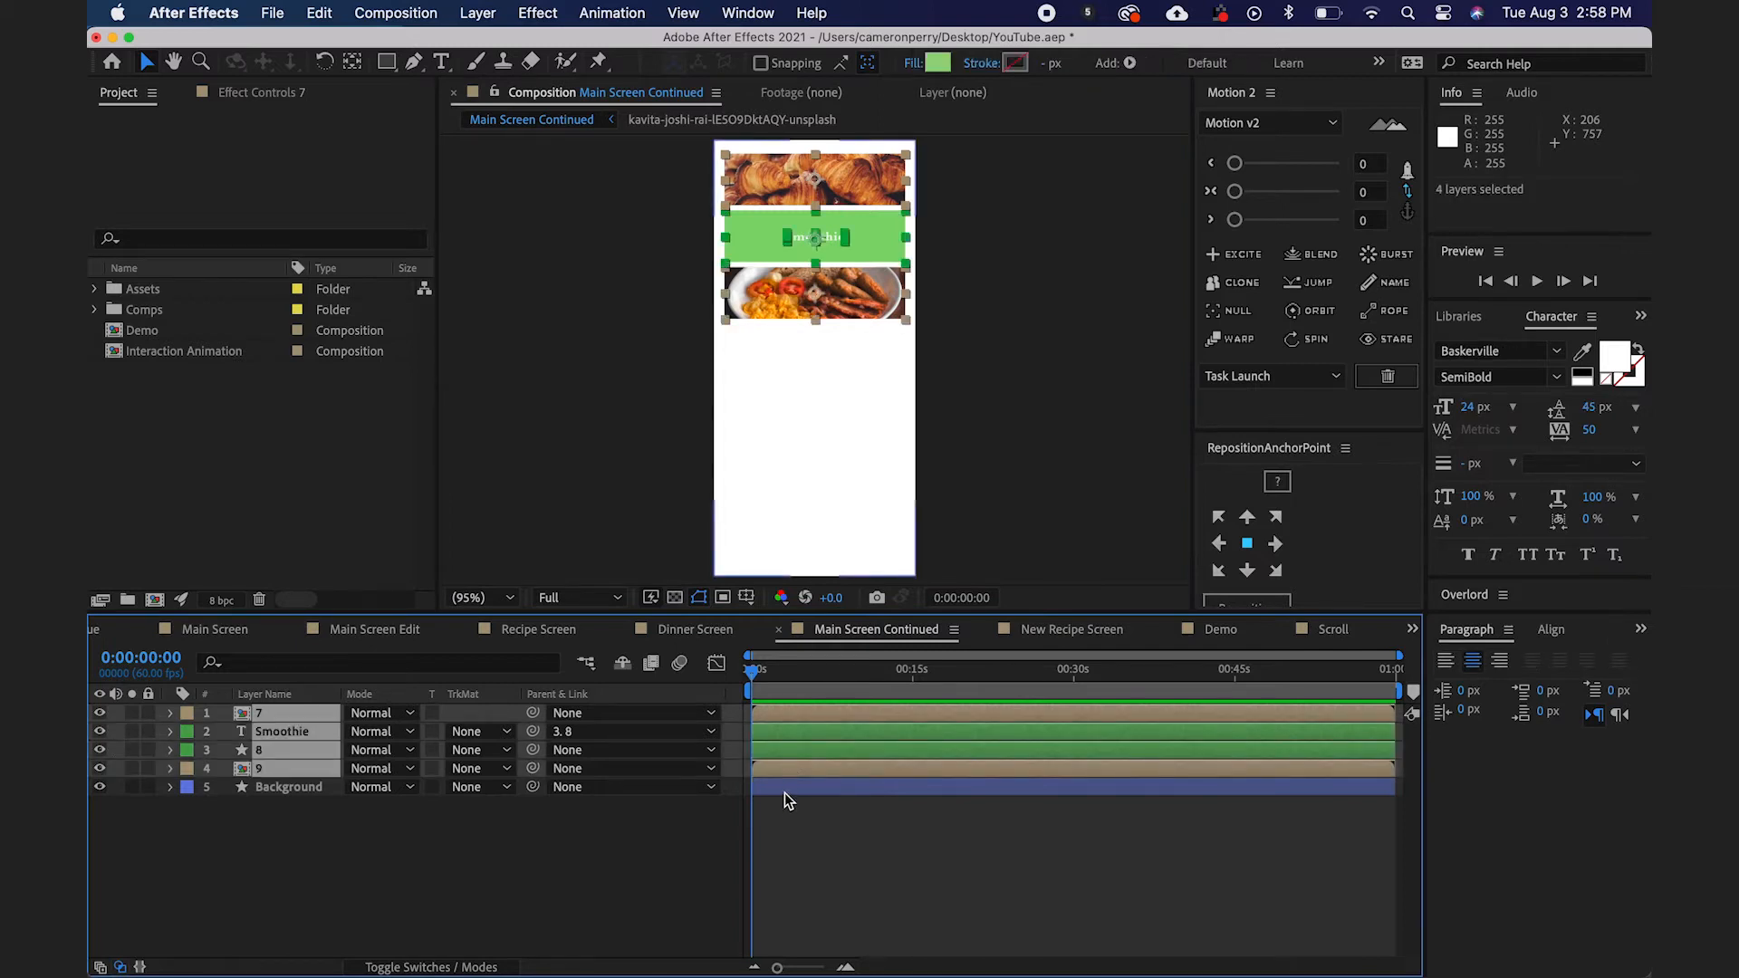
left_click(1335, 629)
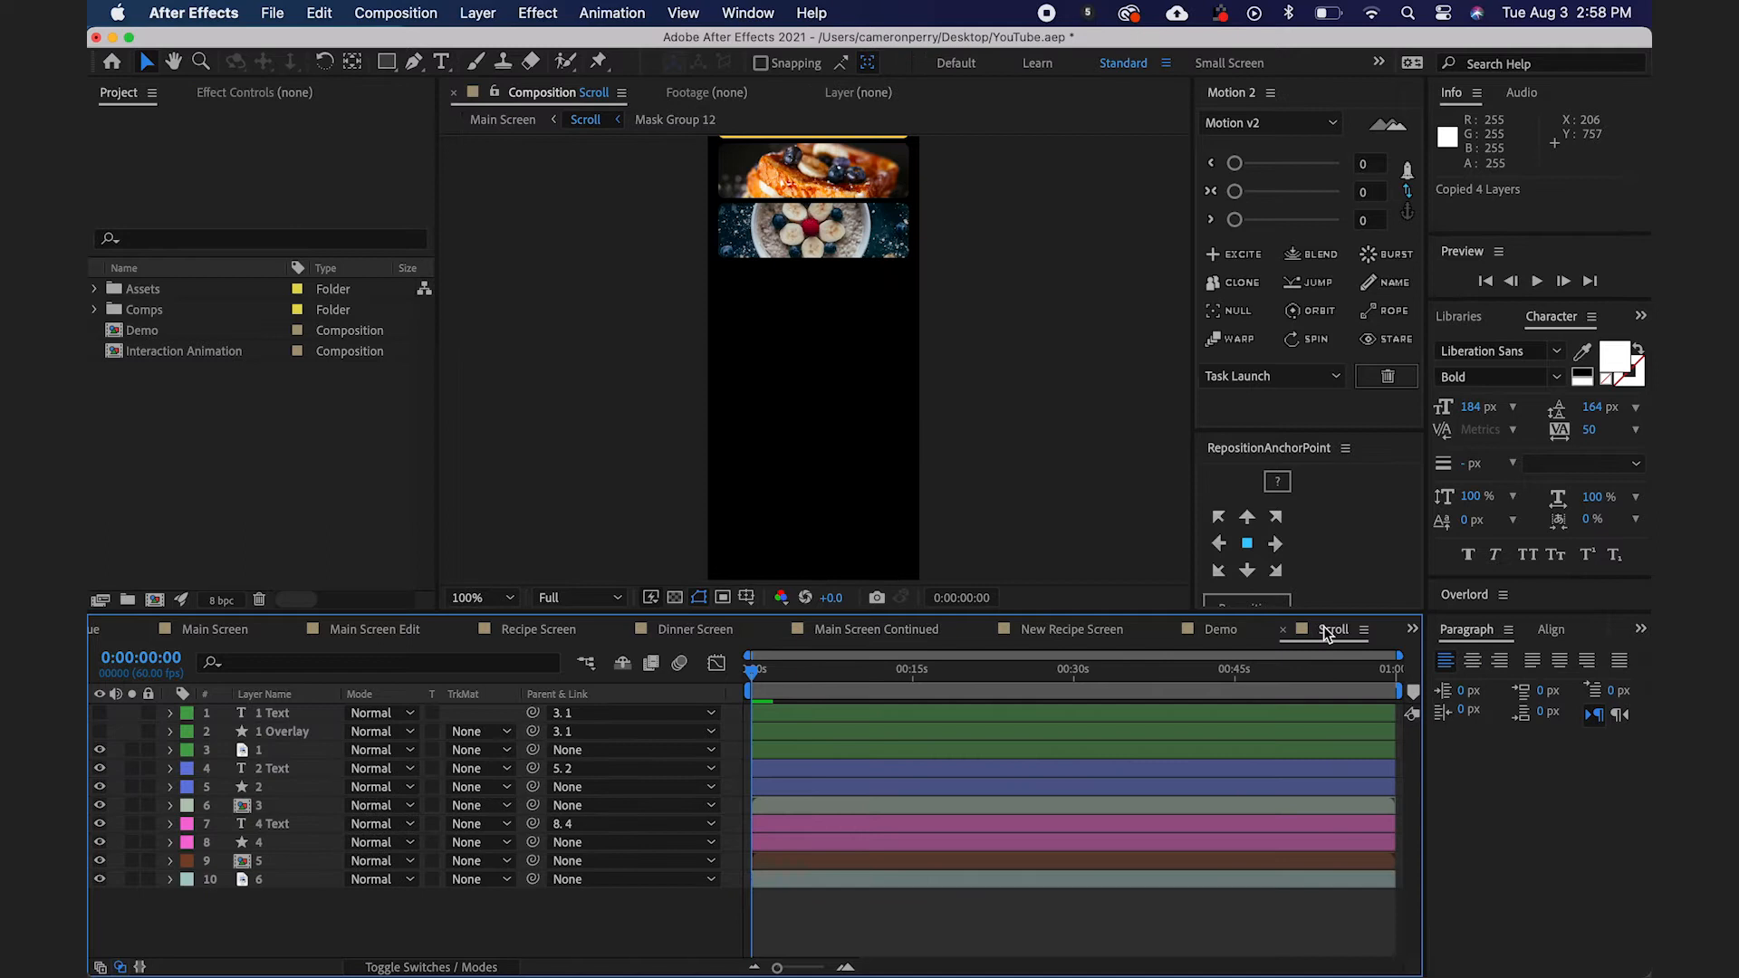
key("cmd+v")
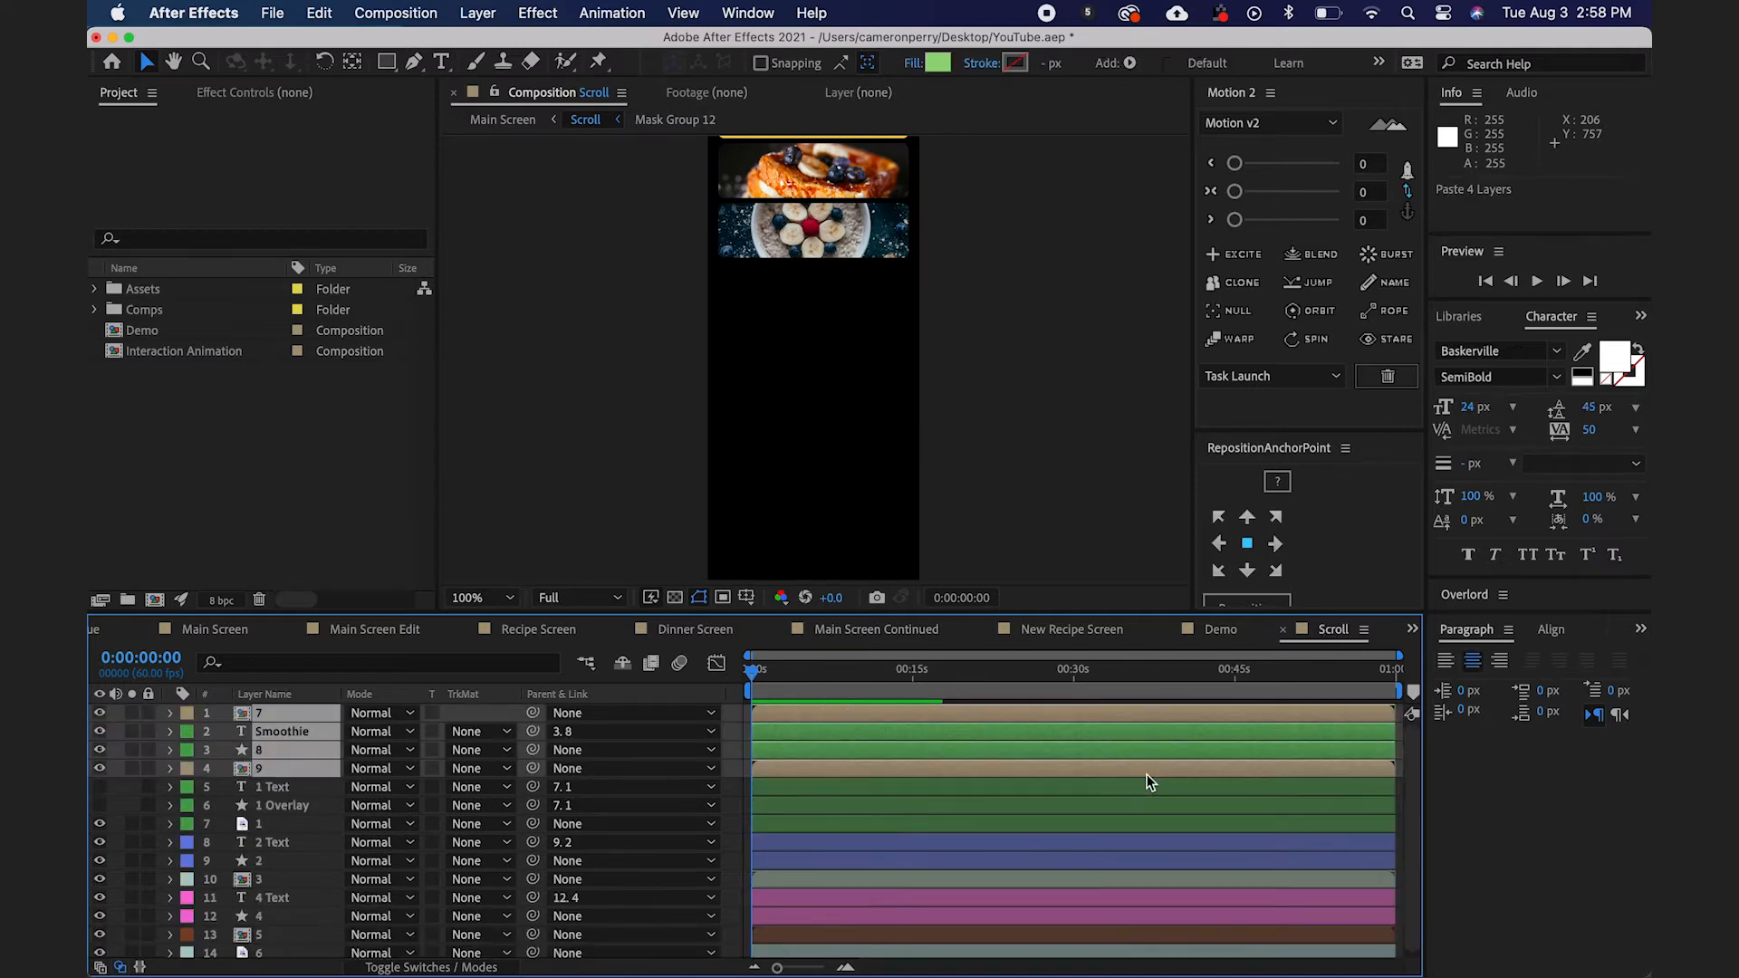
left_click(477, 596)
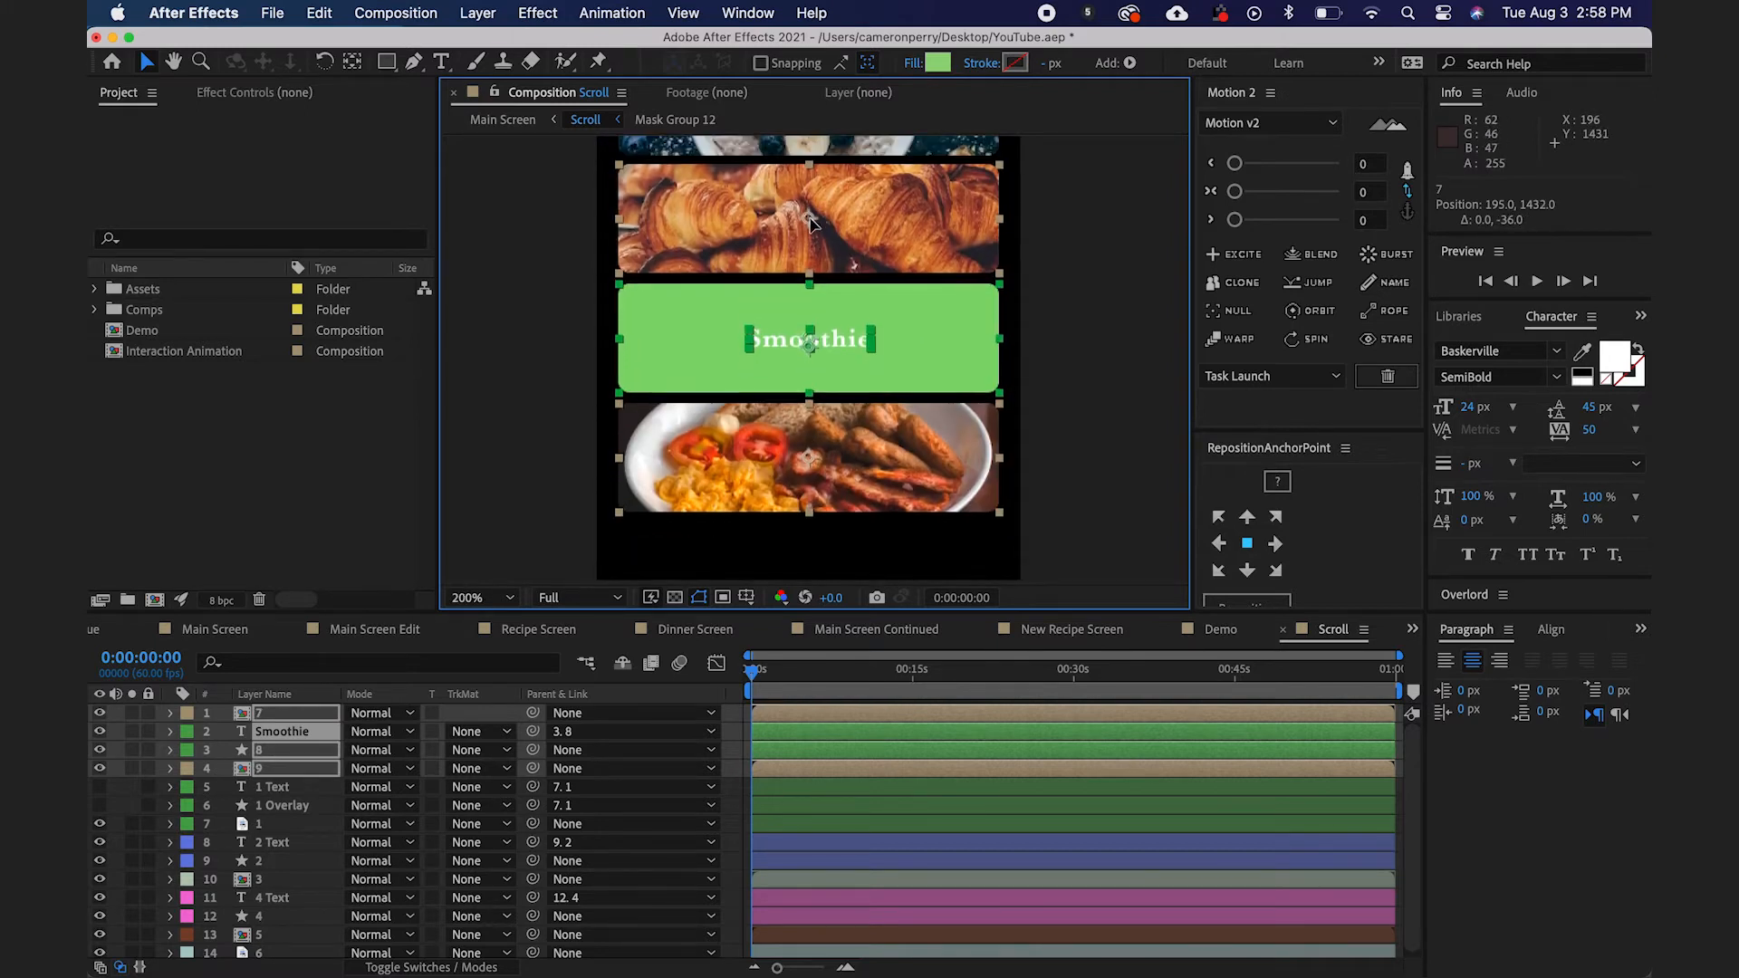
key("Up")
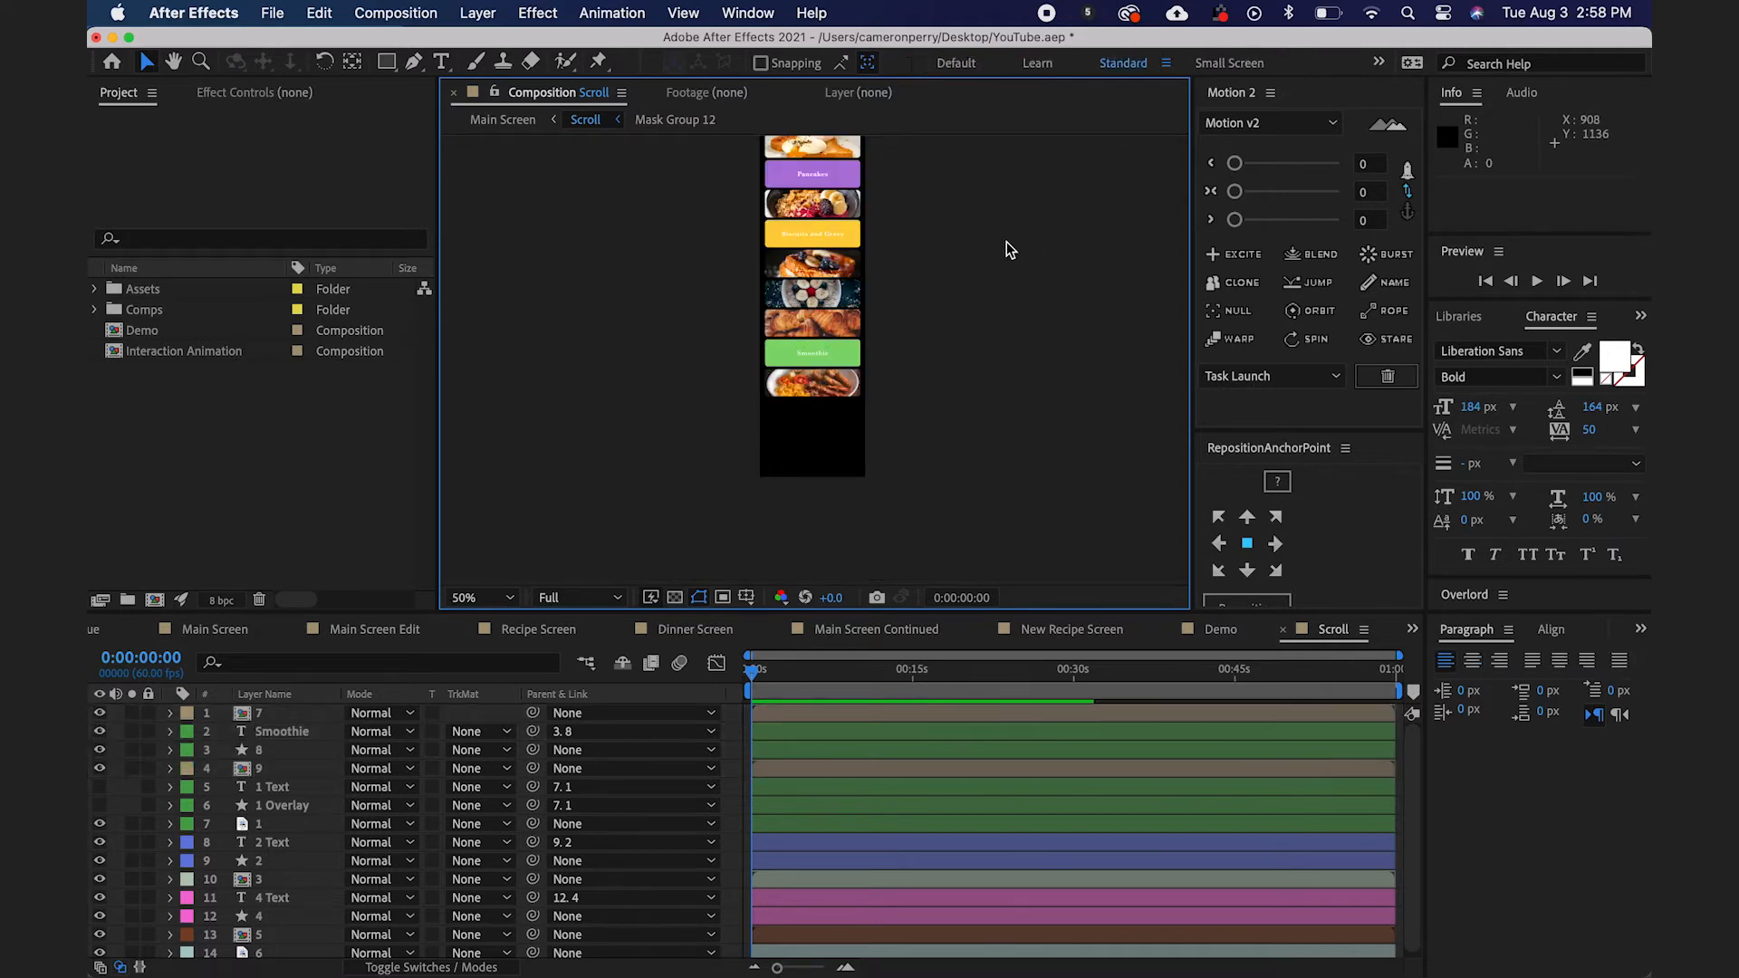
Draw a yellow rectangle over the Main Screen header and stack Shape Layer 1 just above [Scroll].
left_click(210, 629)
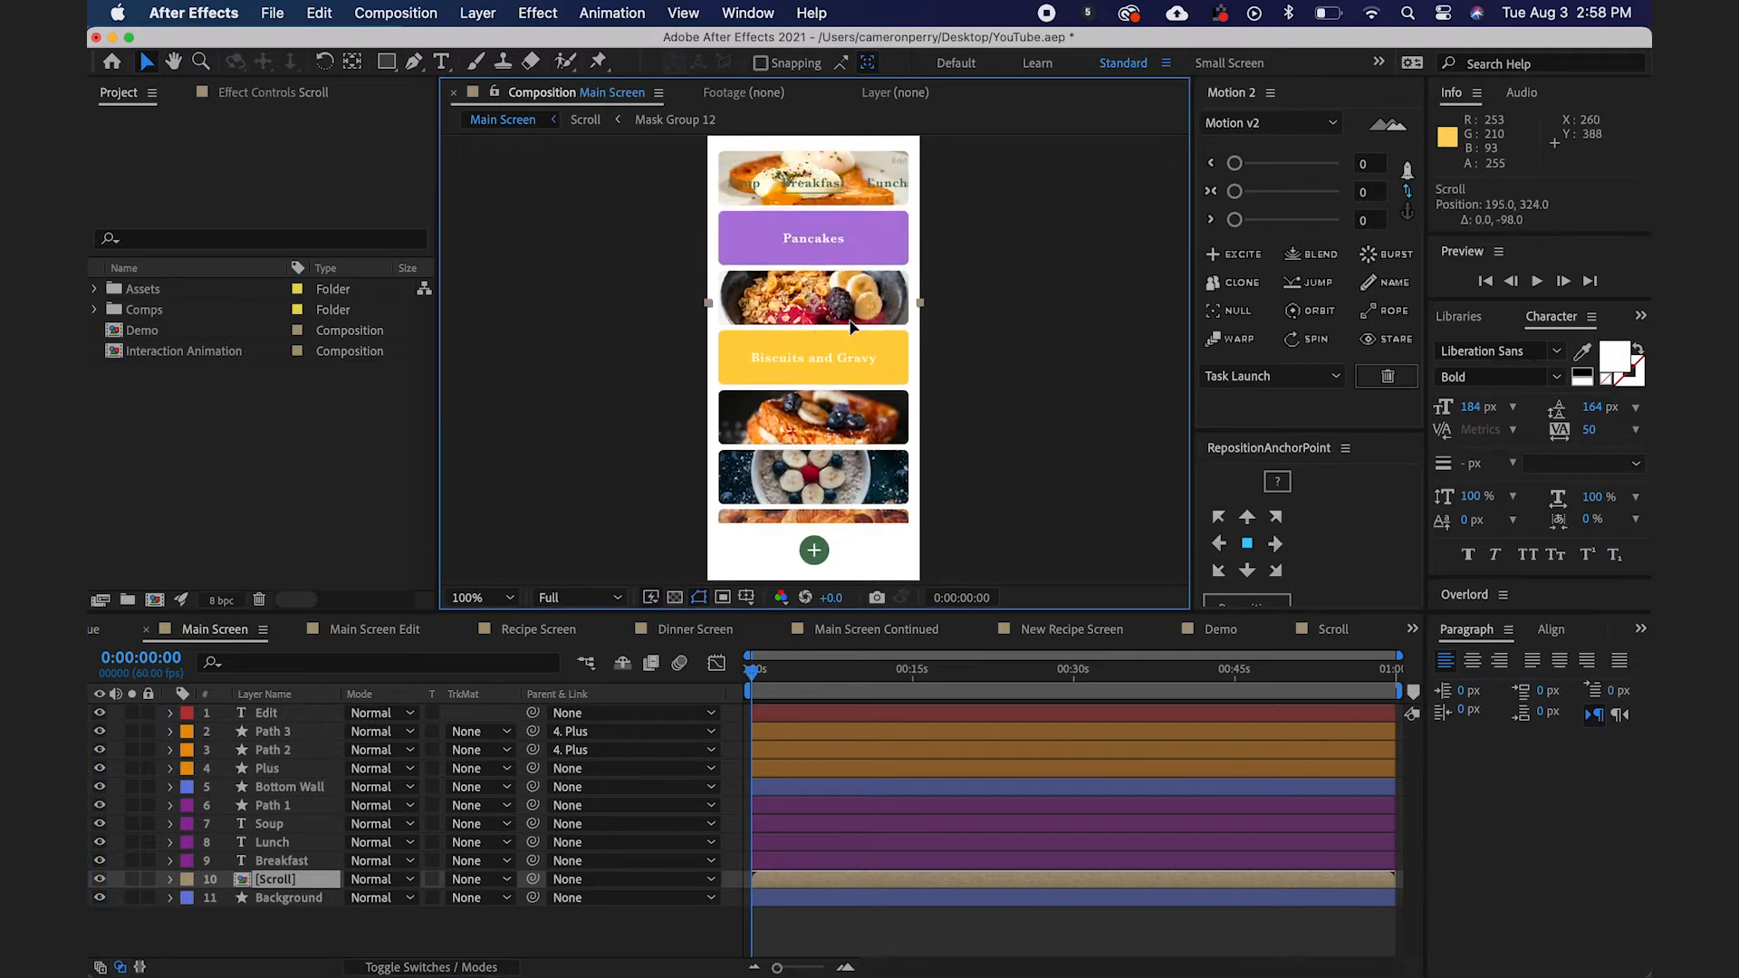
scroll("down", 3)
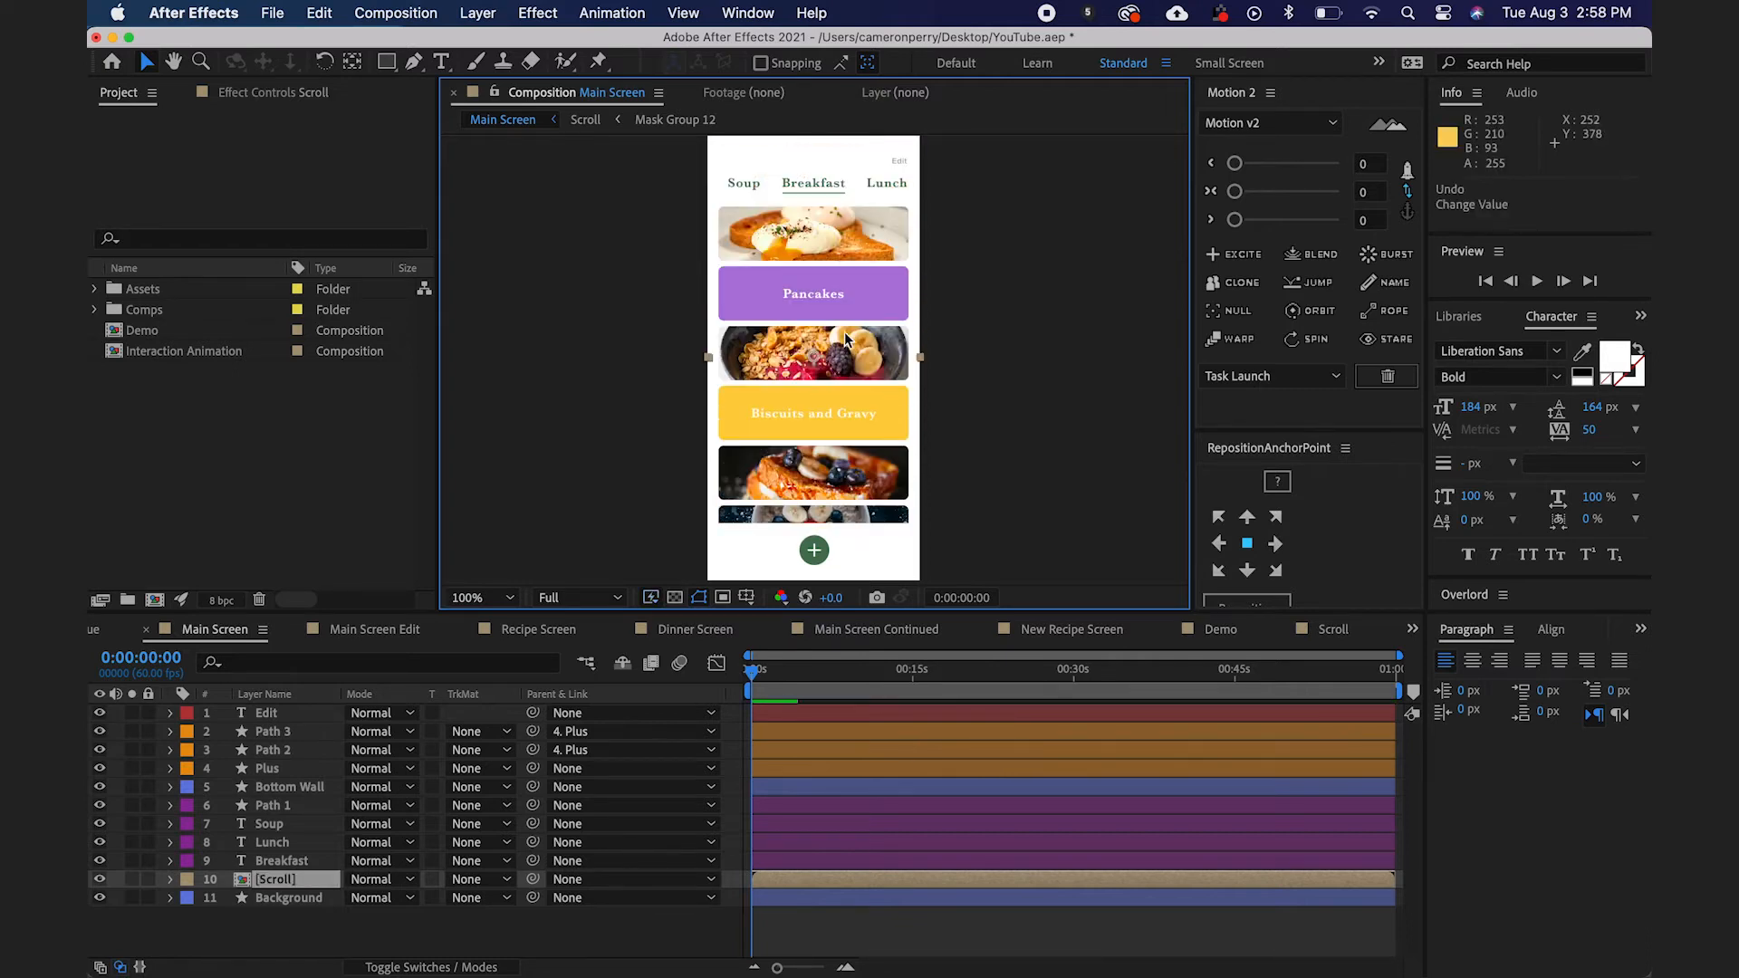
mouse_move(737, 186)
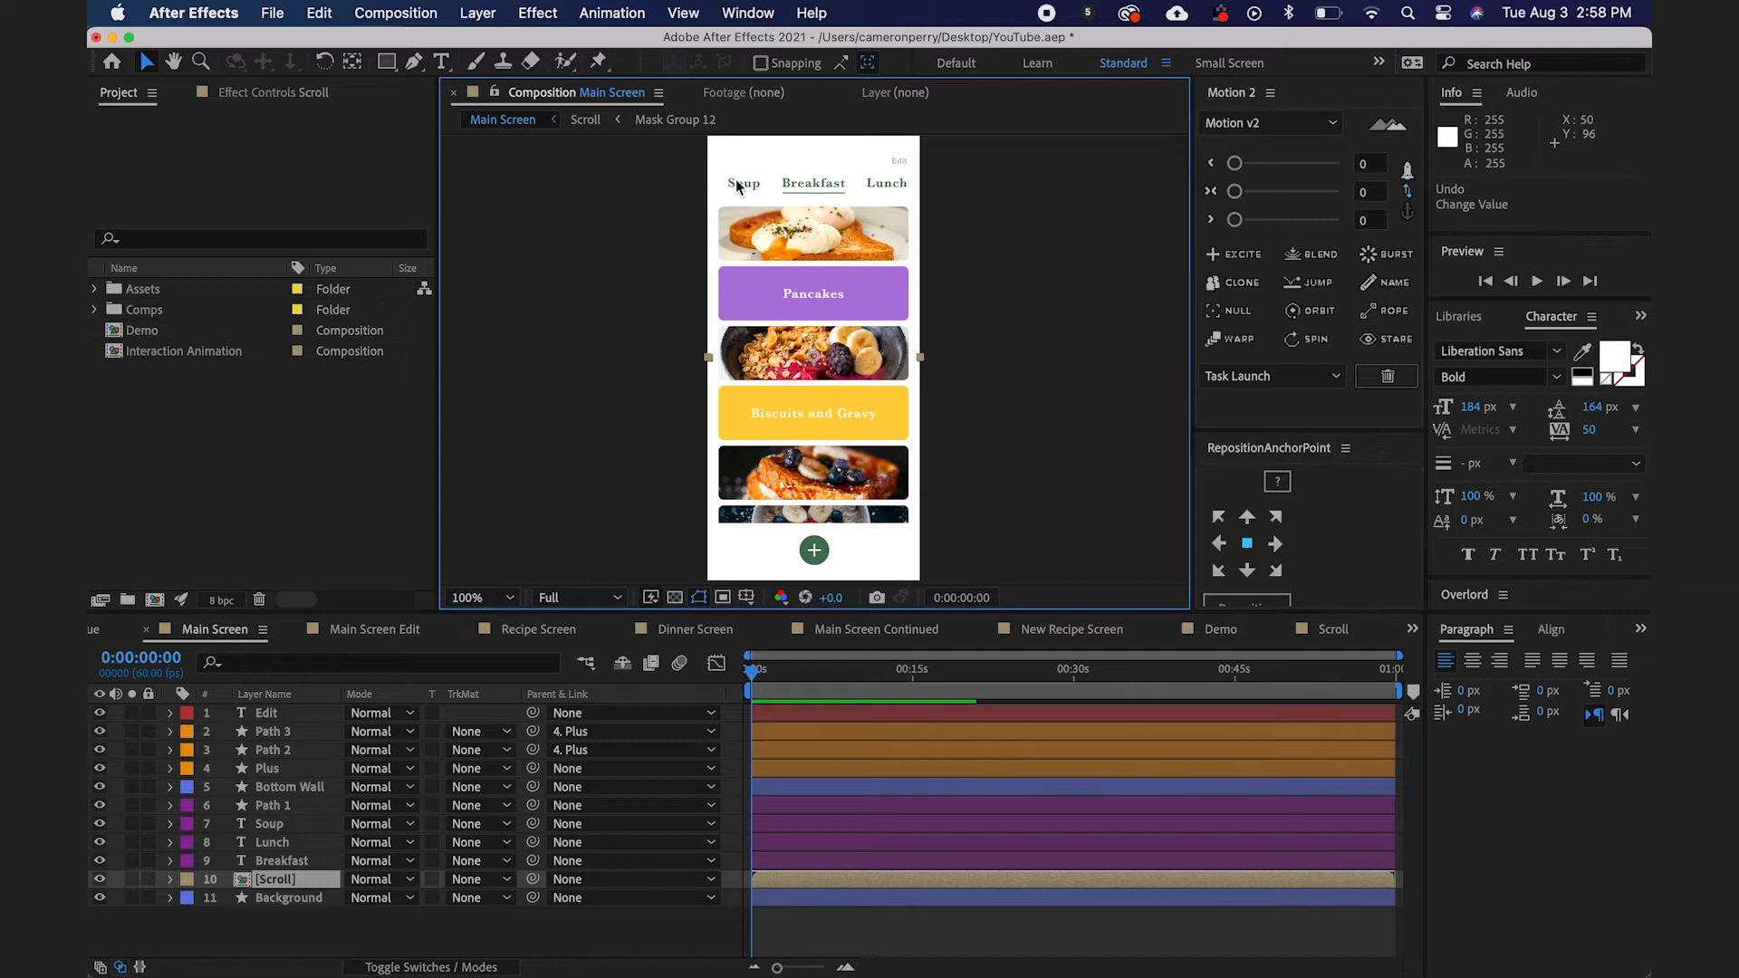
mouse_move(899, 199)
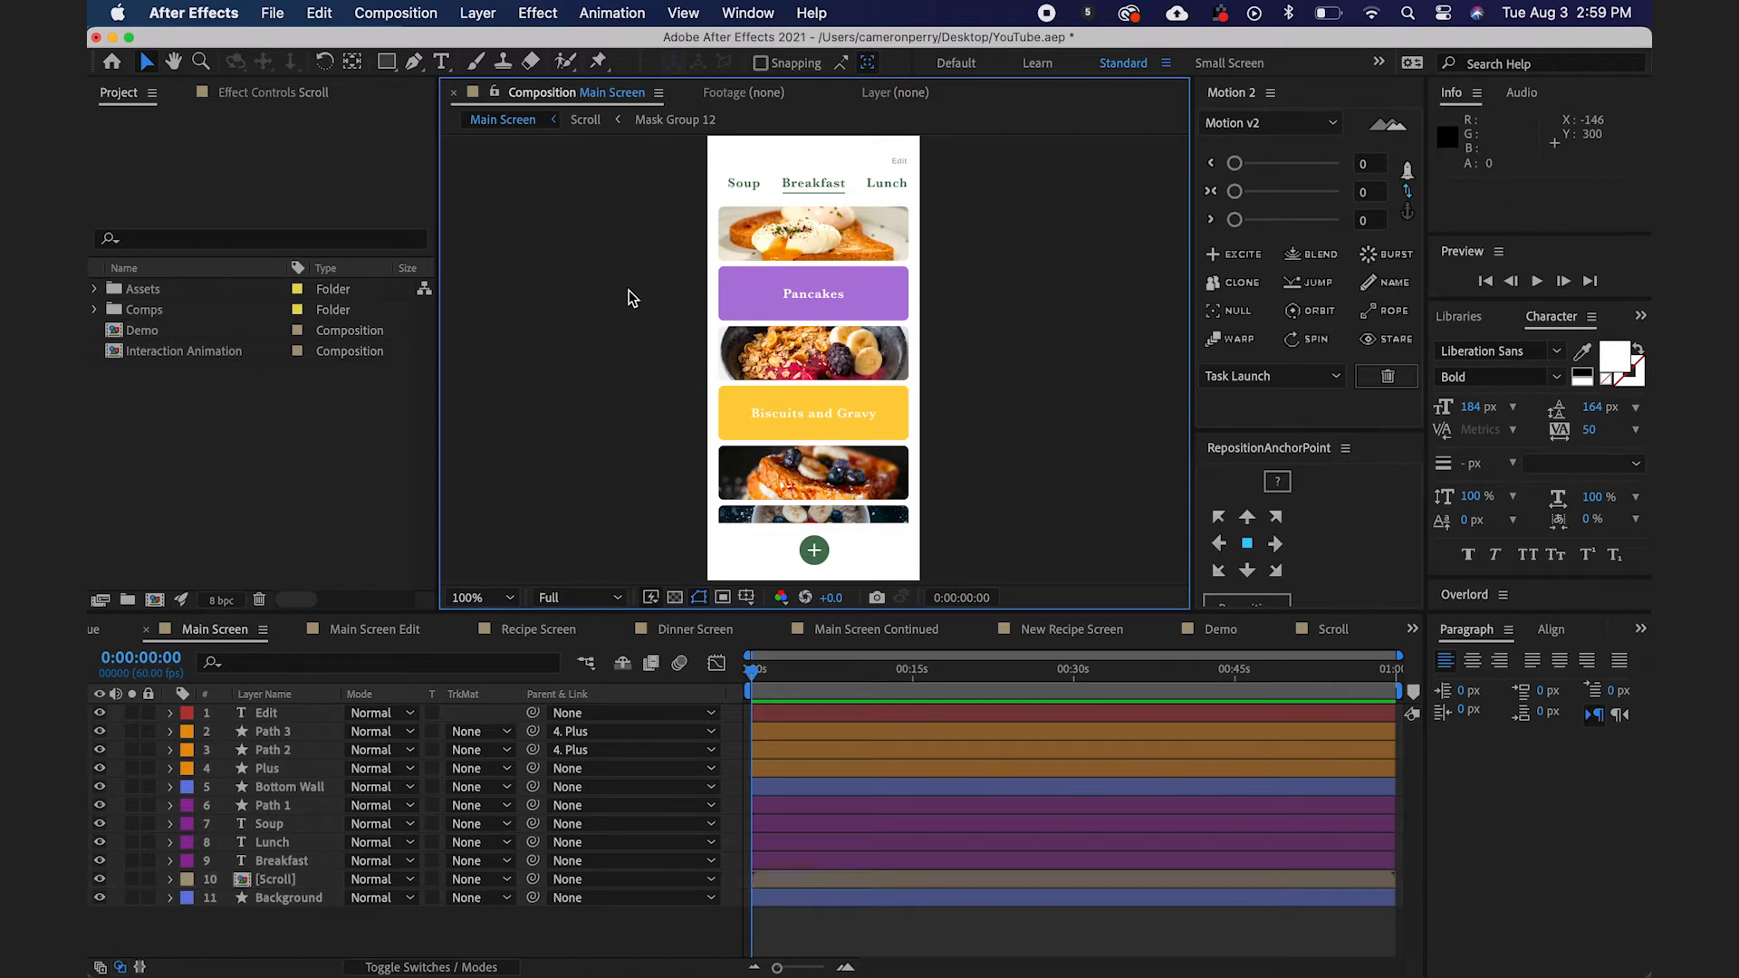
left_click(386, 62)
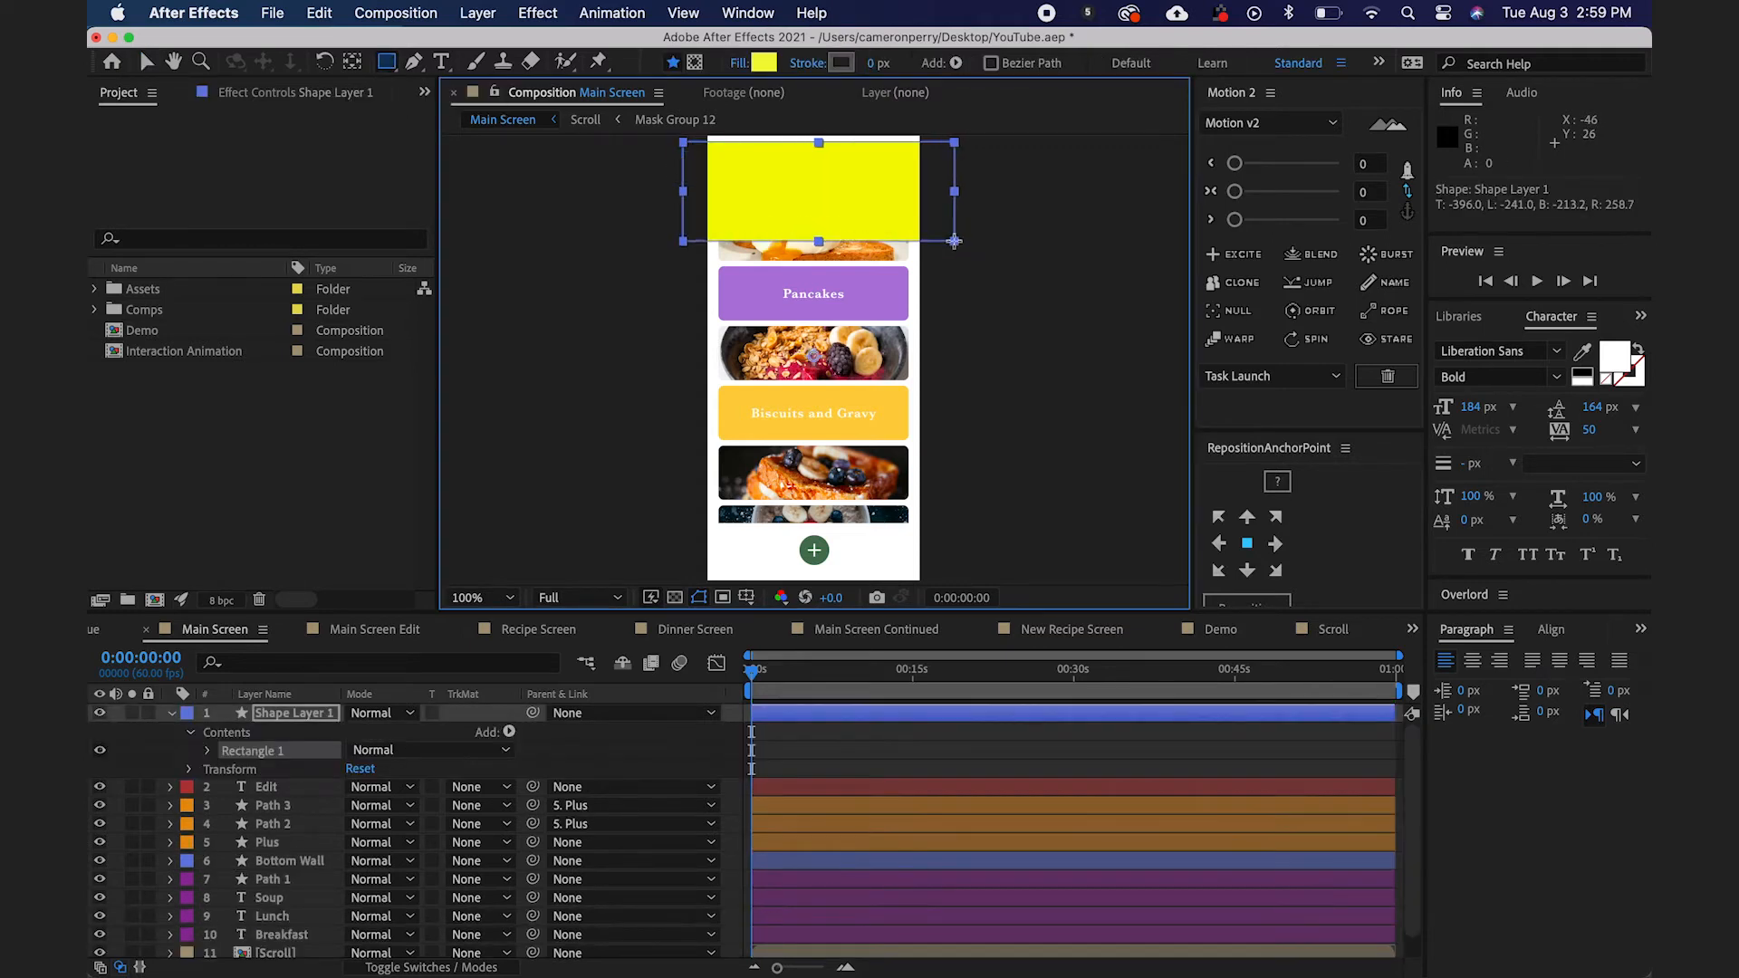
left_click(147, 62)
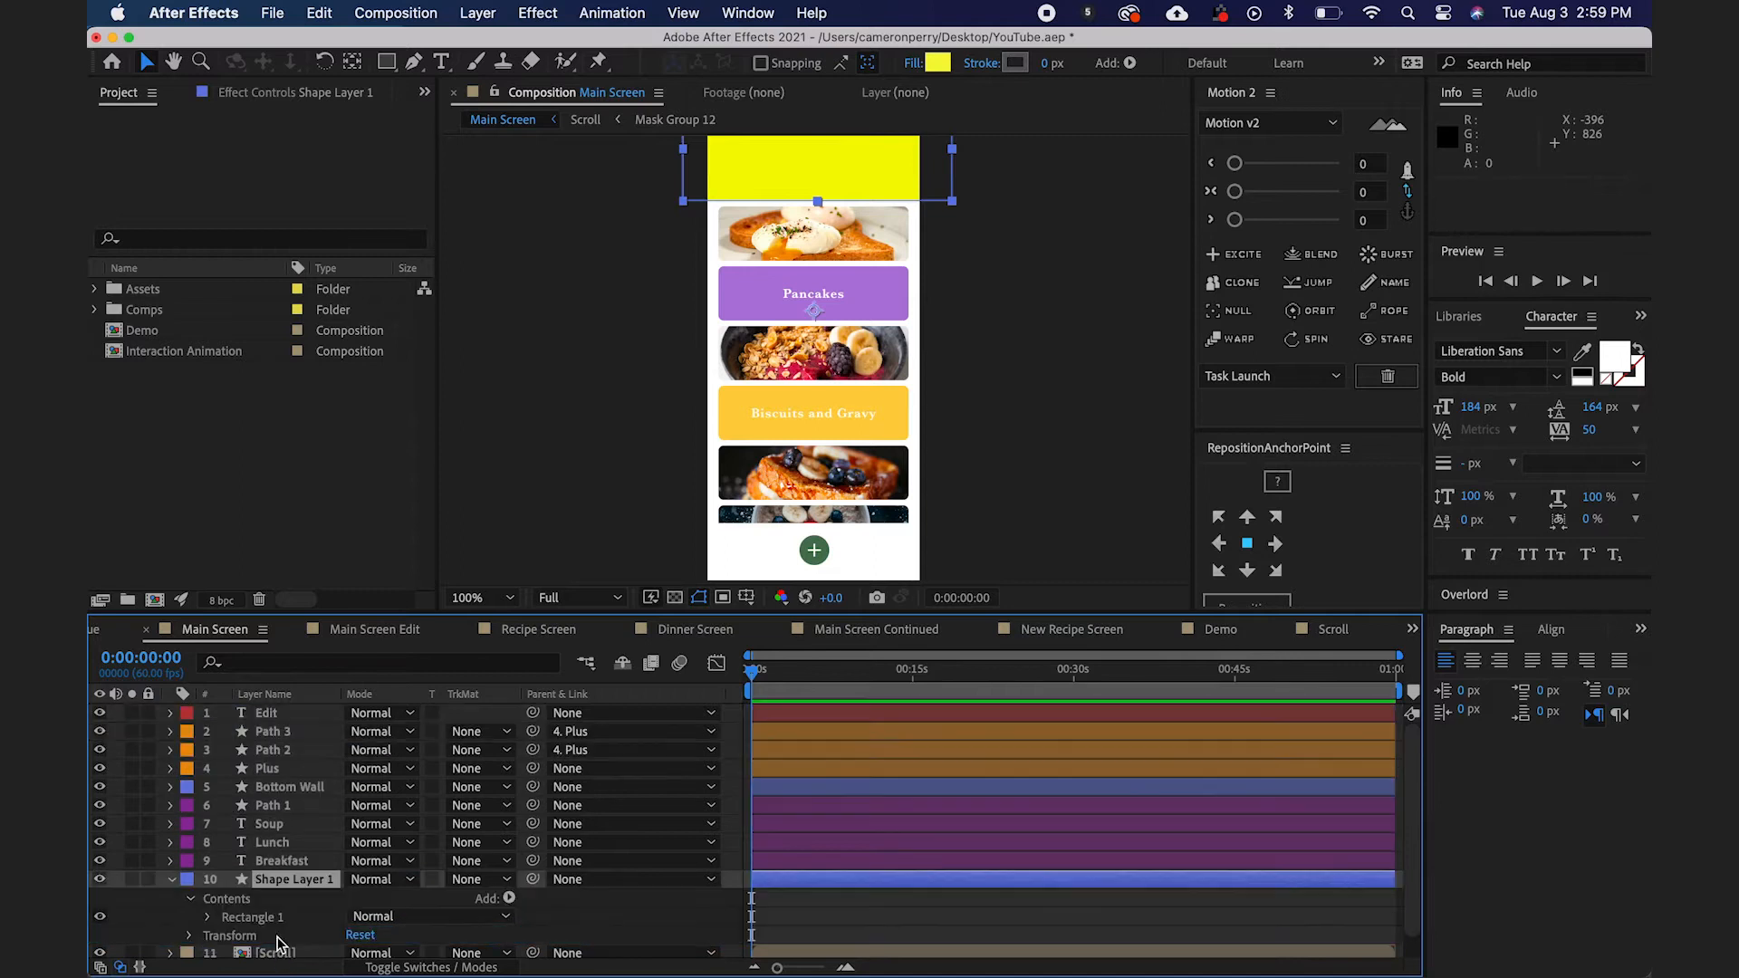
left_click(276, 928)
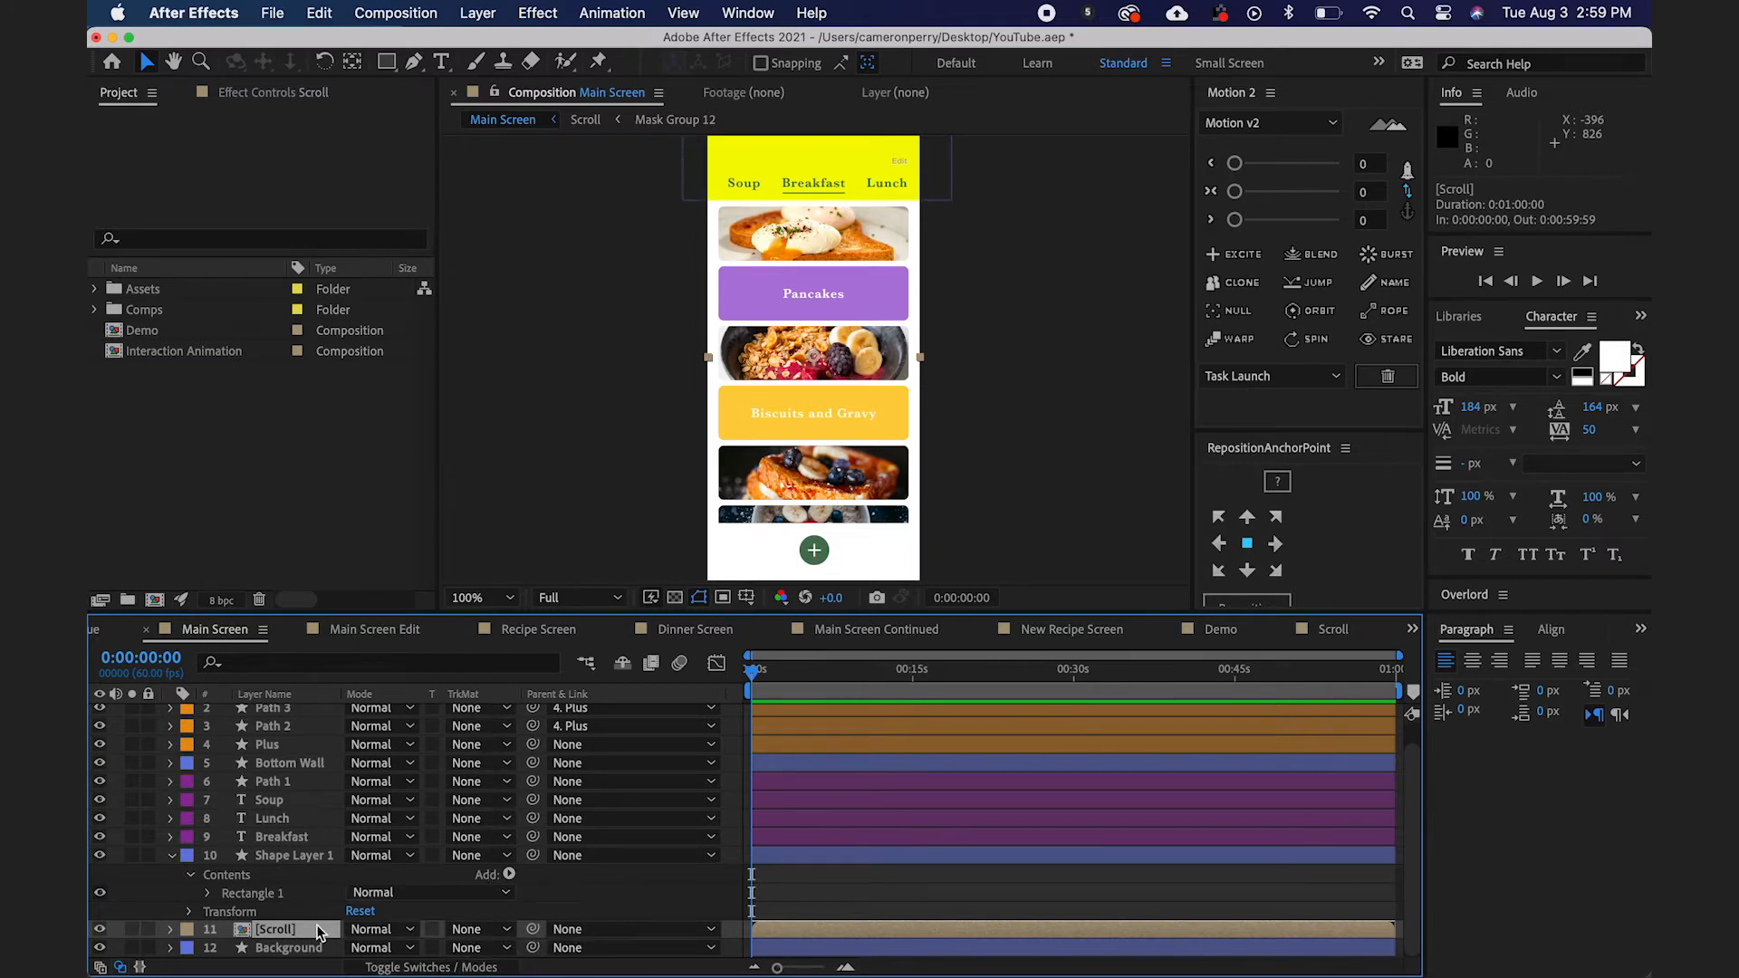
mouse_move(506, 935)
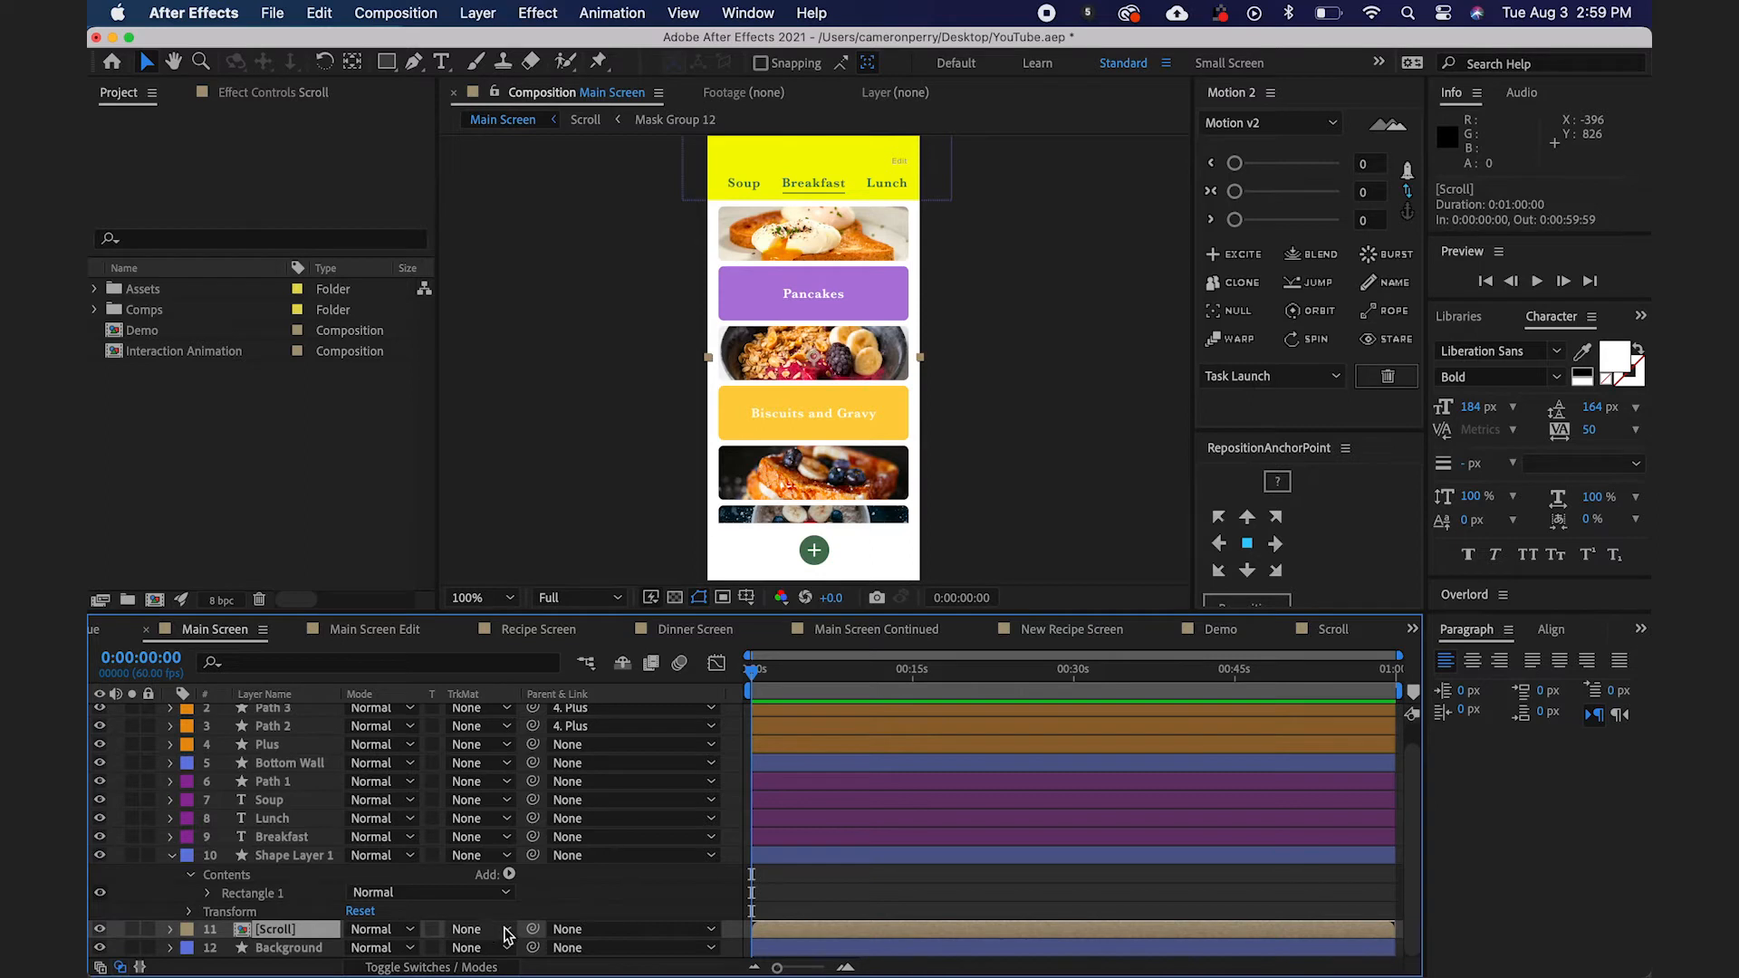
Set [Scroll]'s Track Matte to Alpha Inverted Matte "Shape Layer 1".
left_click(465, 927)
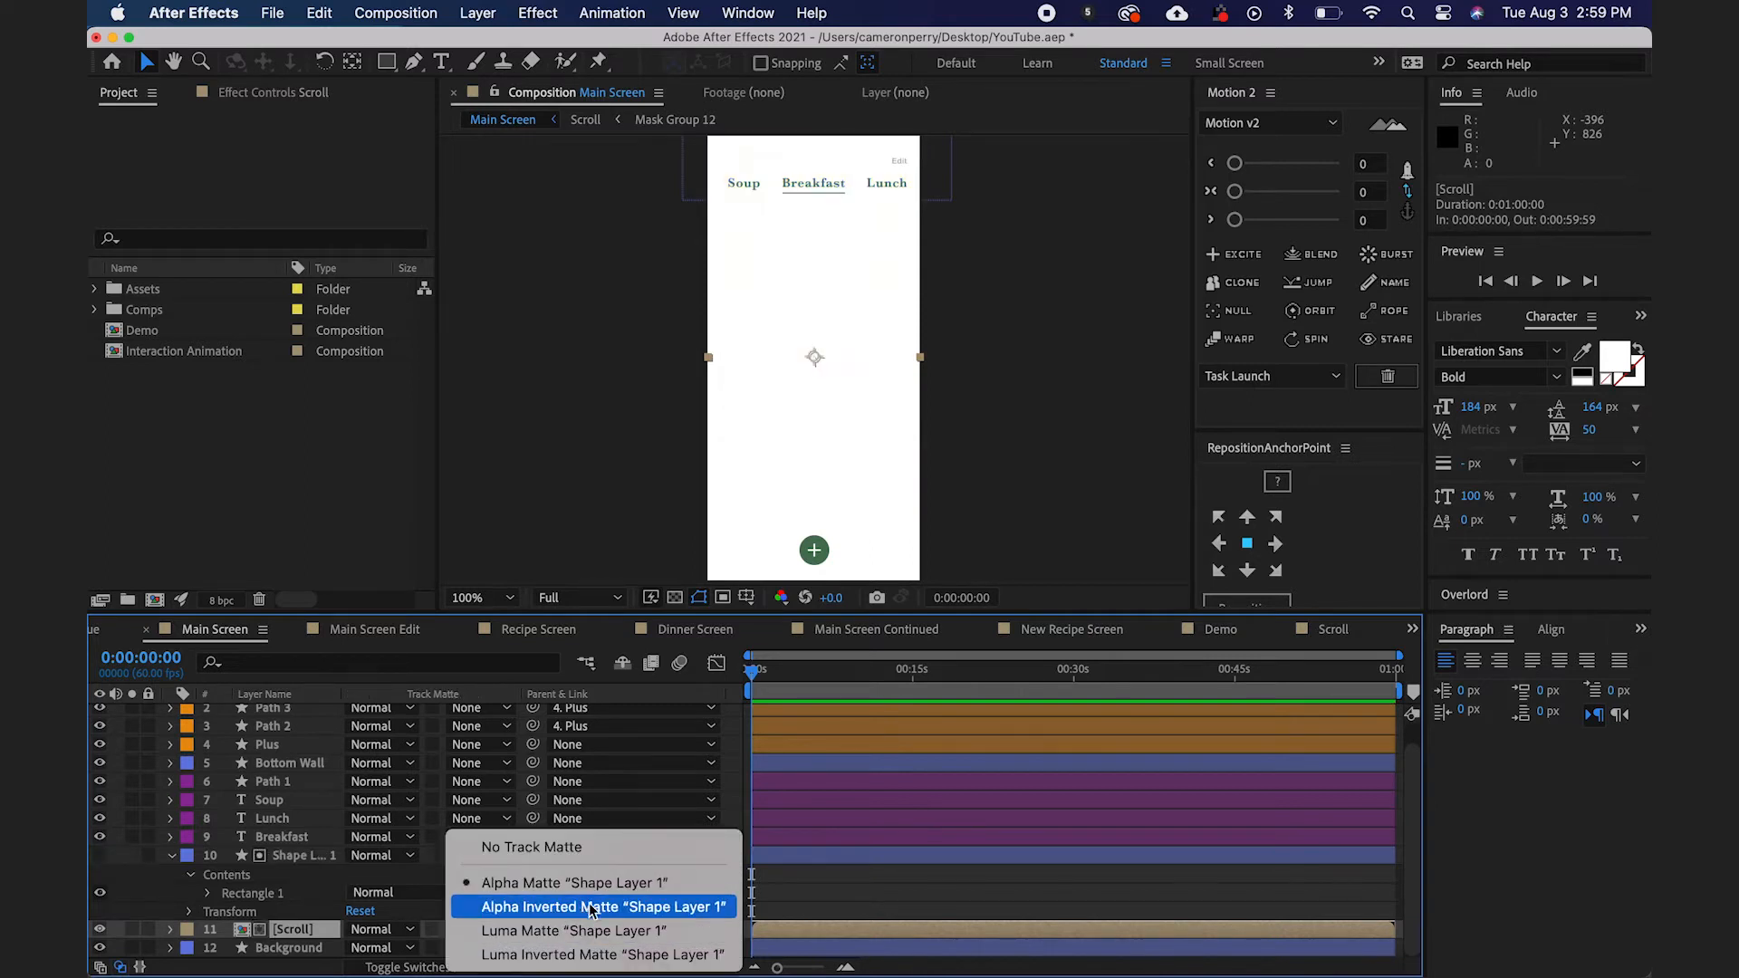
left_click(601, 906)
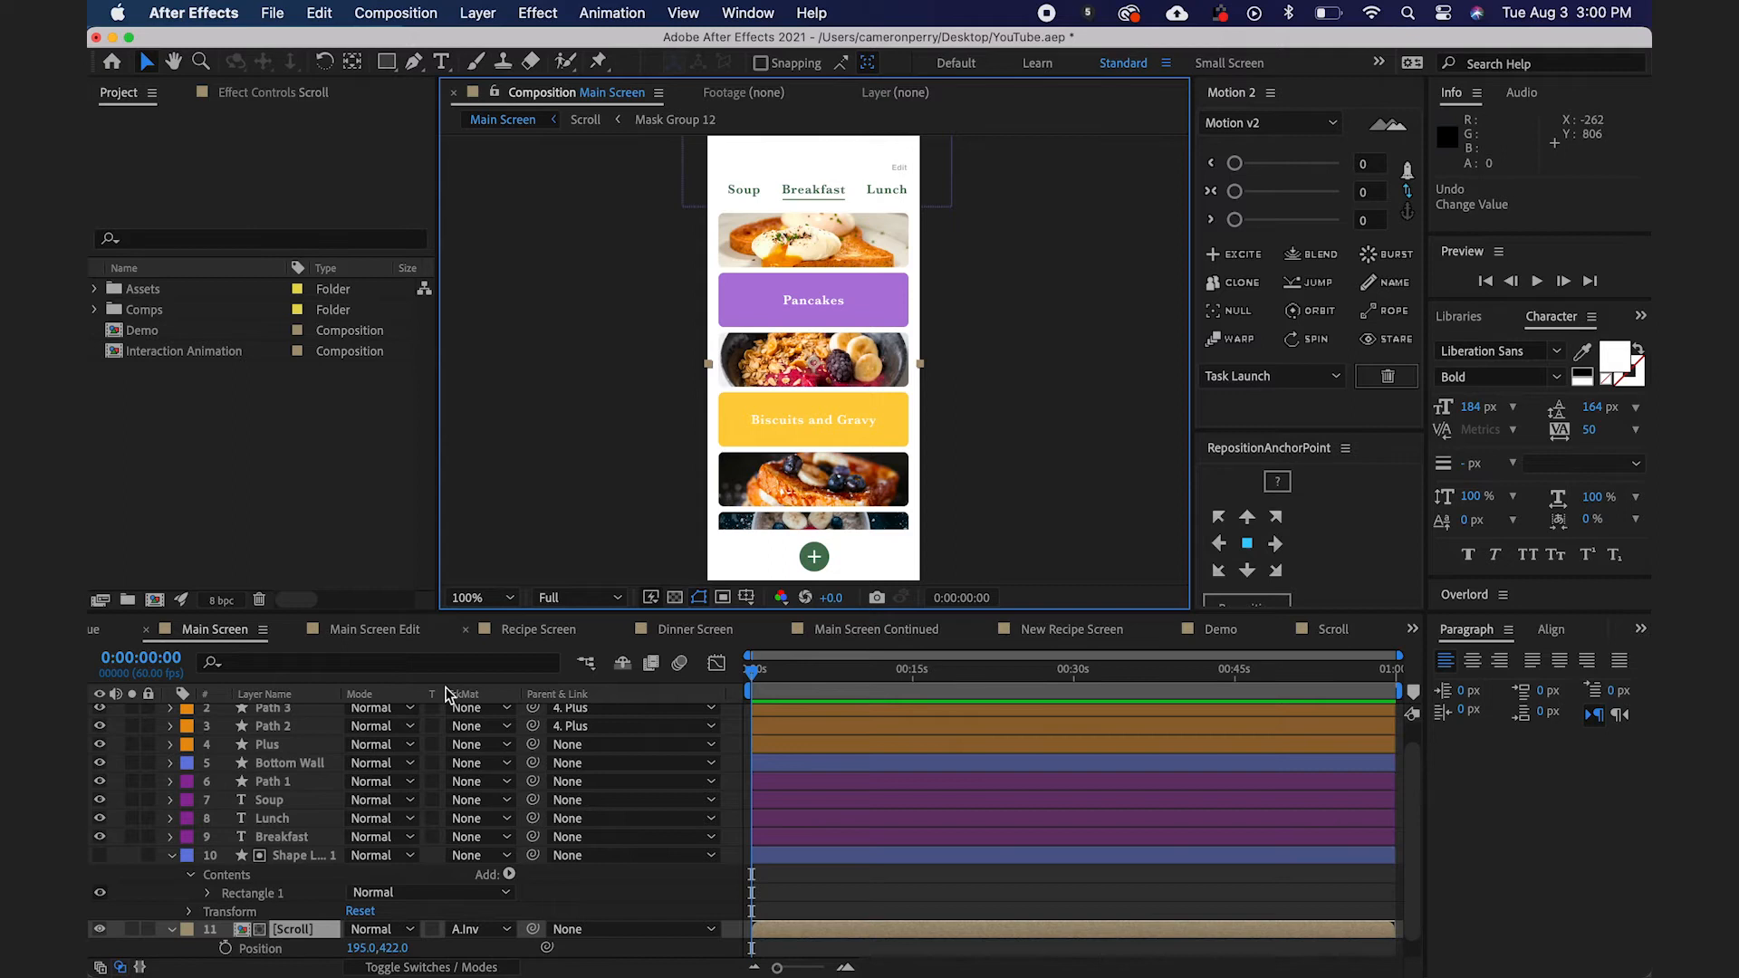
Scroll the timeline to the Scroll layer's Position property (195, 422).
scroll("down", 3)
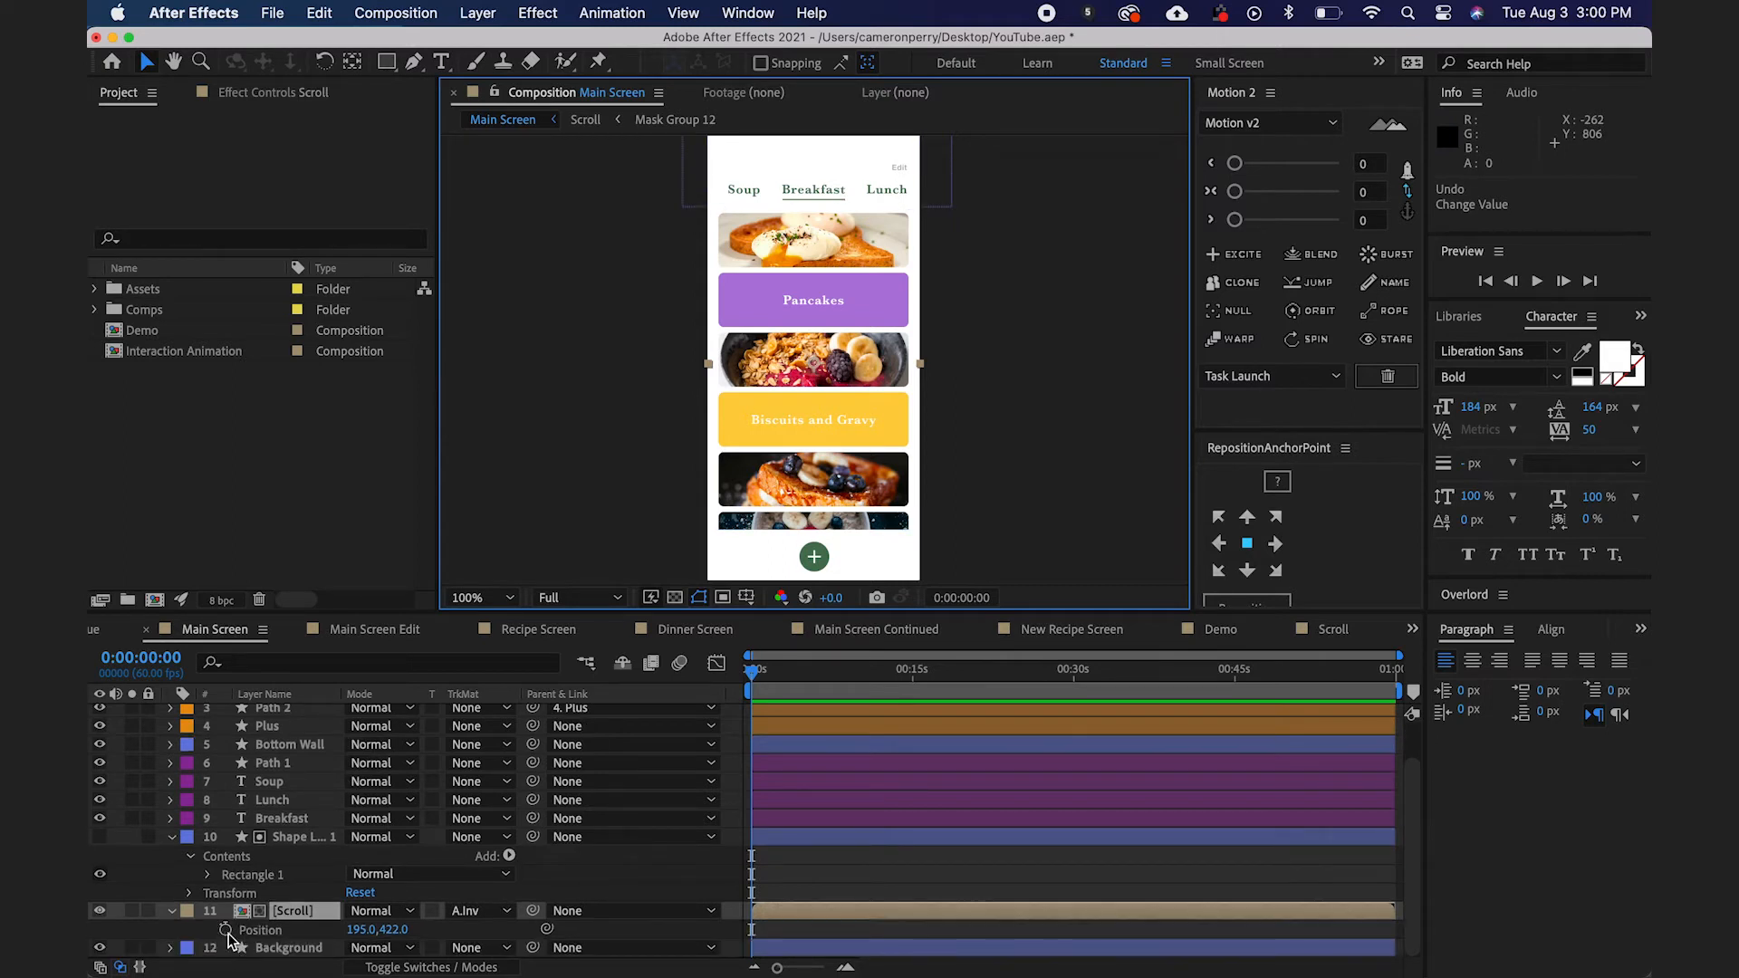
mouse_move(229, 931)
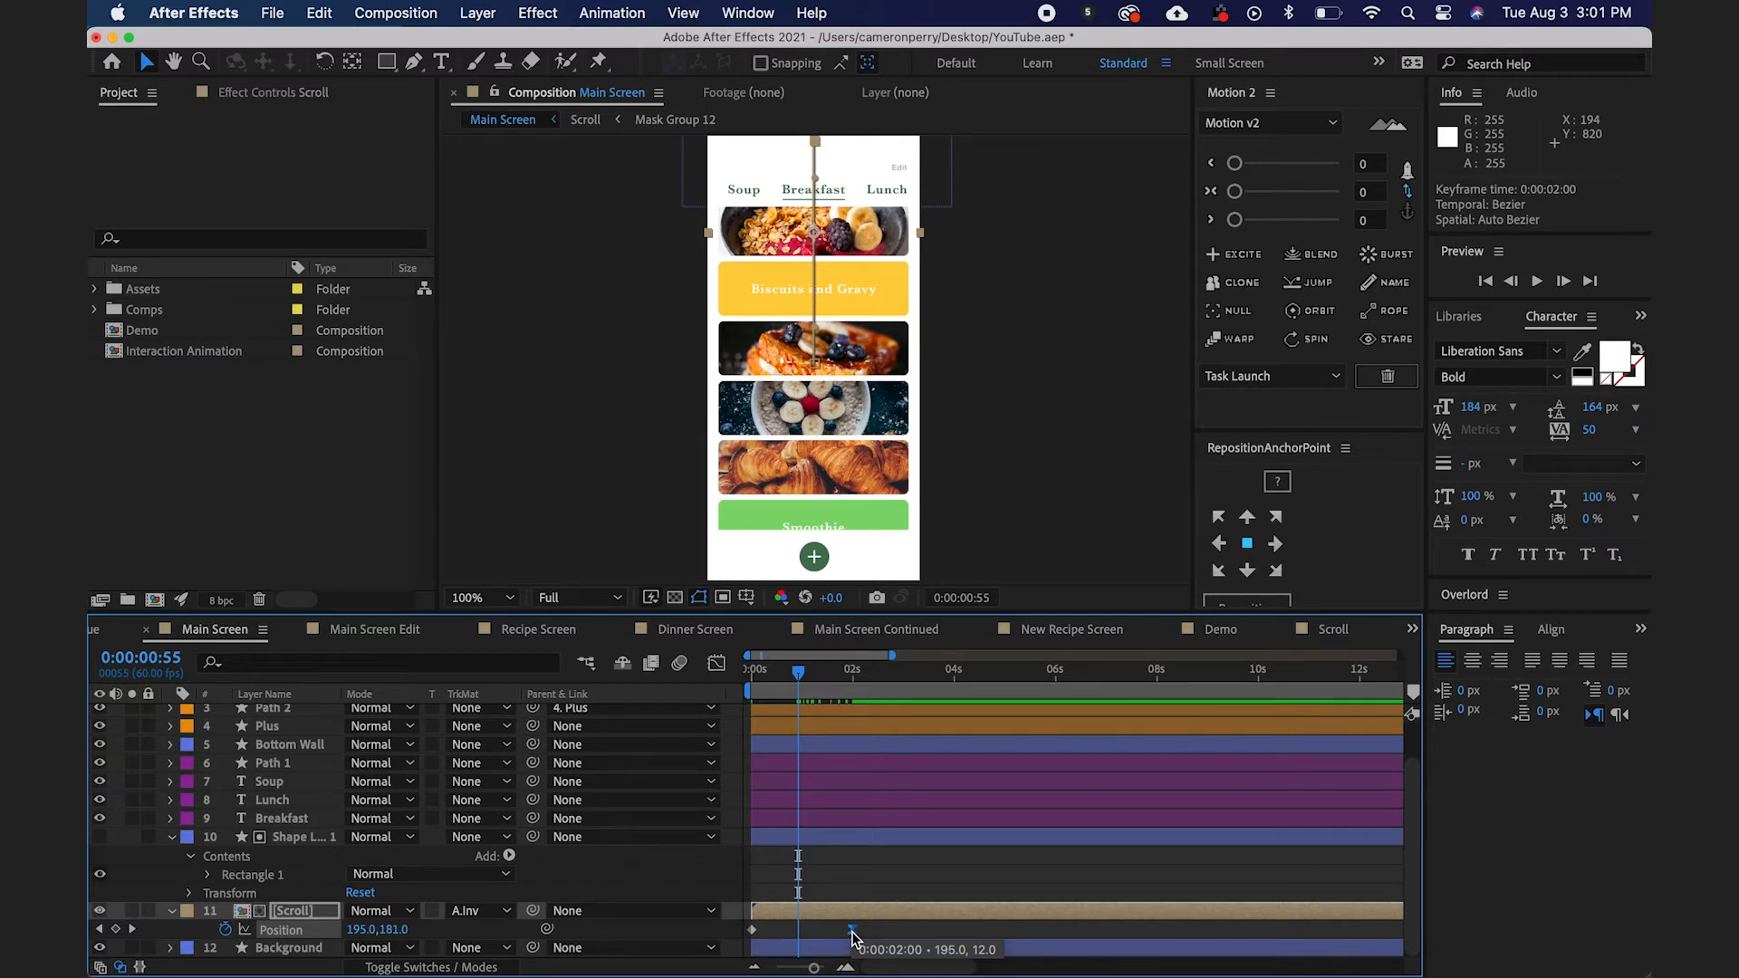
Give the 2s scroll keyframe 80% Keyframe Velocity influence and preview from the start.
right_click(852, 929)
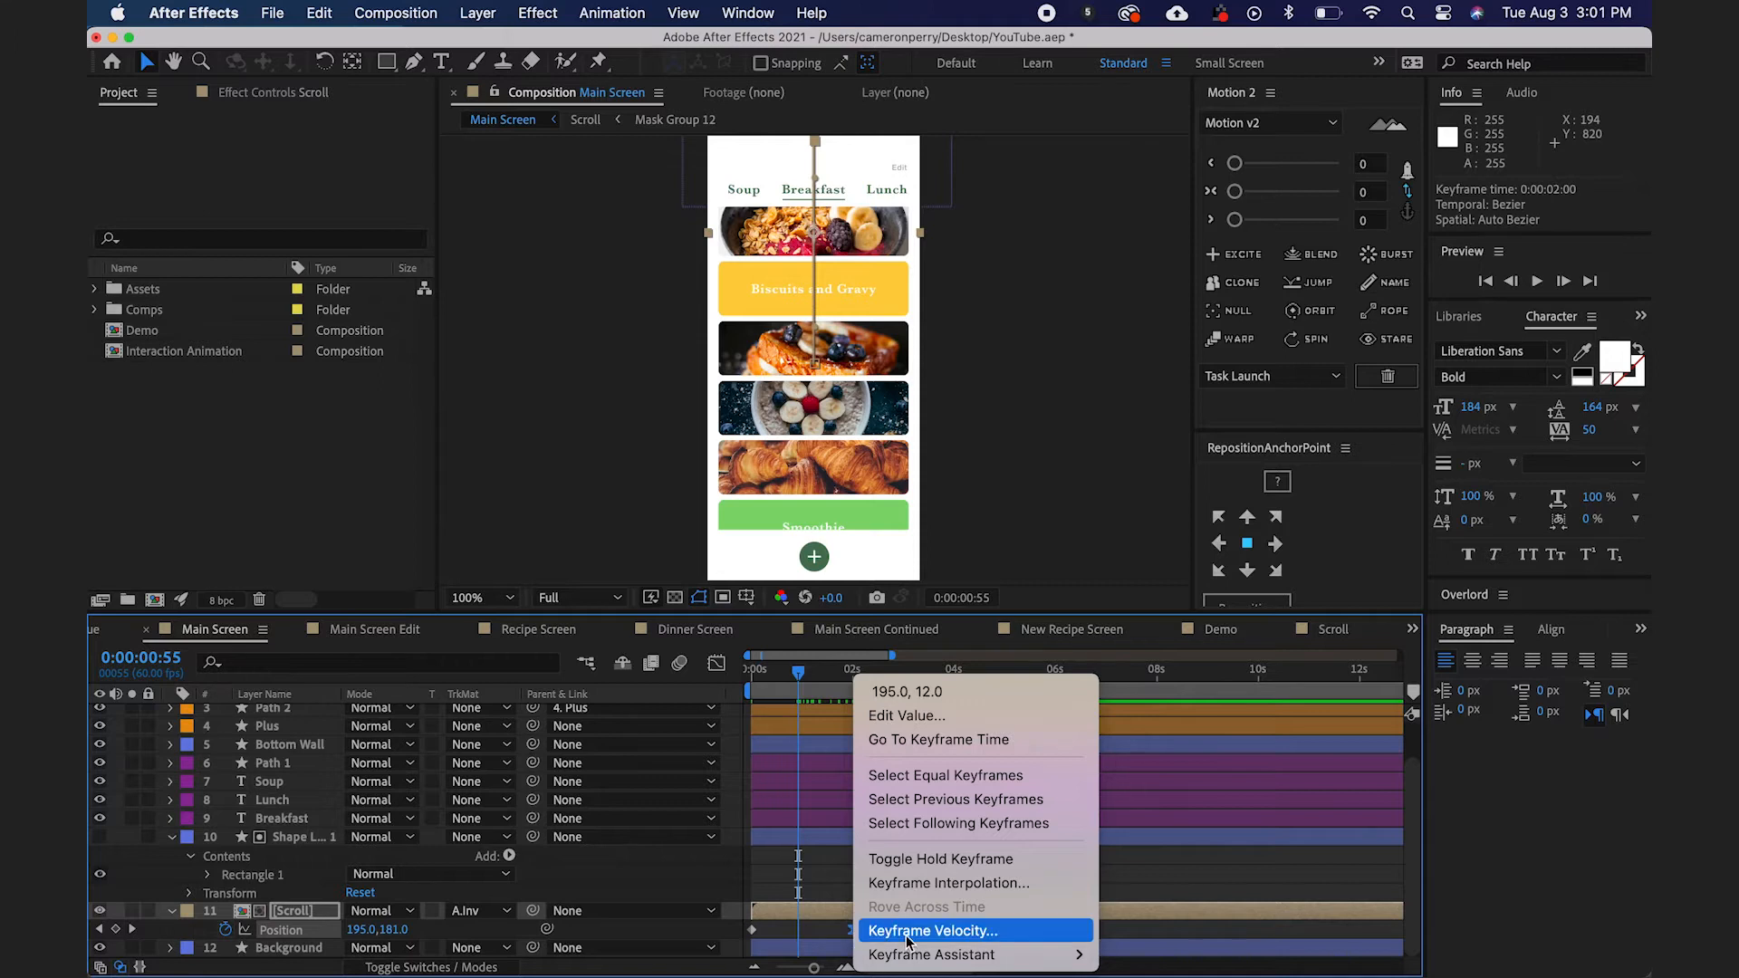
left_click(931, 931)
type("80")
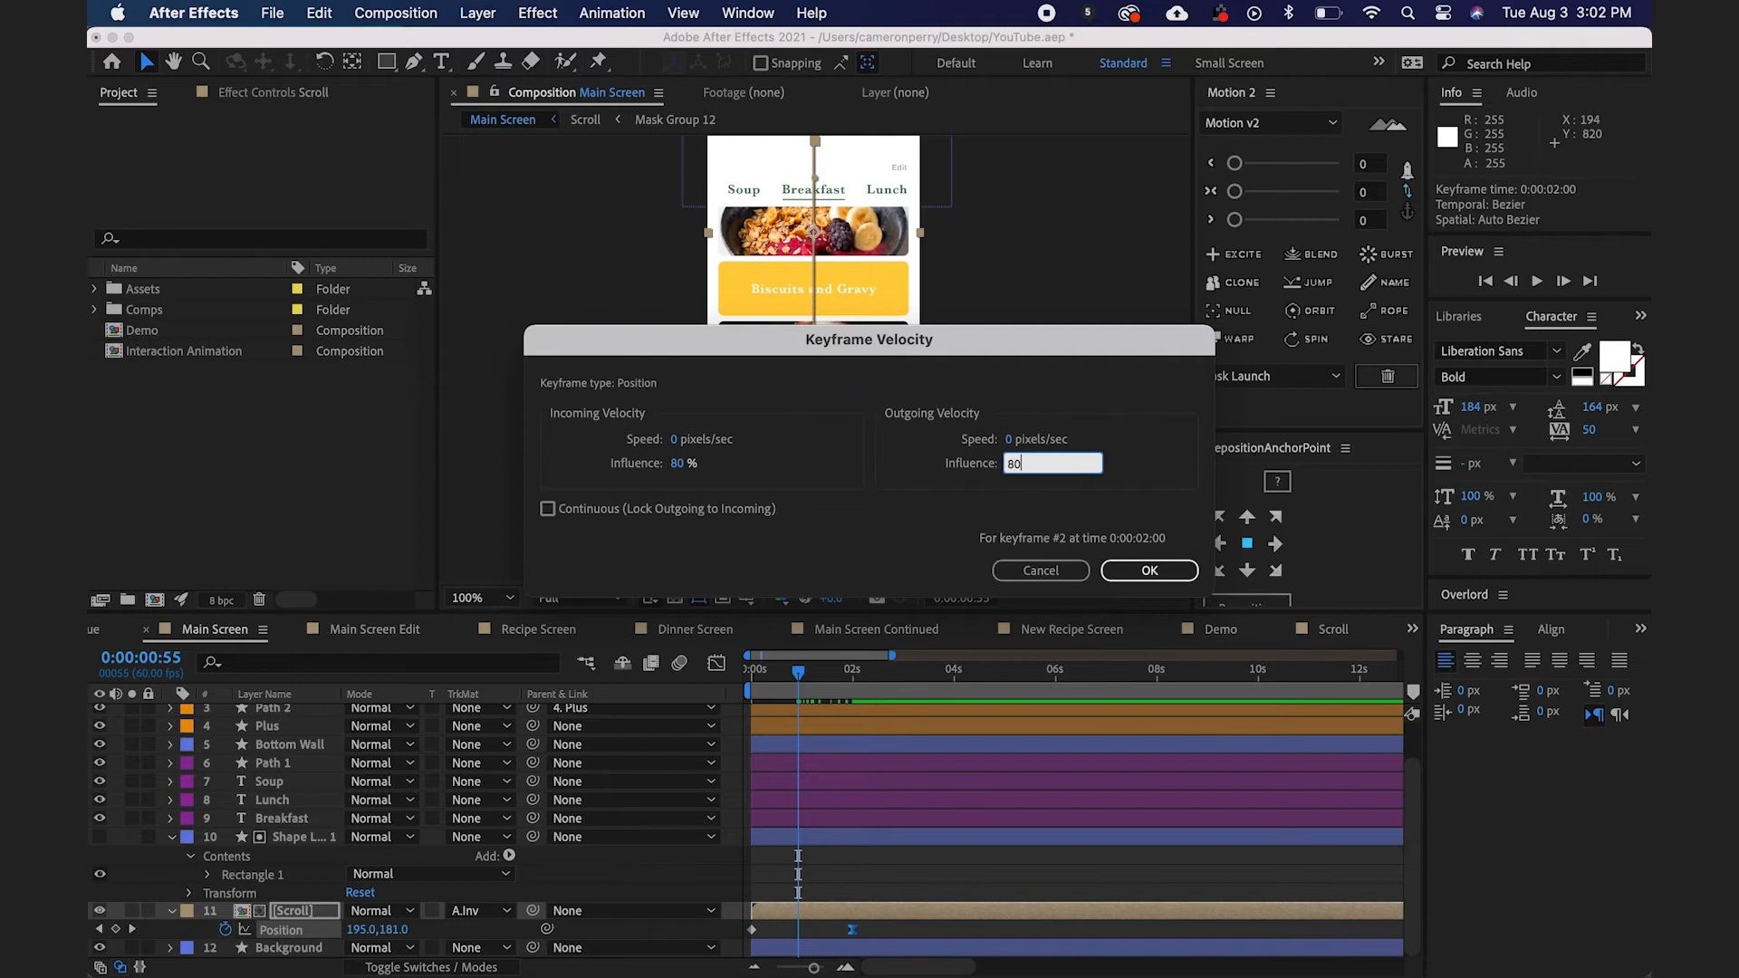
left_click(1149, 571)
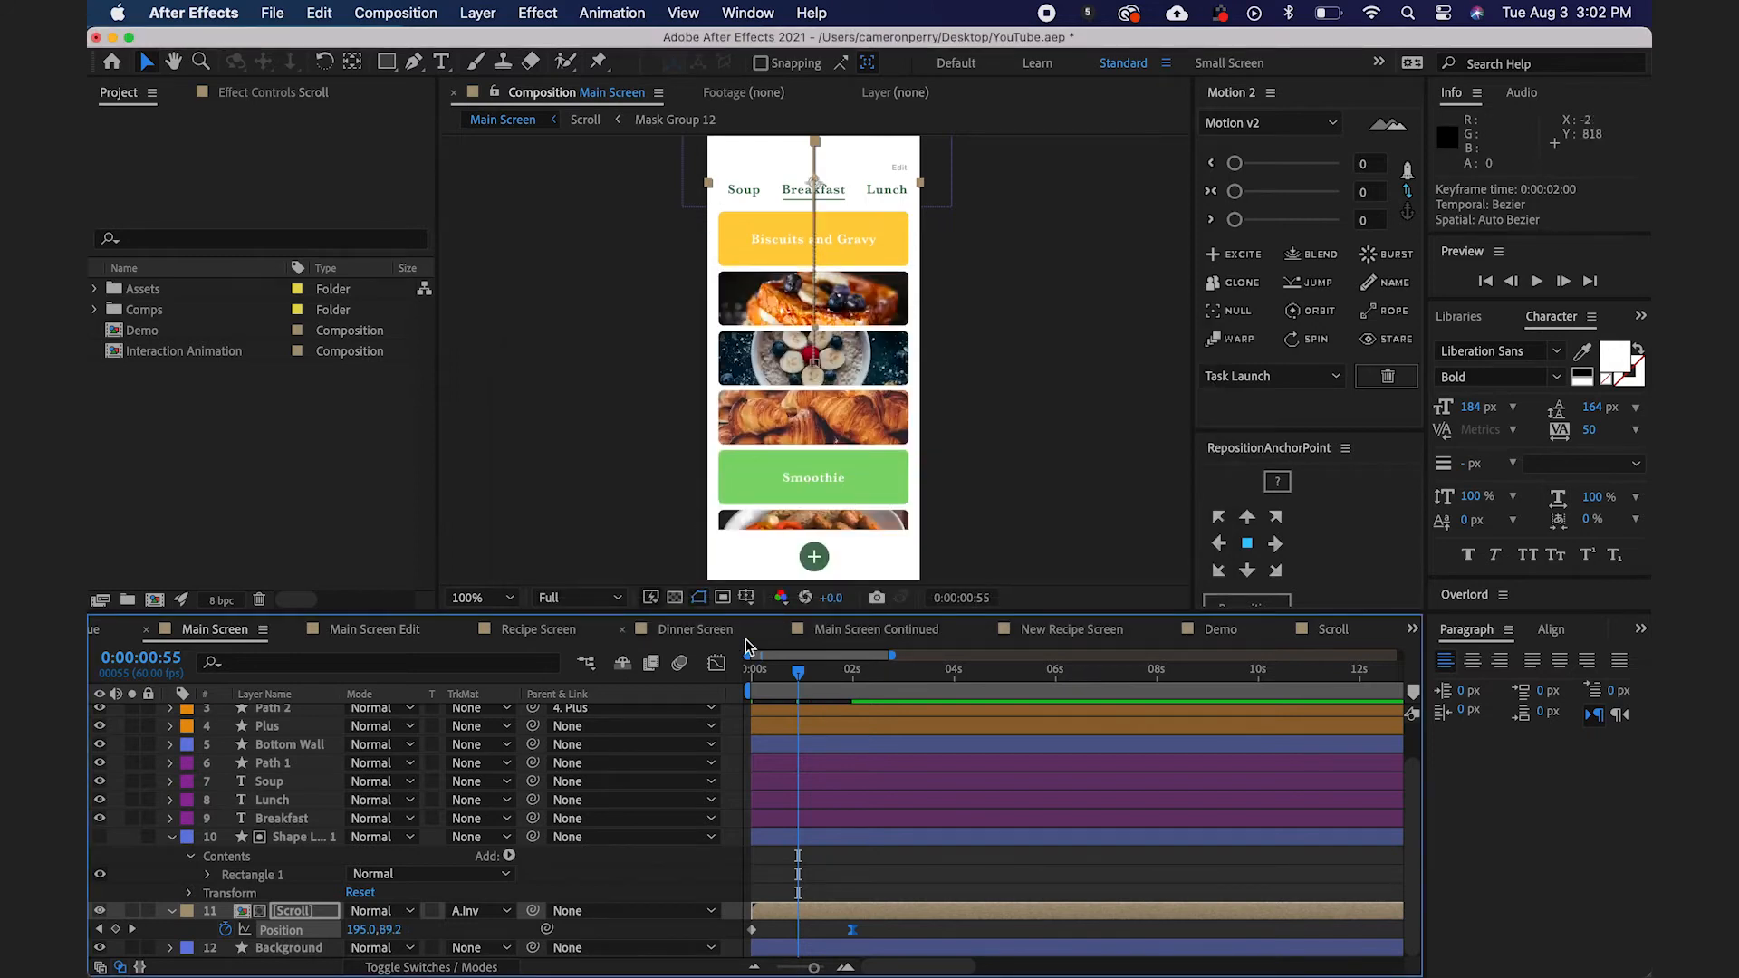
left_click(1536, 281)
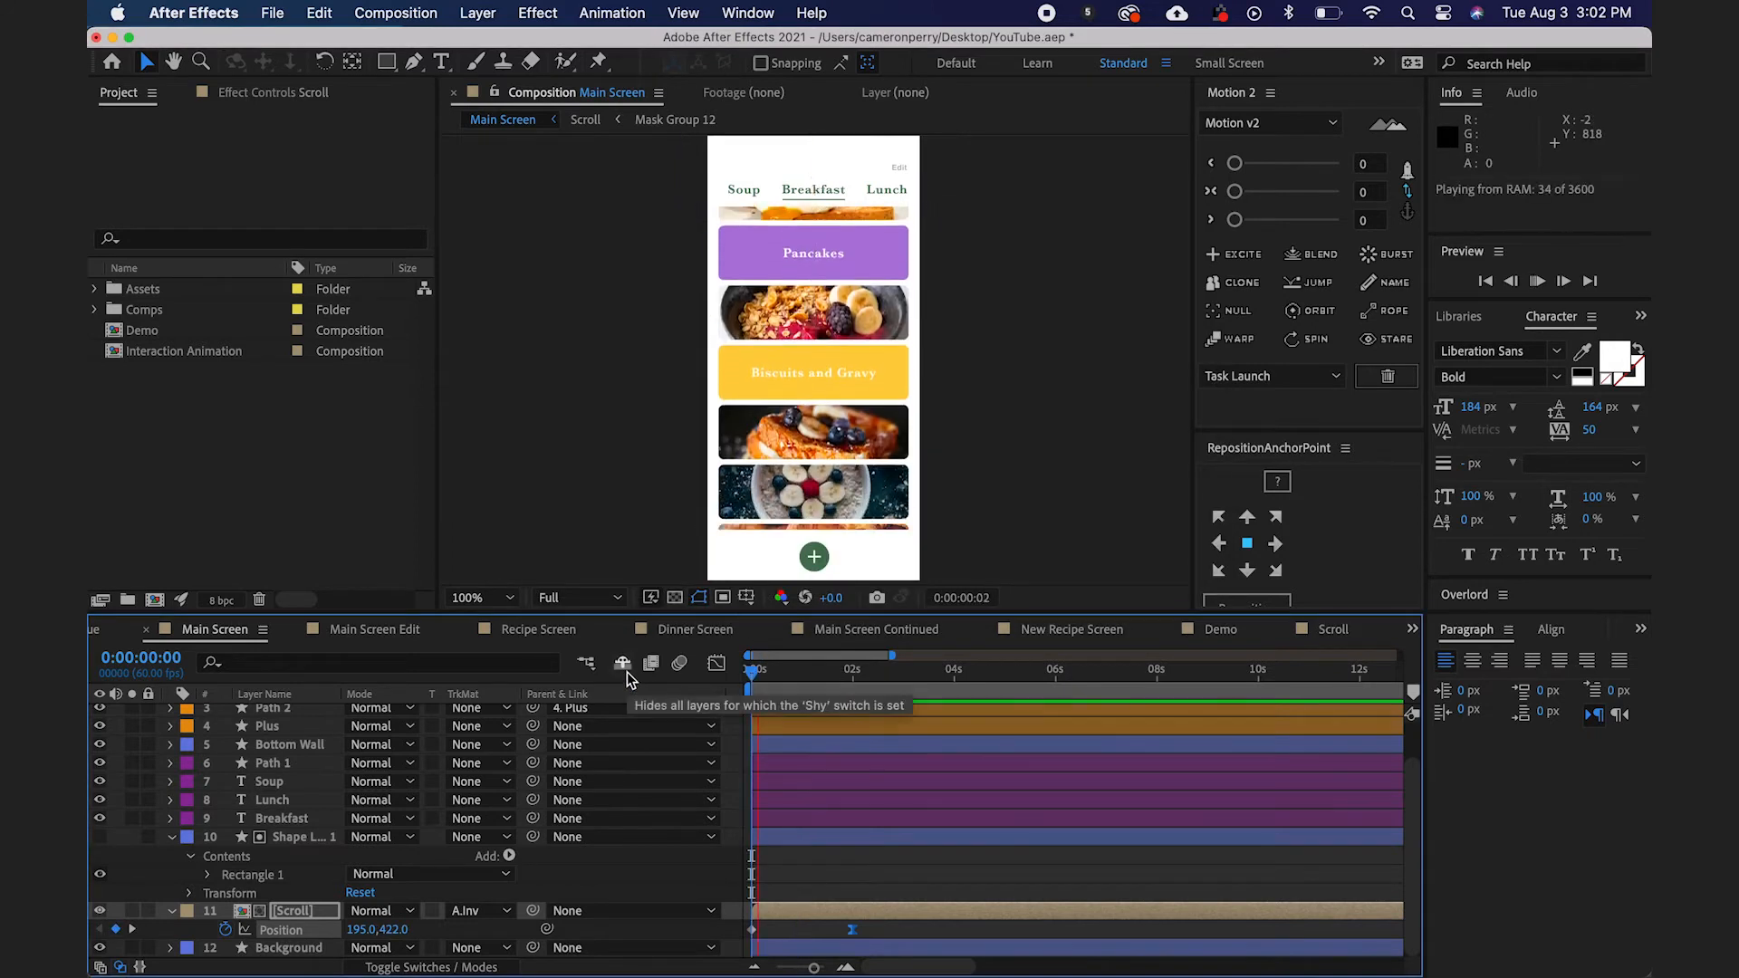
left_click(1538, 281)
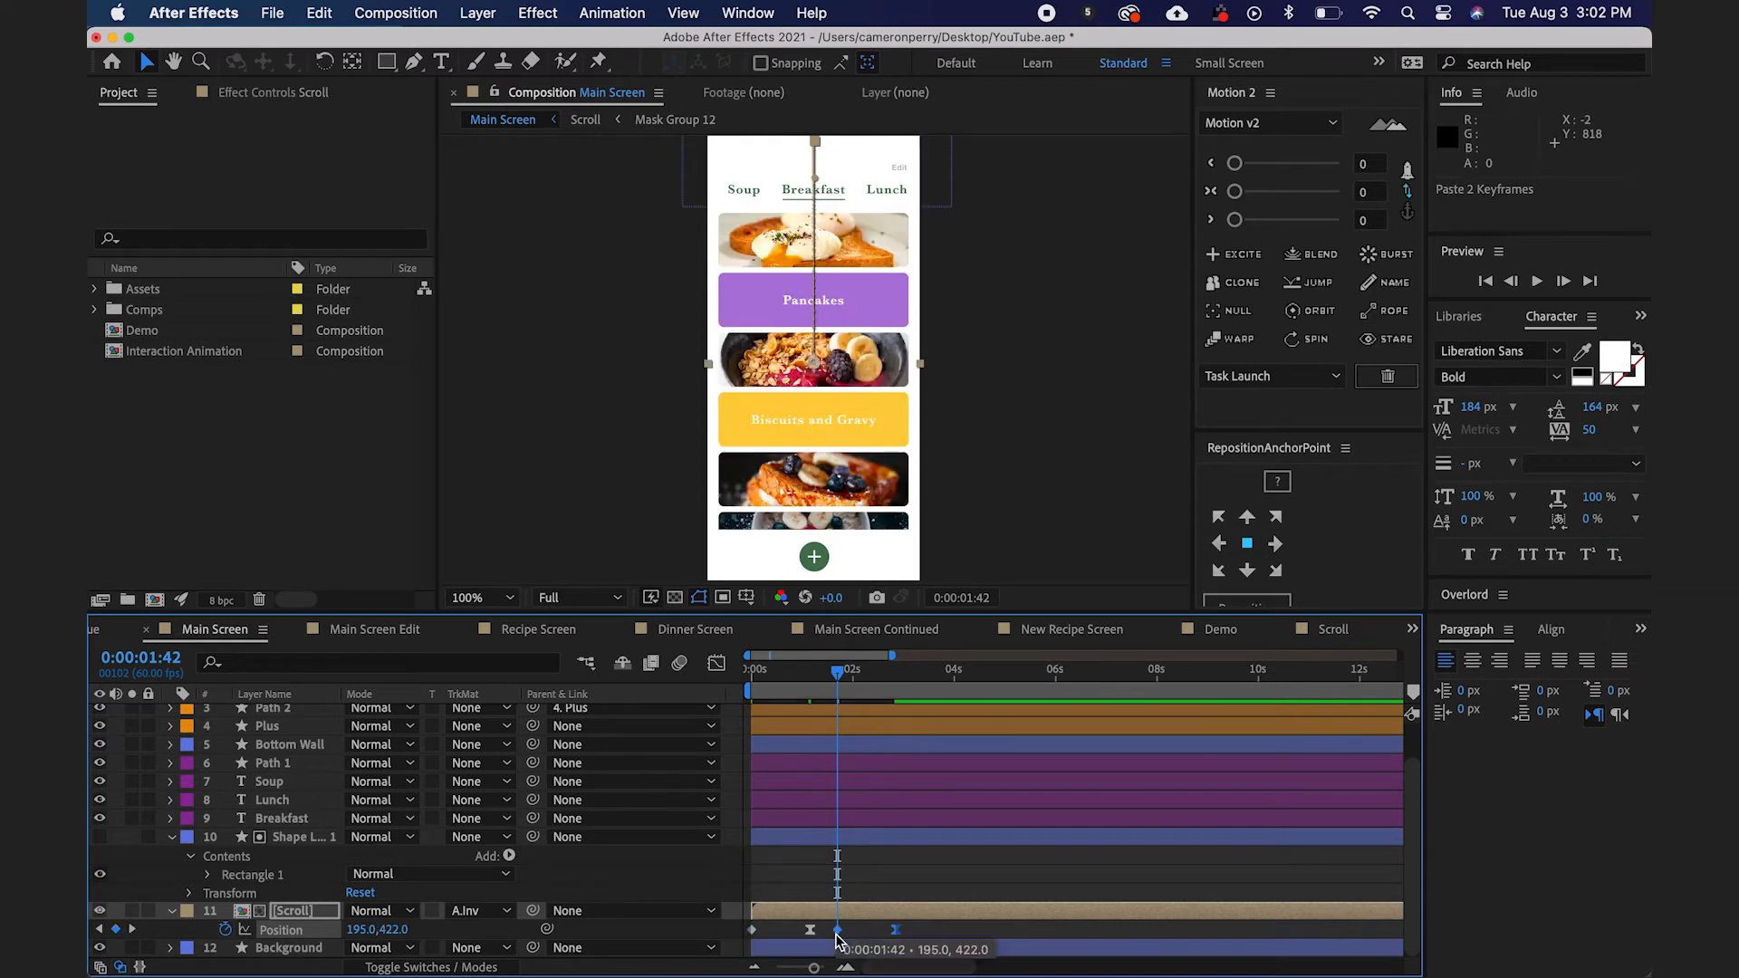
Reset the third keyframe to linear and give the final 2.51 s scroll-back keyframe 80% incoming influence.
right_click(837, 942)
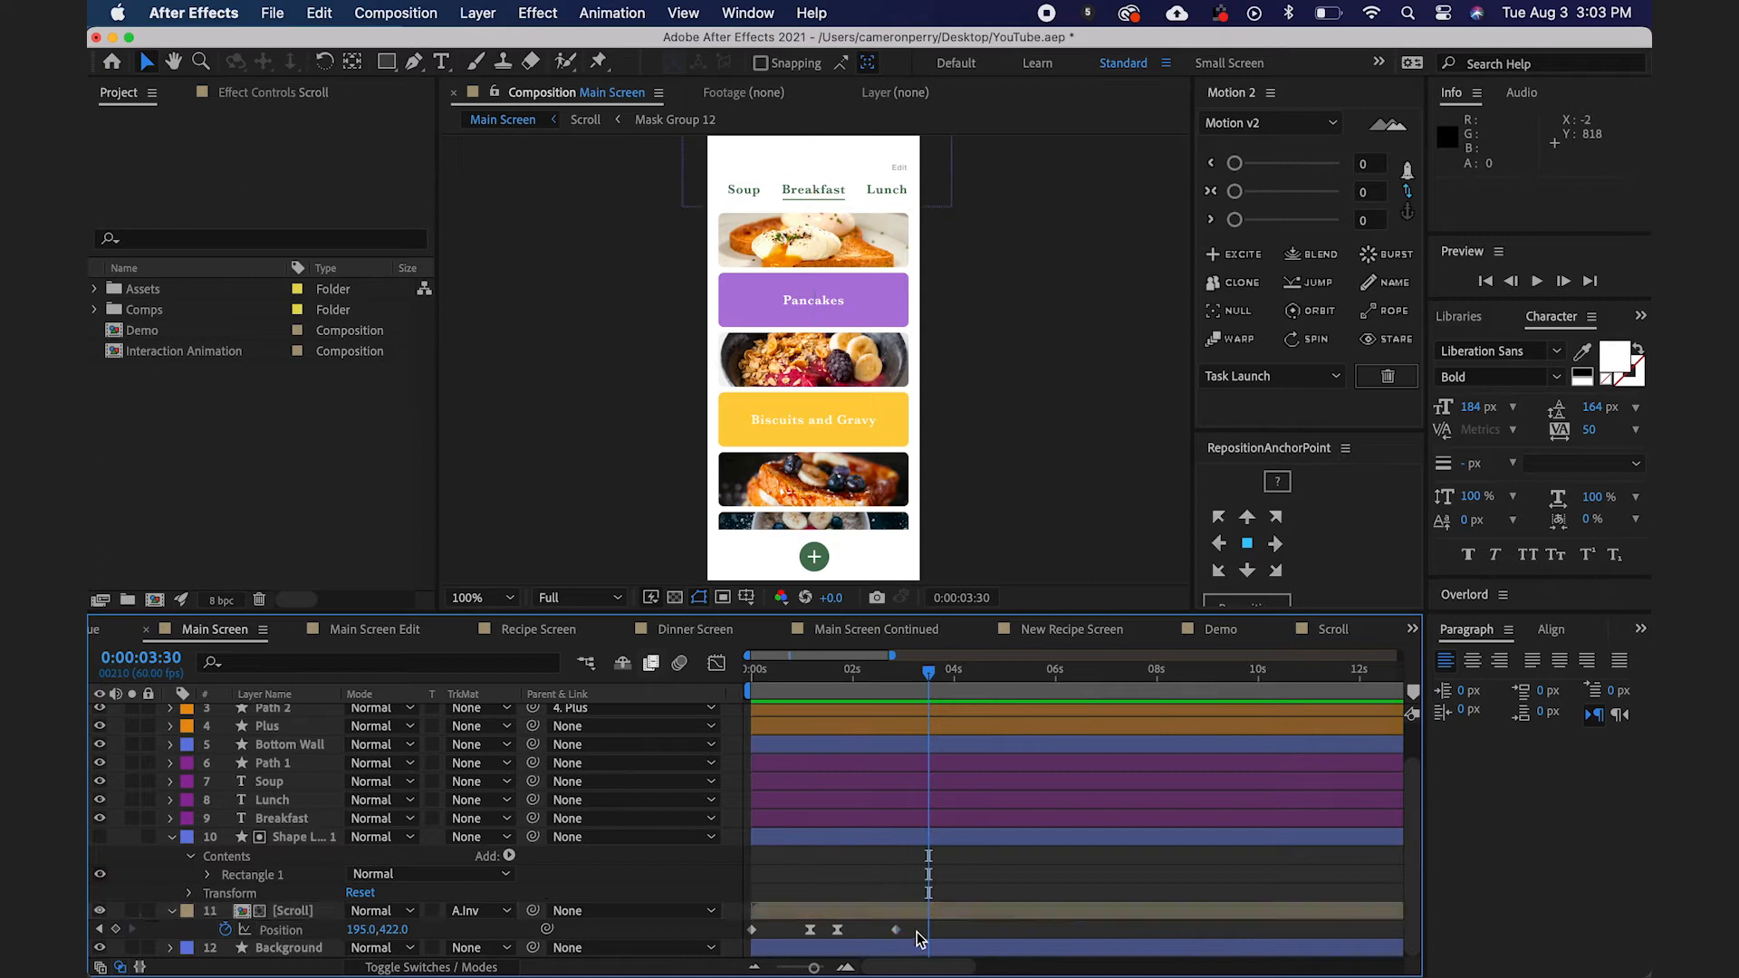
mouse_move(850, 947)
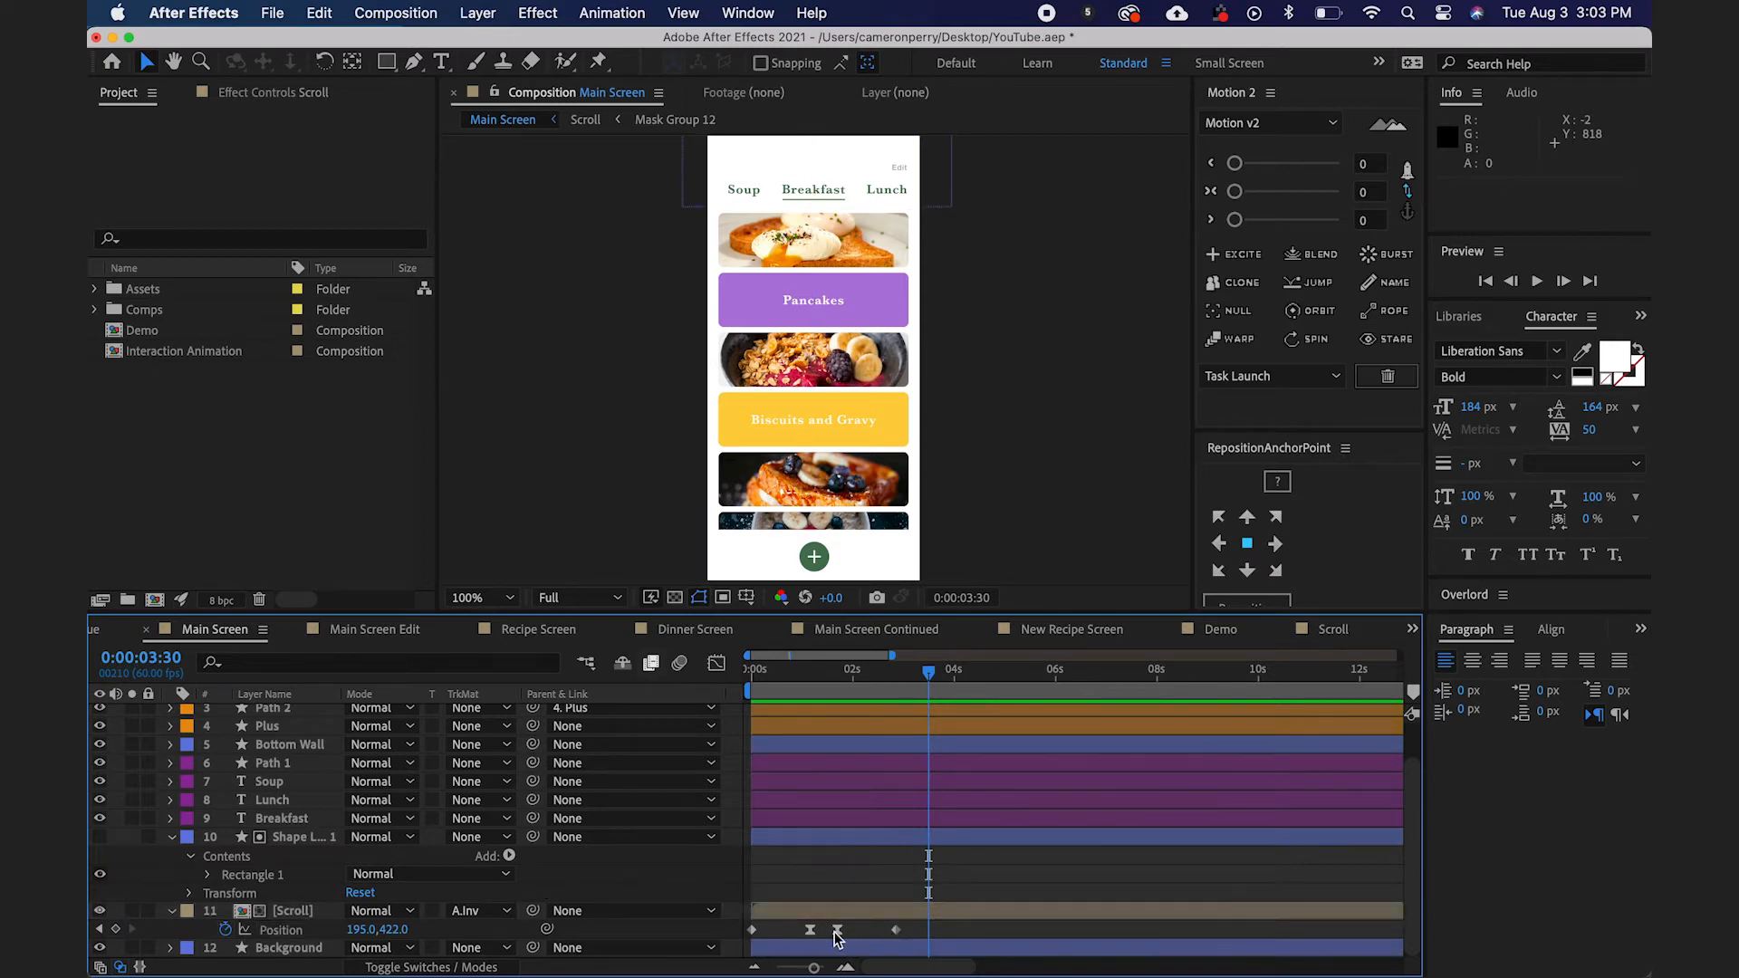
left_click(837, 929)
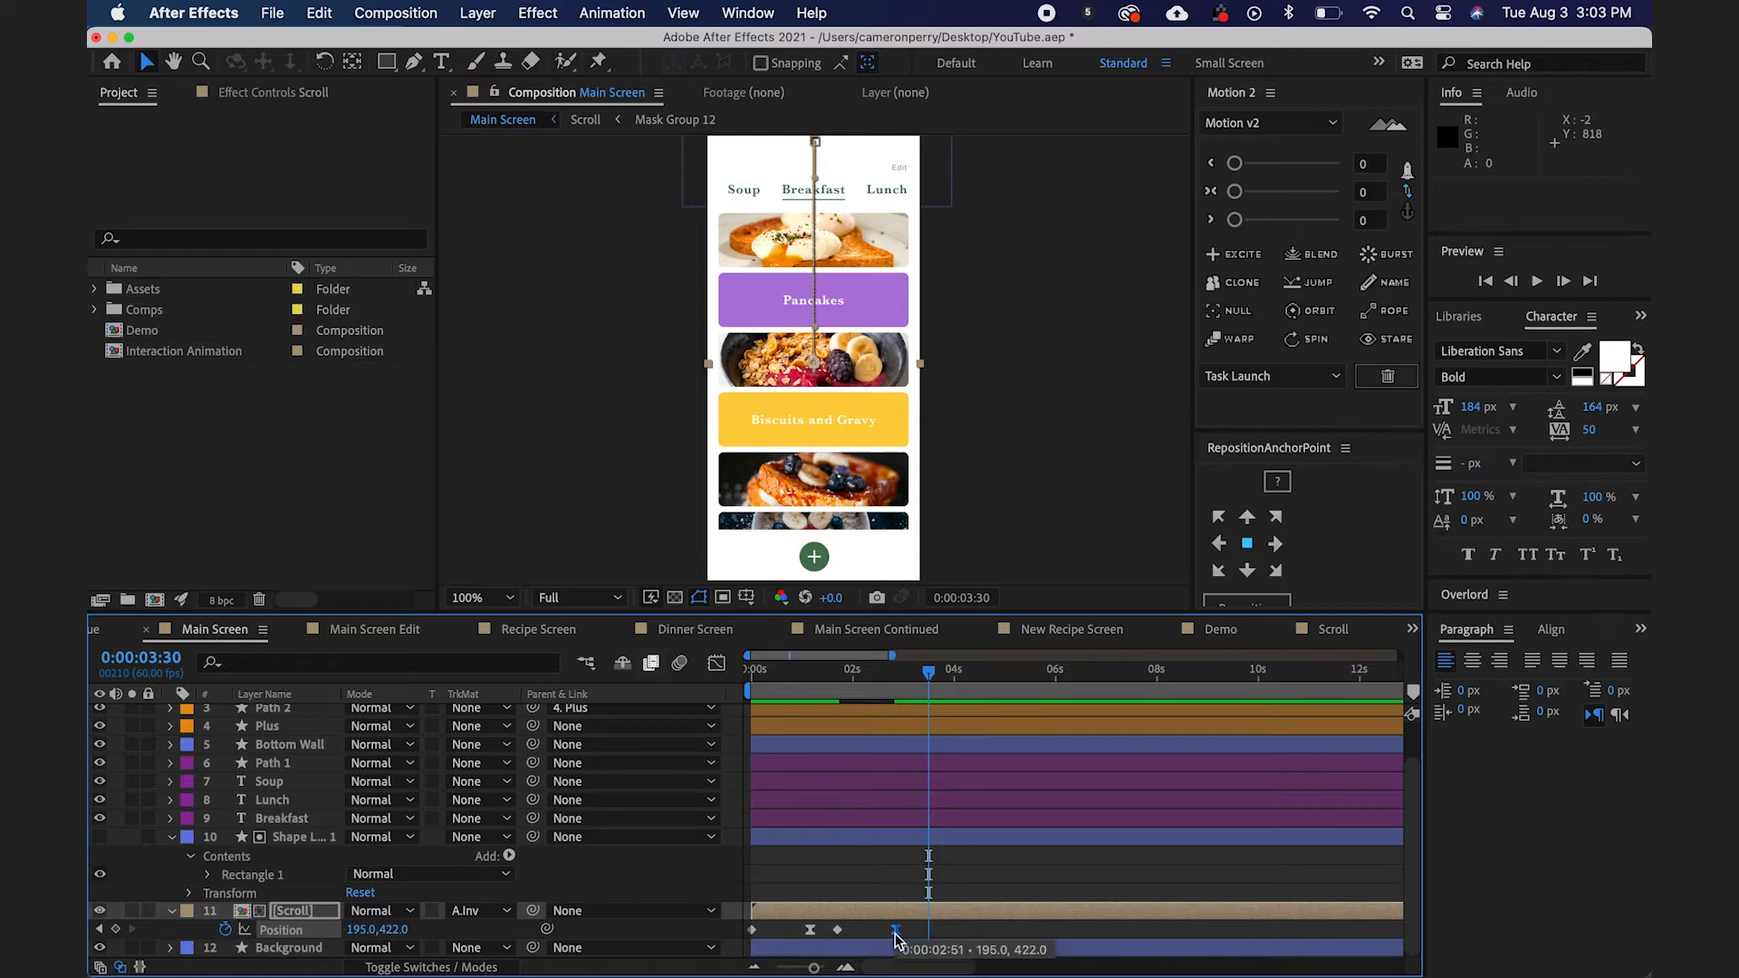
right_click(897, 940)
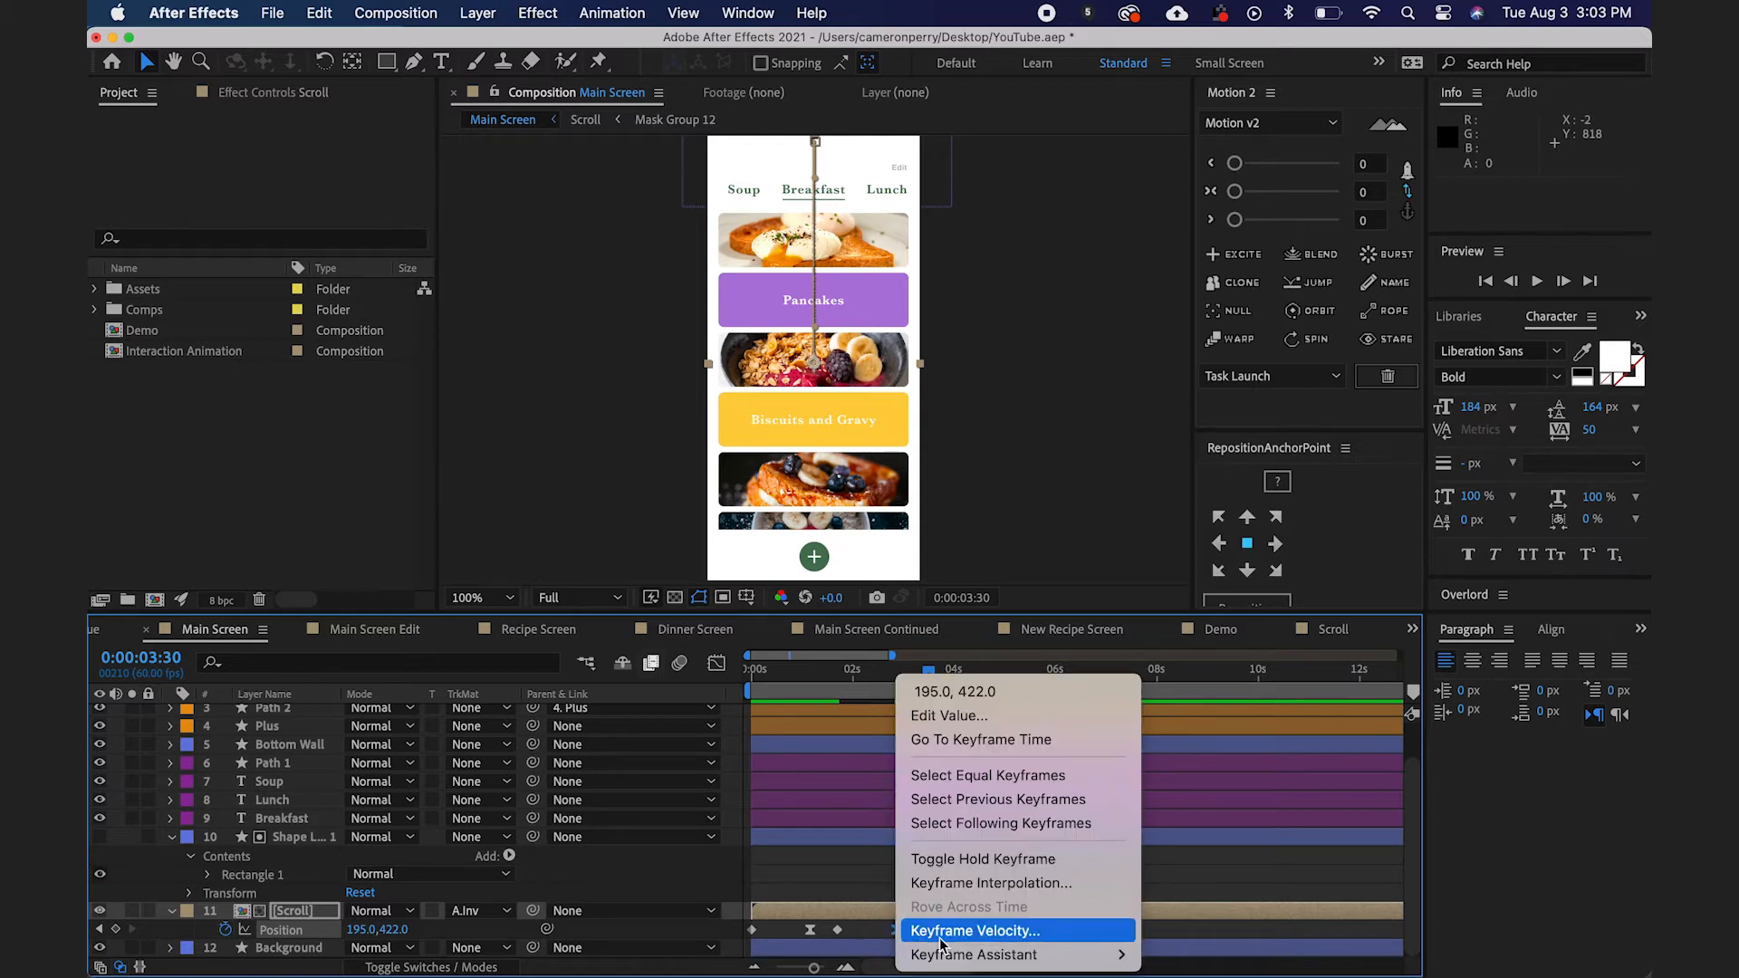
left_click(975, 932)
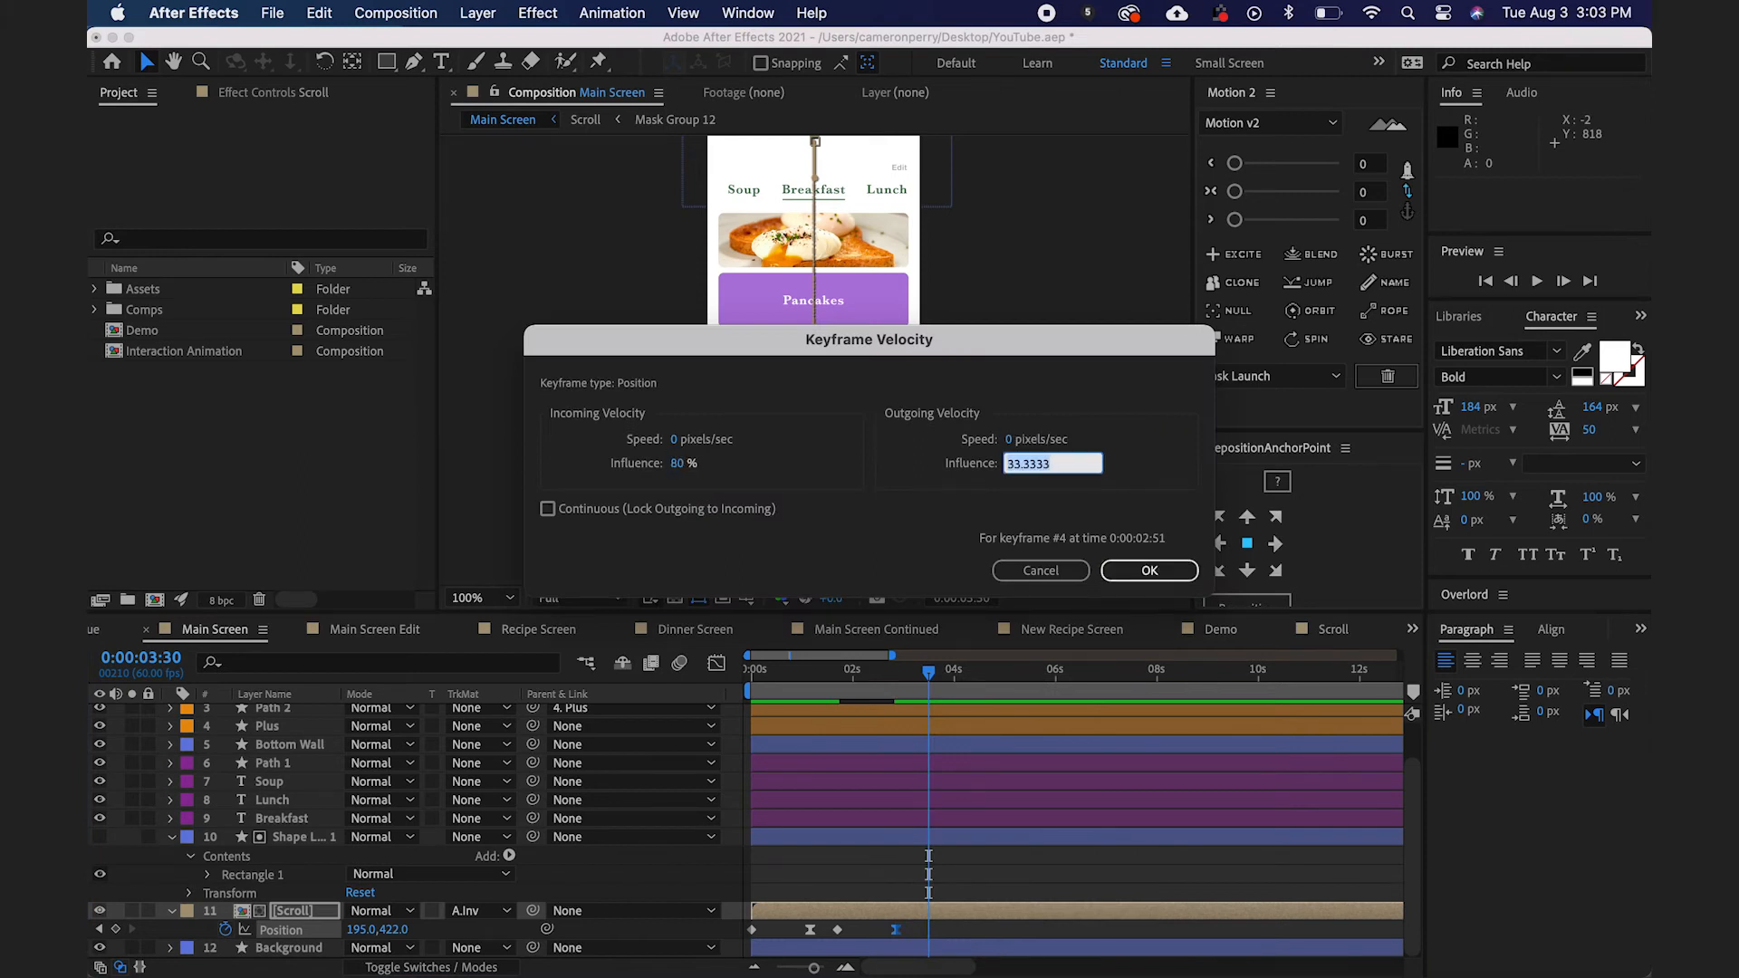
left_click(1149, 571)
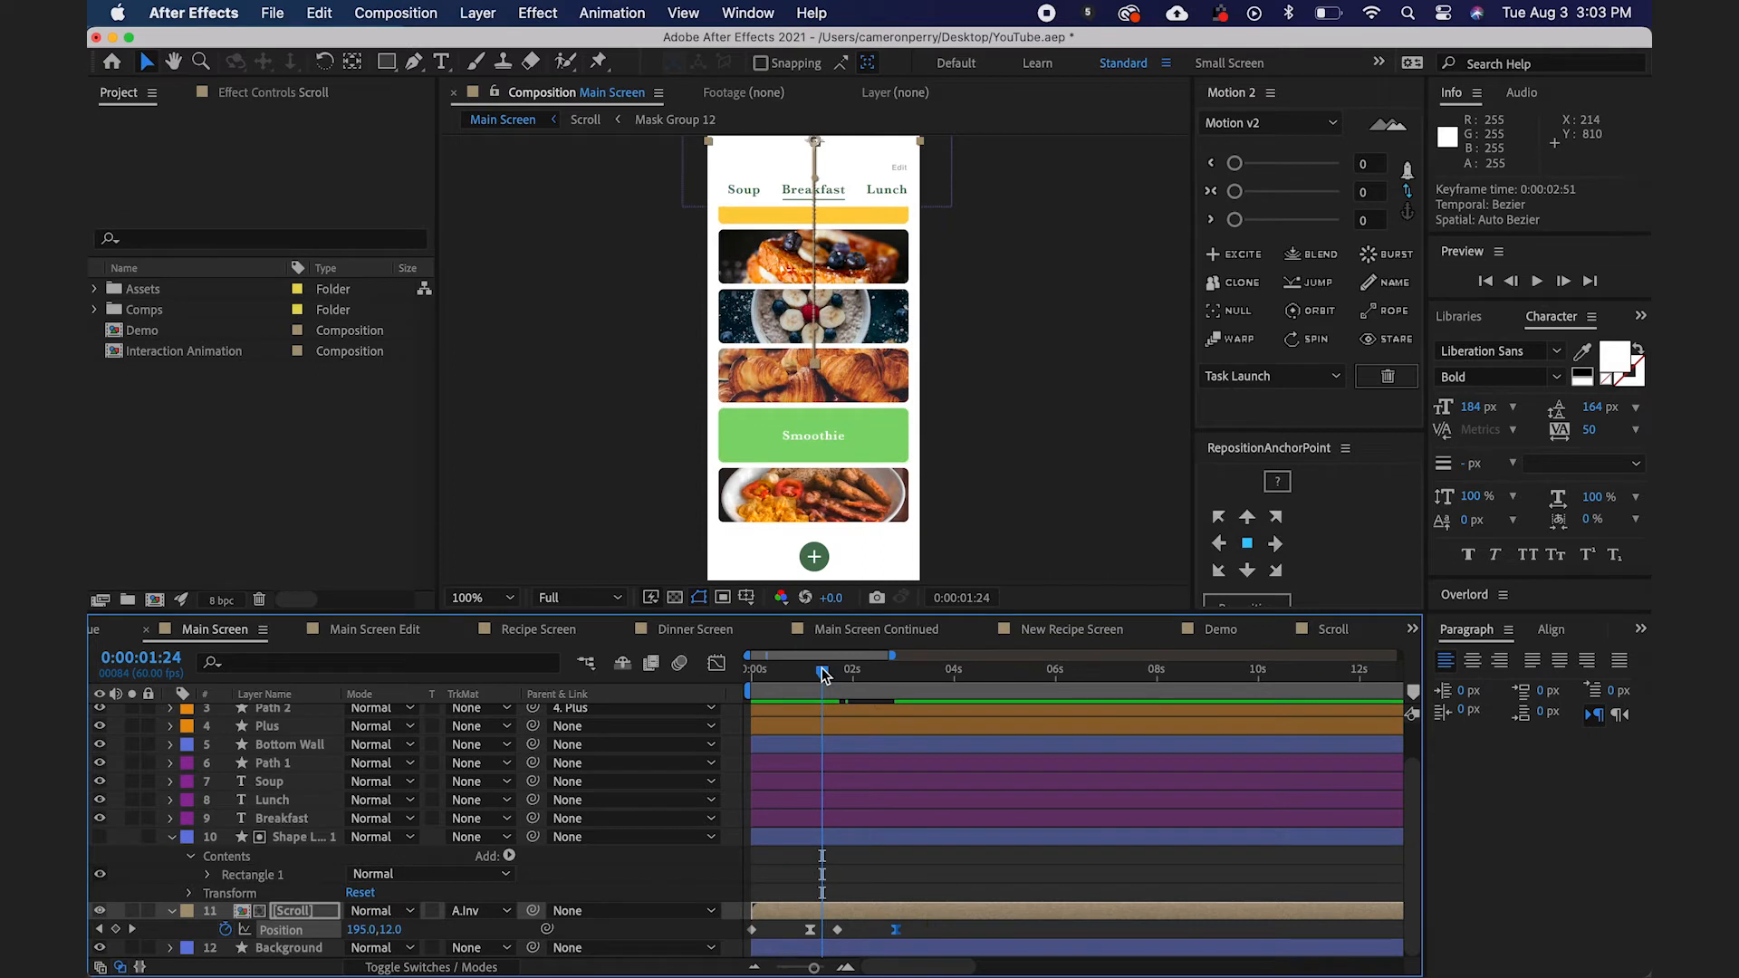
left_click(1539, 279)
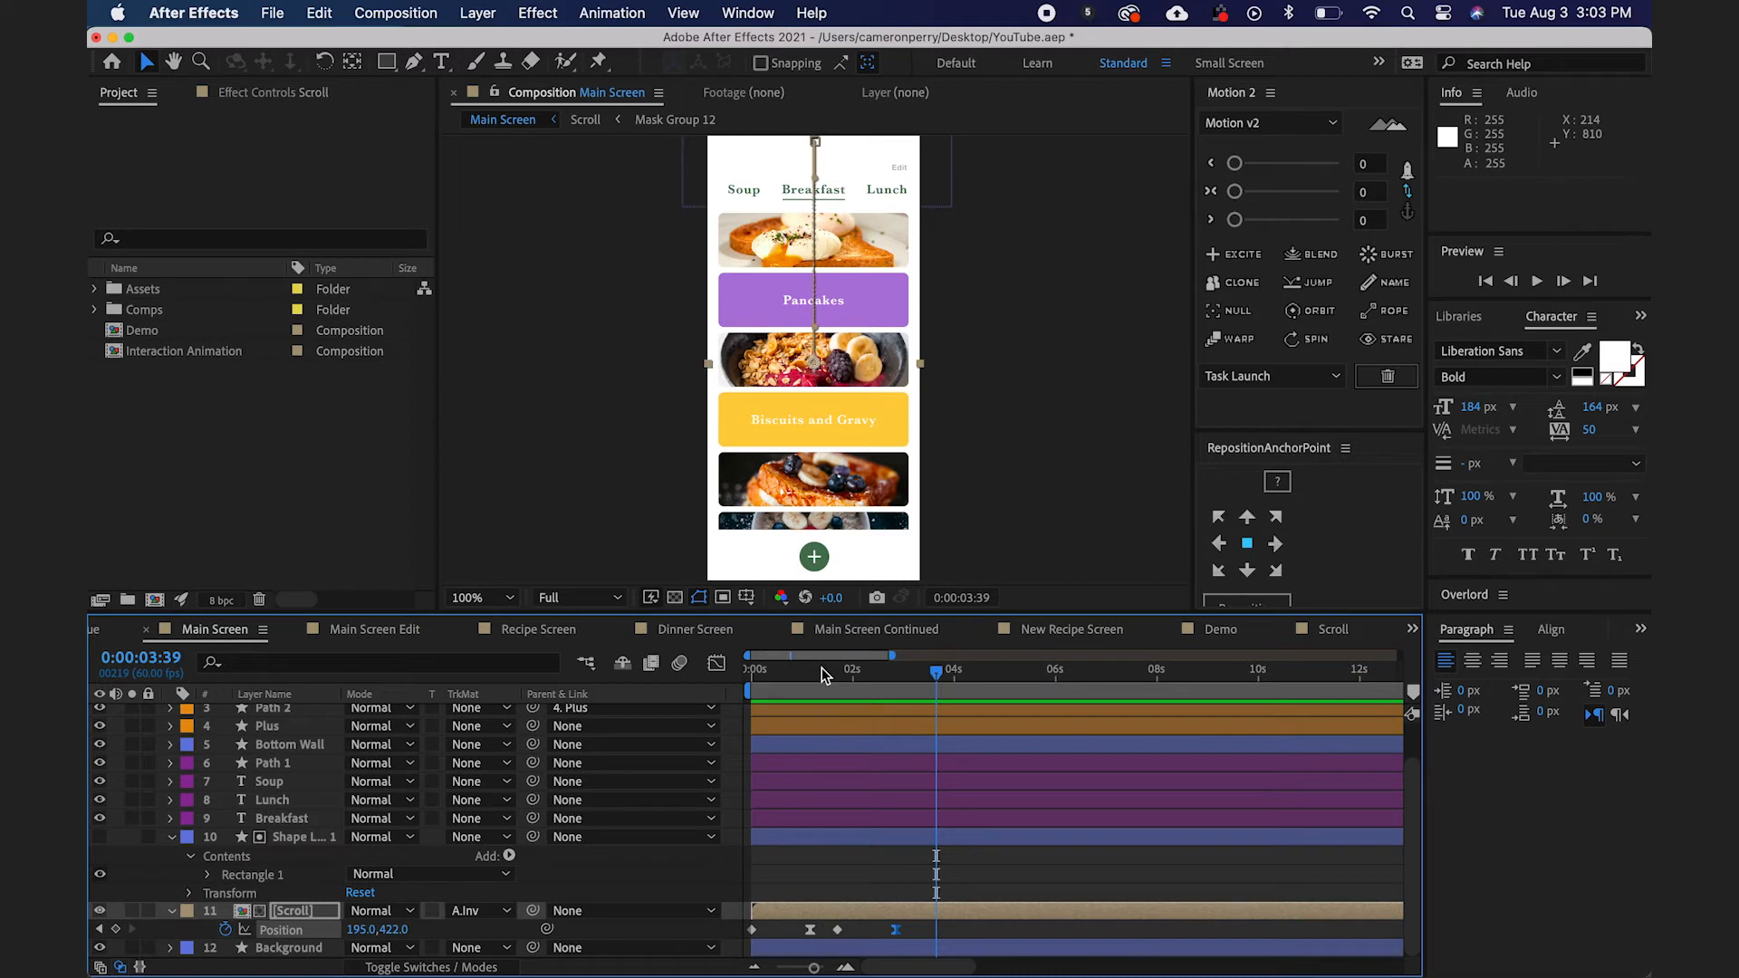
mouse_move(877, 261)
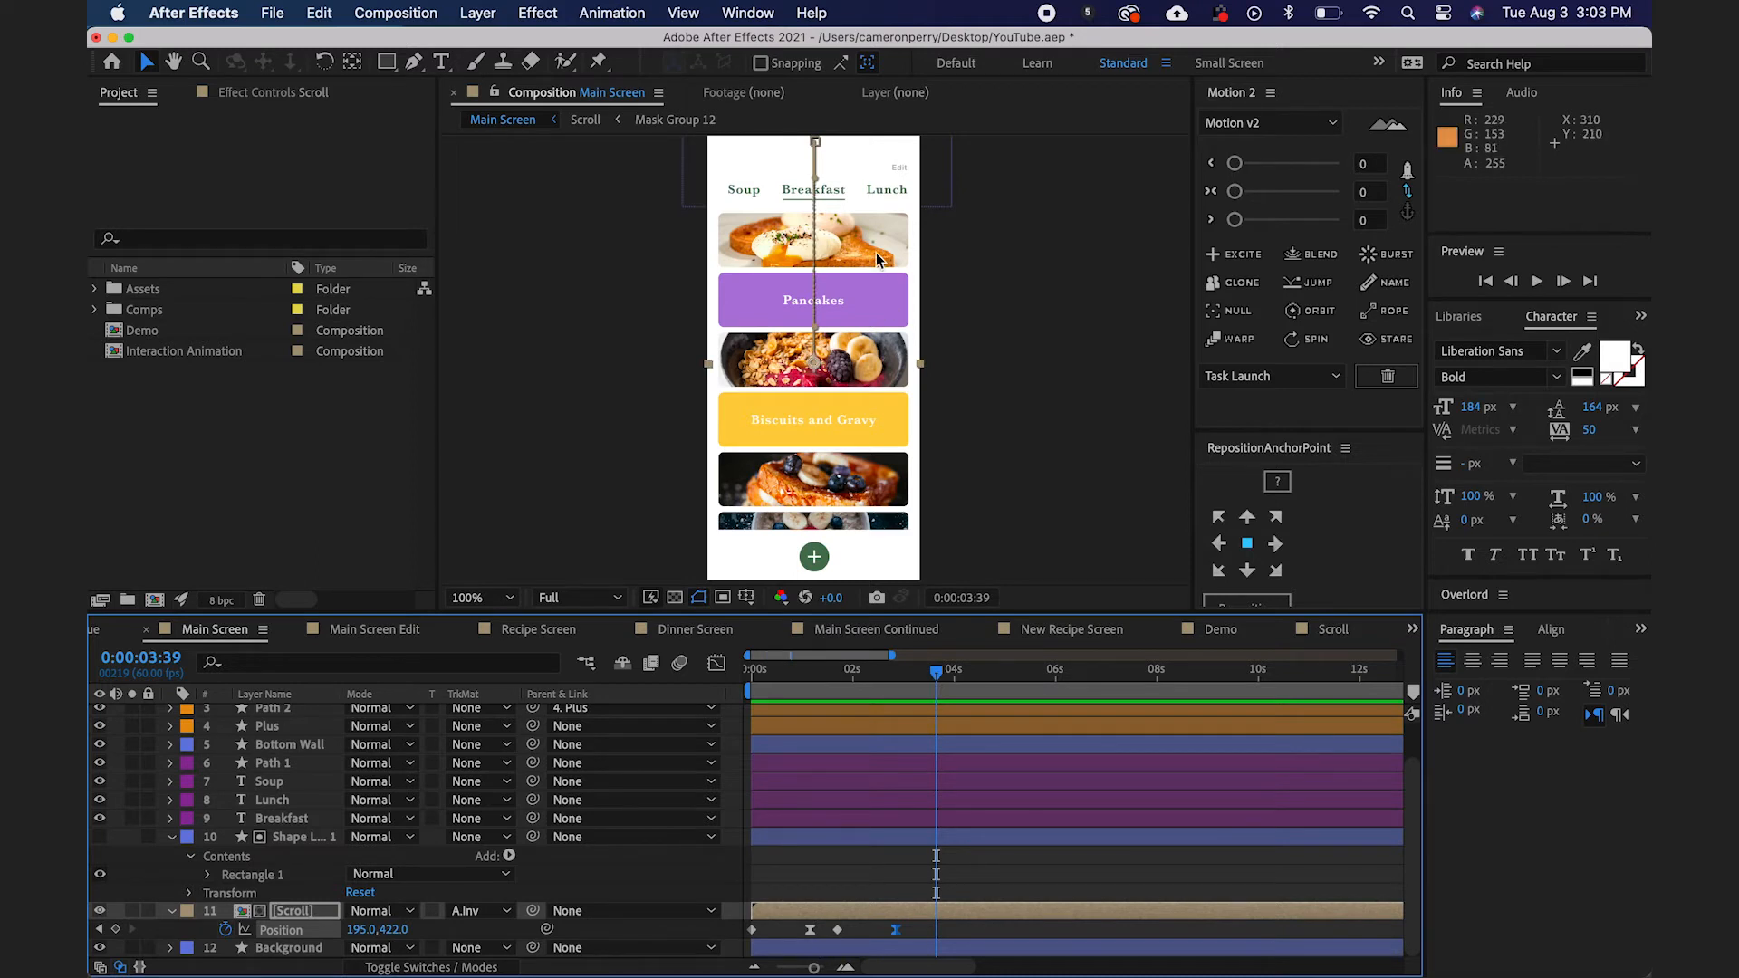
mouse_move(884, 256)
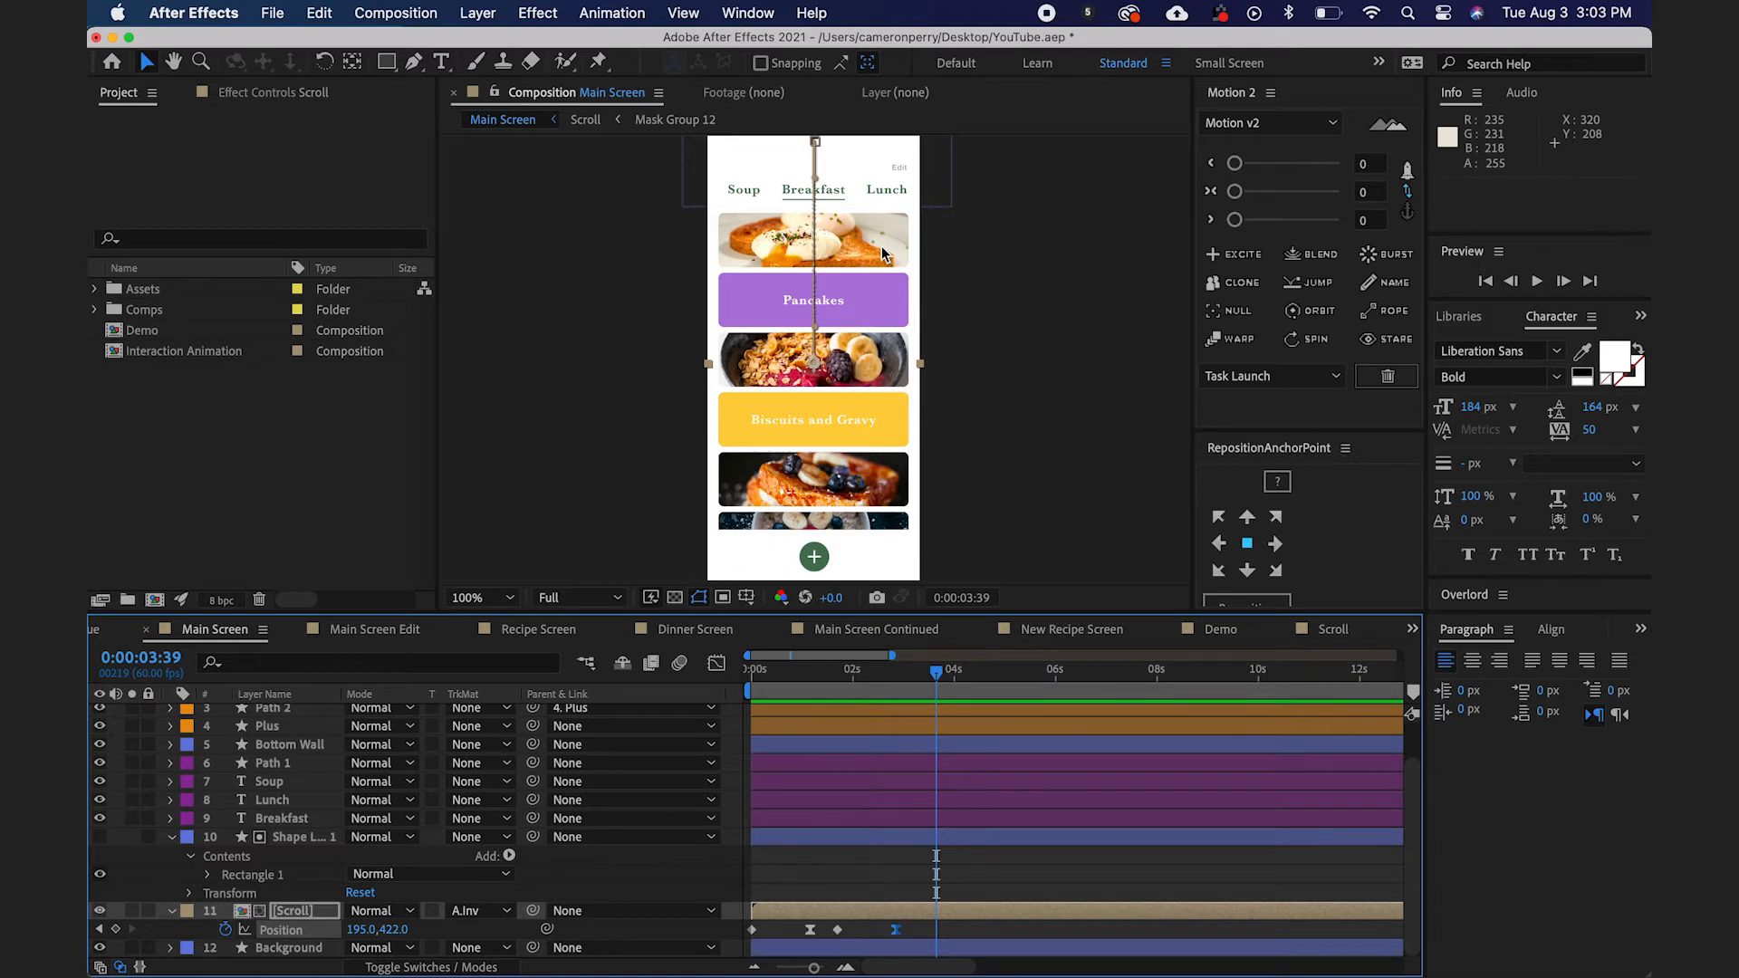
mouse_move(546, 256)
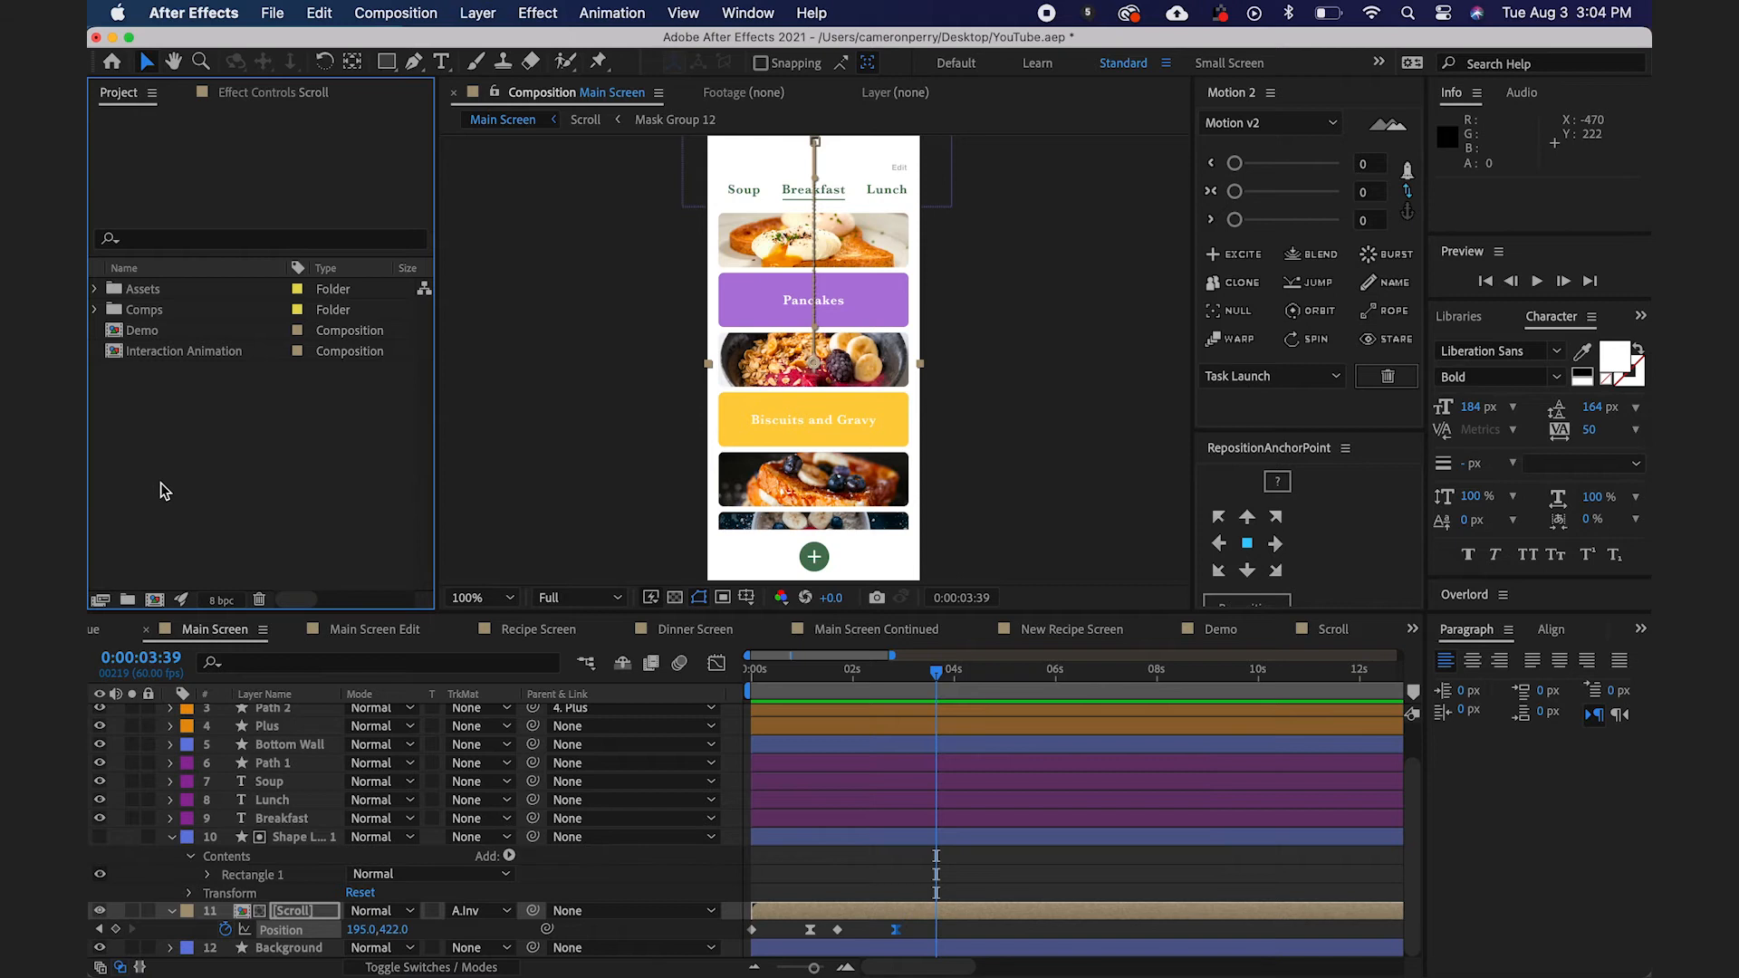
mouse_move(154, 600)
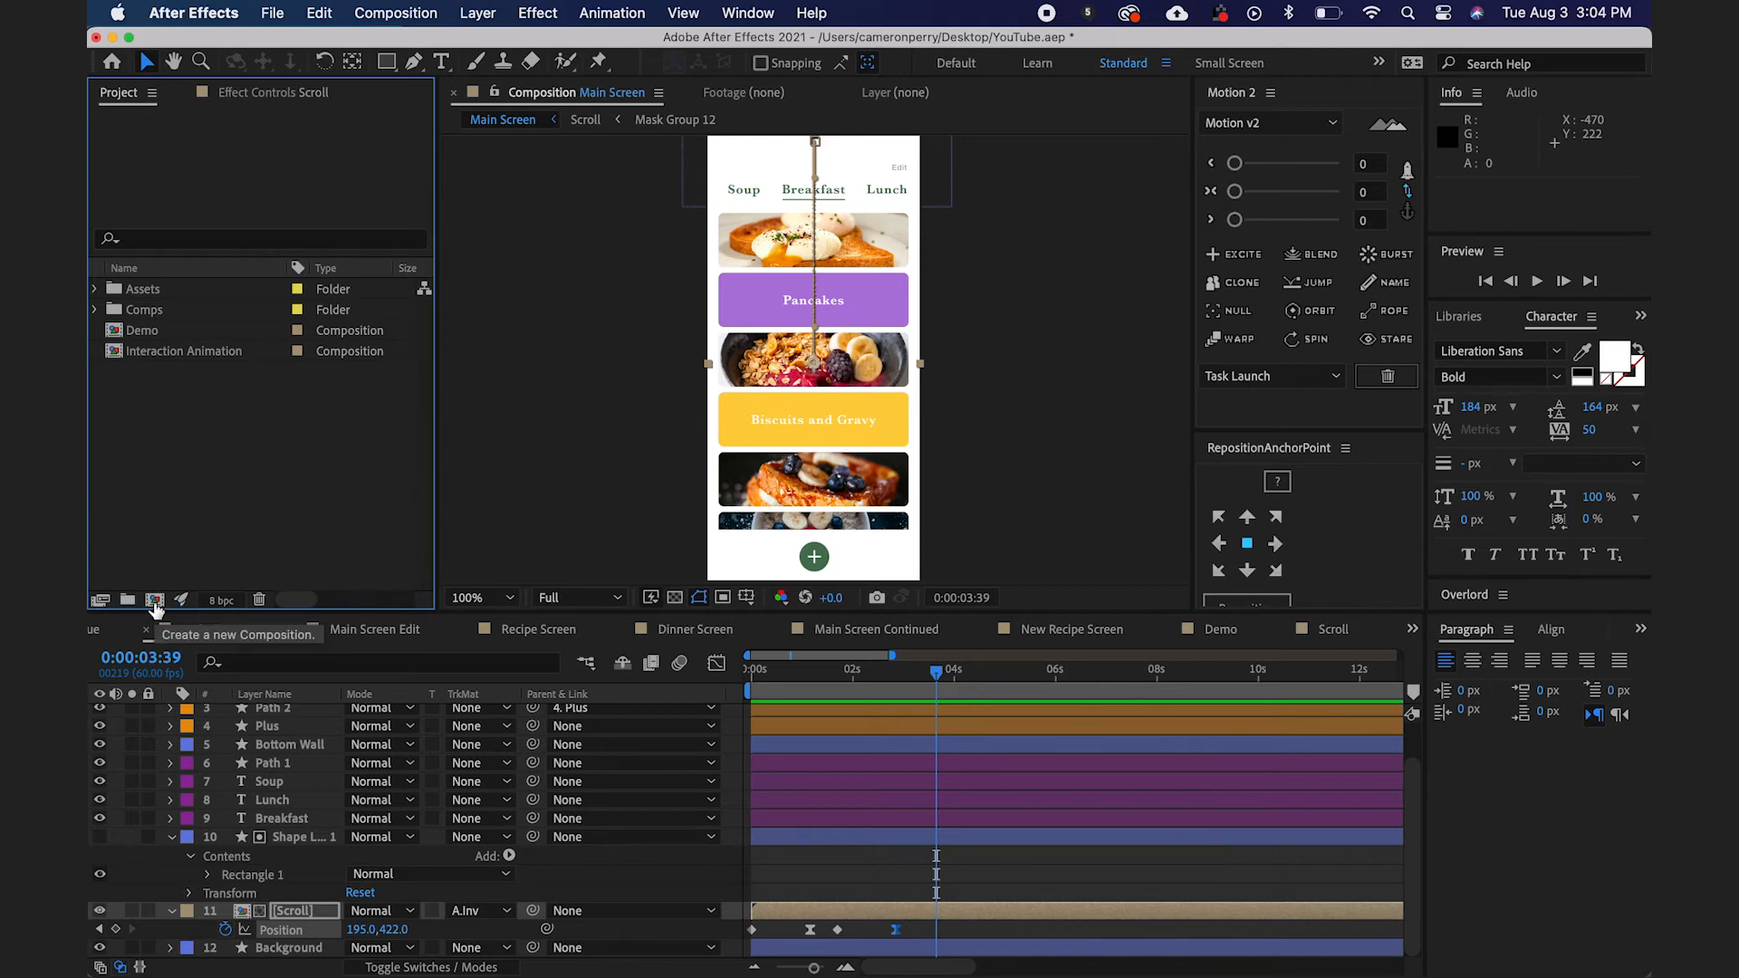
Create a new 390×1000 composition named Master Comp at 60 fps.
left_click(154, 599)
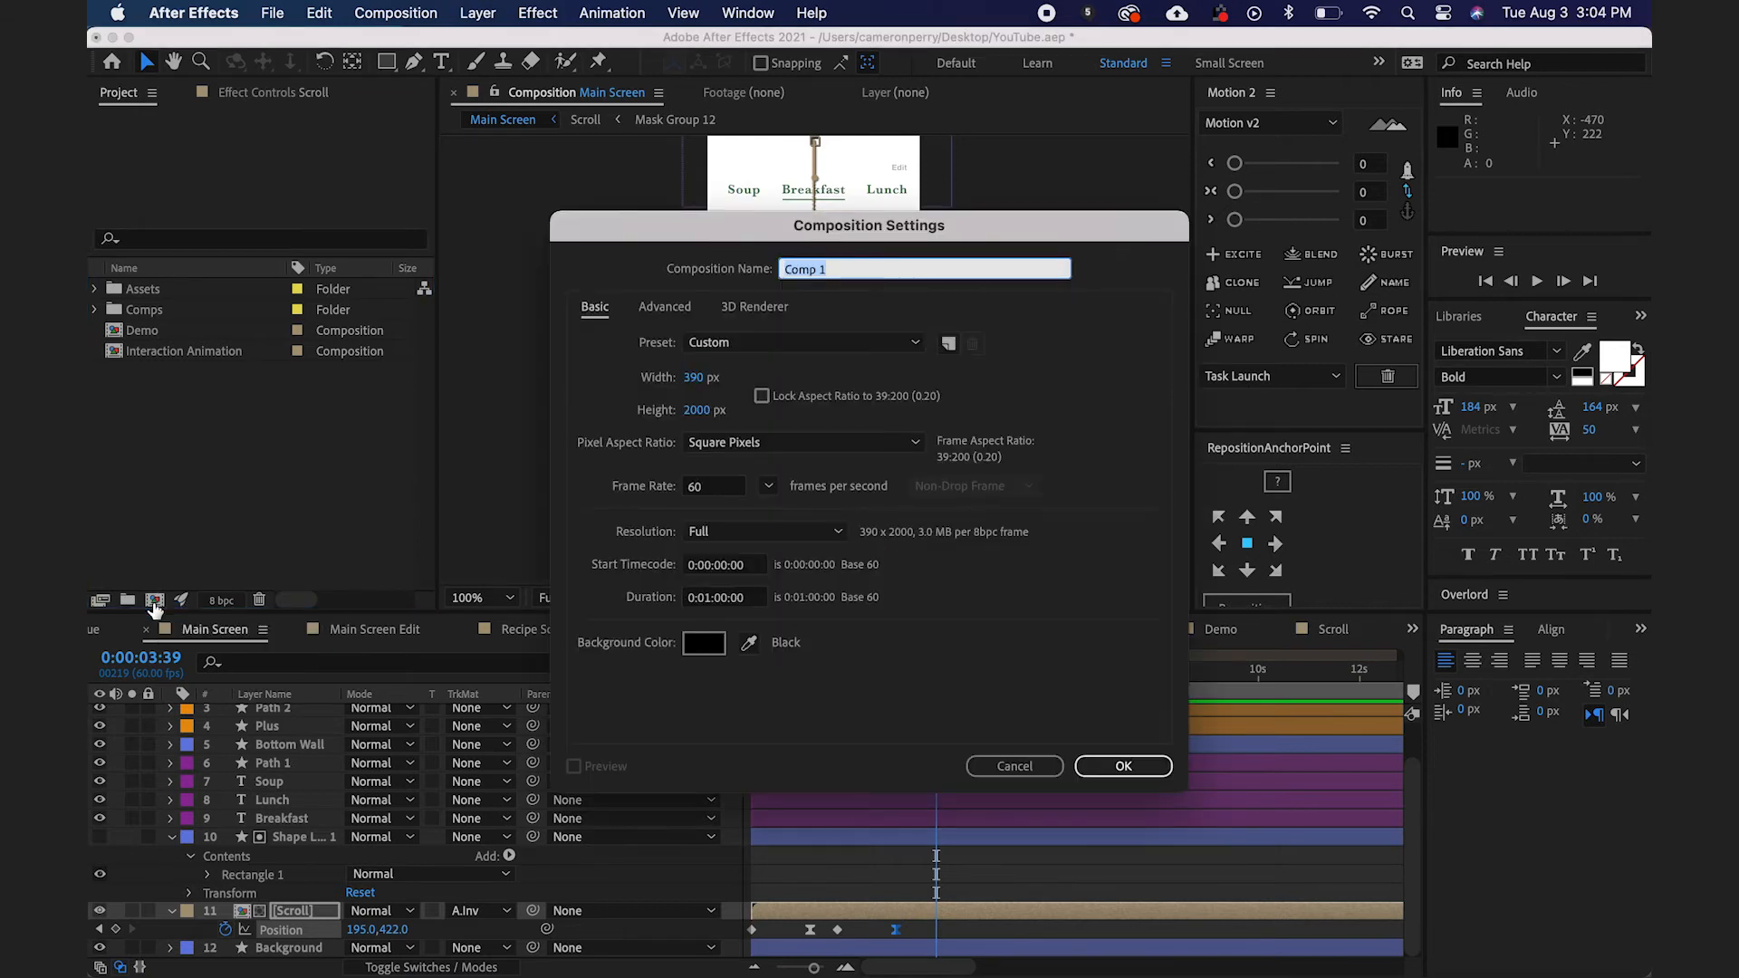
type("Master")
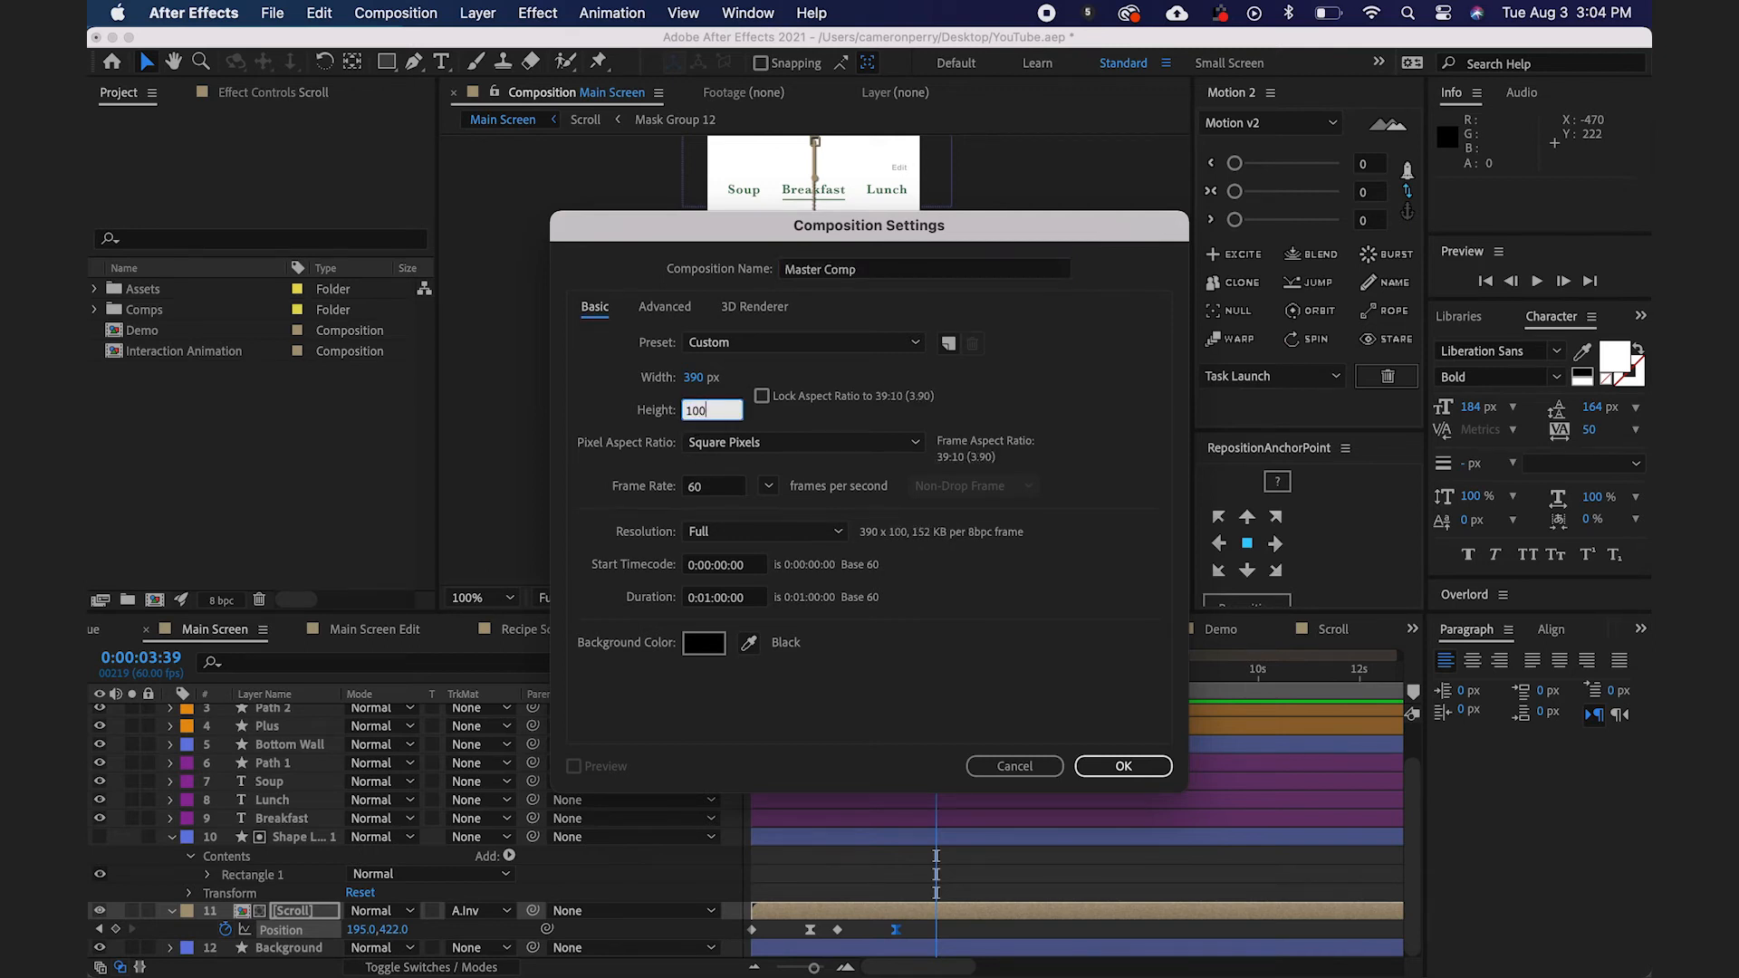
type("1000")
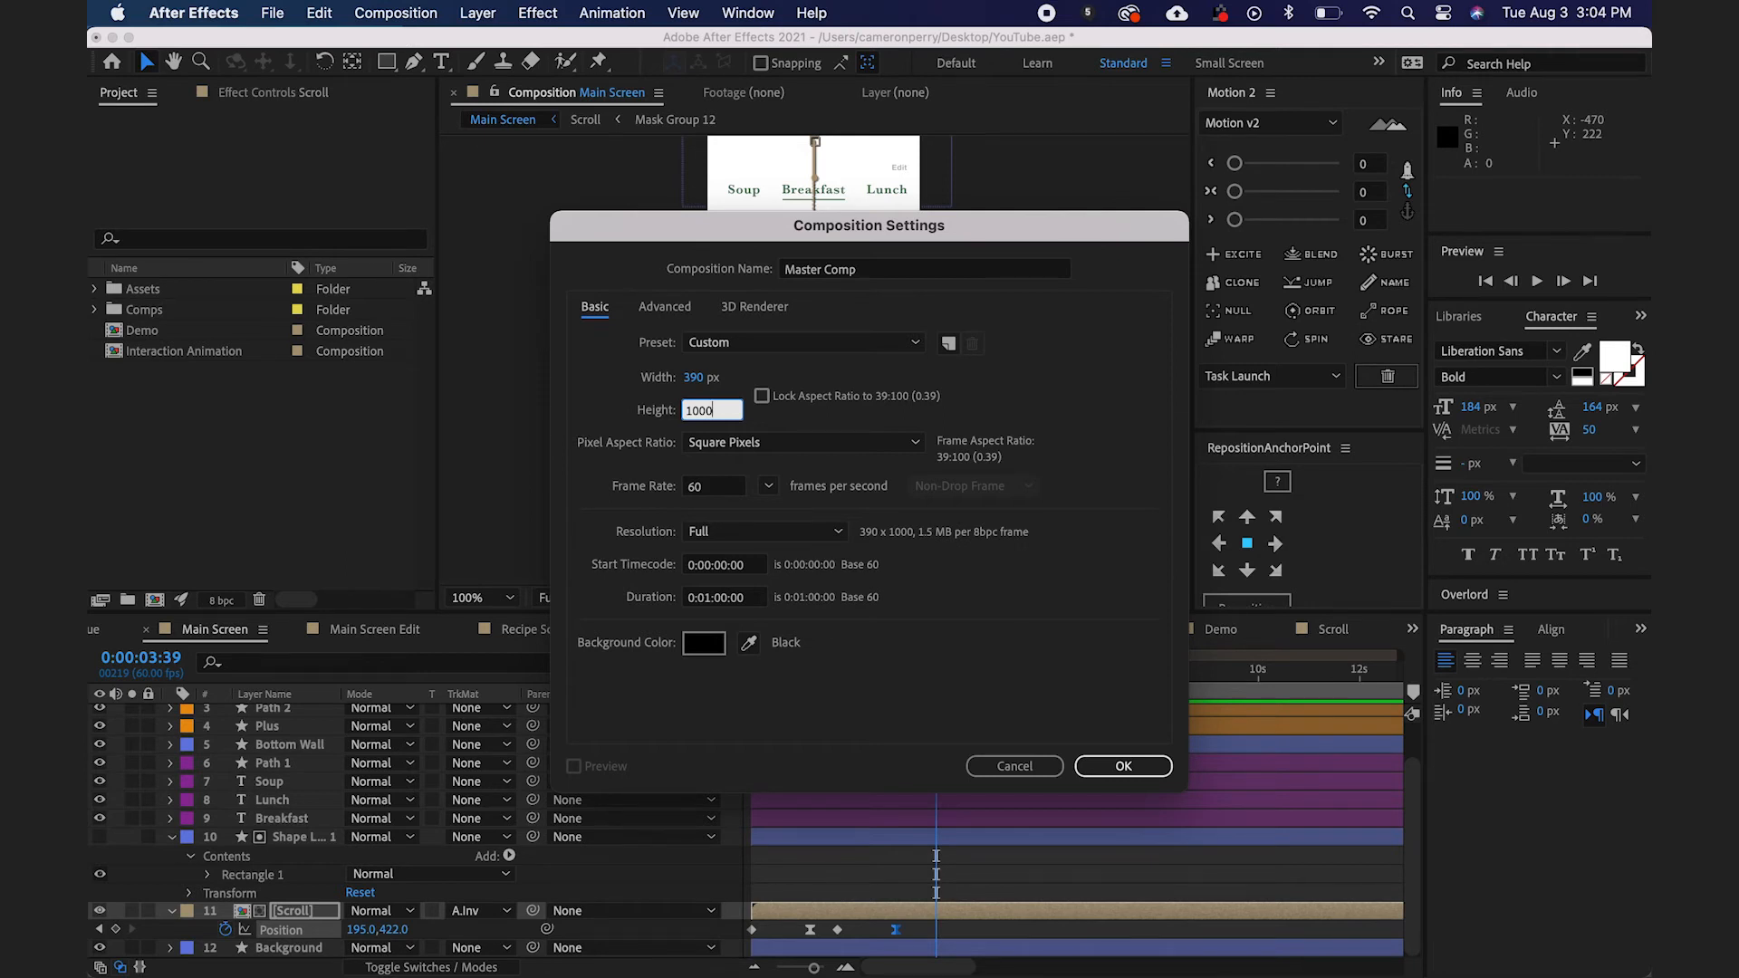
left_click(1121, 766)
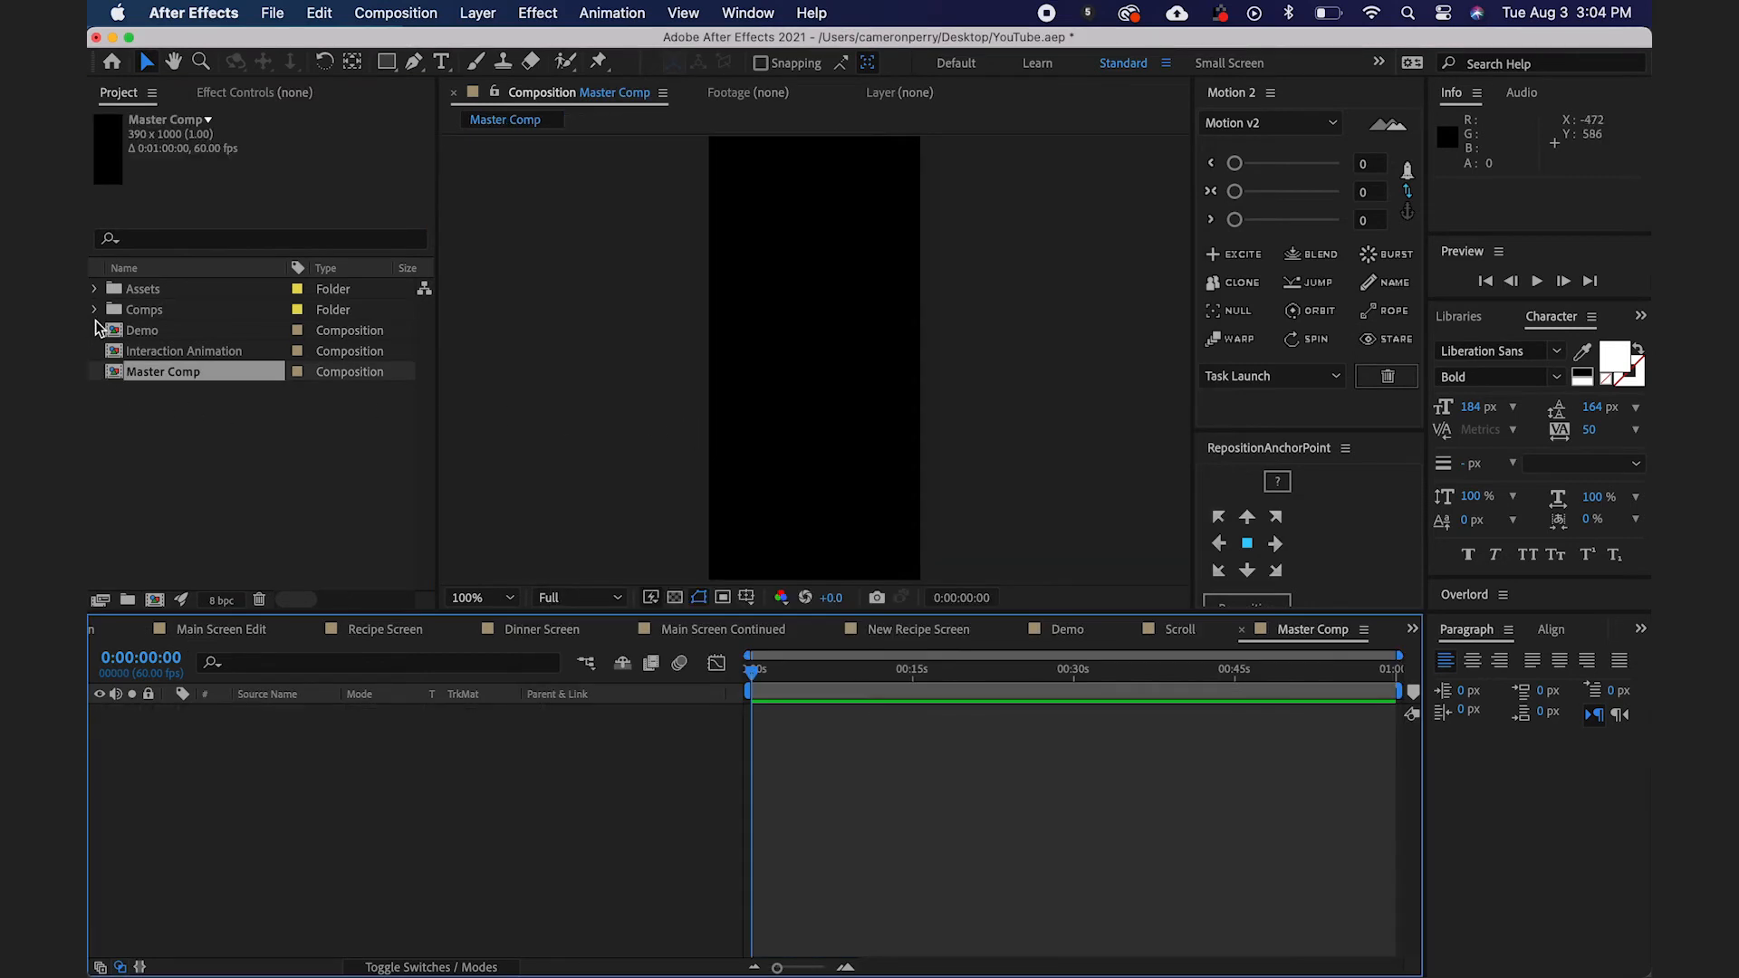
Add Main Screen from the Comps folder as Master Comp's layer and adjust the composition height.
left_click(94, 309)
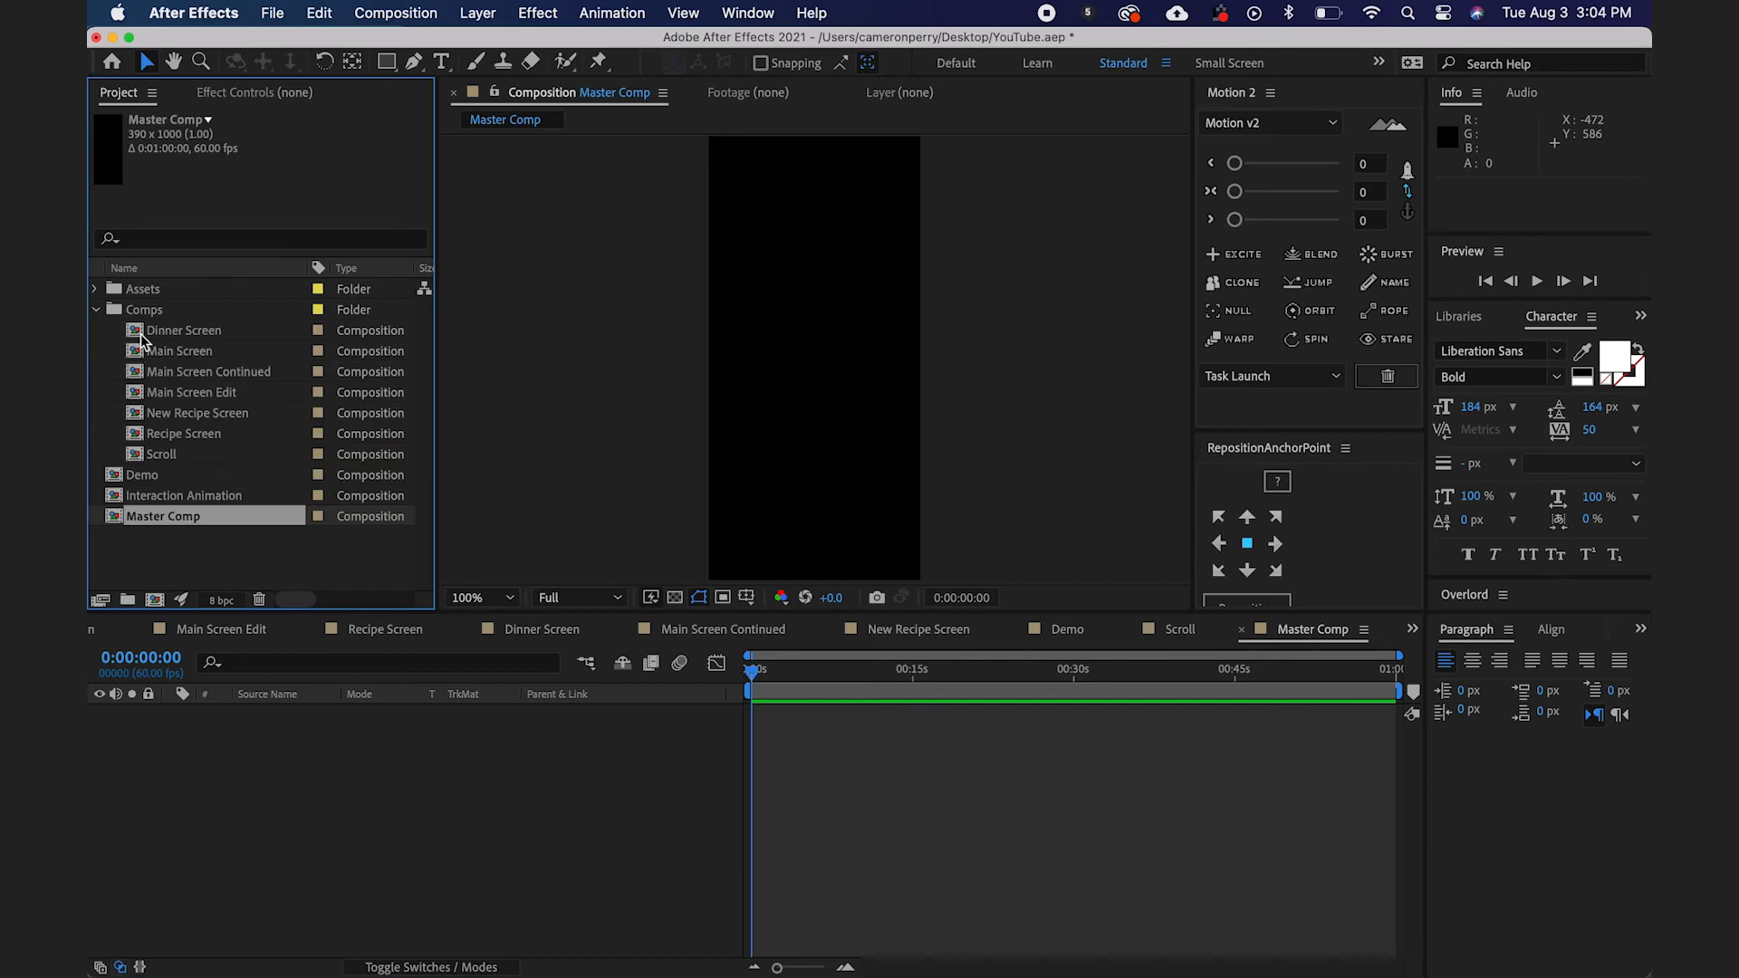
left_click(181, 350)
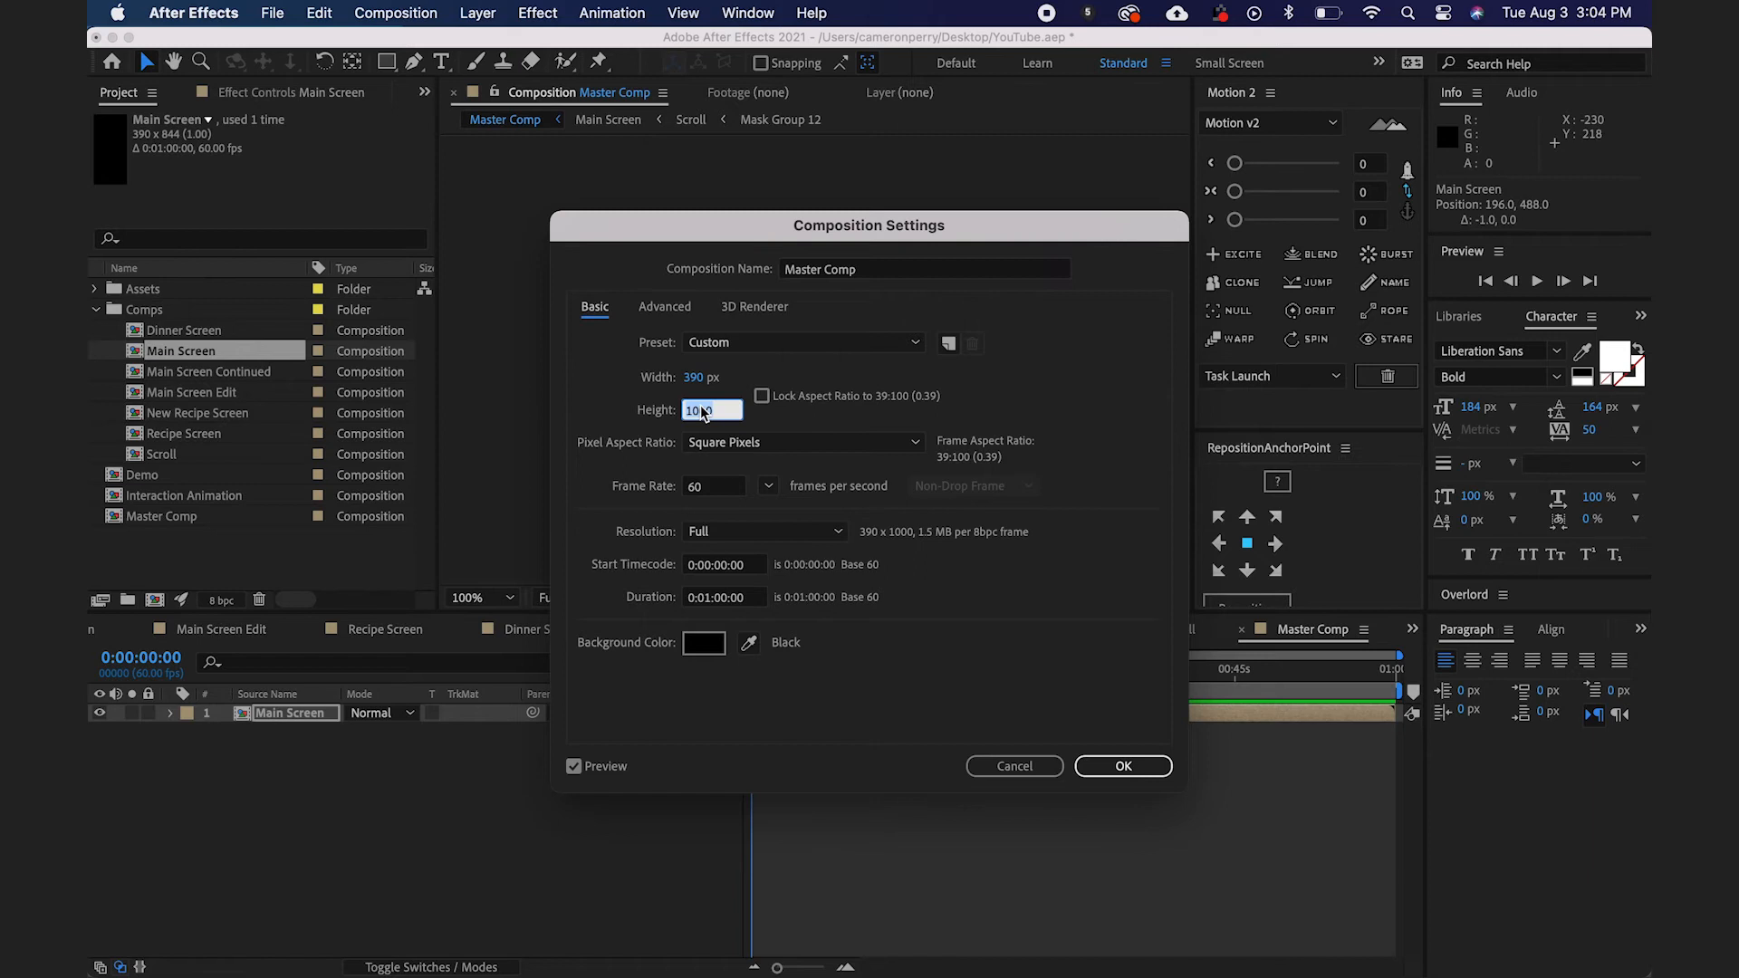
left_click(1121, 764)
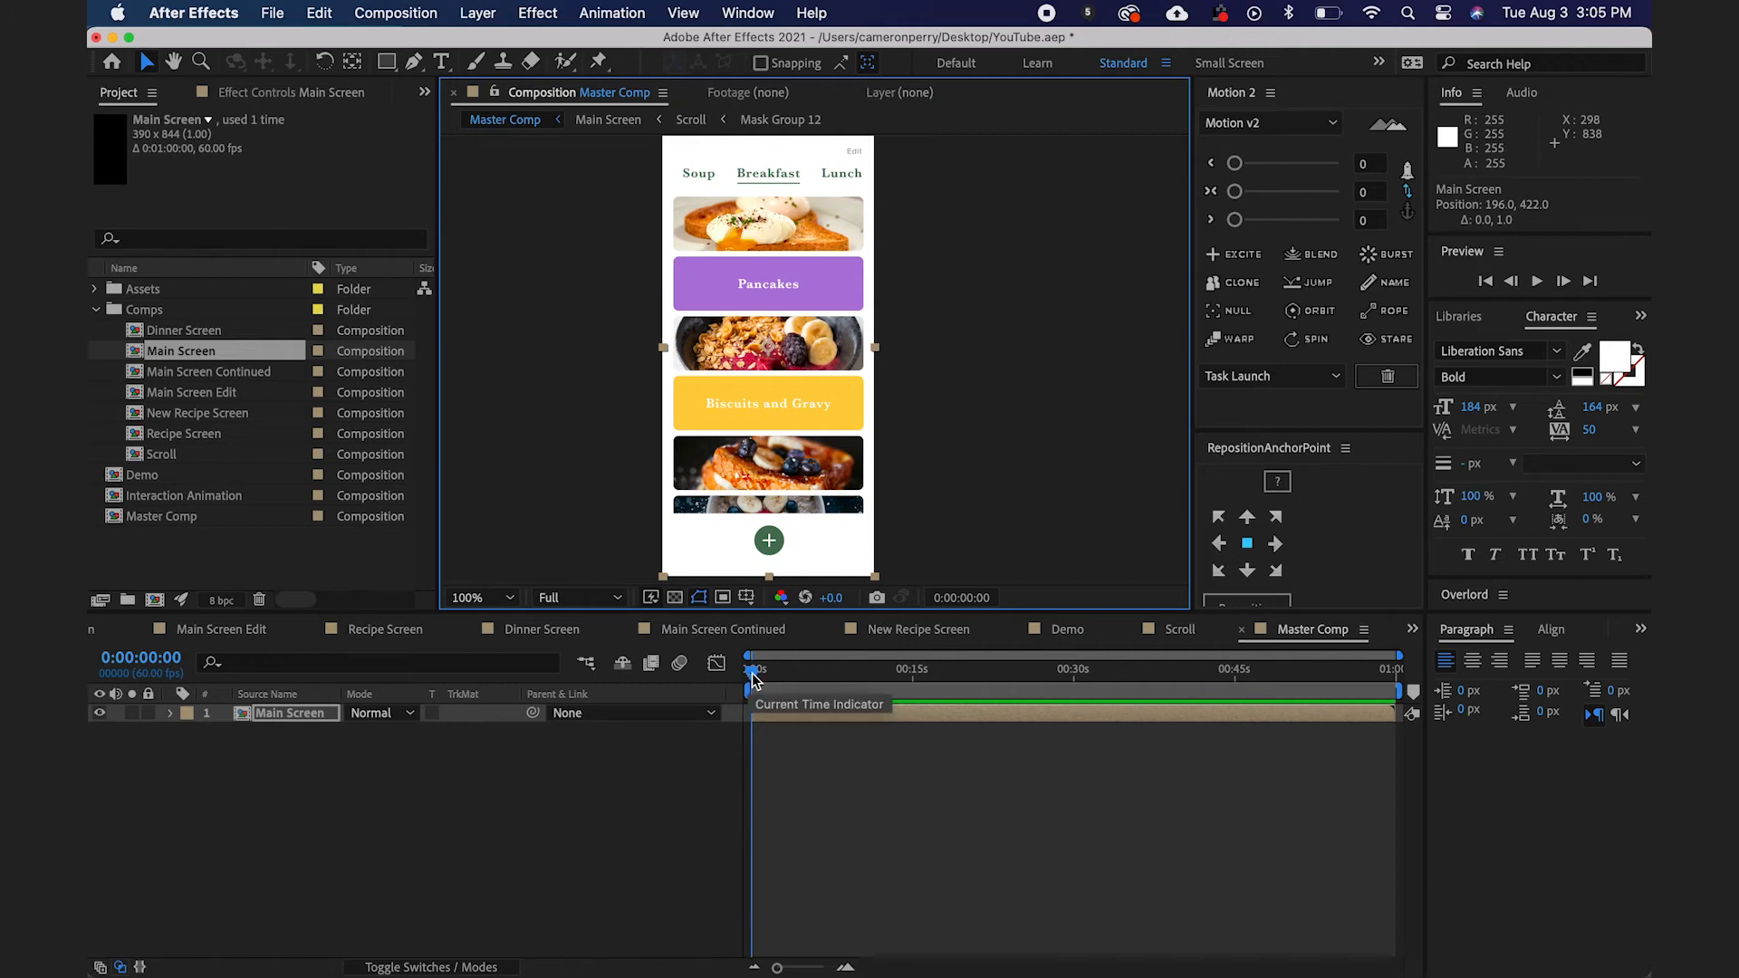
left_click(754, 668)
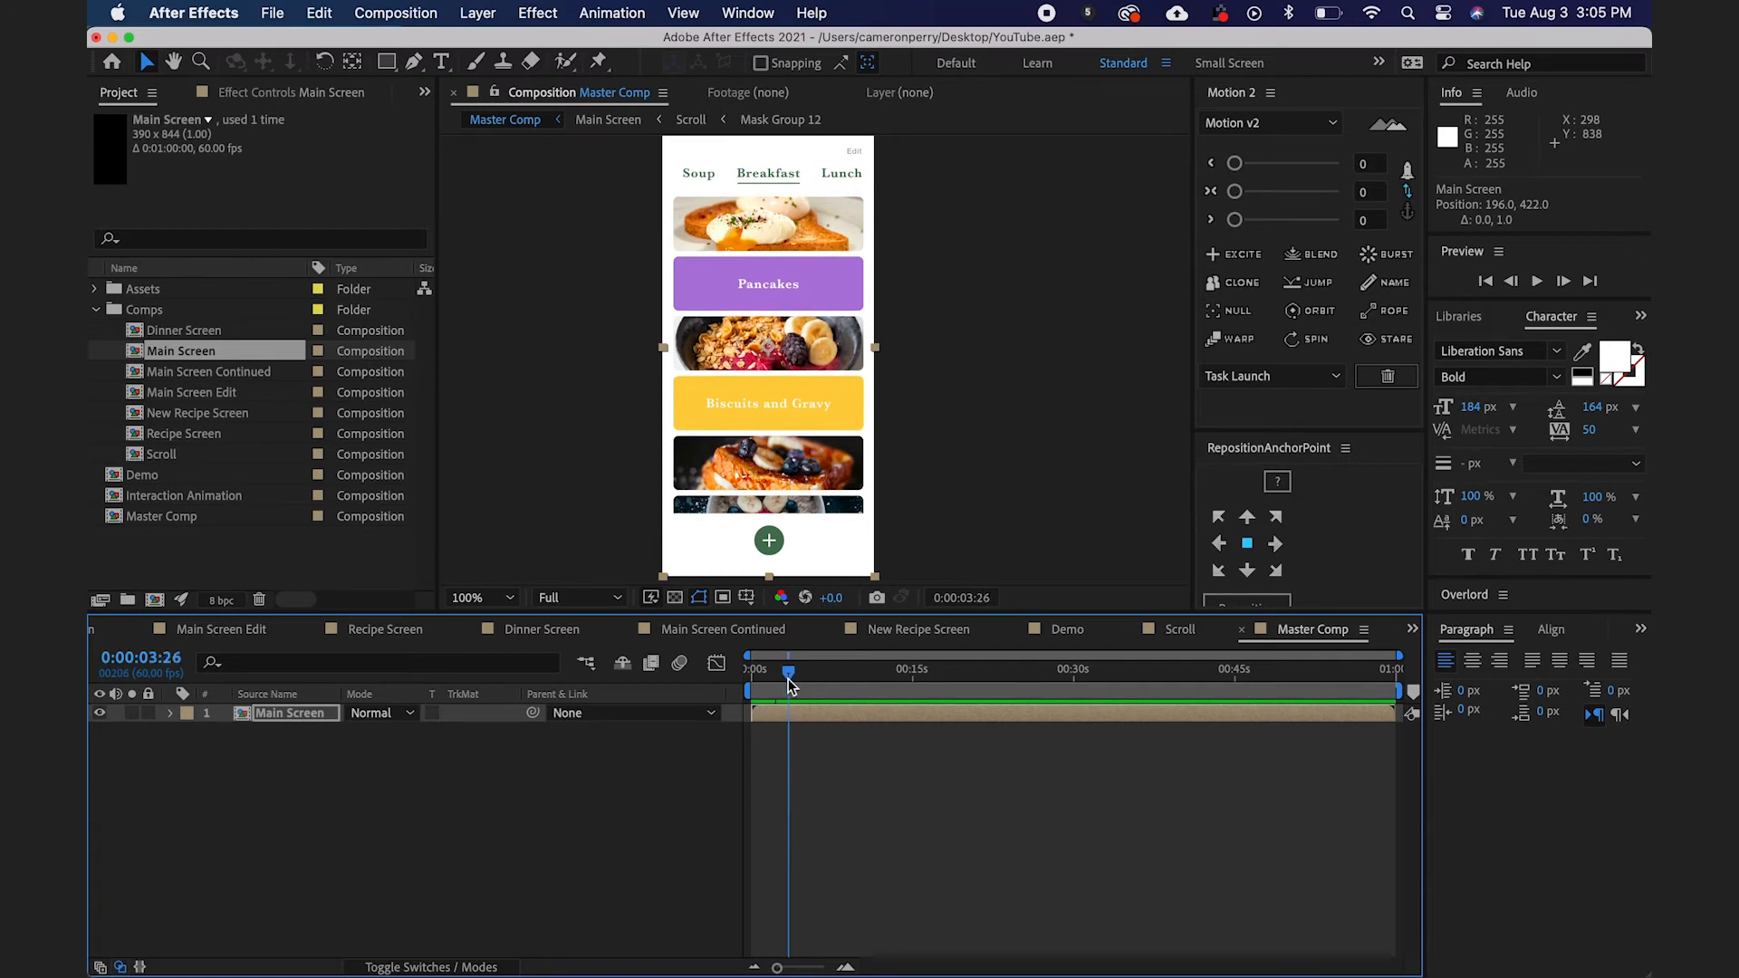
mouse_move(788, 674)
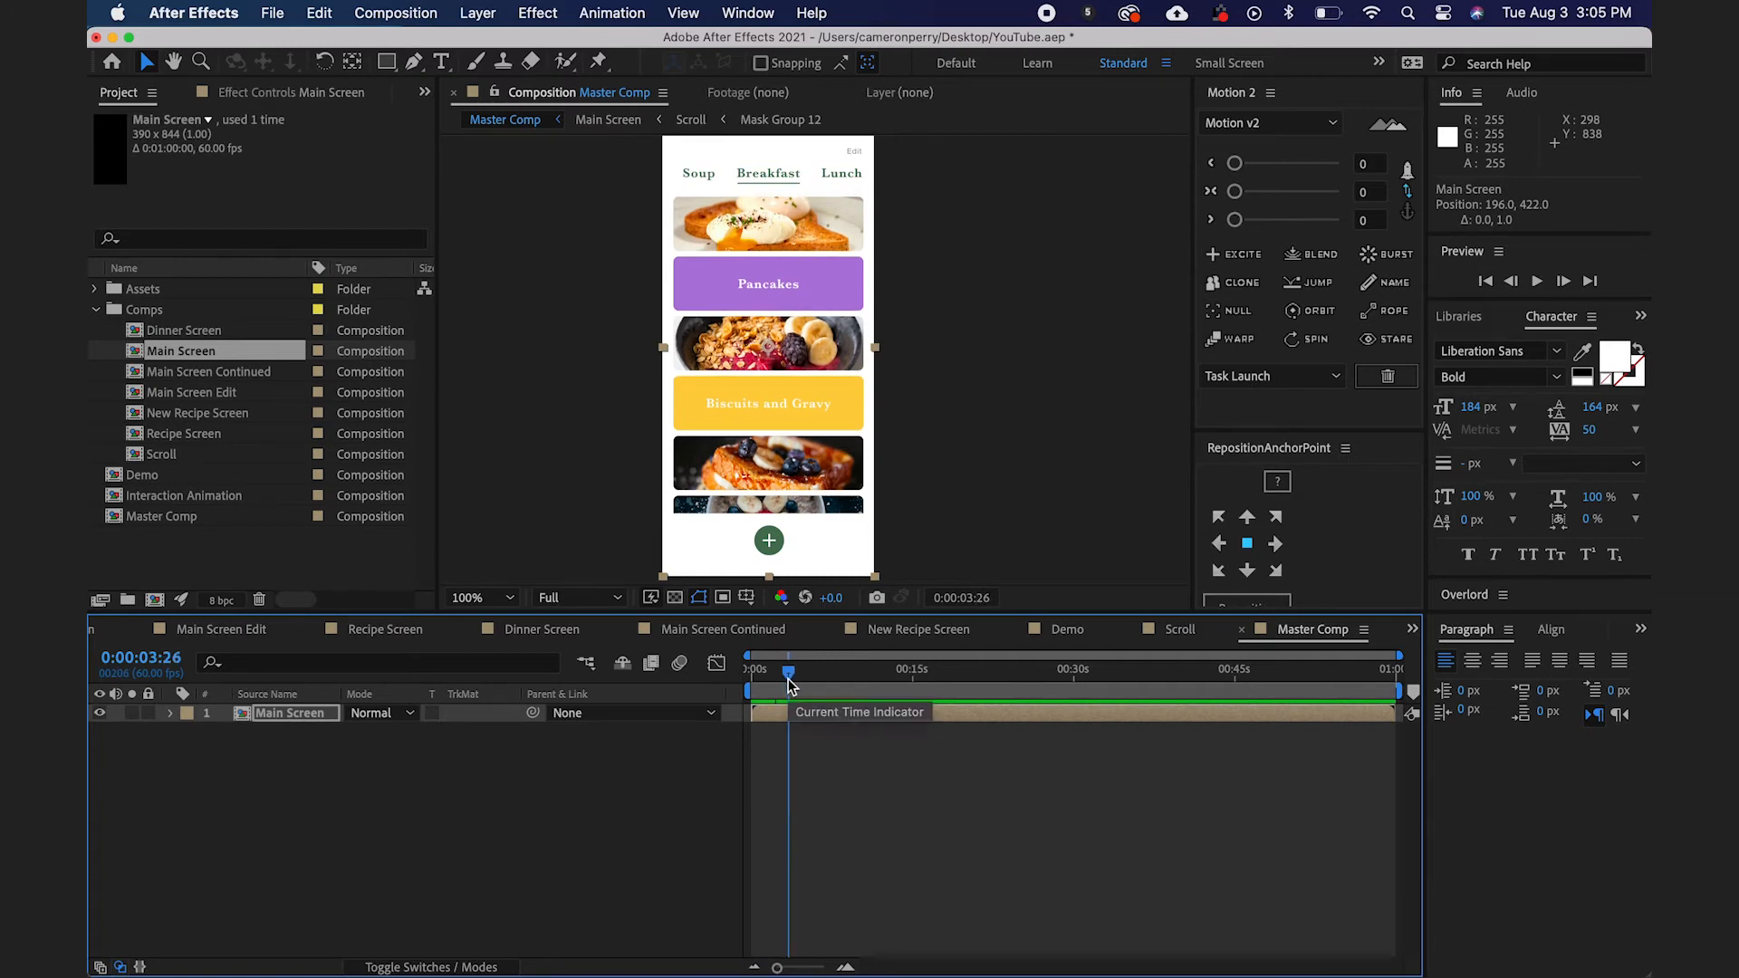
Keyframe Main Screen Position sliding left to X -196 between 3:26 and 4:21, then pick Recipe Screen.
left_click(171, 714)
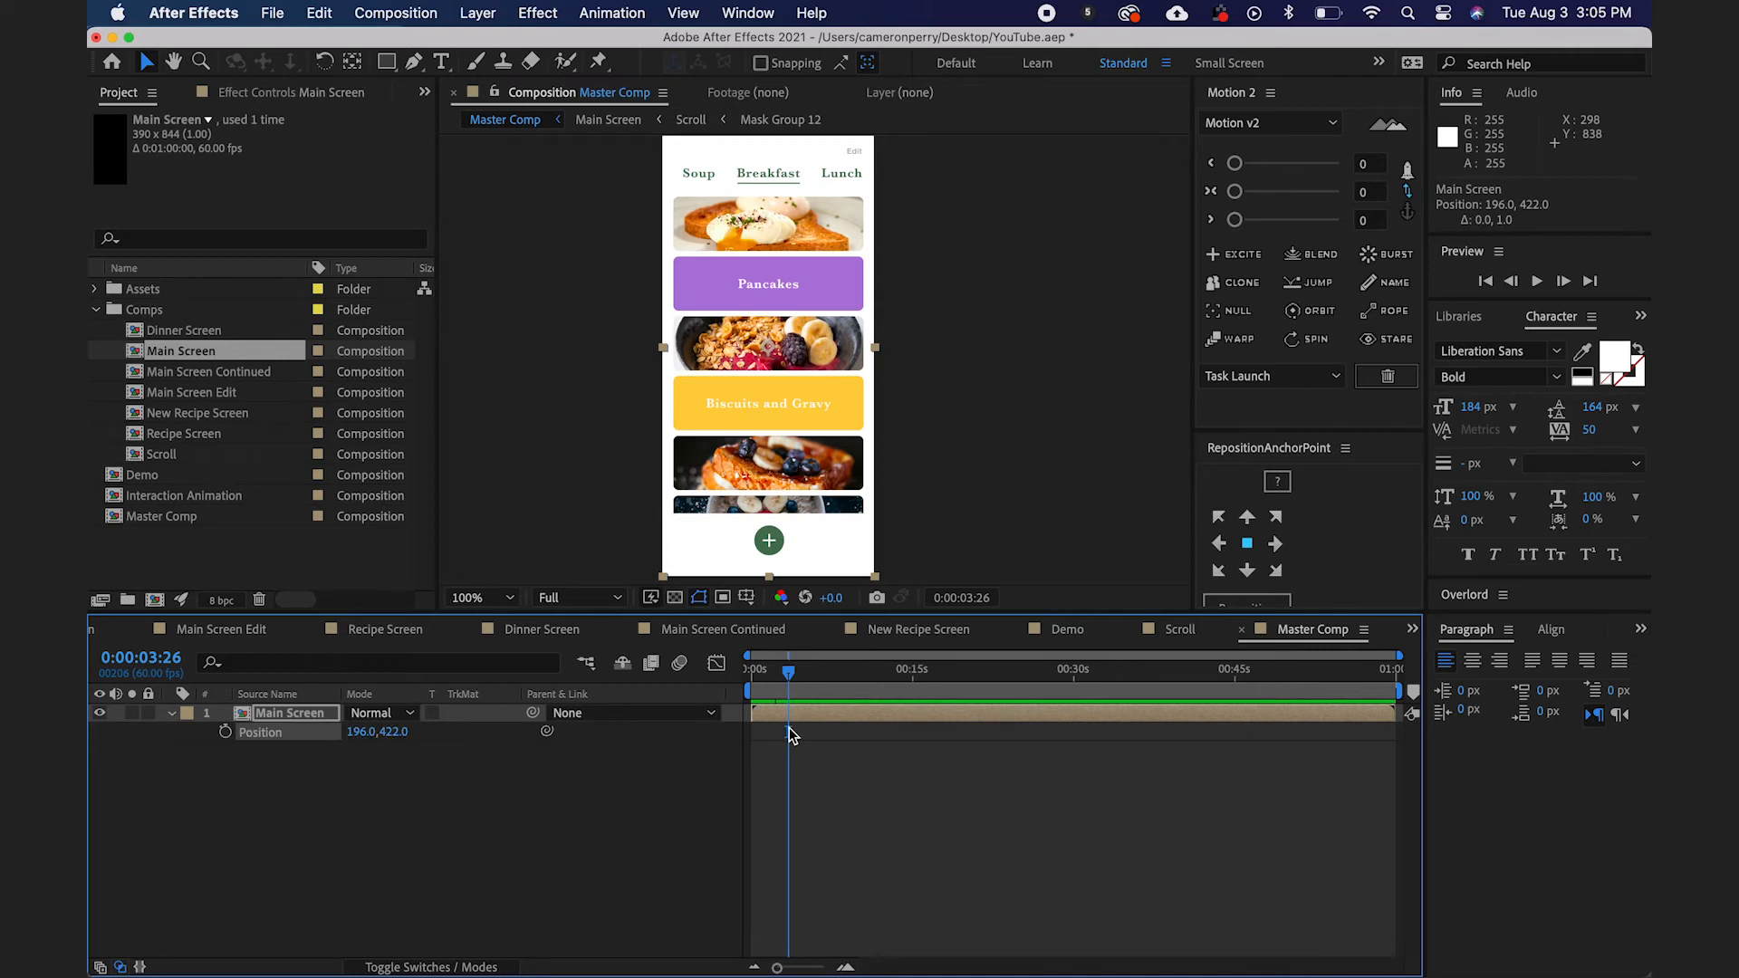
mouse_move(685, 796)
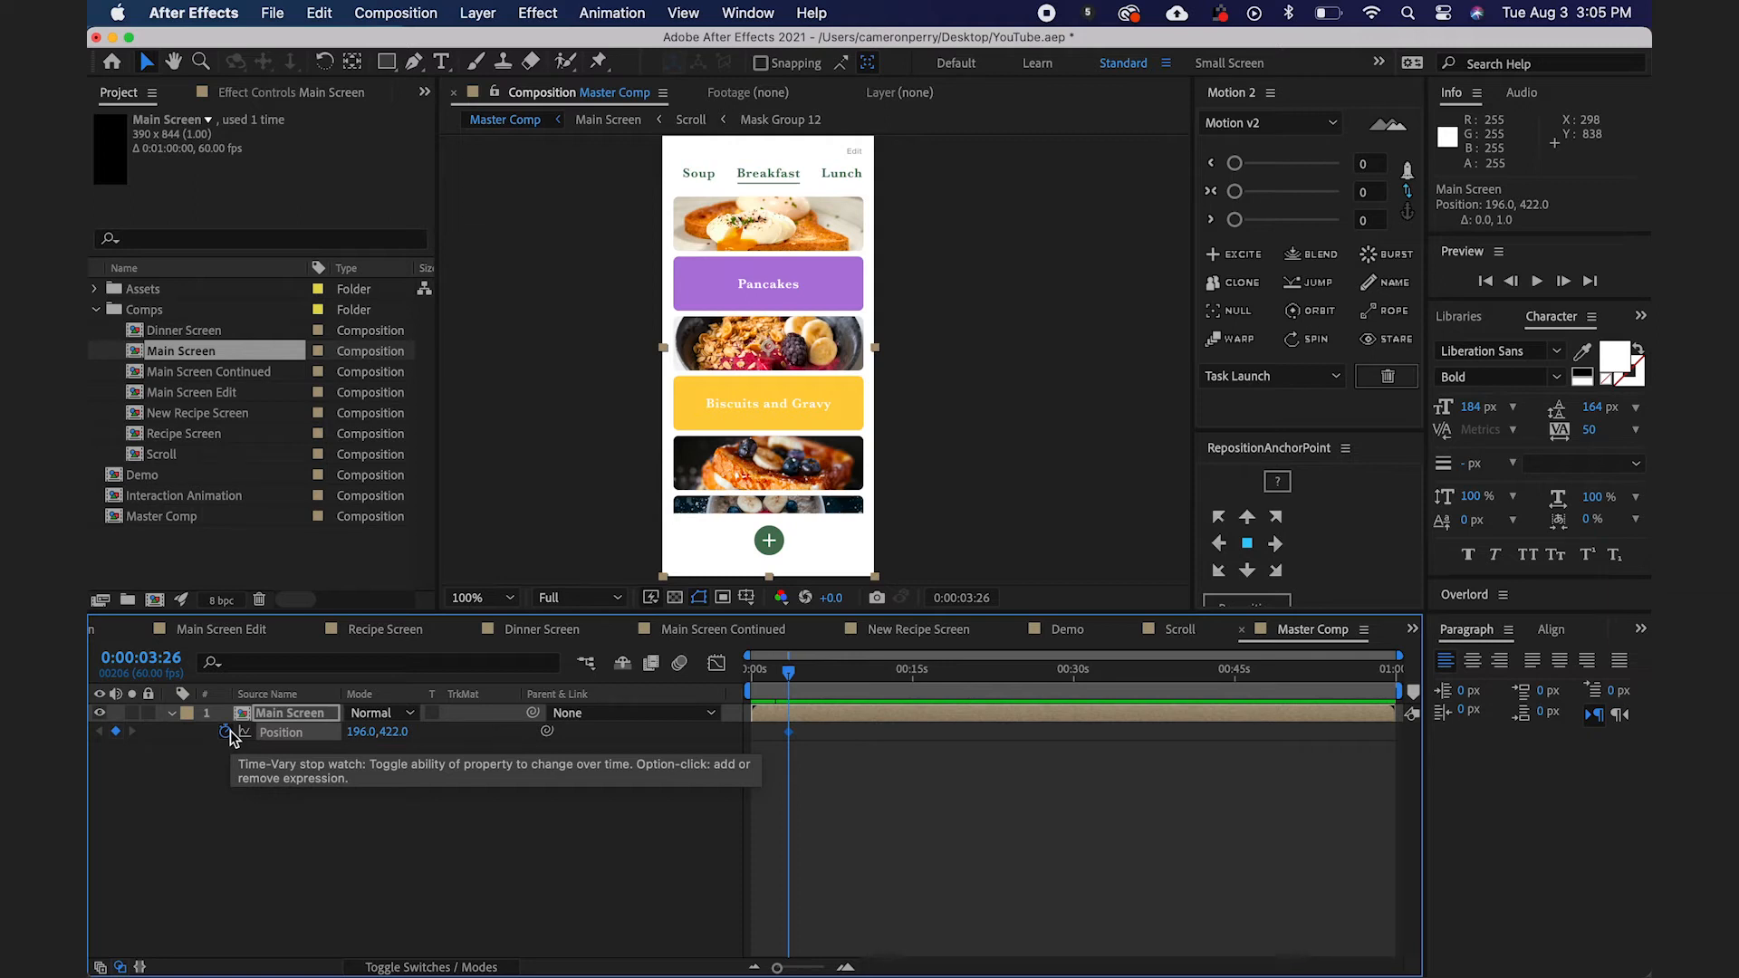
mouse_move(305, 774)
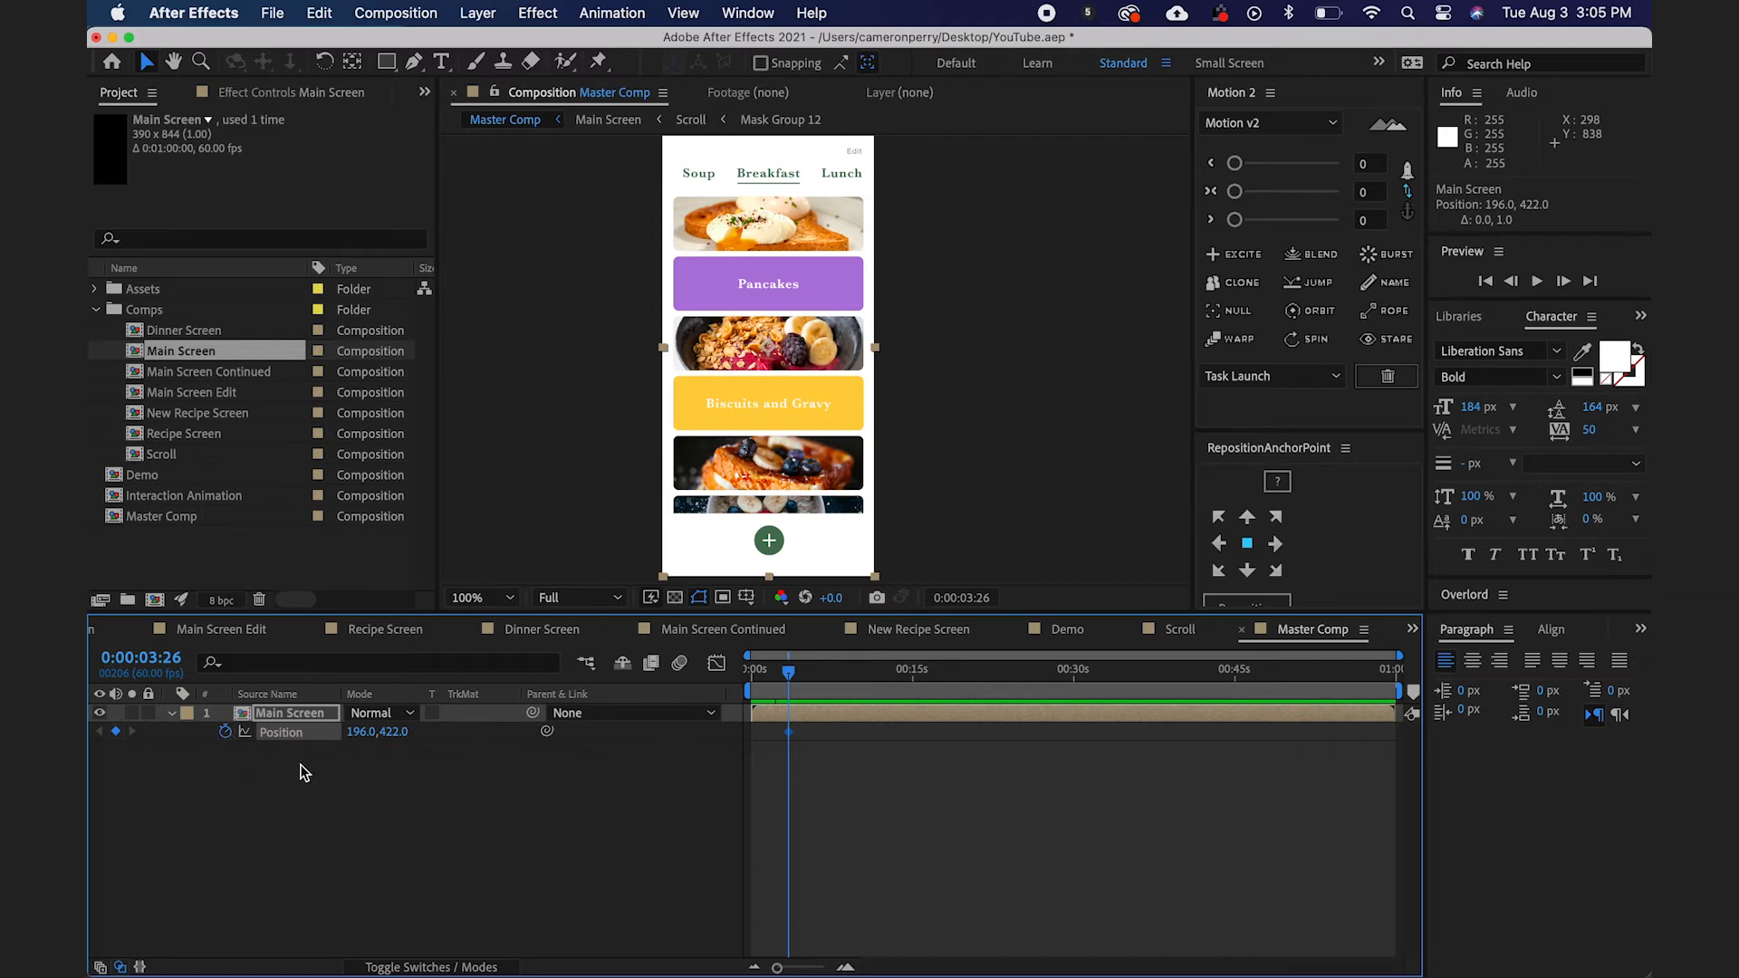
mouse_move(790, 741)
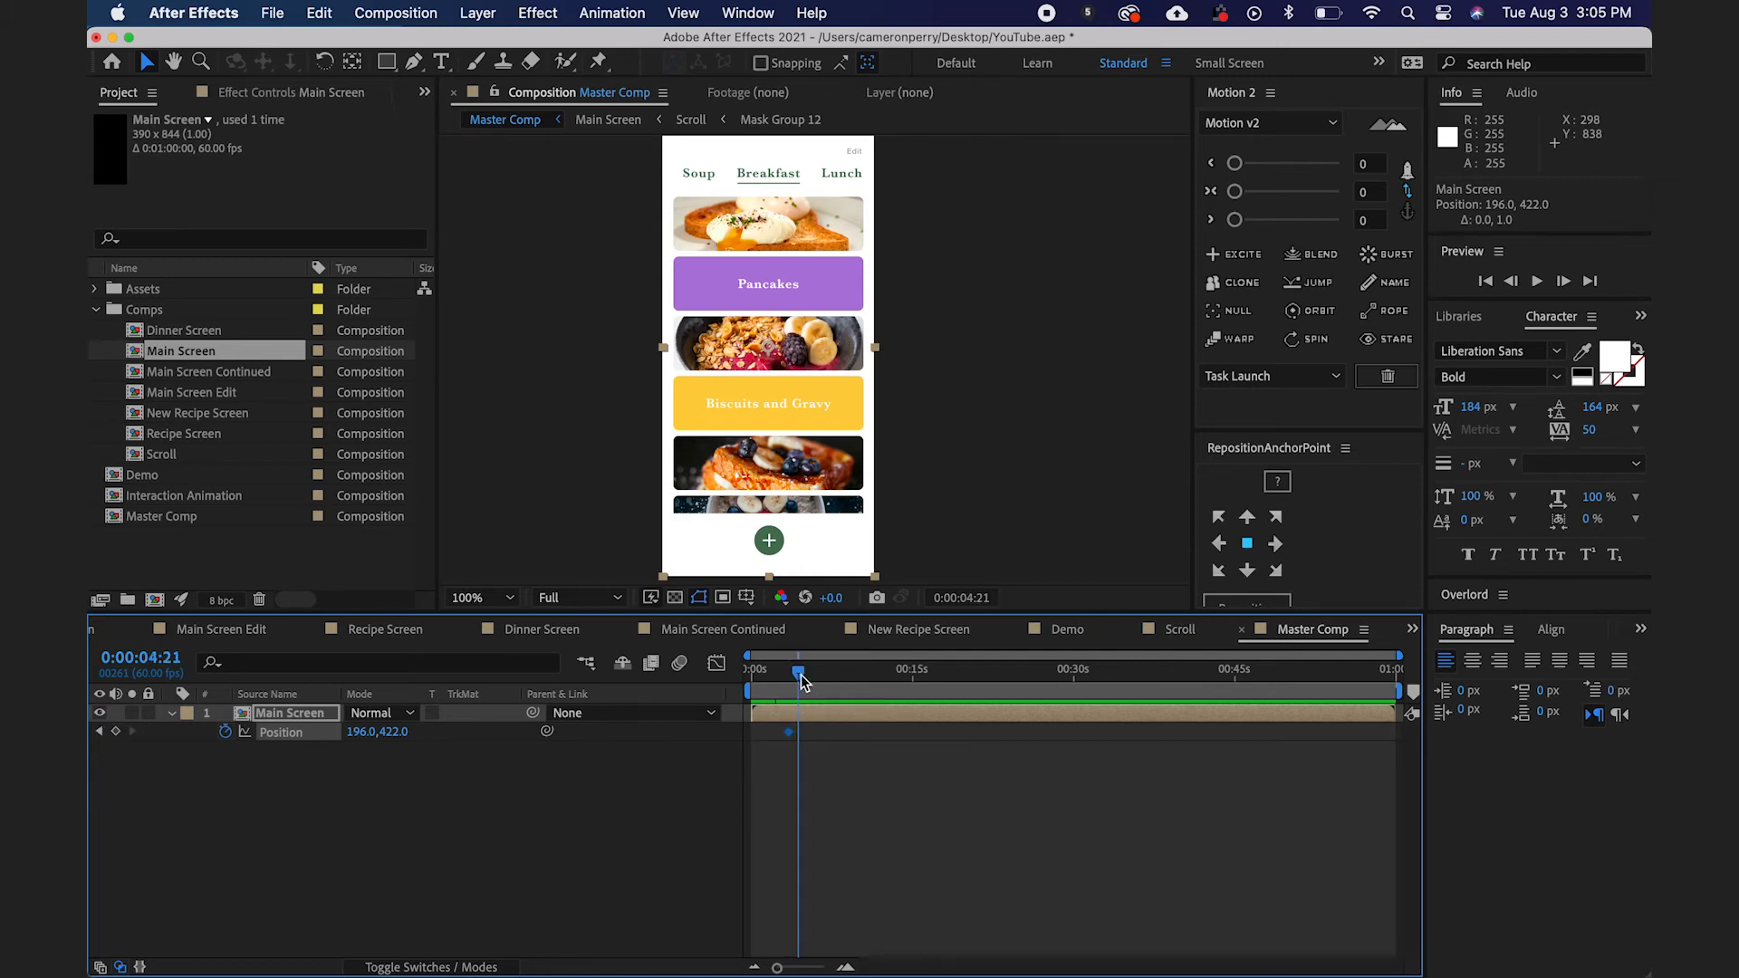
mouse_move(837, 396)
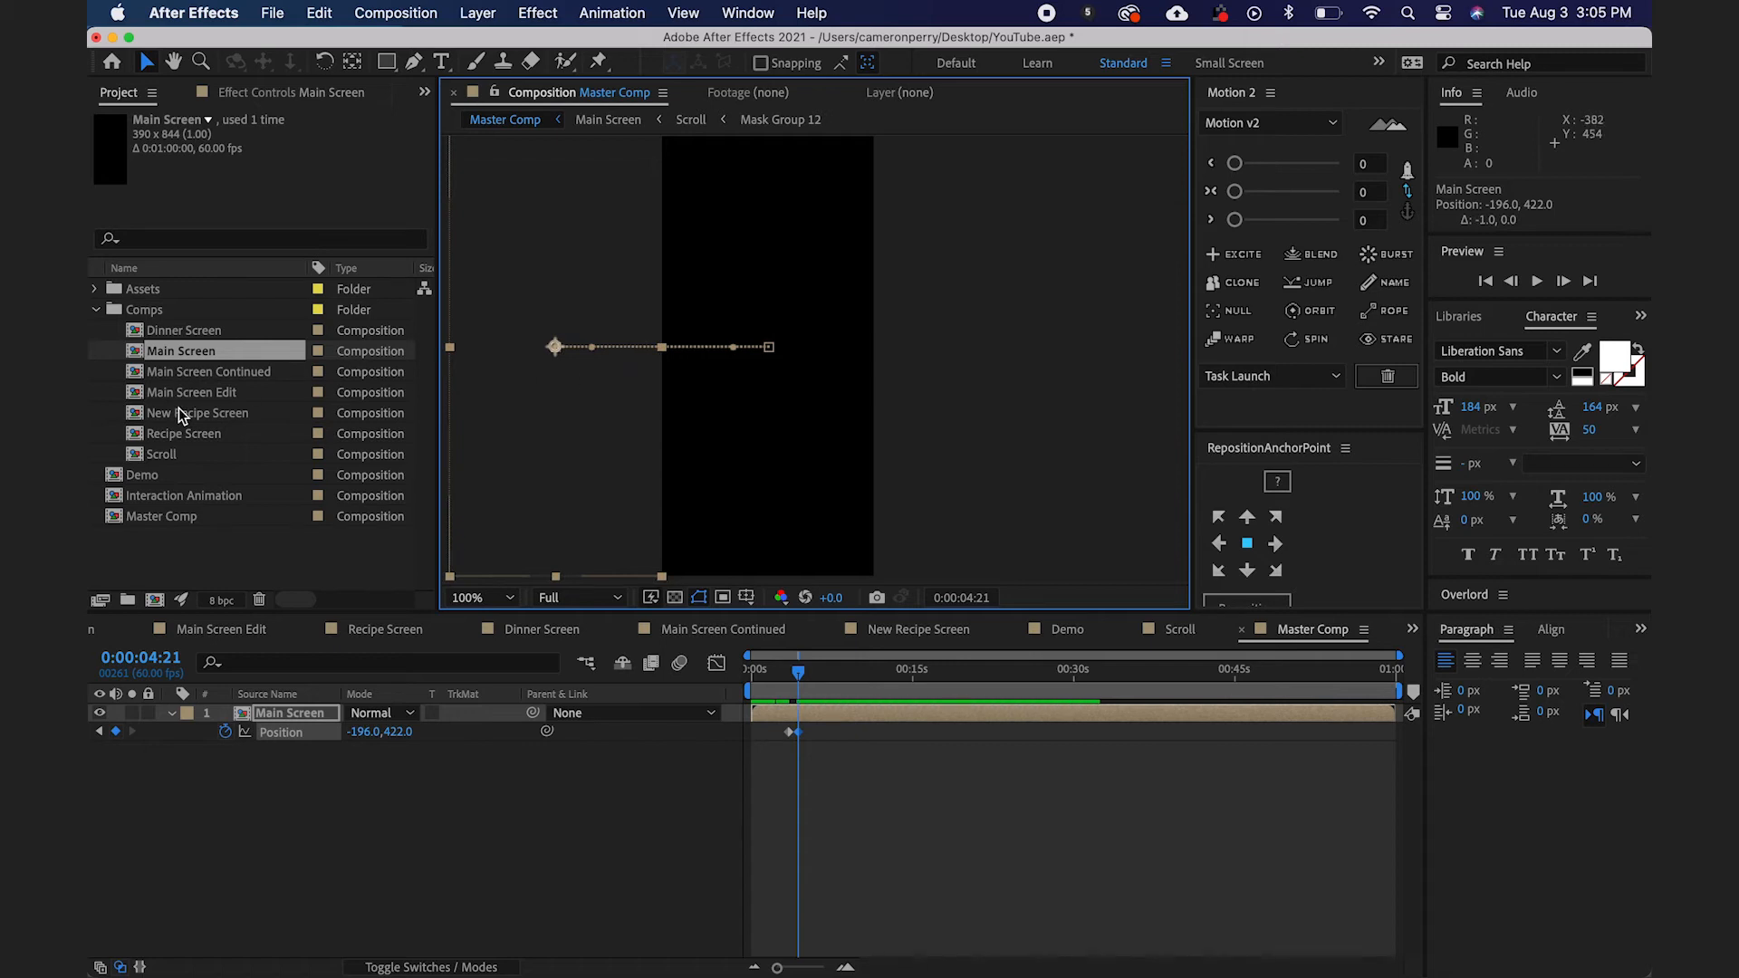
left_click(186, 433)
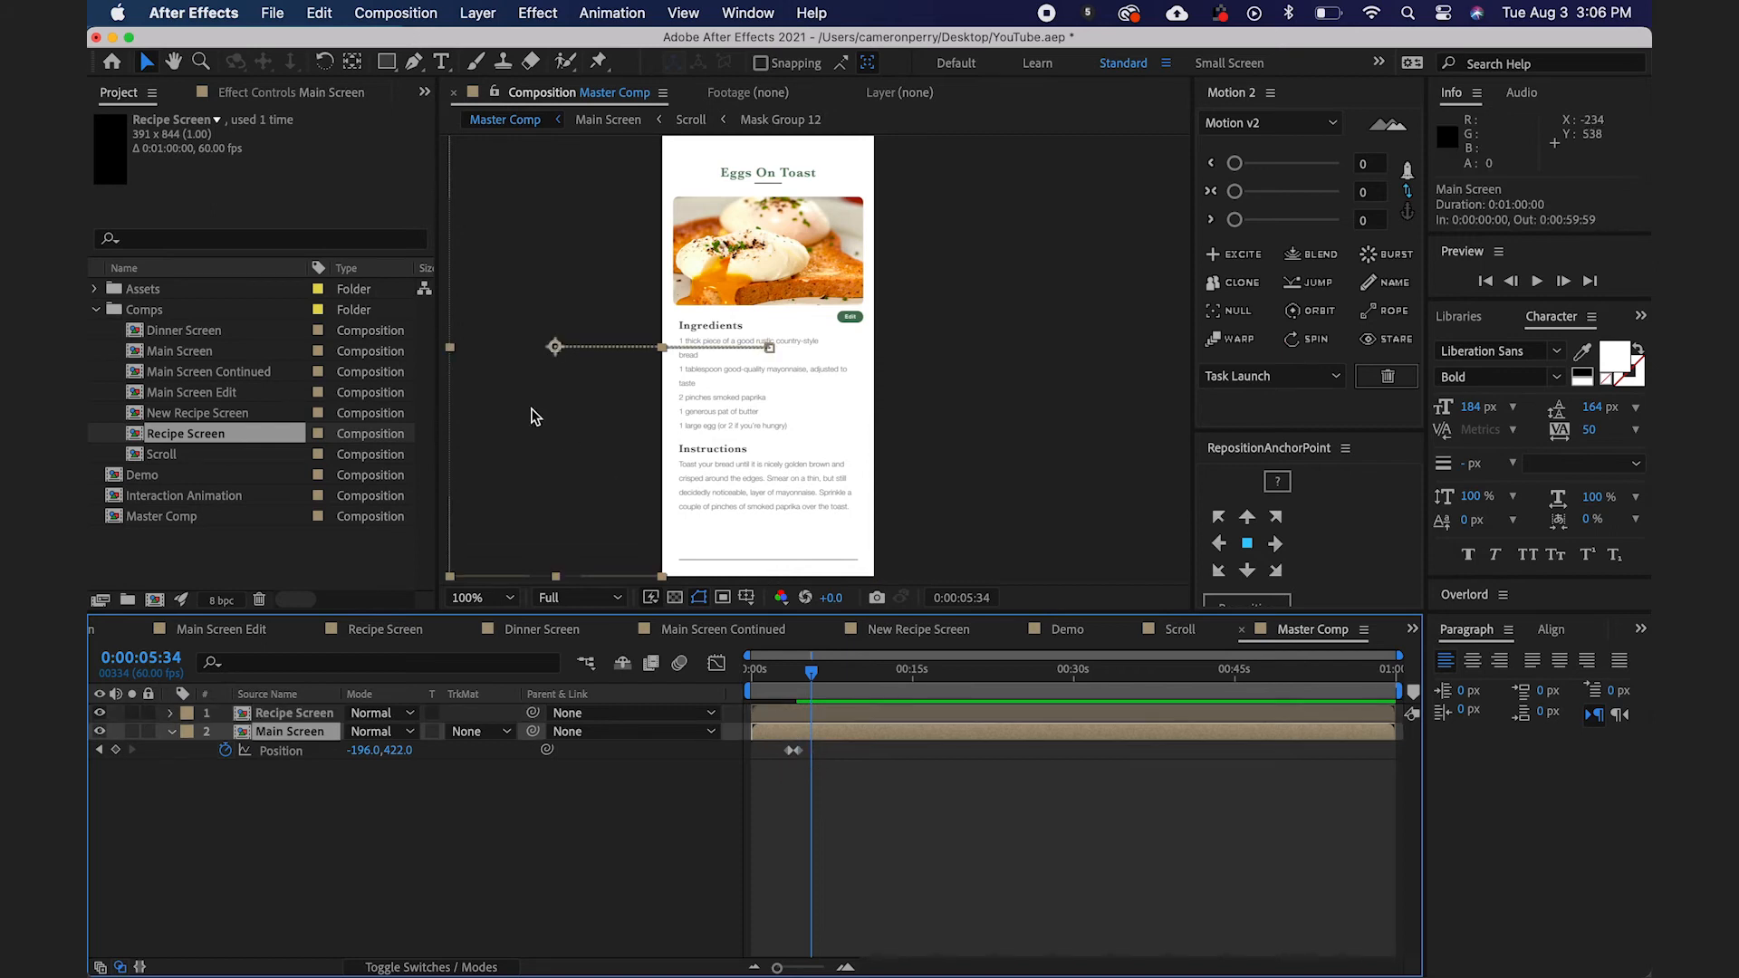
mouse_move(581, 438)
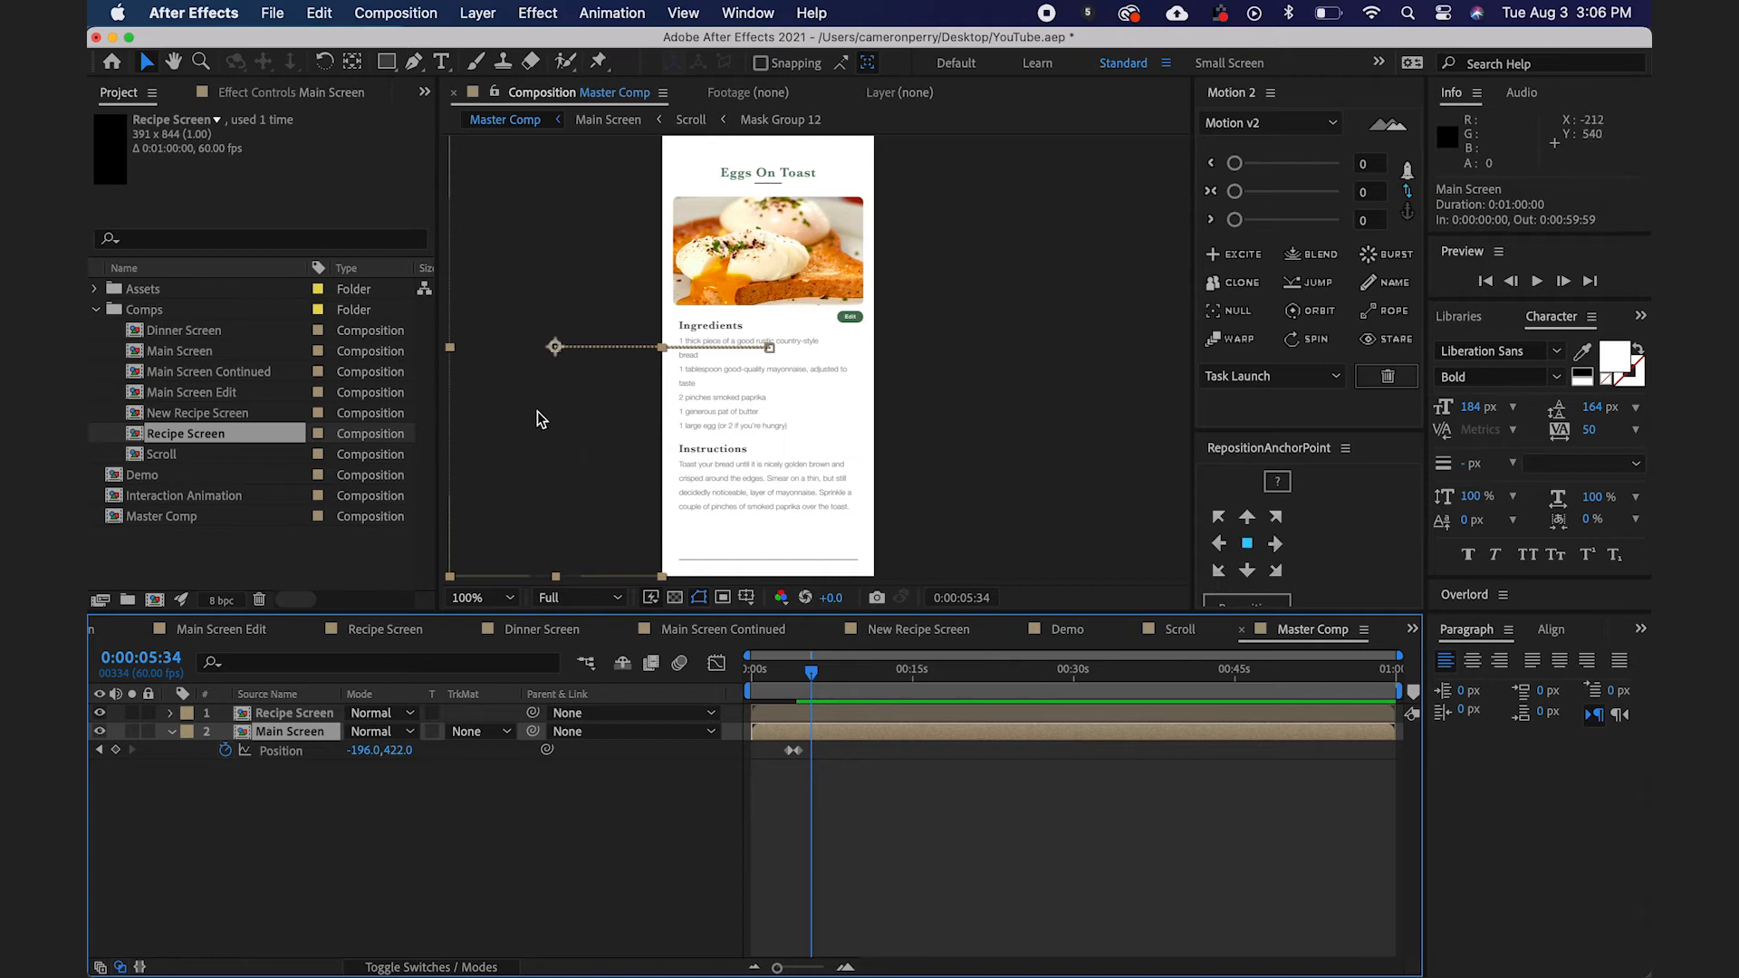
mouse_move(777, 710)
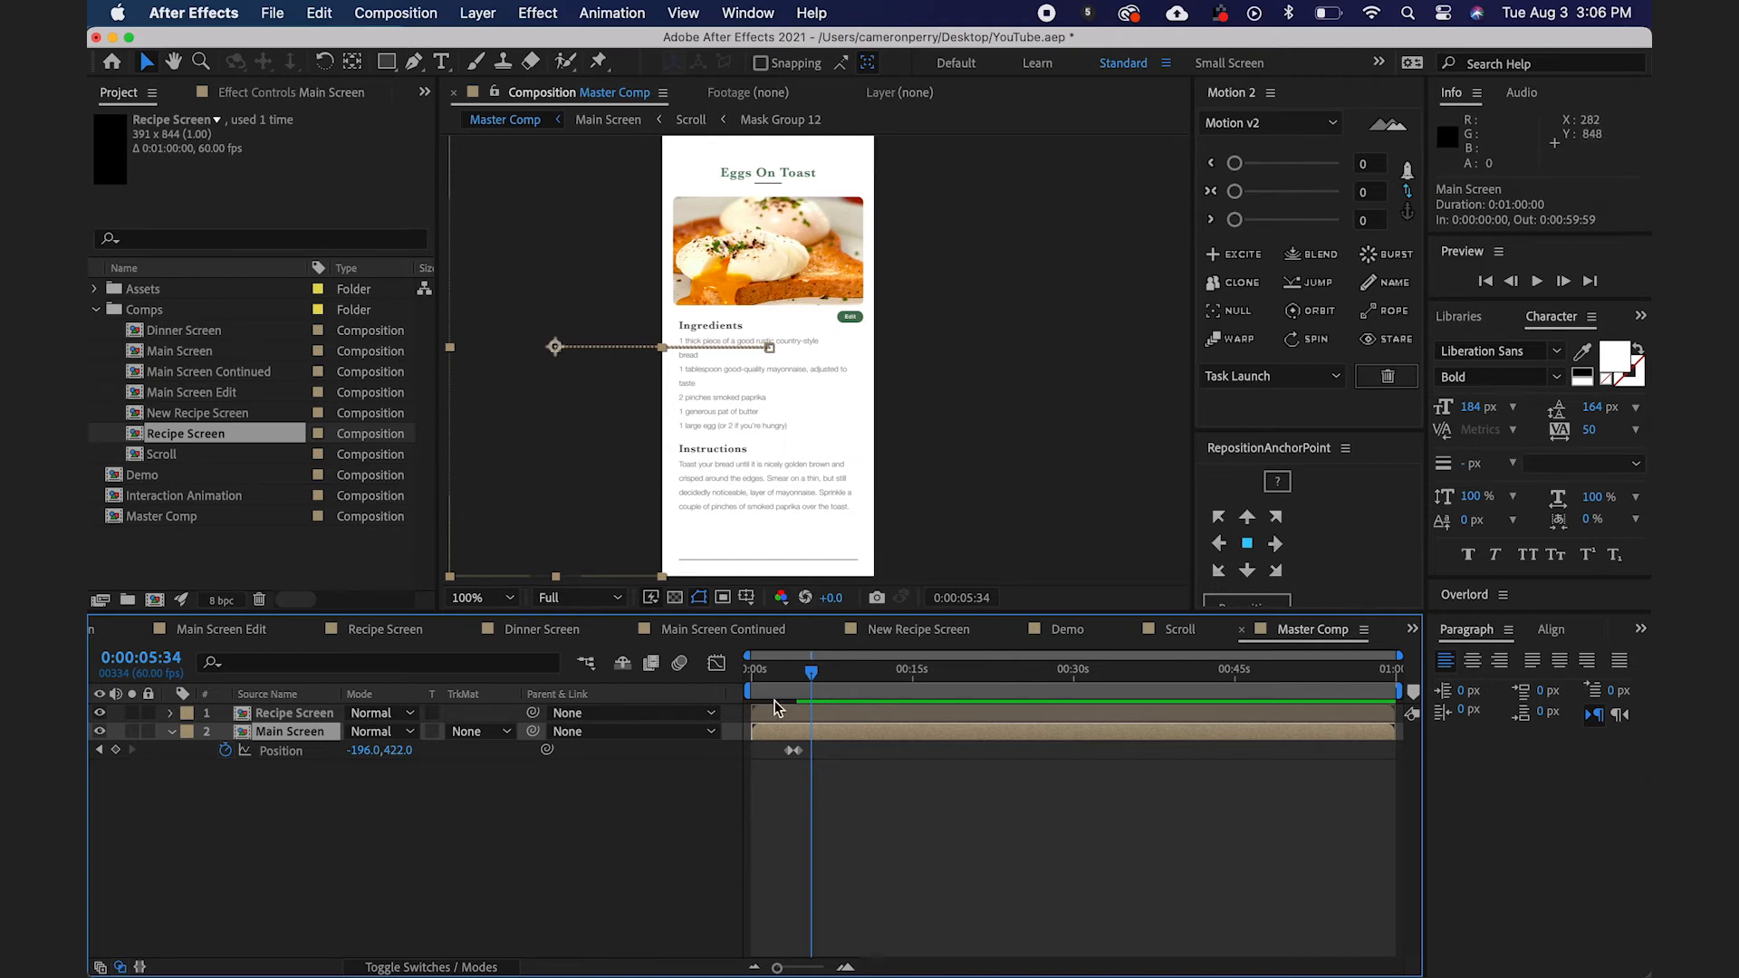
Parent Recipe Screen to Main Screen so it slides in as the list slides out, and scrub to check.
left_click(293, 714)
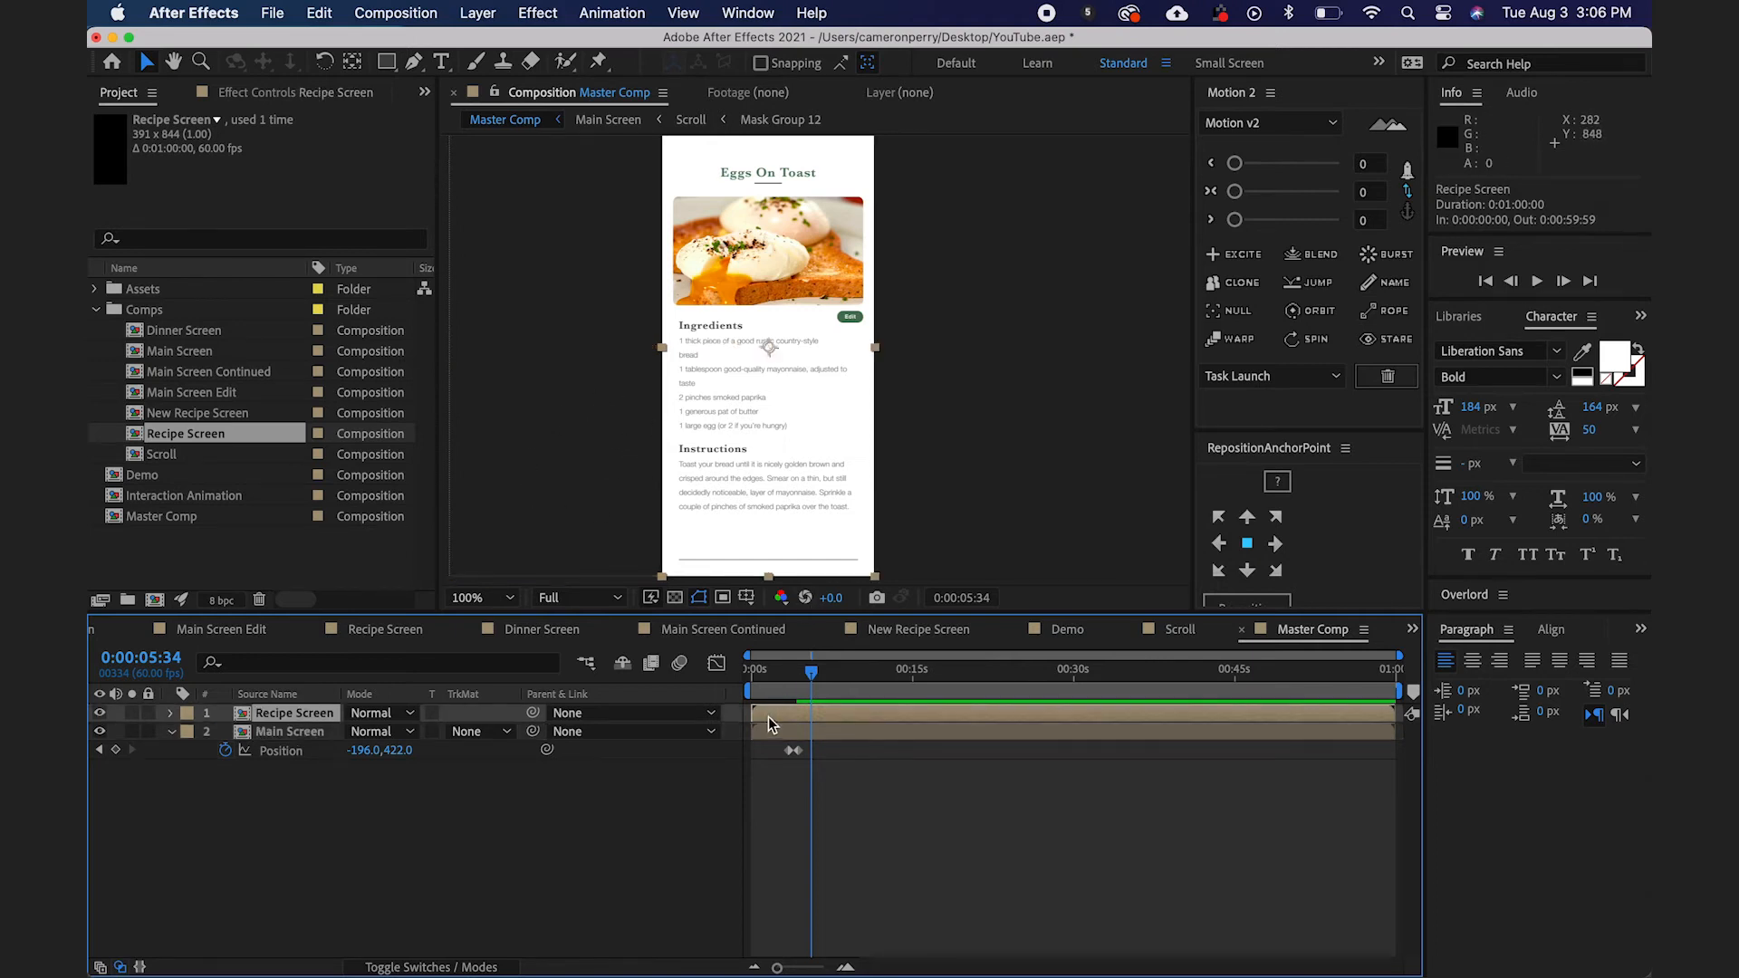
left_click(290, 731)
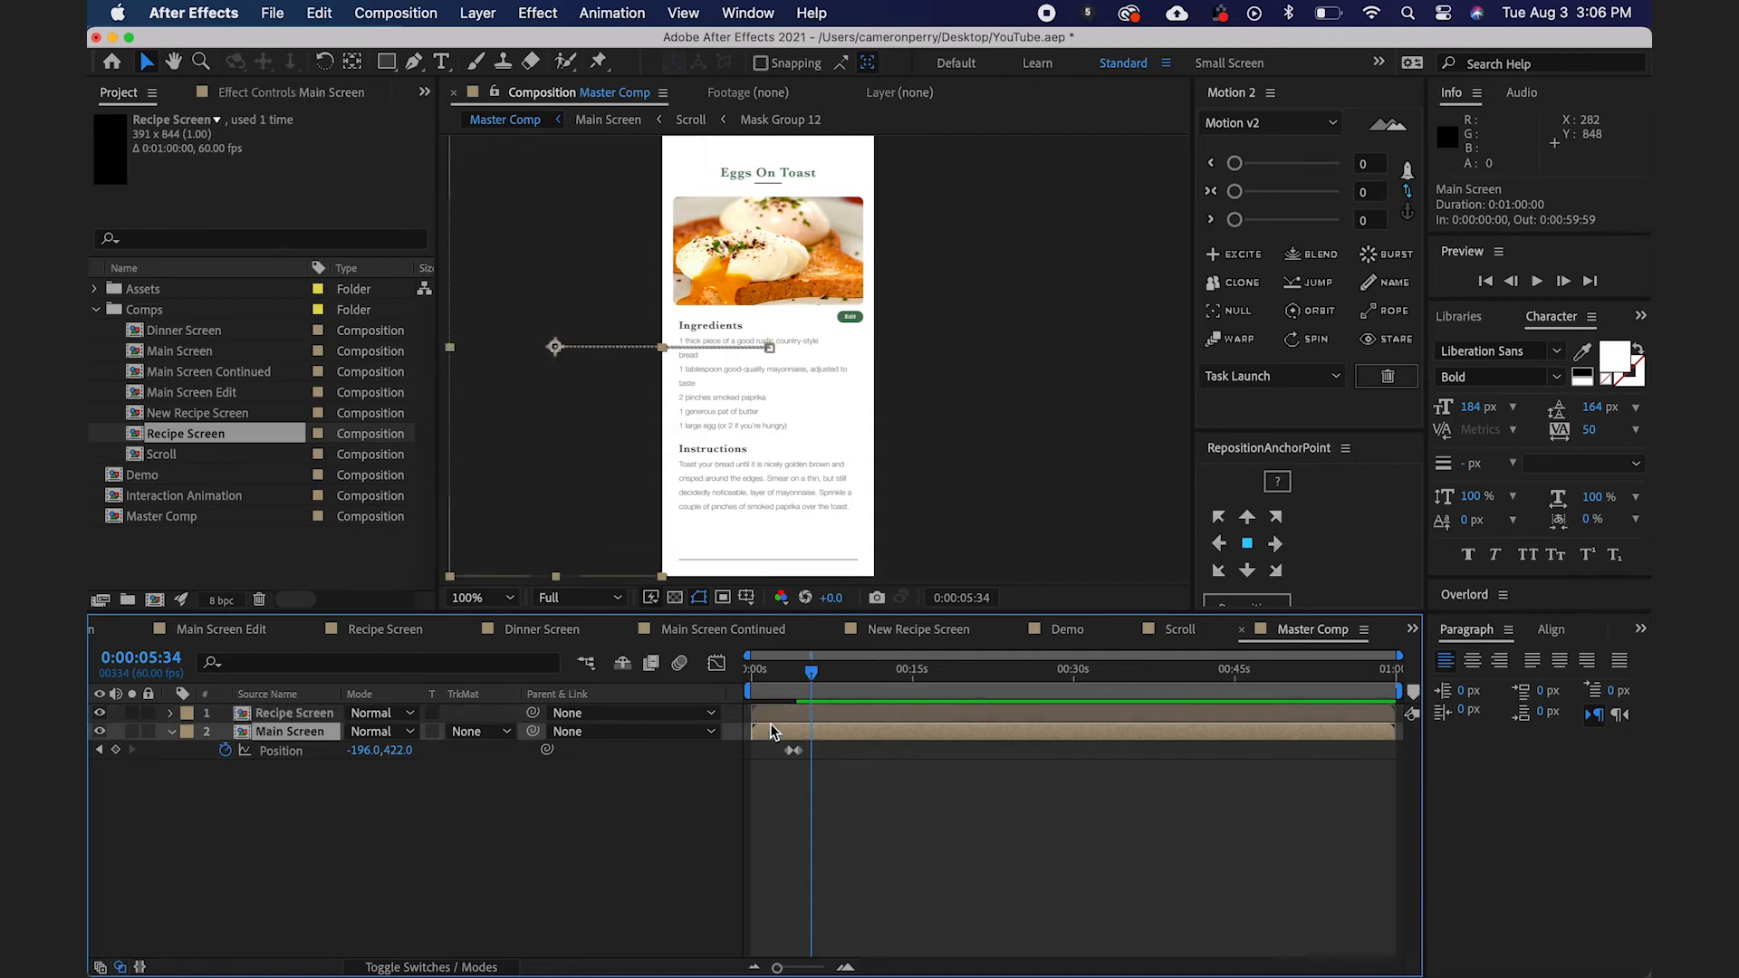
left_click(296, 713)
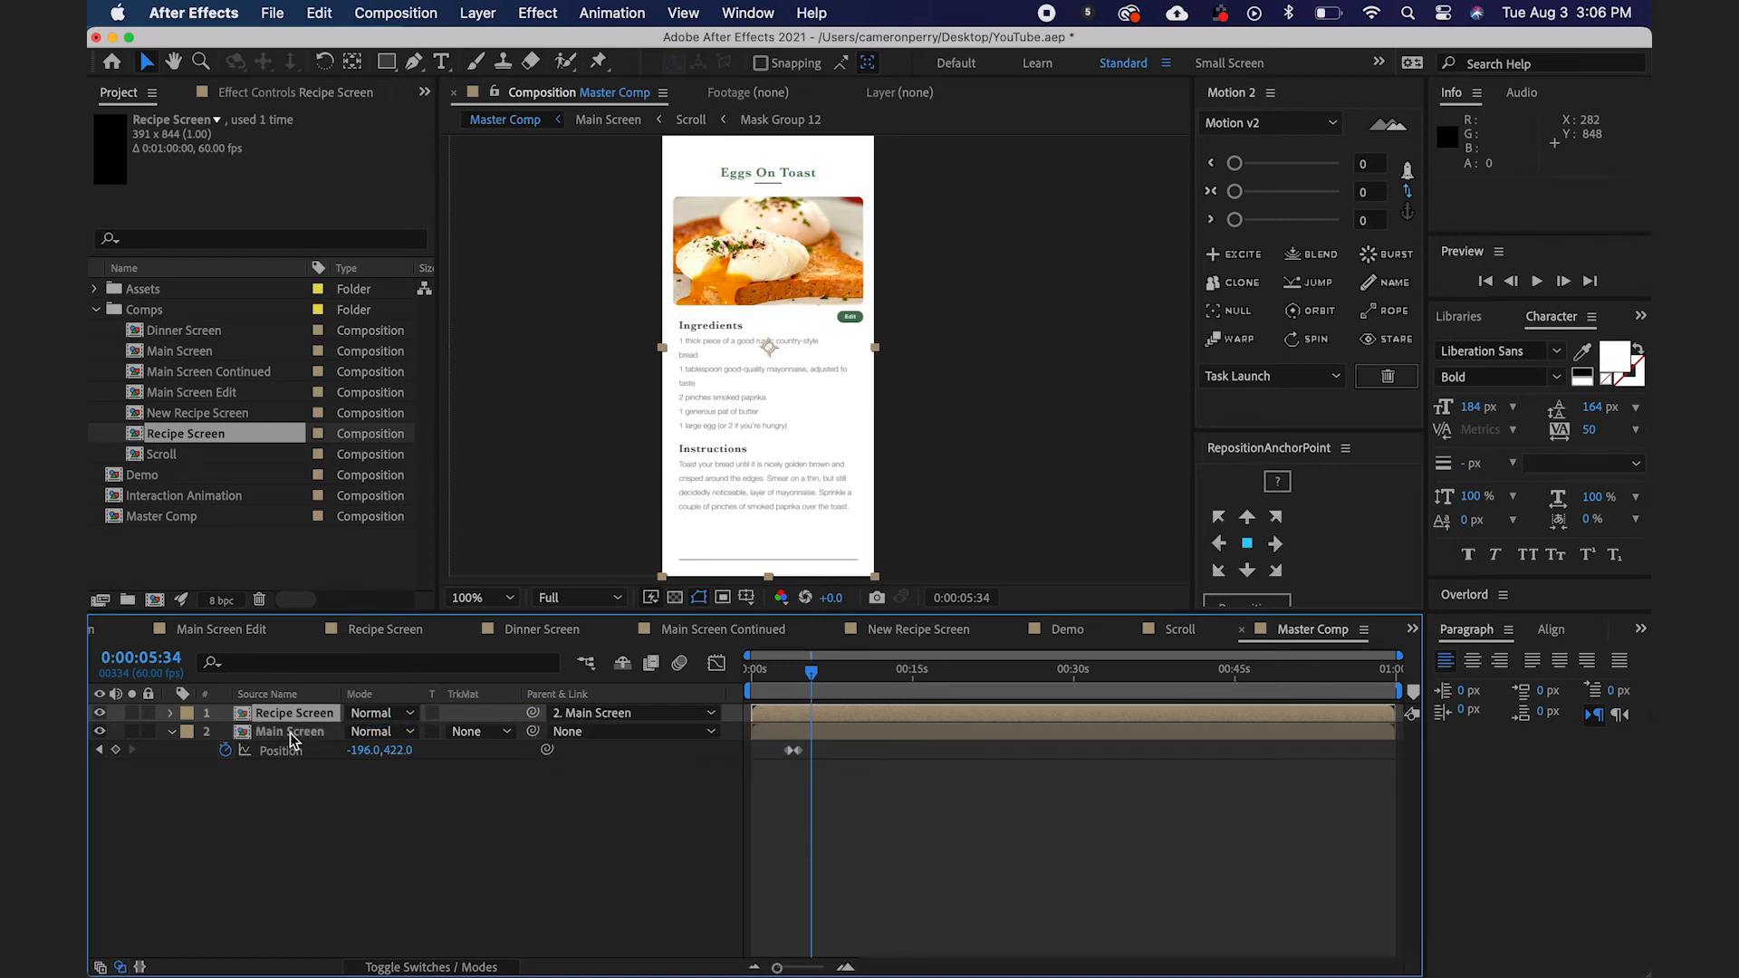
left_click(290, 731)
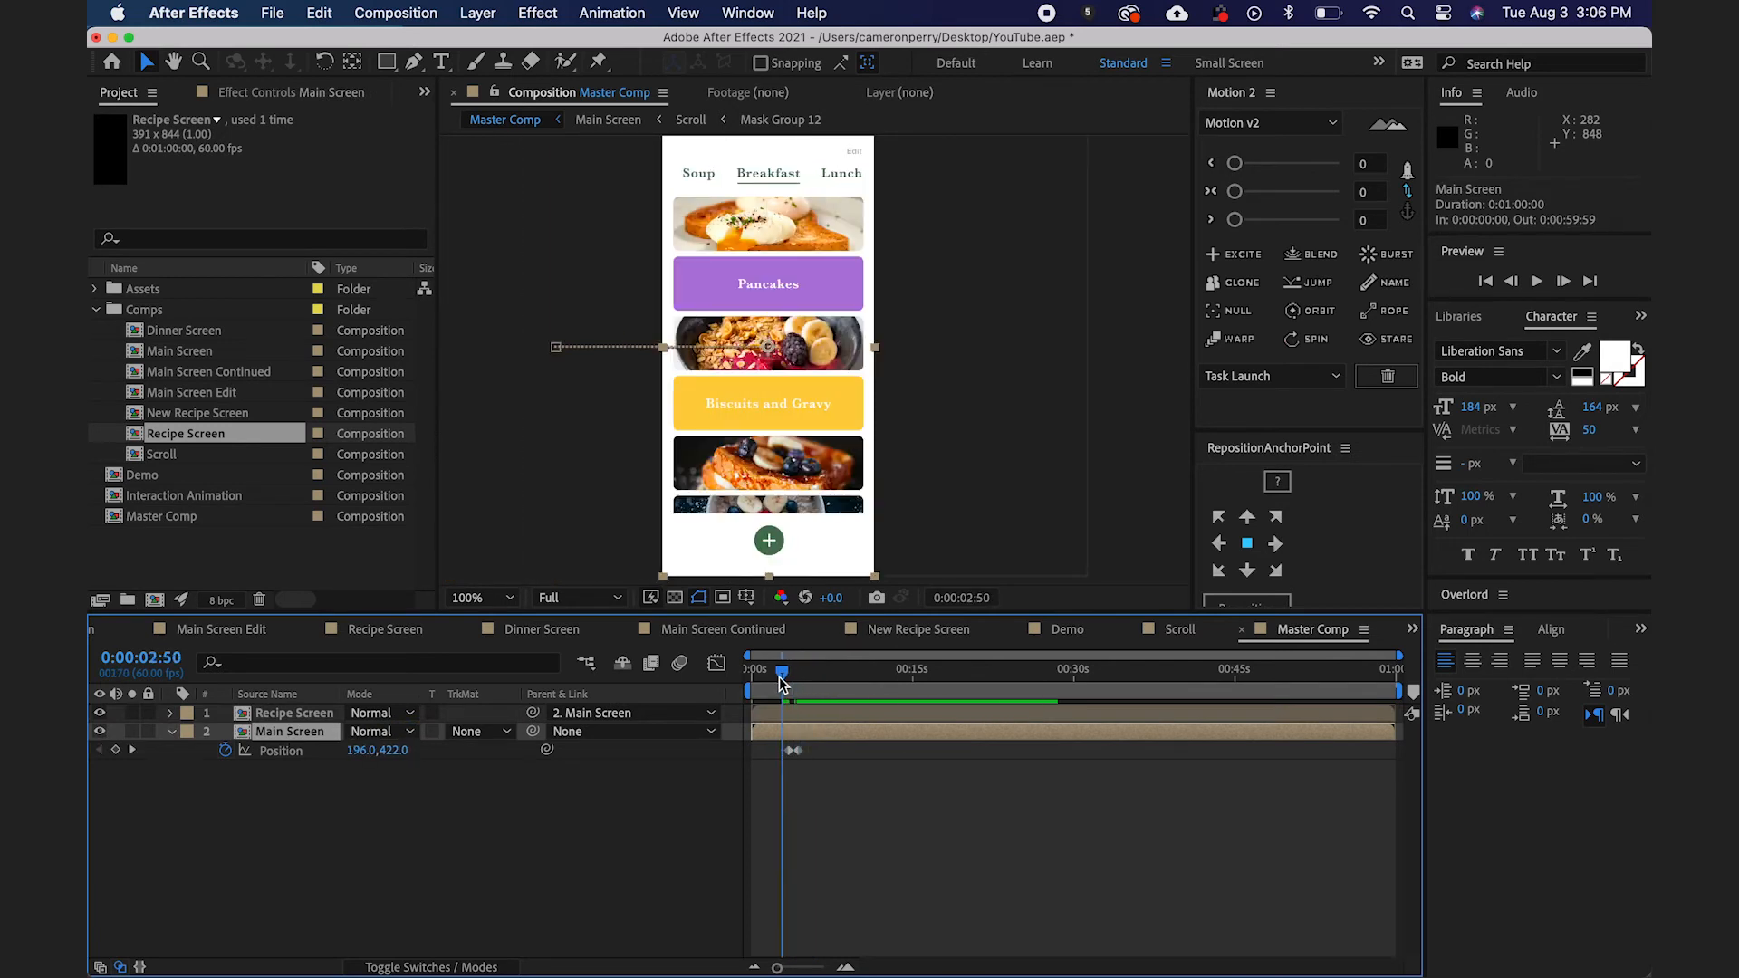
left_click(1535, 280)
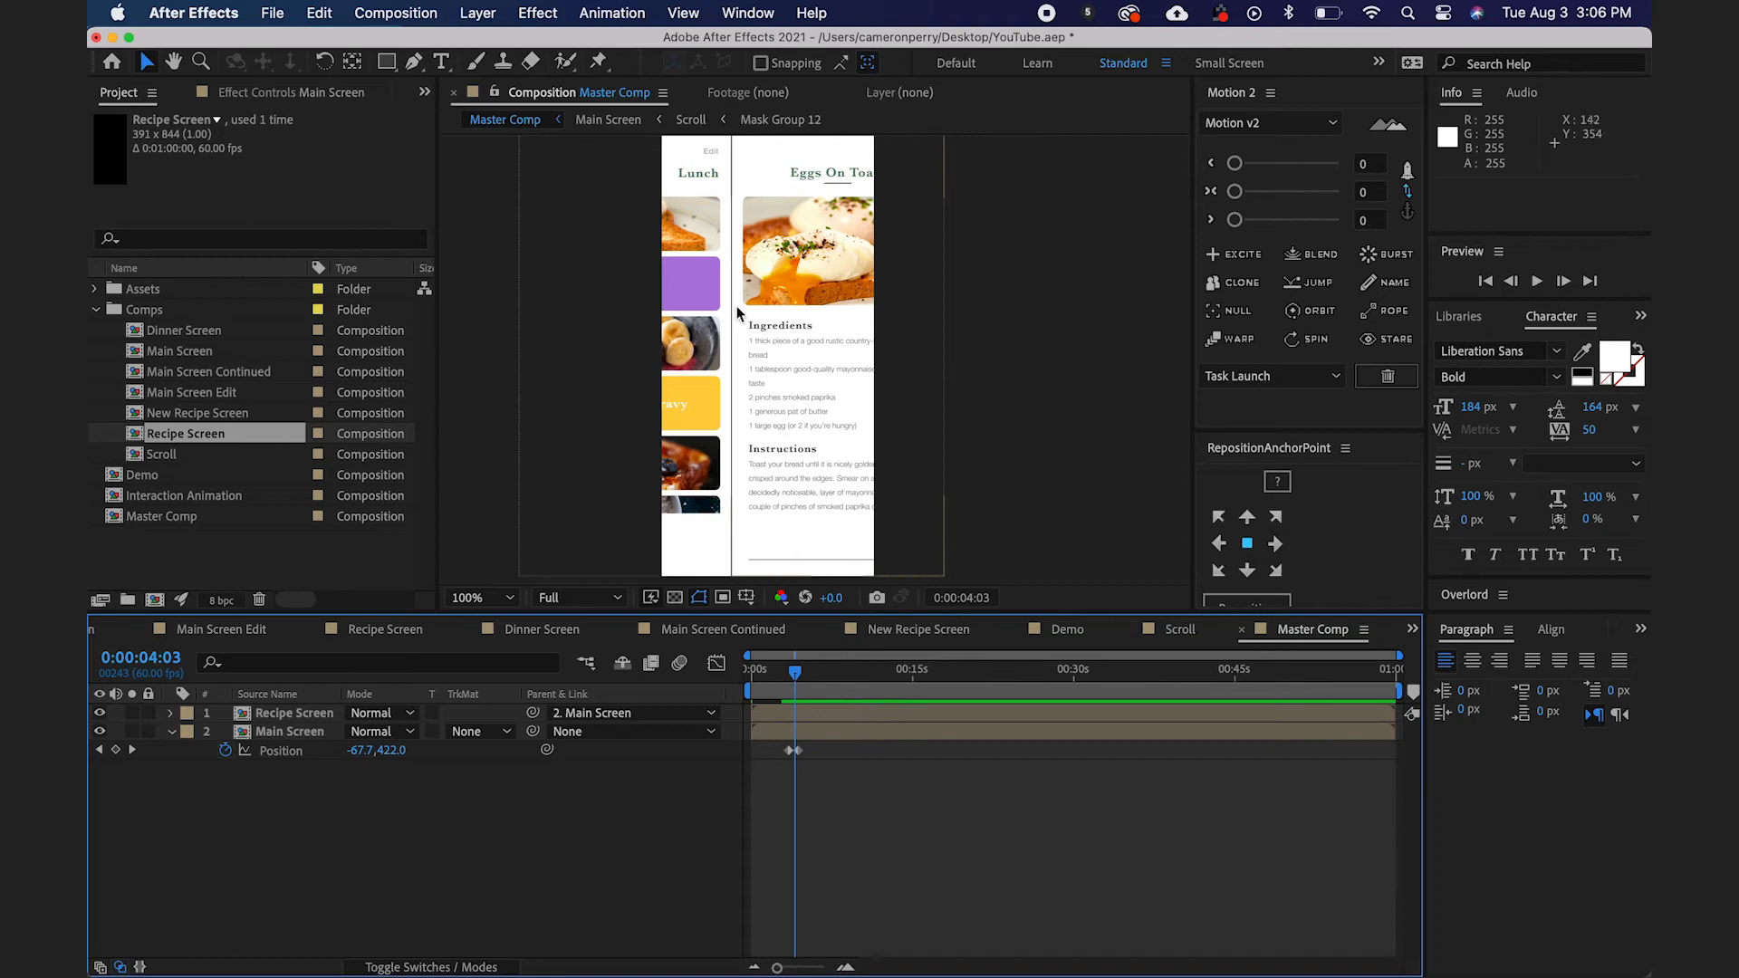
mouse_move(730, 396)
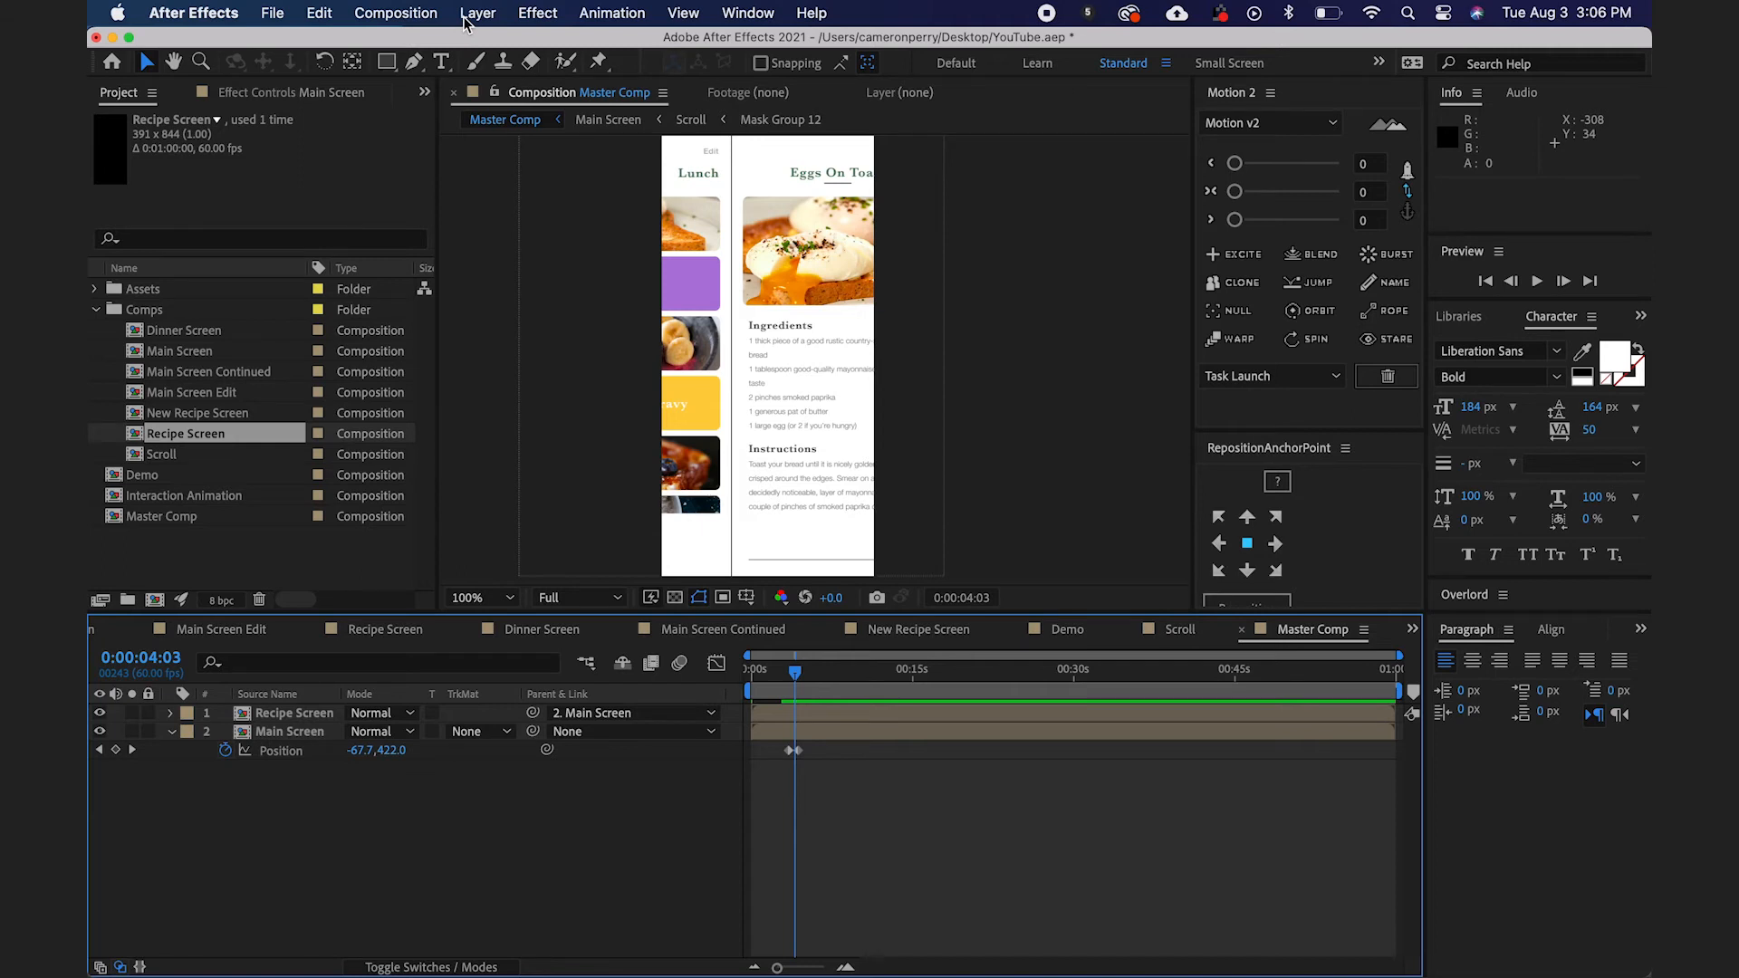
Create a comp-sized white solid, White Solid 1, as the bottom layer of Master Comp.
left_click(479, 13)
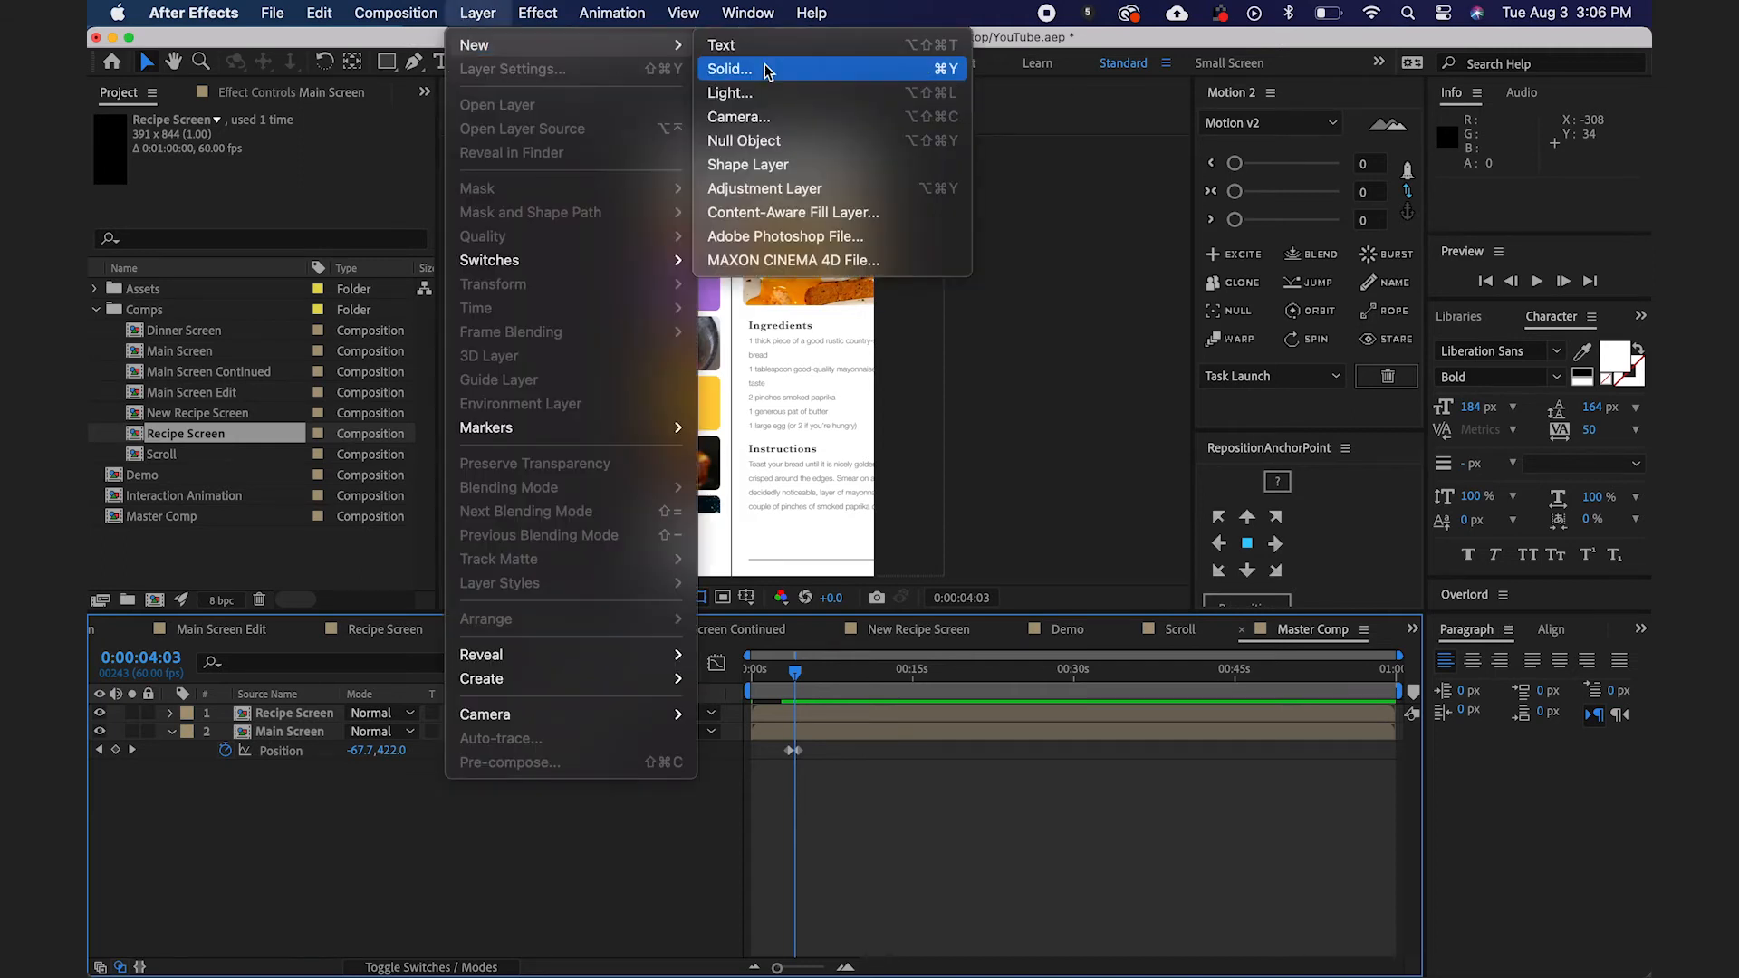
left_click(730, 68)
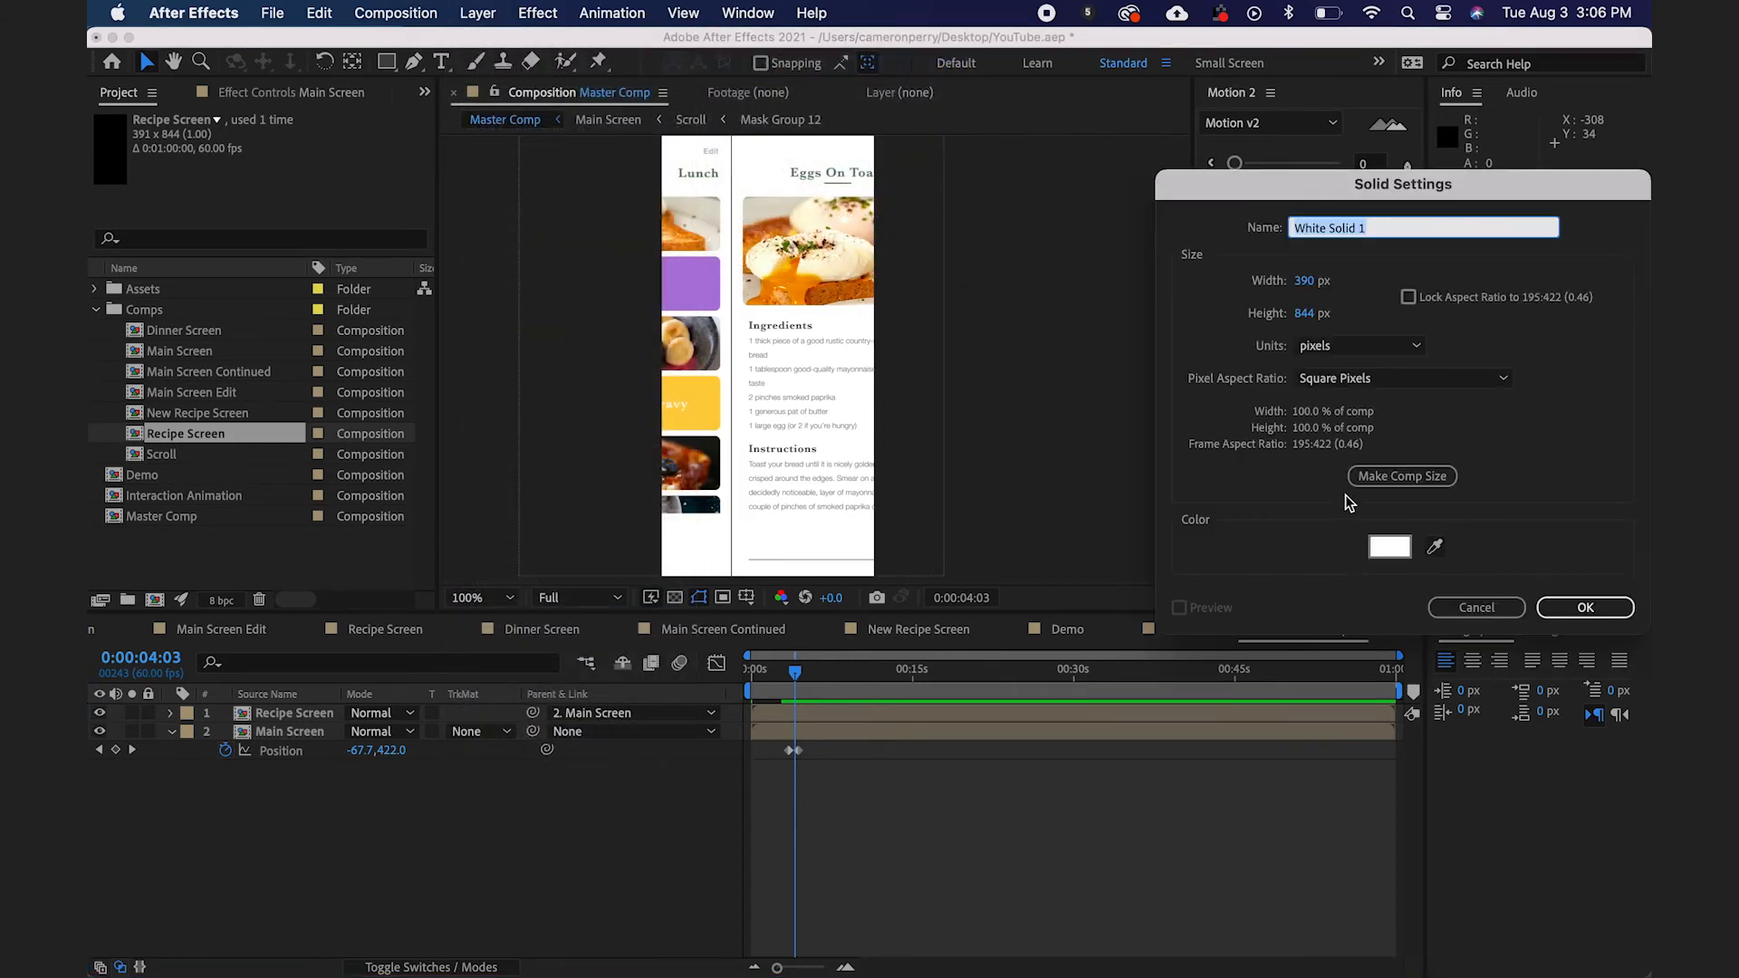
left_click(1584, 607)
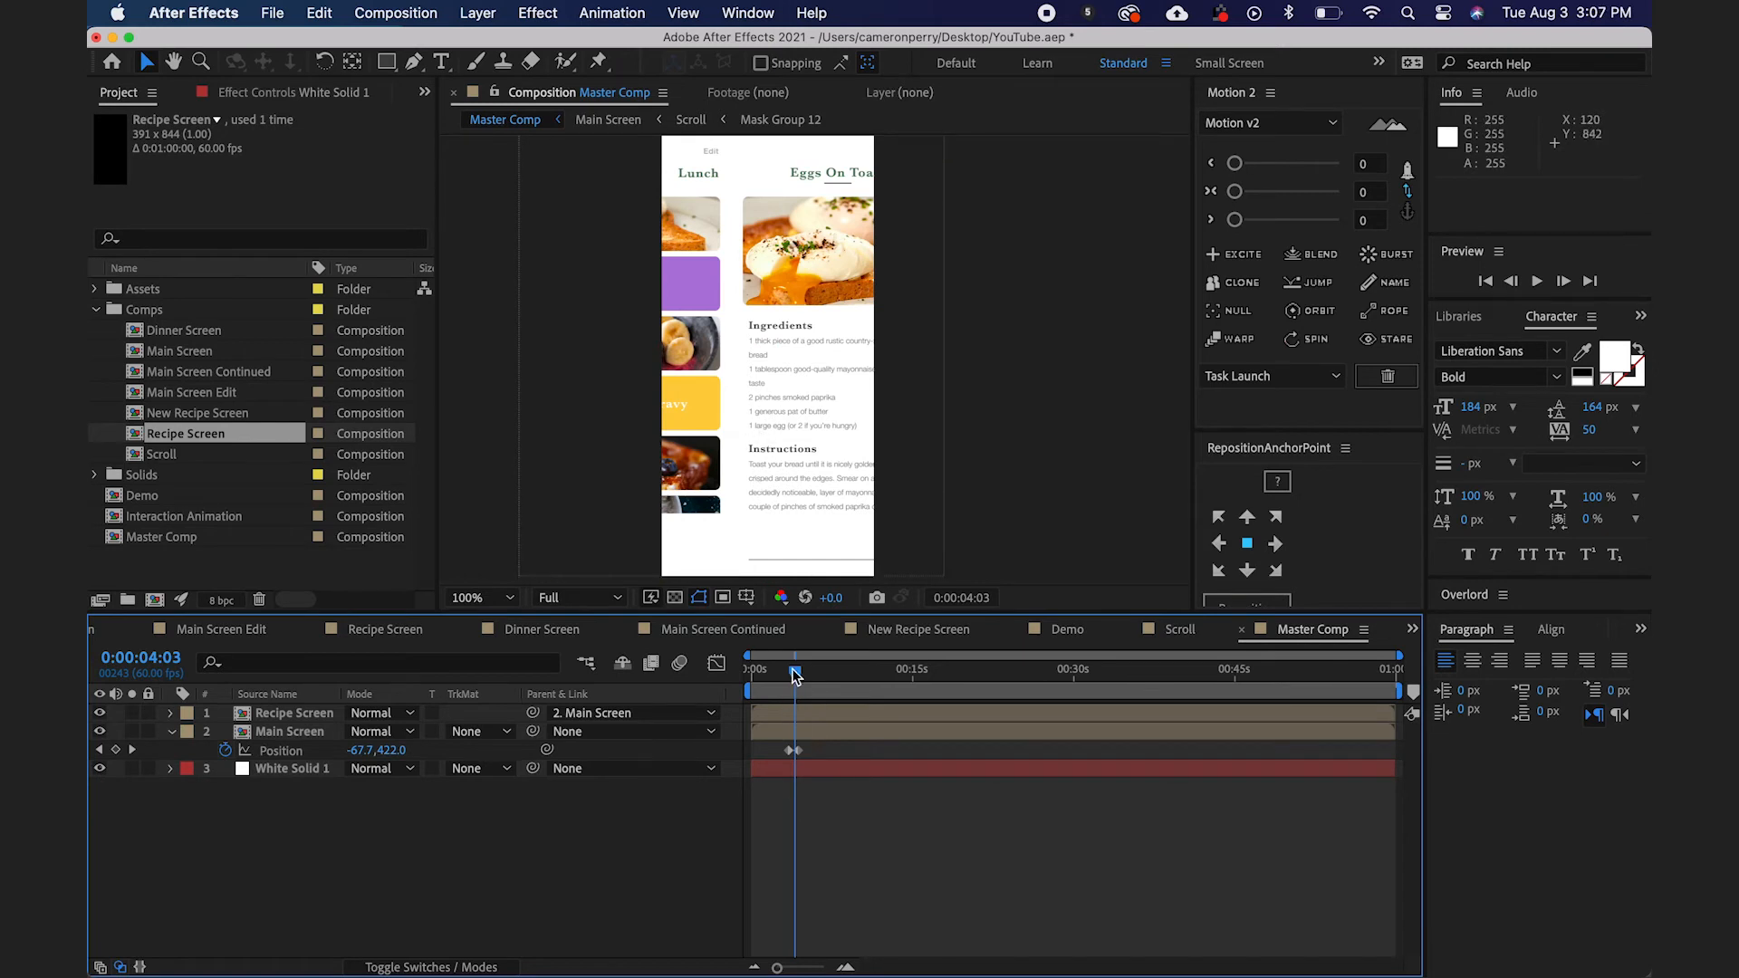
Apply Keyframe Velocity easing to both Main Screen position keyframes and preview the slide.
left_click(289, 730)
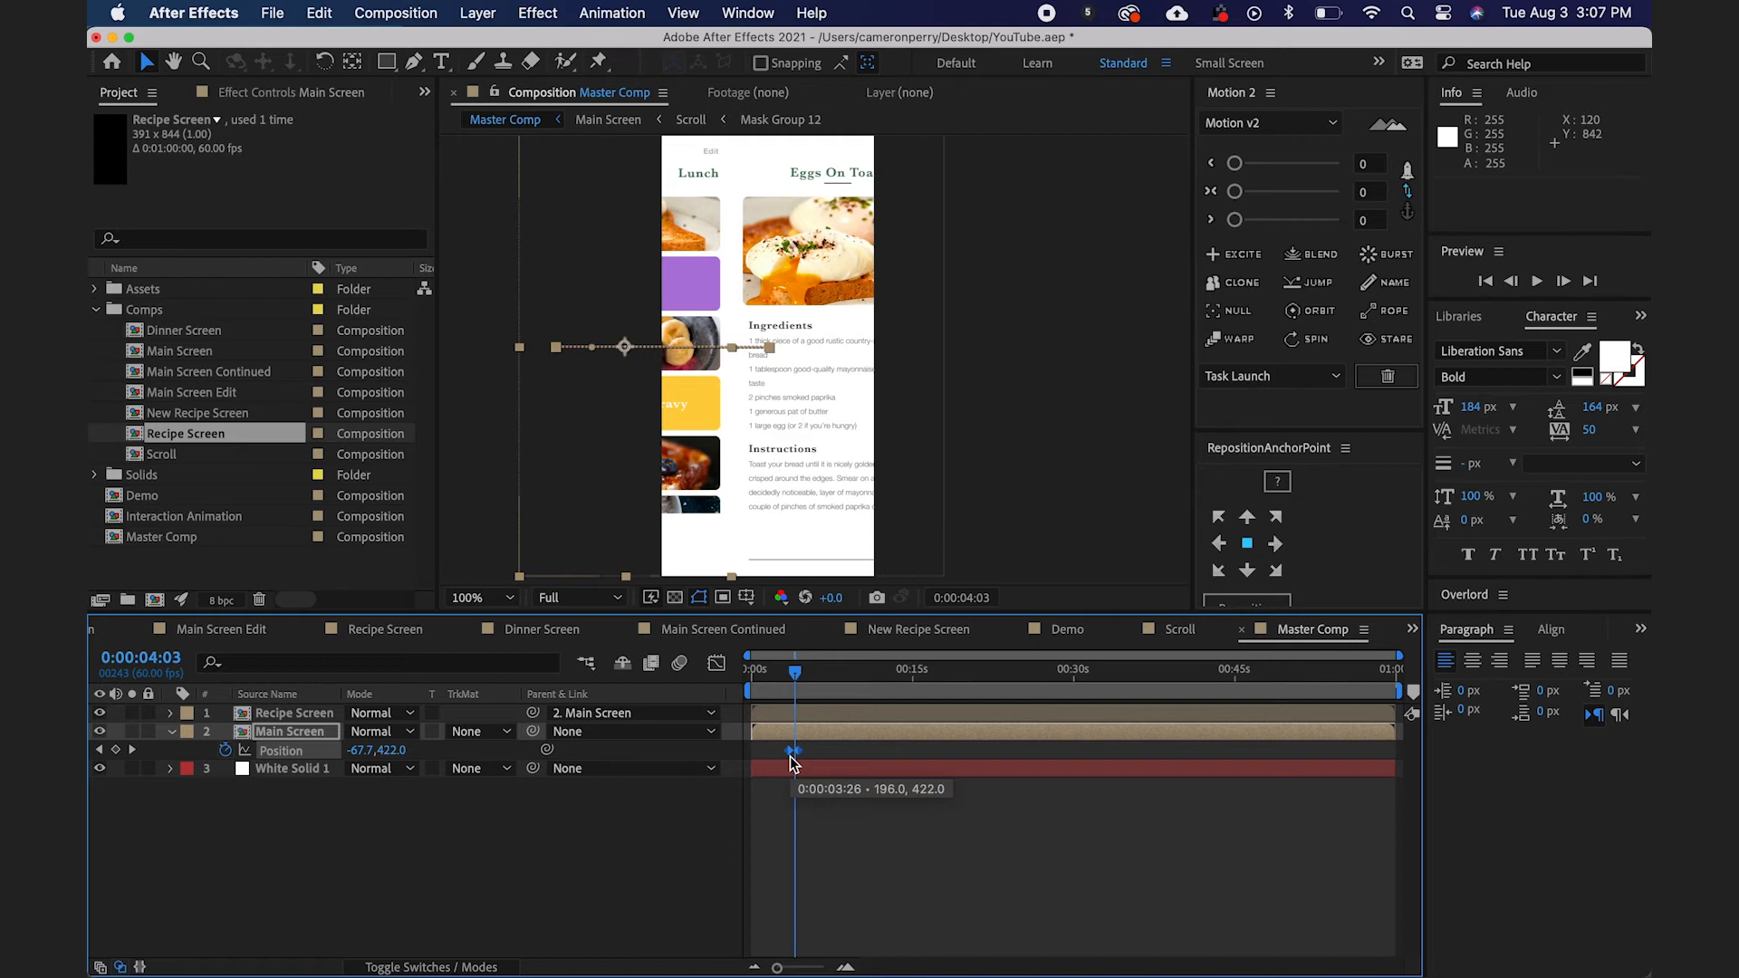
right_click(792, 763)
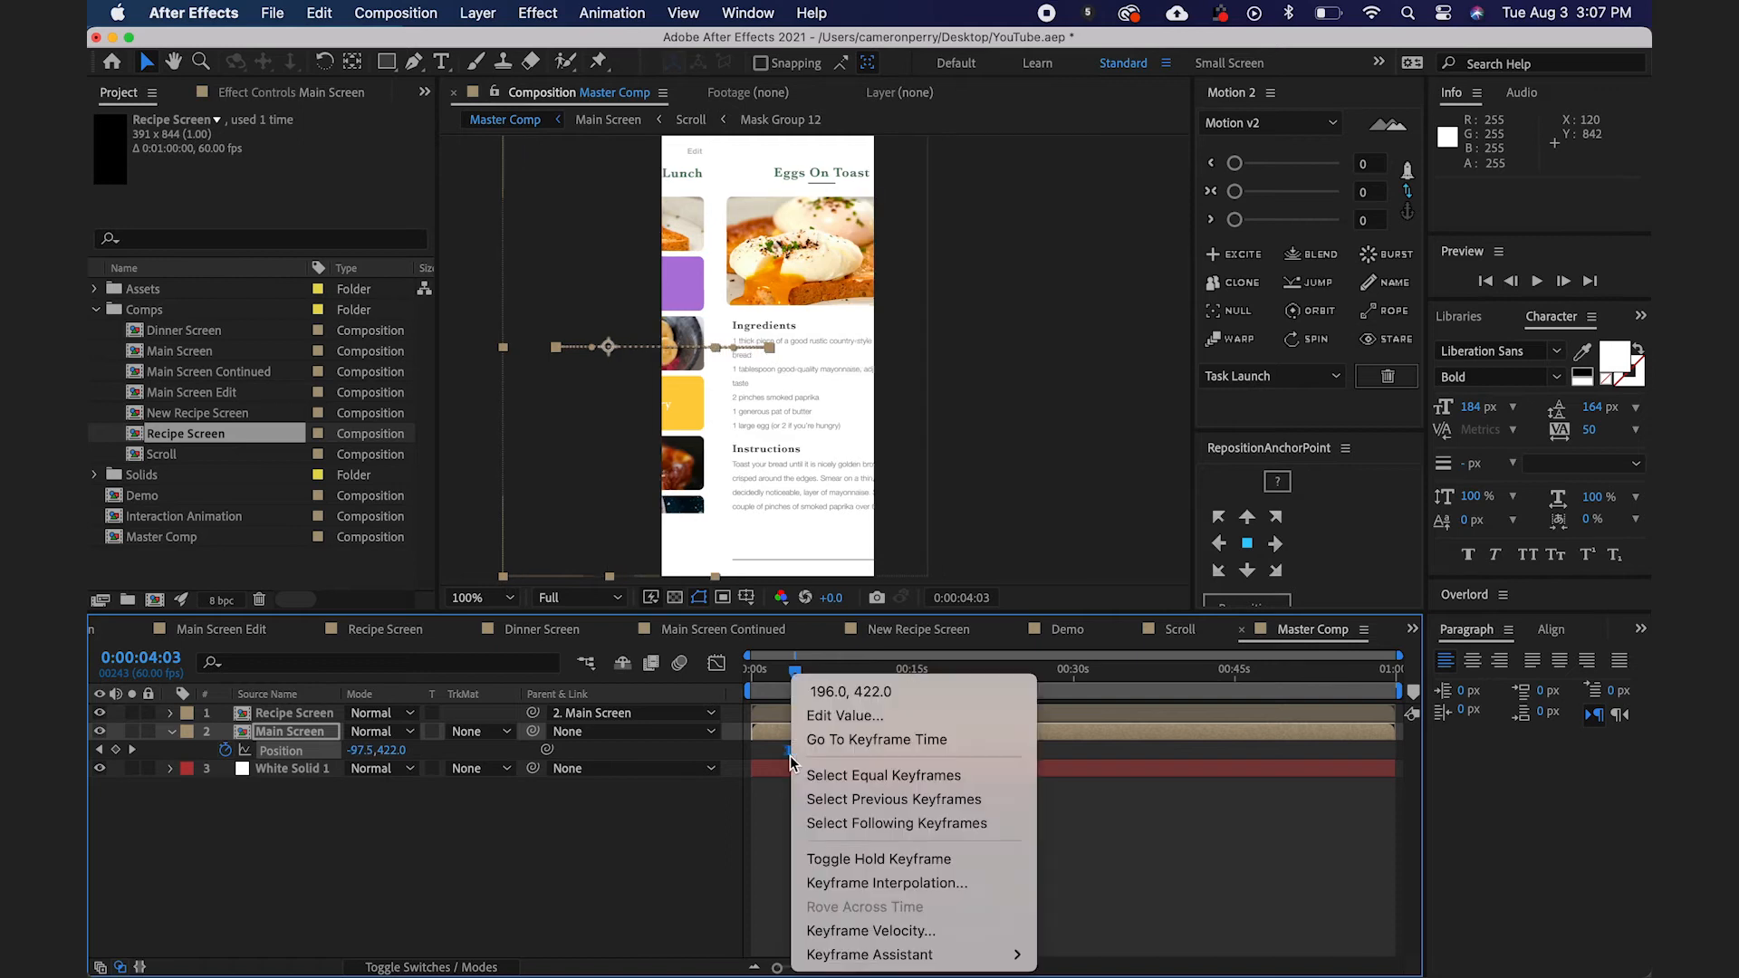
left_click(872, 929)
type("8")
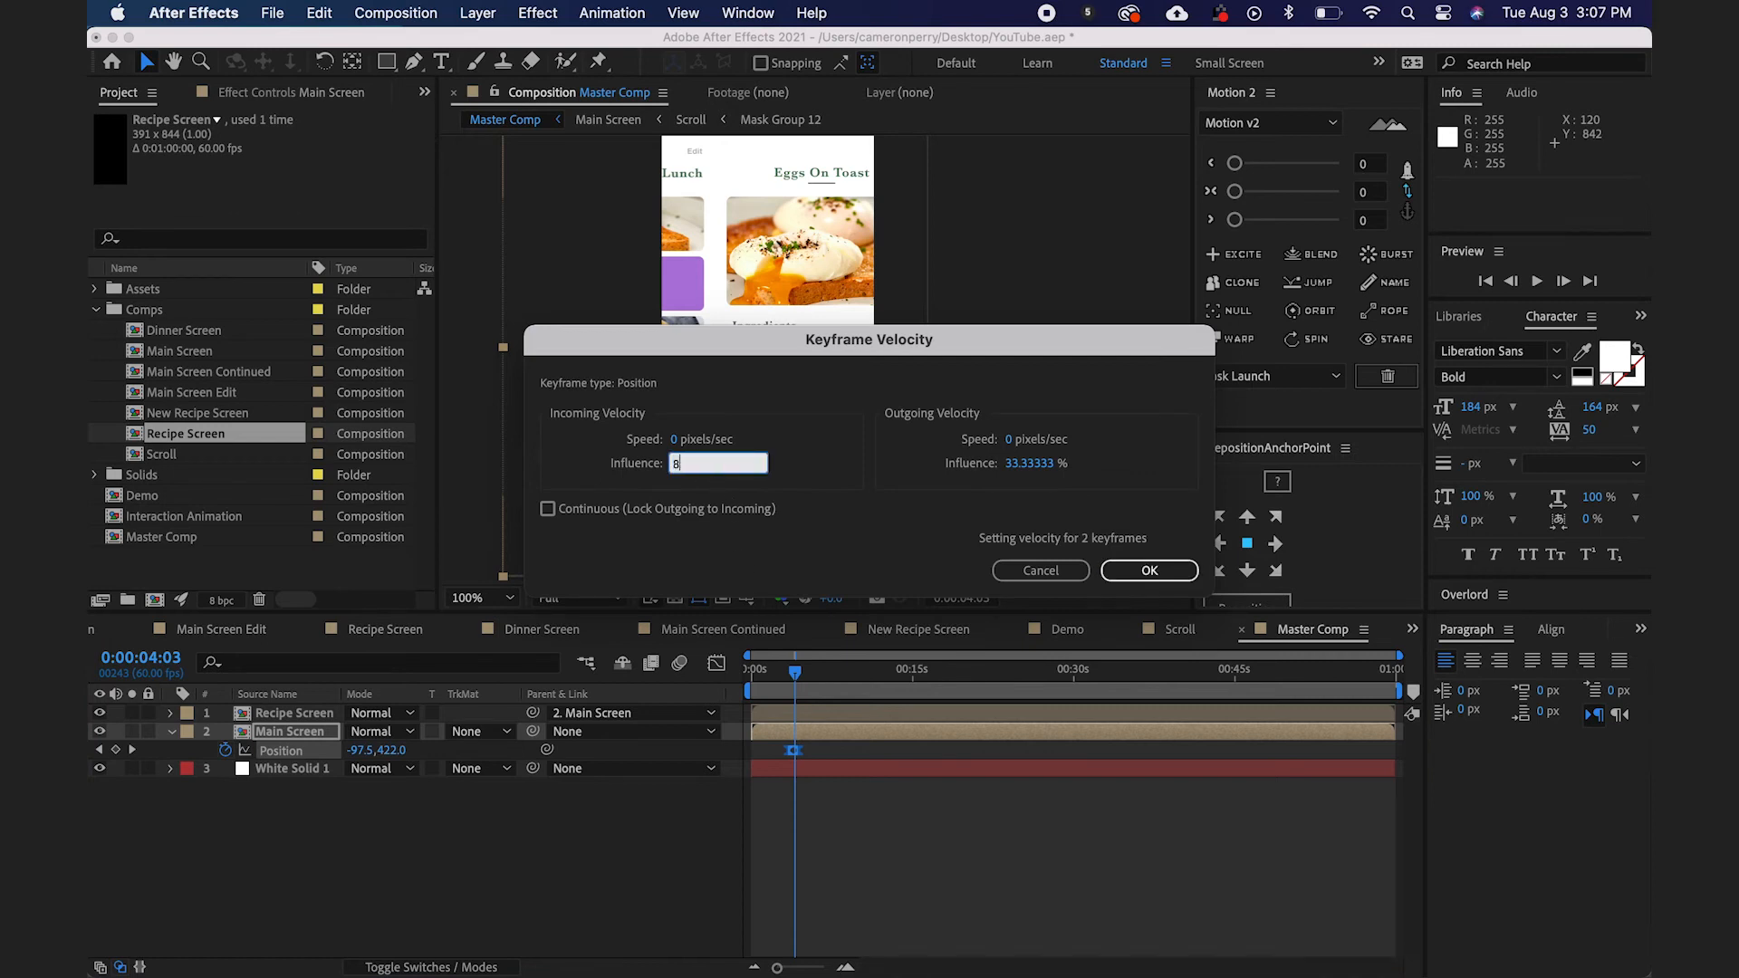
left_click(1149, 570)
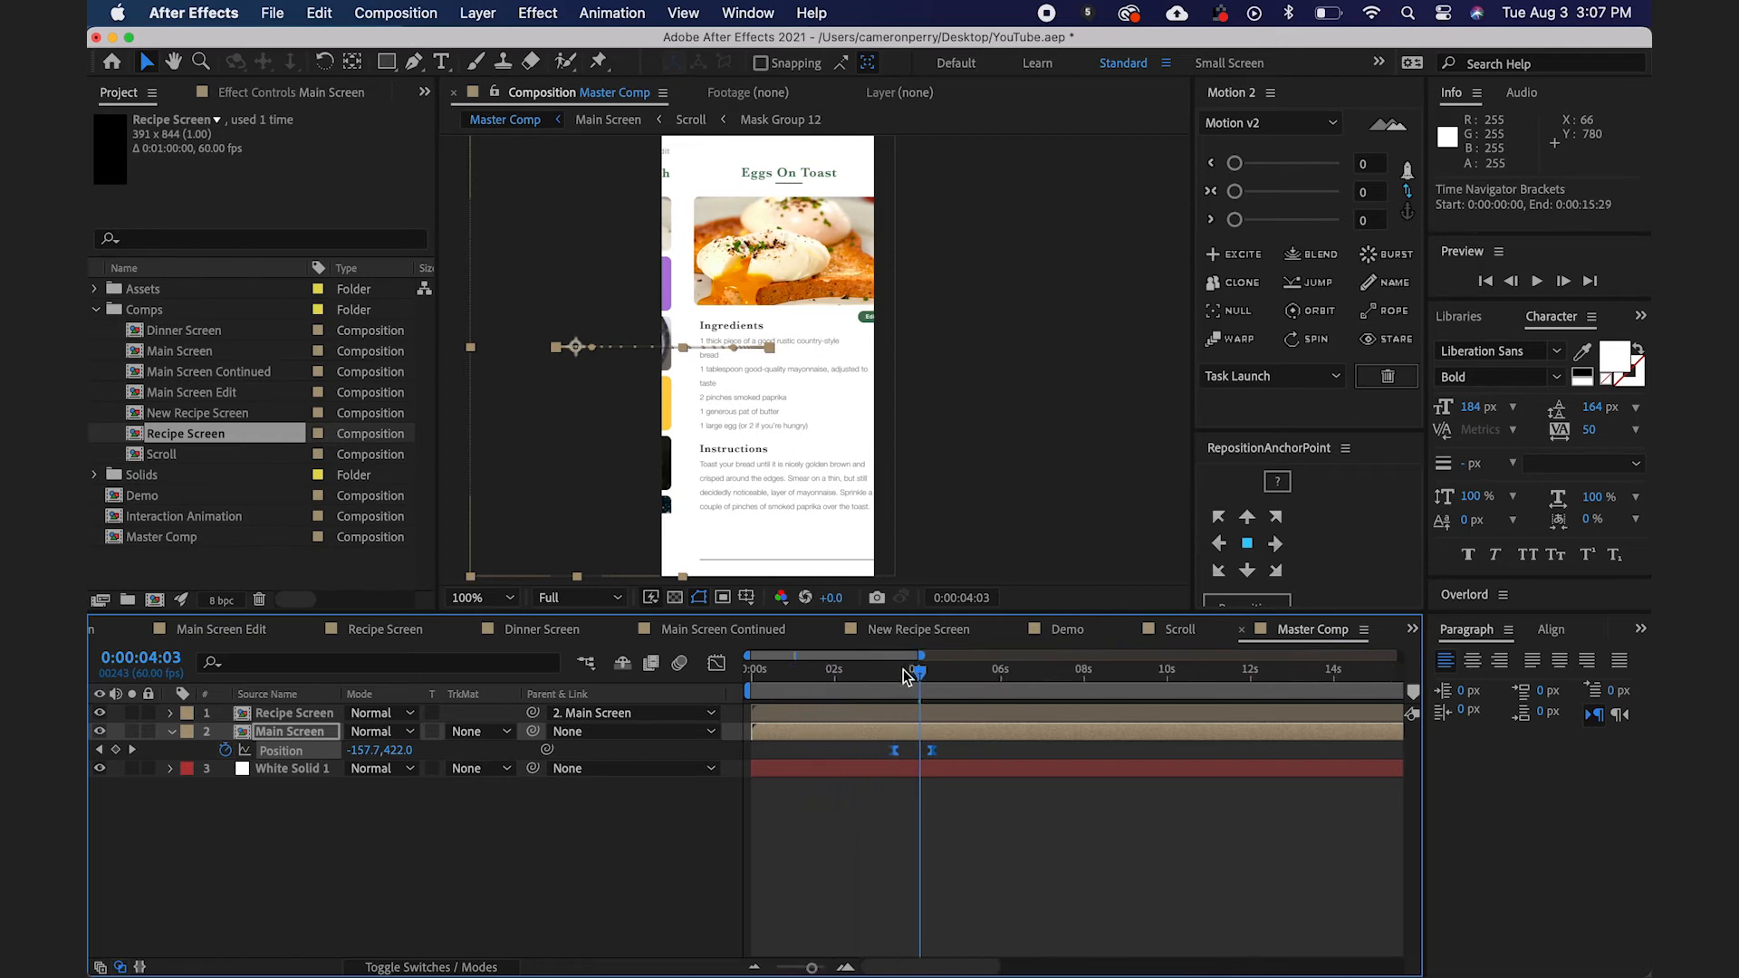
key("space")
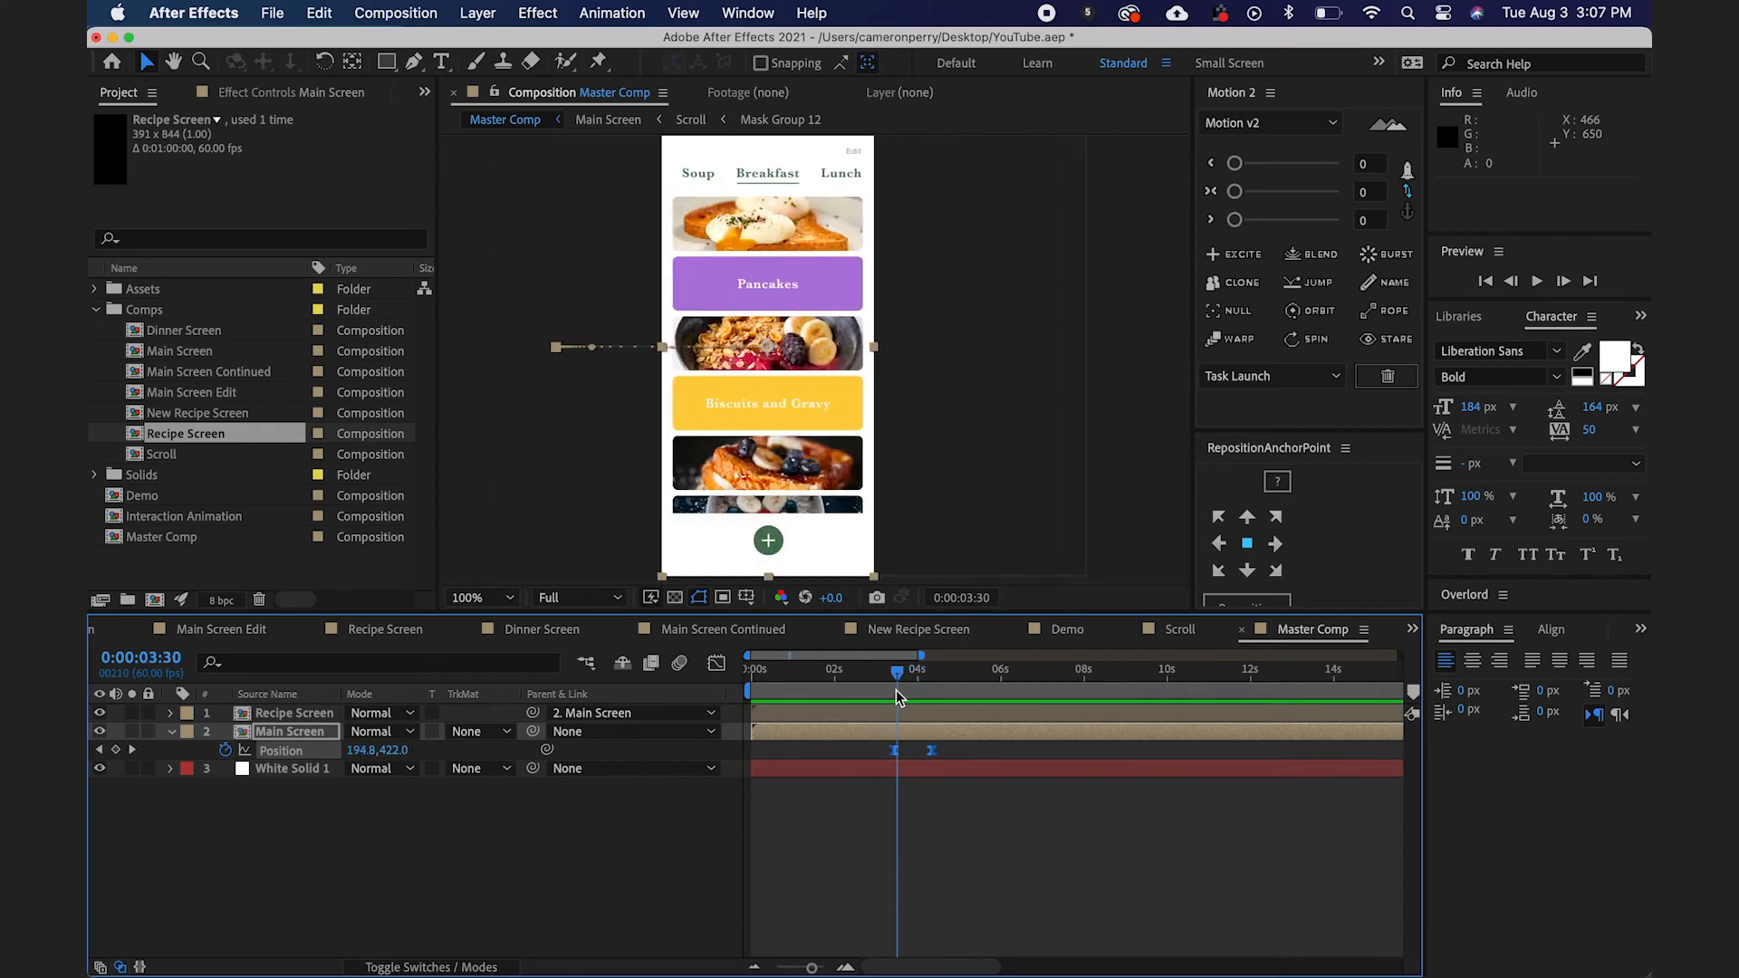
Stop the preview and return to the Scroll composition of recipe cards.
key("Left")
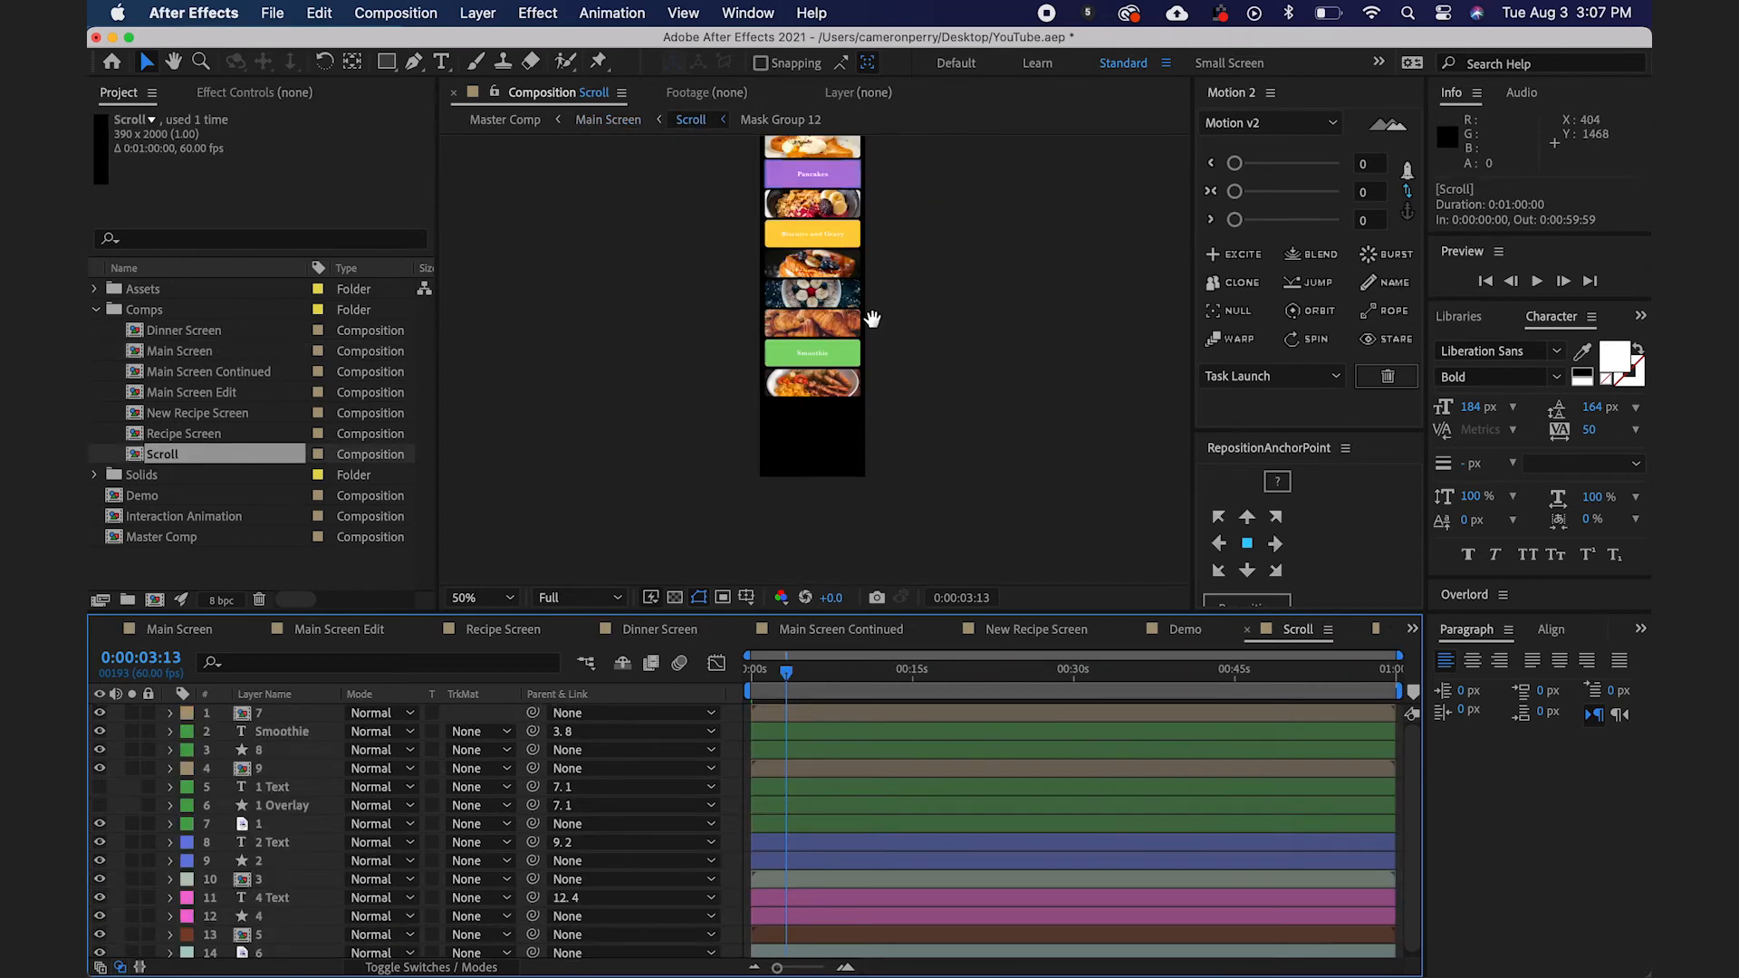
Keyframe the Eggs on Toast card image's Scale from 14% down to 12% as a tap.
left_click(471, 596)
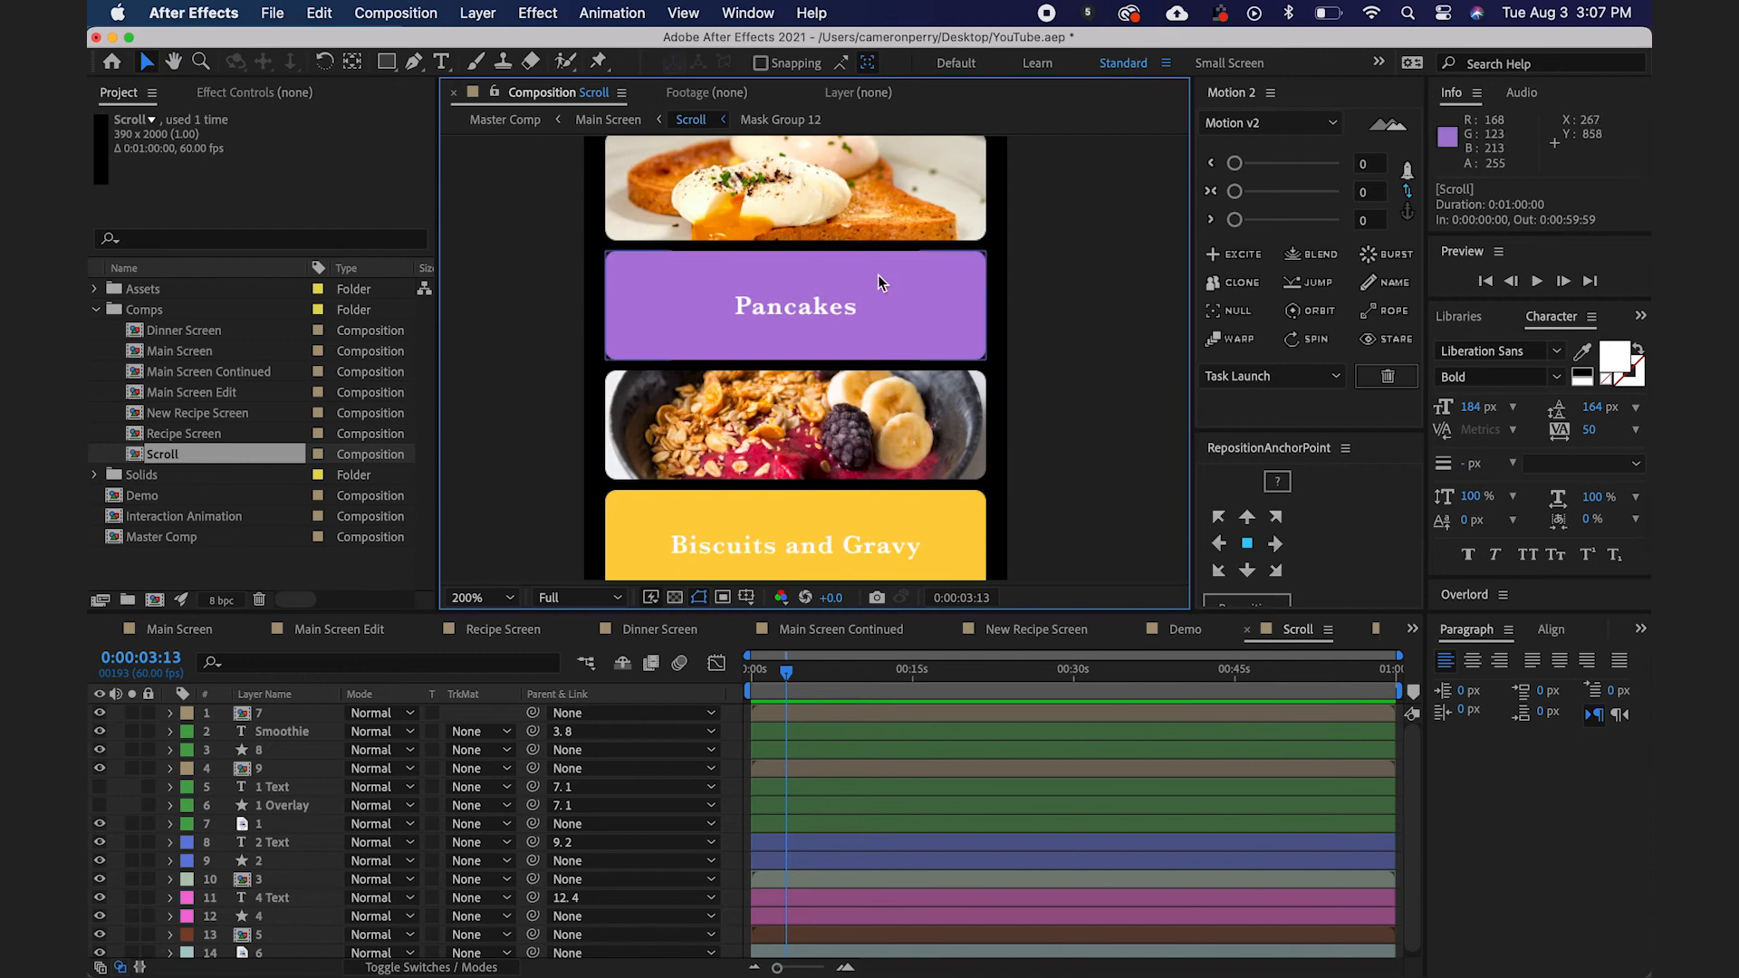
left_click(261, 823)
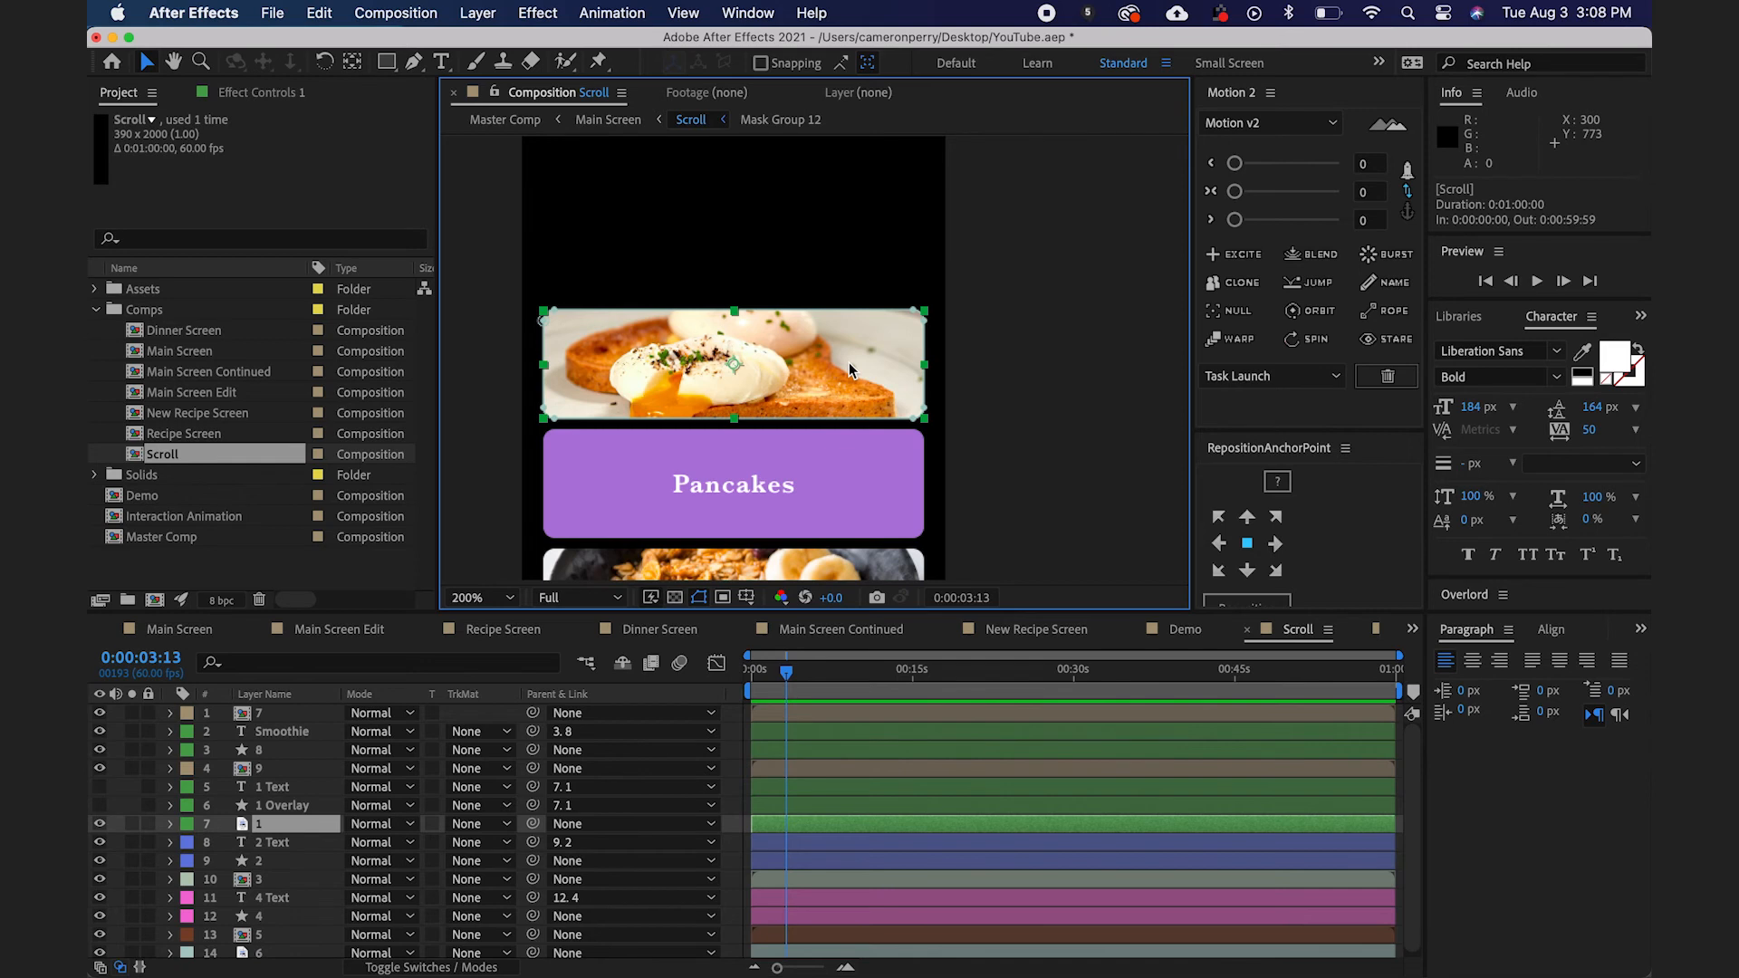
mouse_move(684, 587)
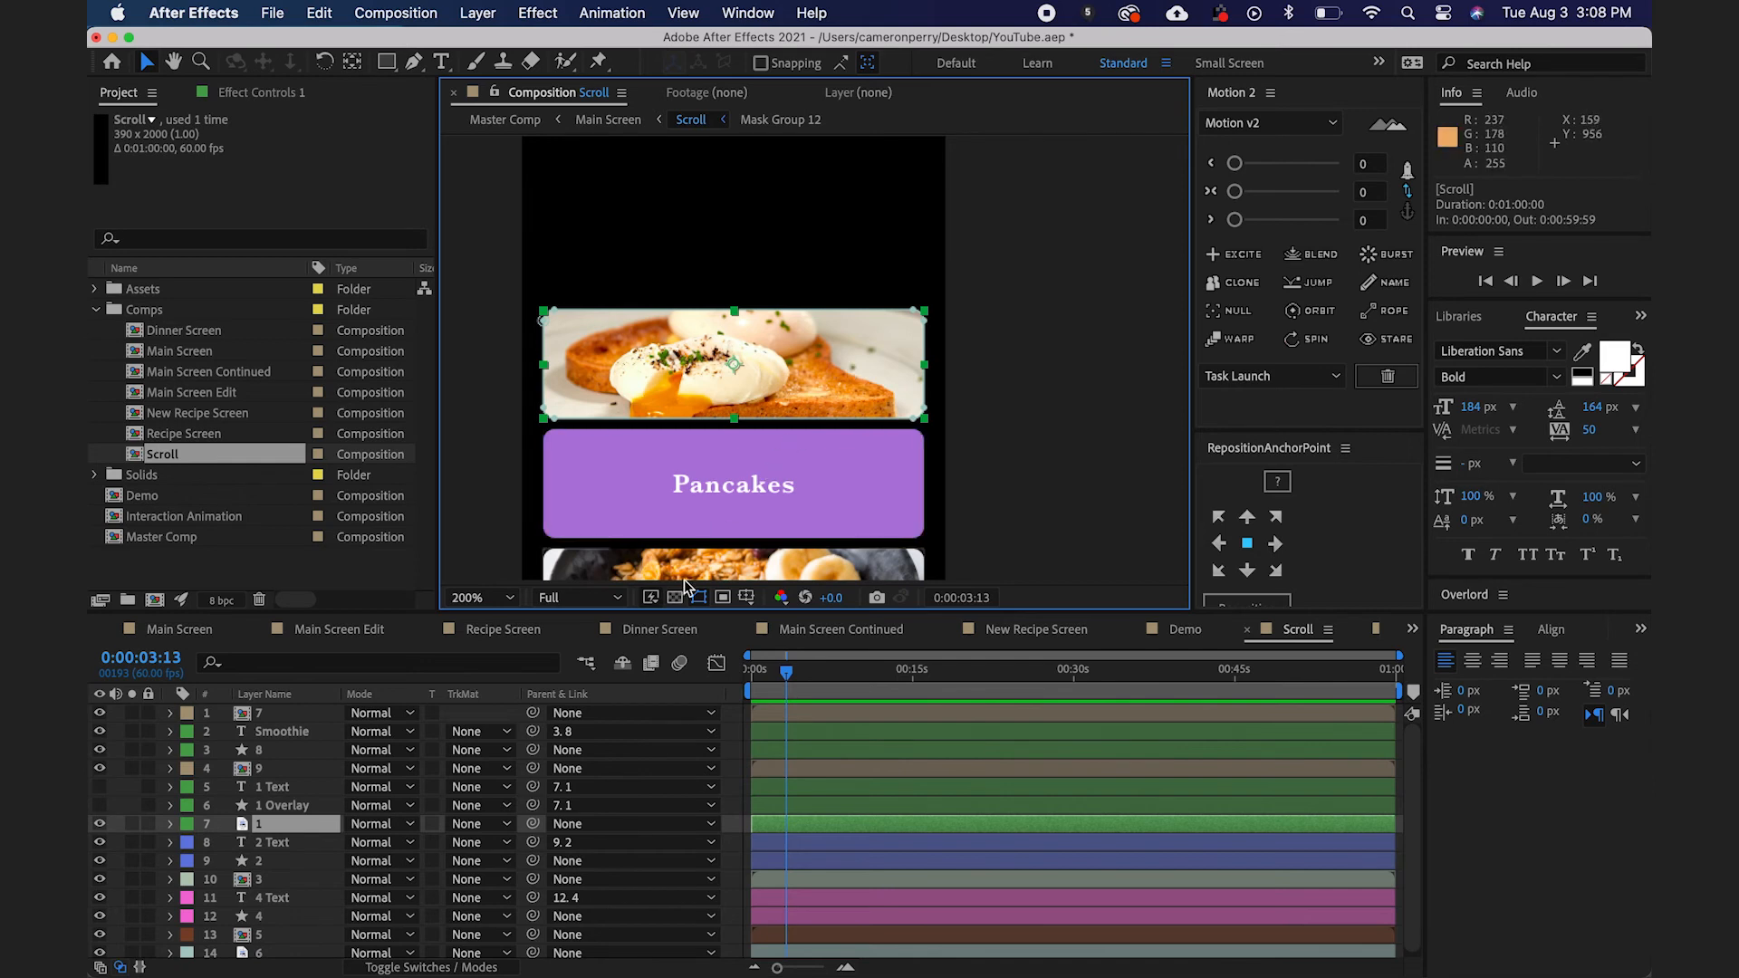
left_click(169, 822)
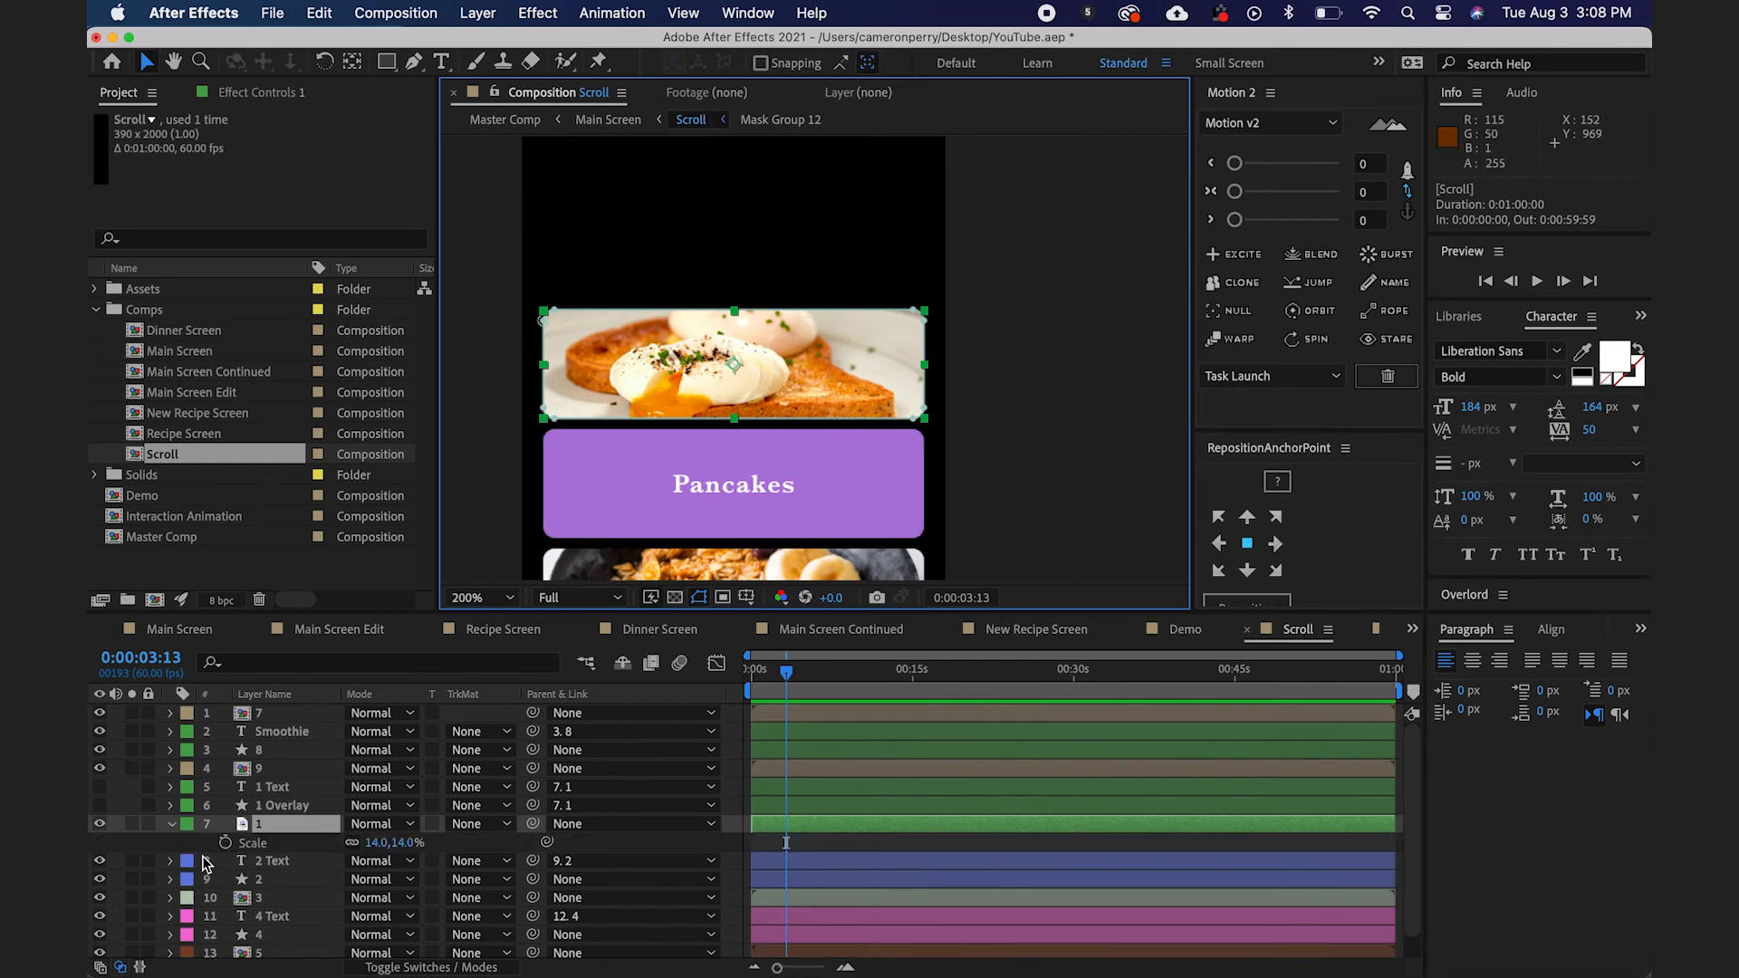
mouse_move(228, 849)
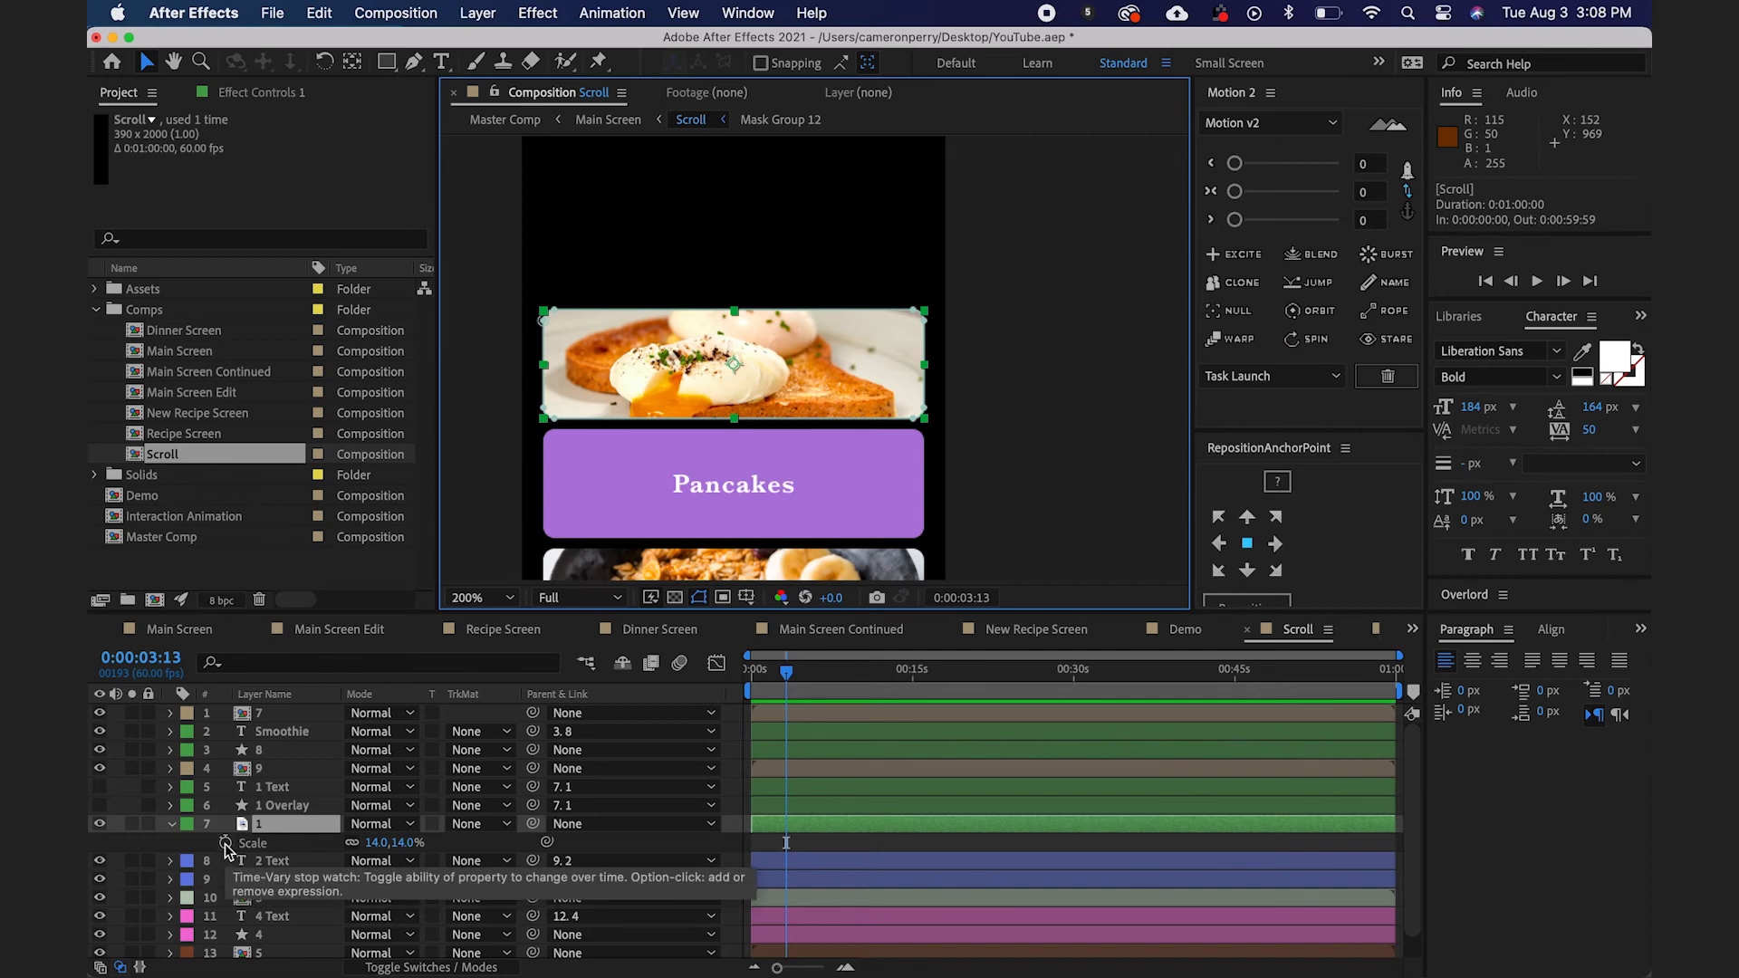
left_click(225, 843)
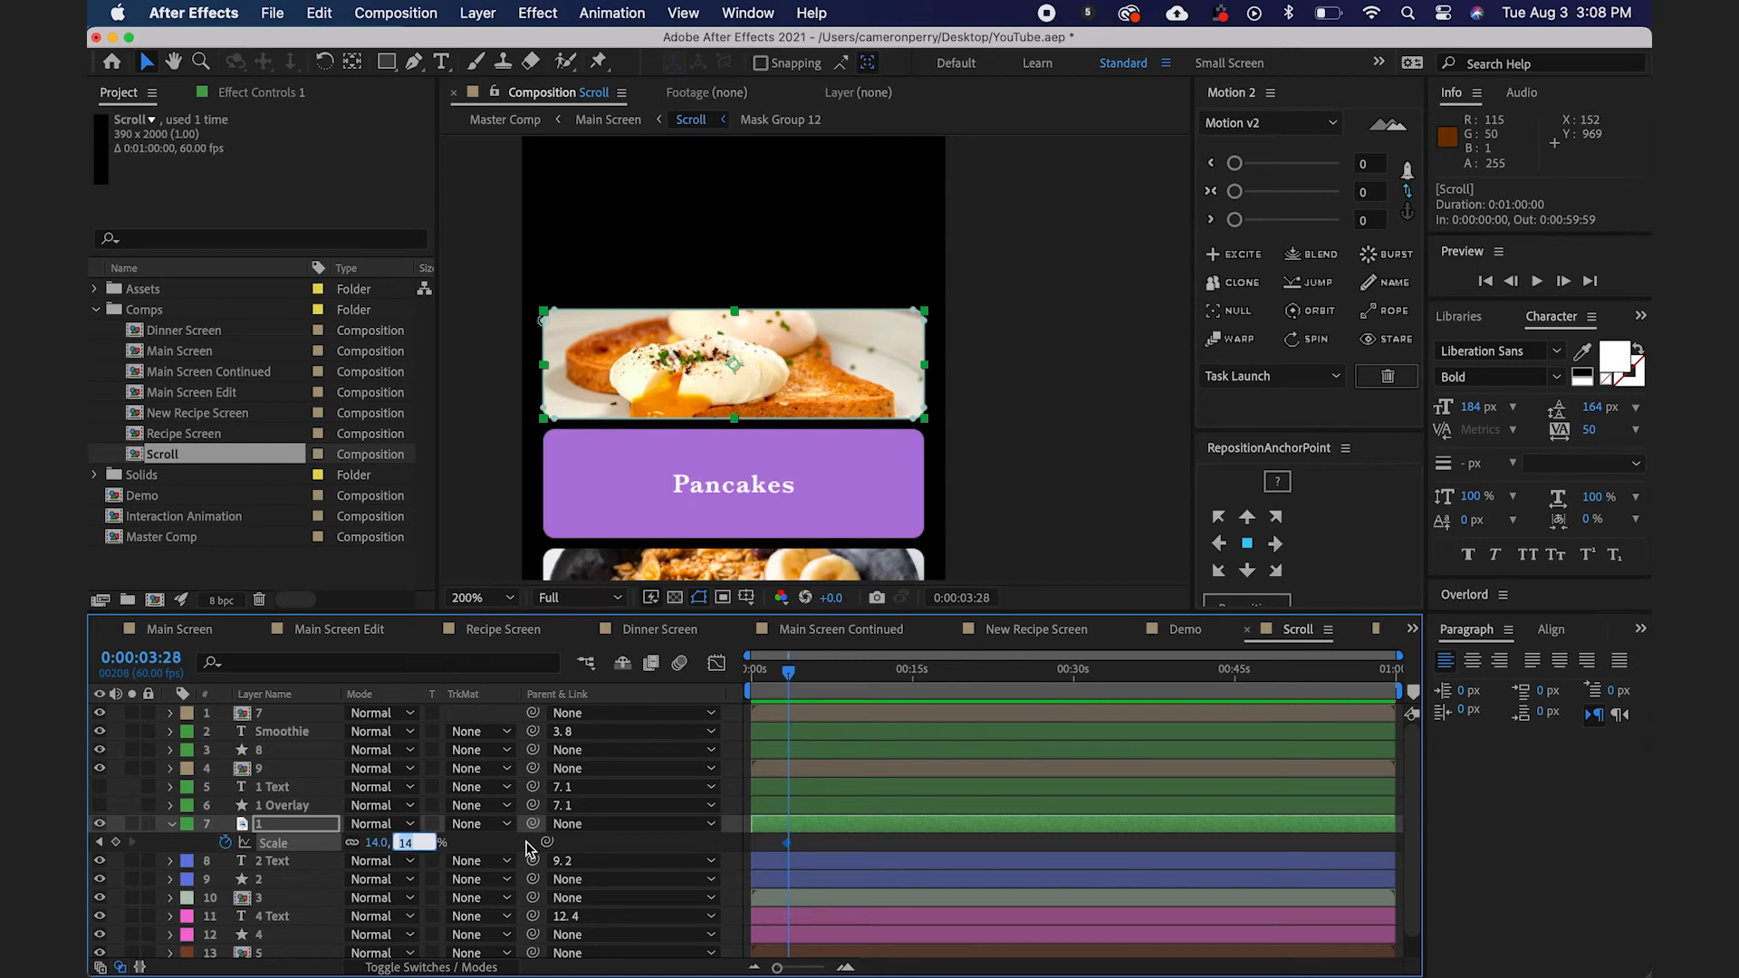
type("12")
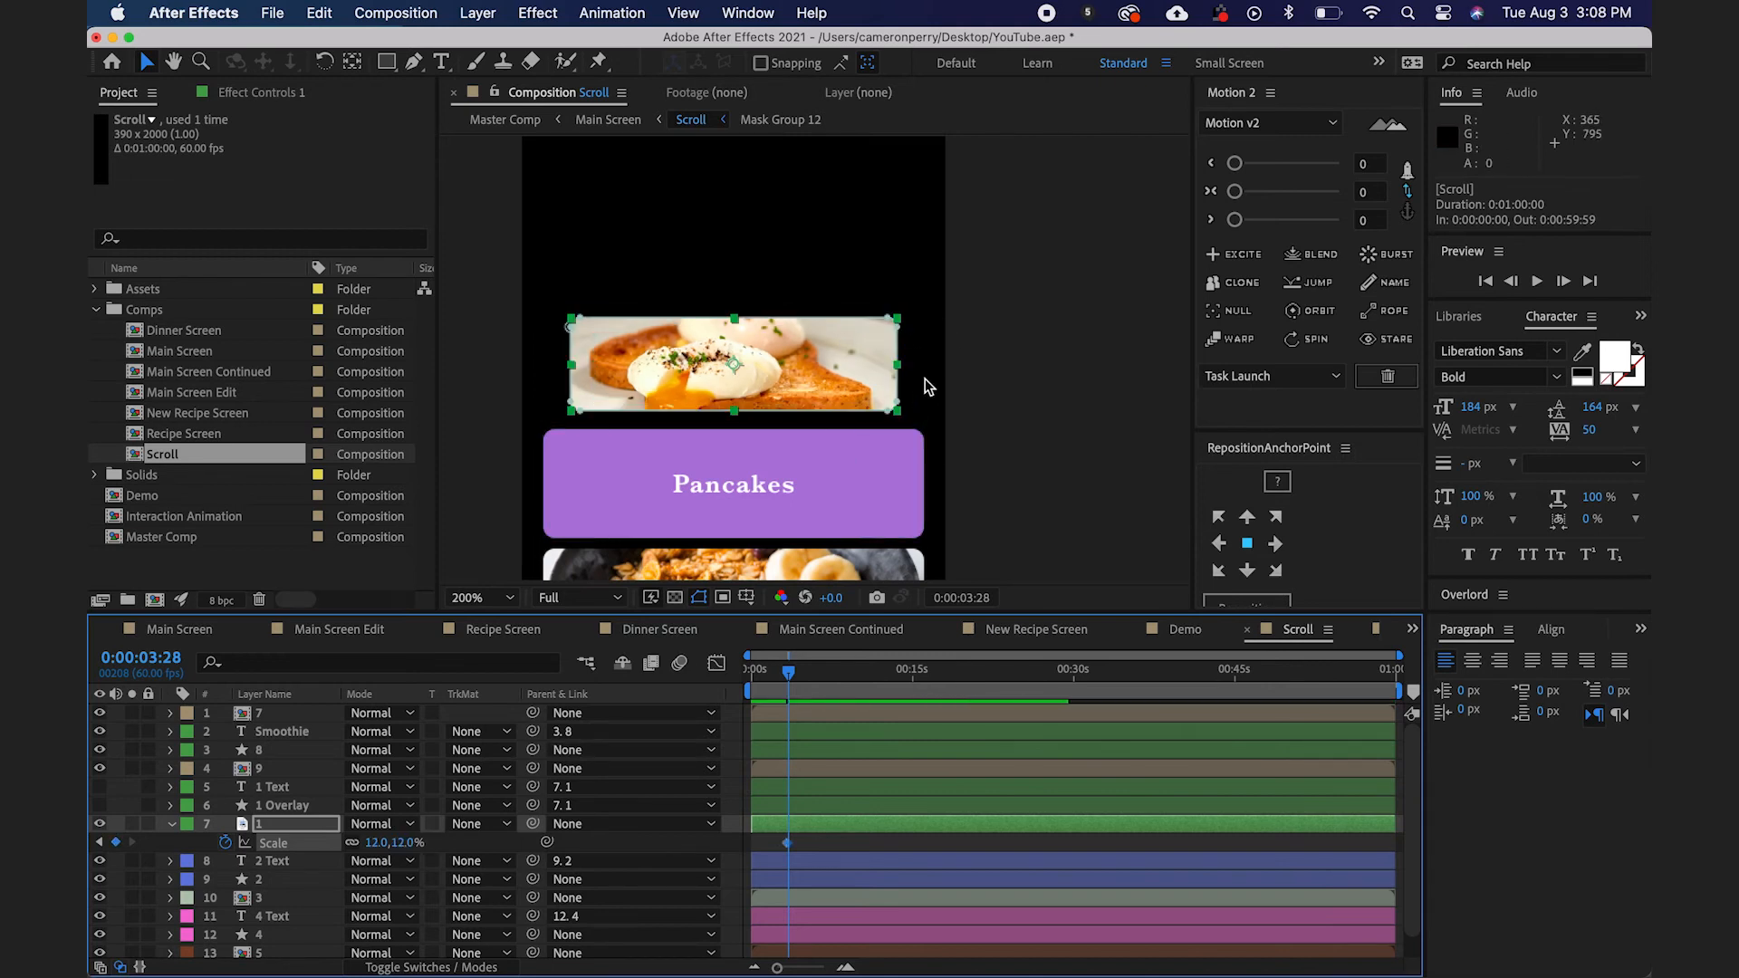
mouse_move(772, 928)
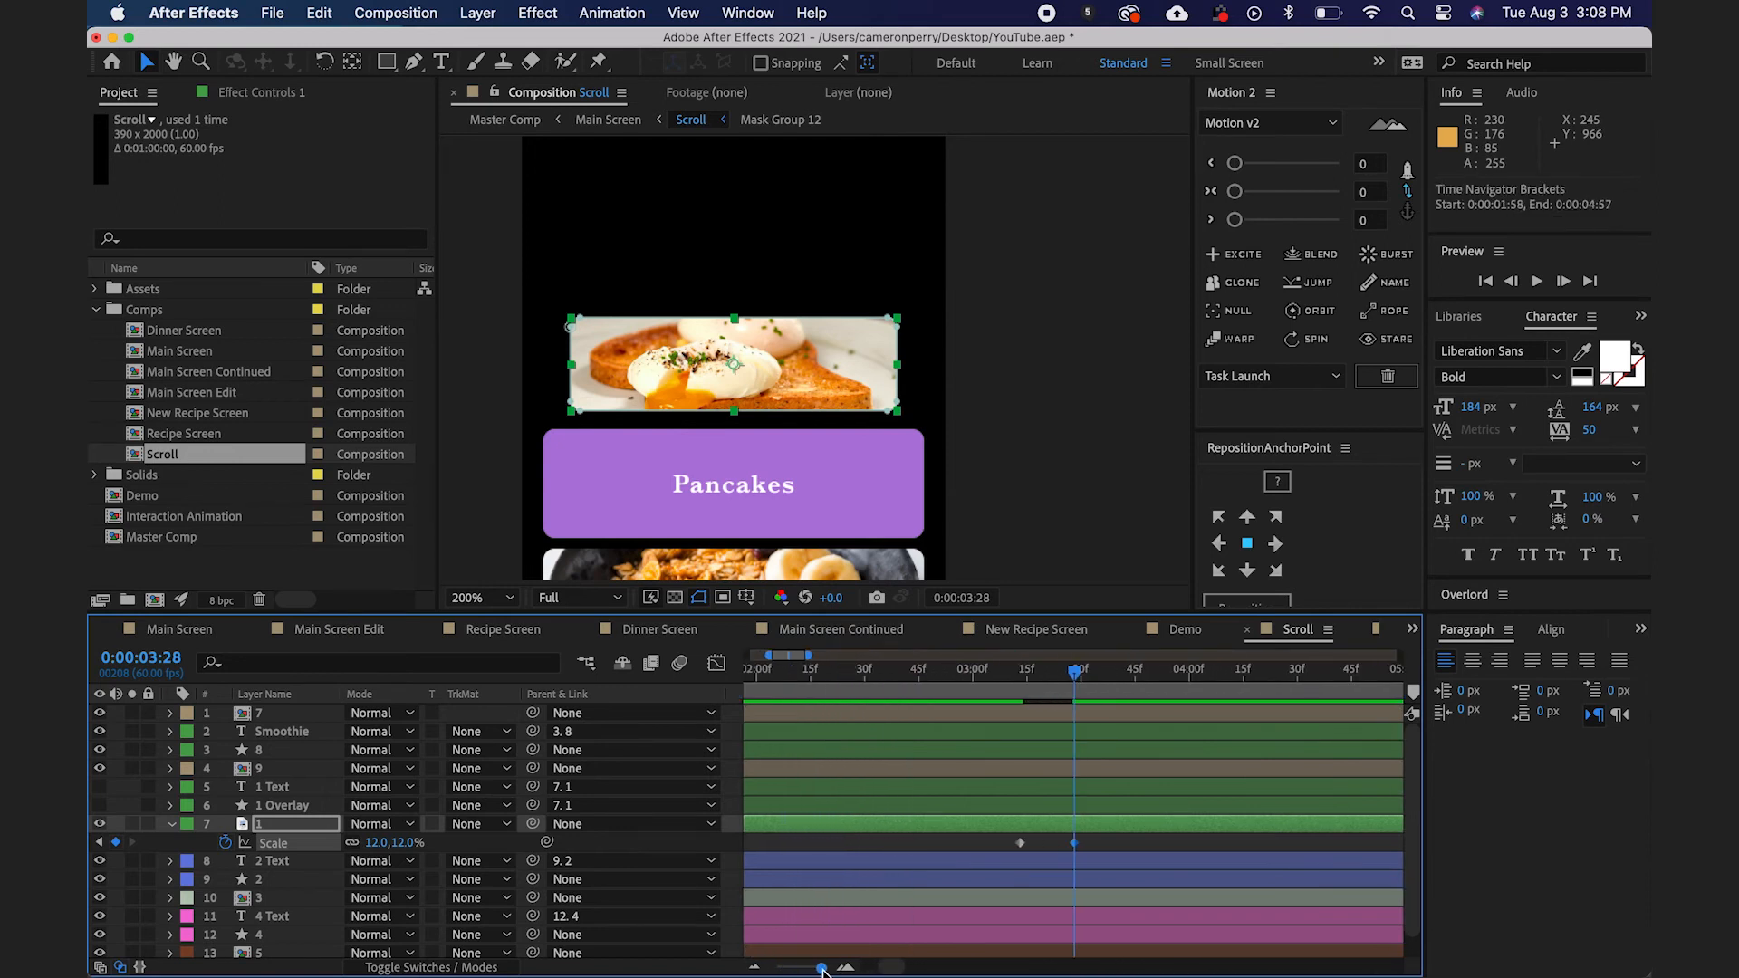
Select both scale keyframes, ease them, and return to the first keyframe's time.
left_click(985, 670)
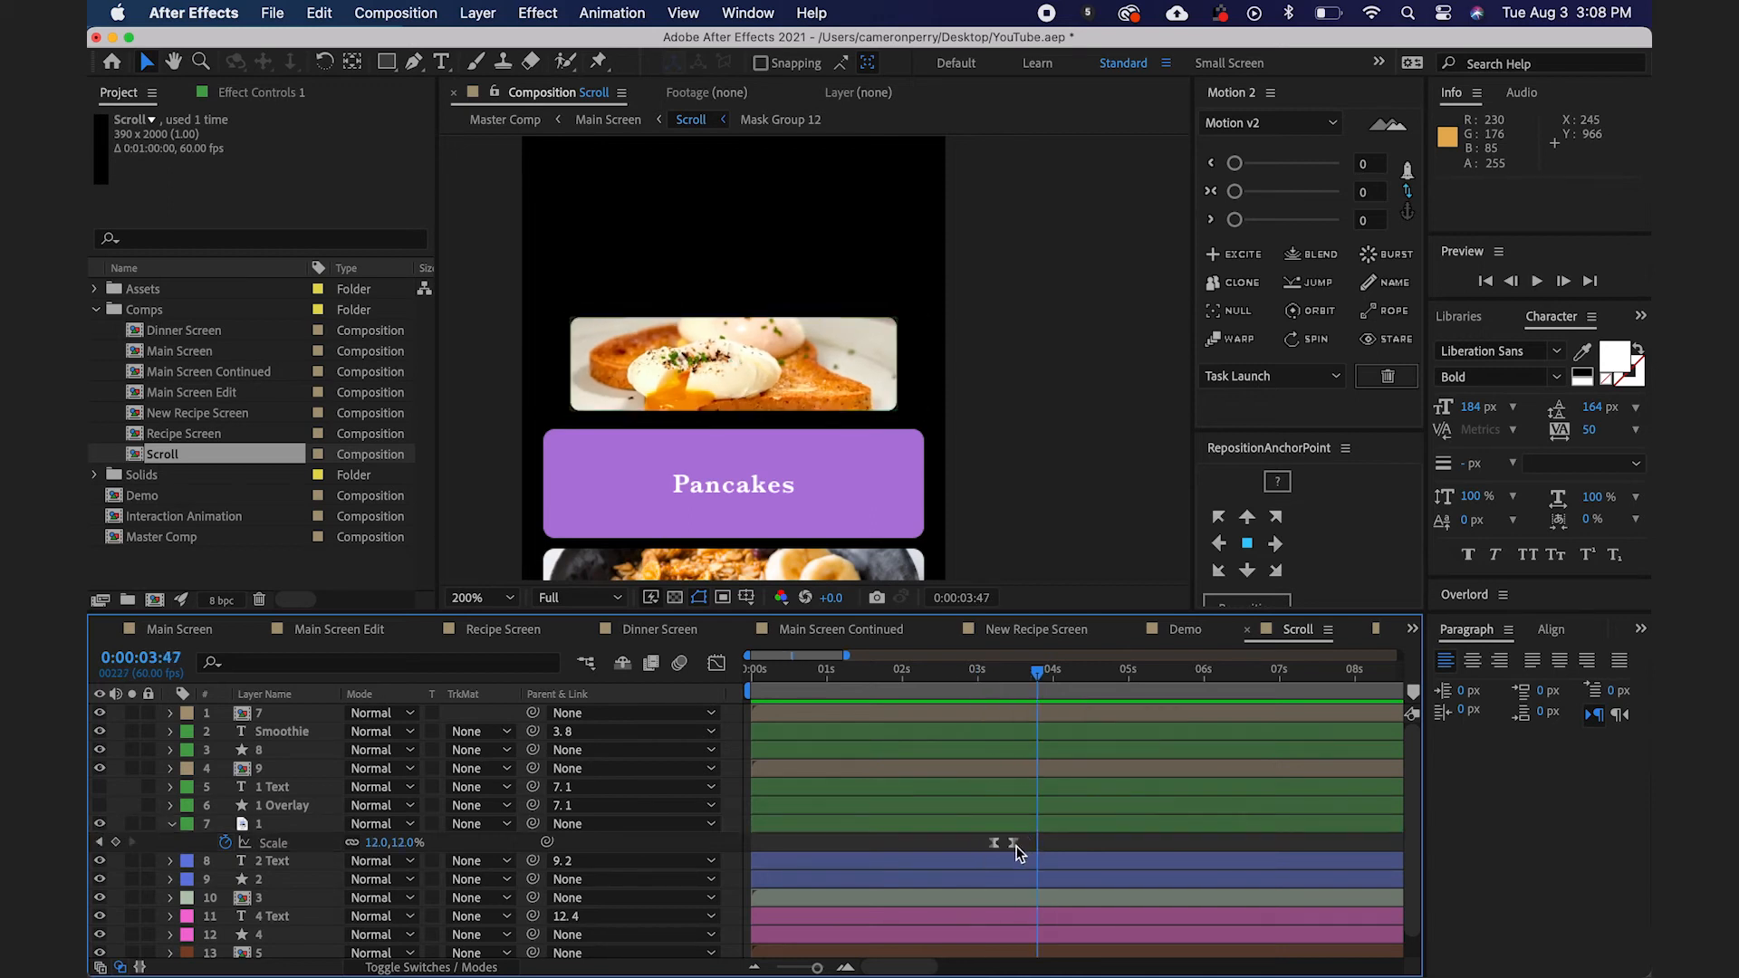
left_click(995, 842)
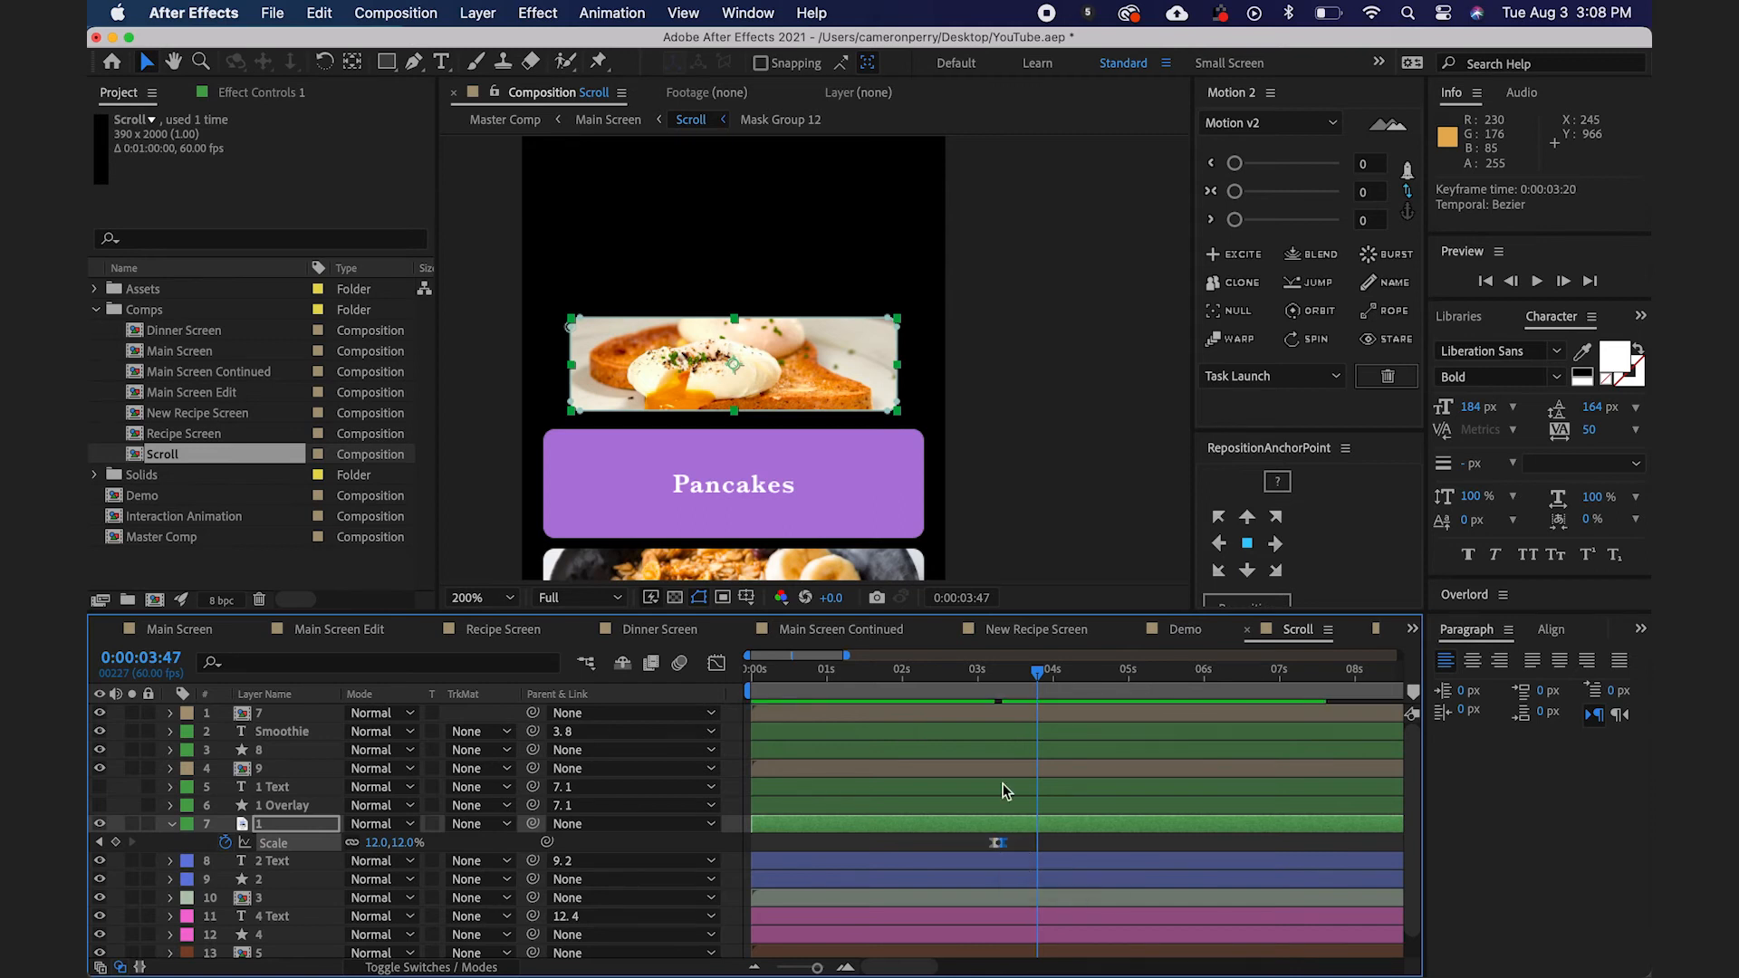
left_click(988, 671)
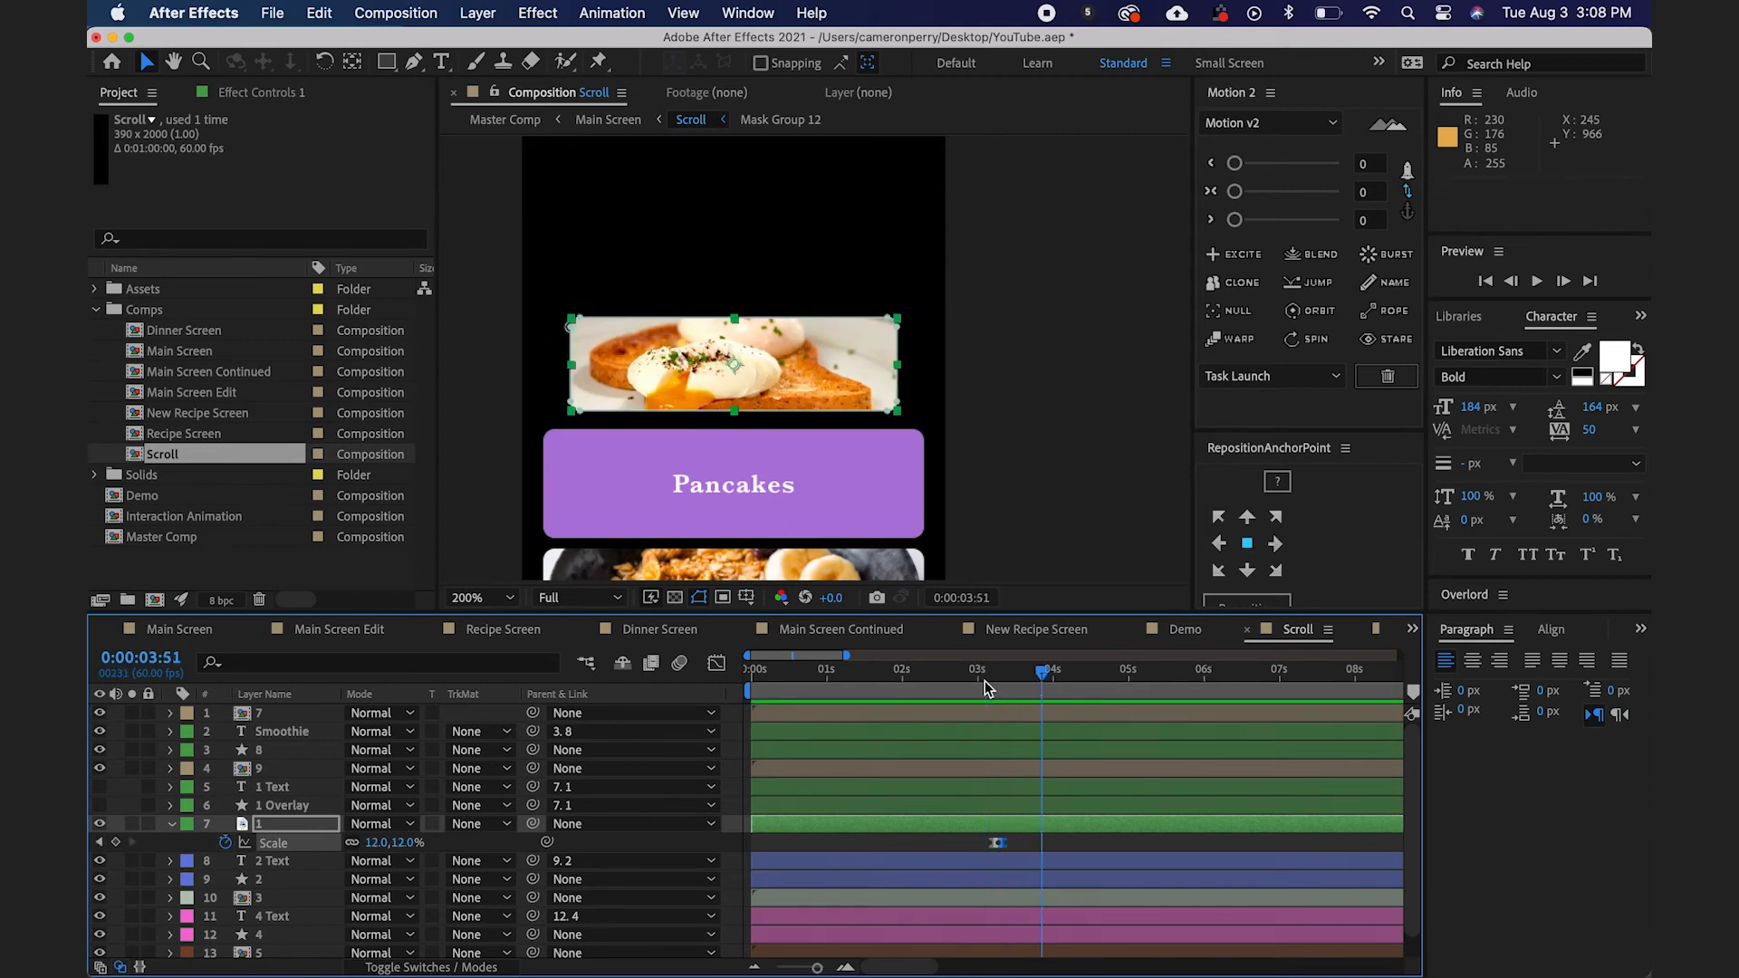
left_click(1002, 671)
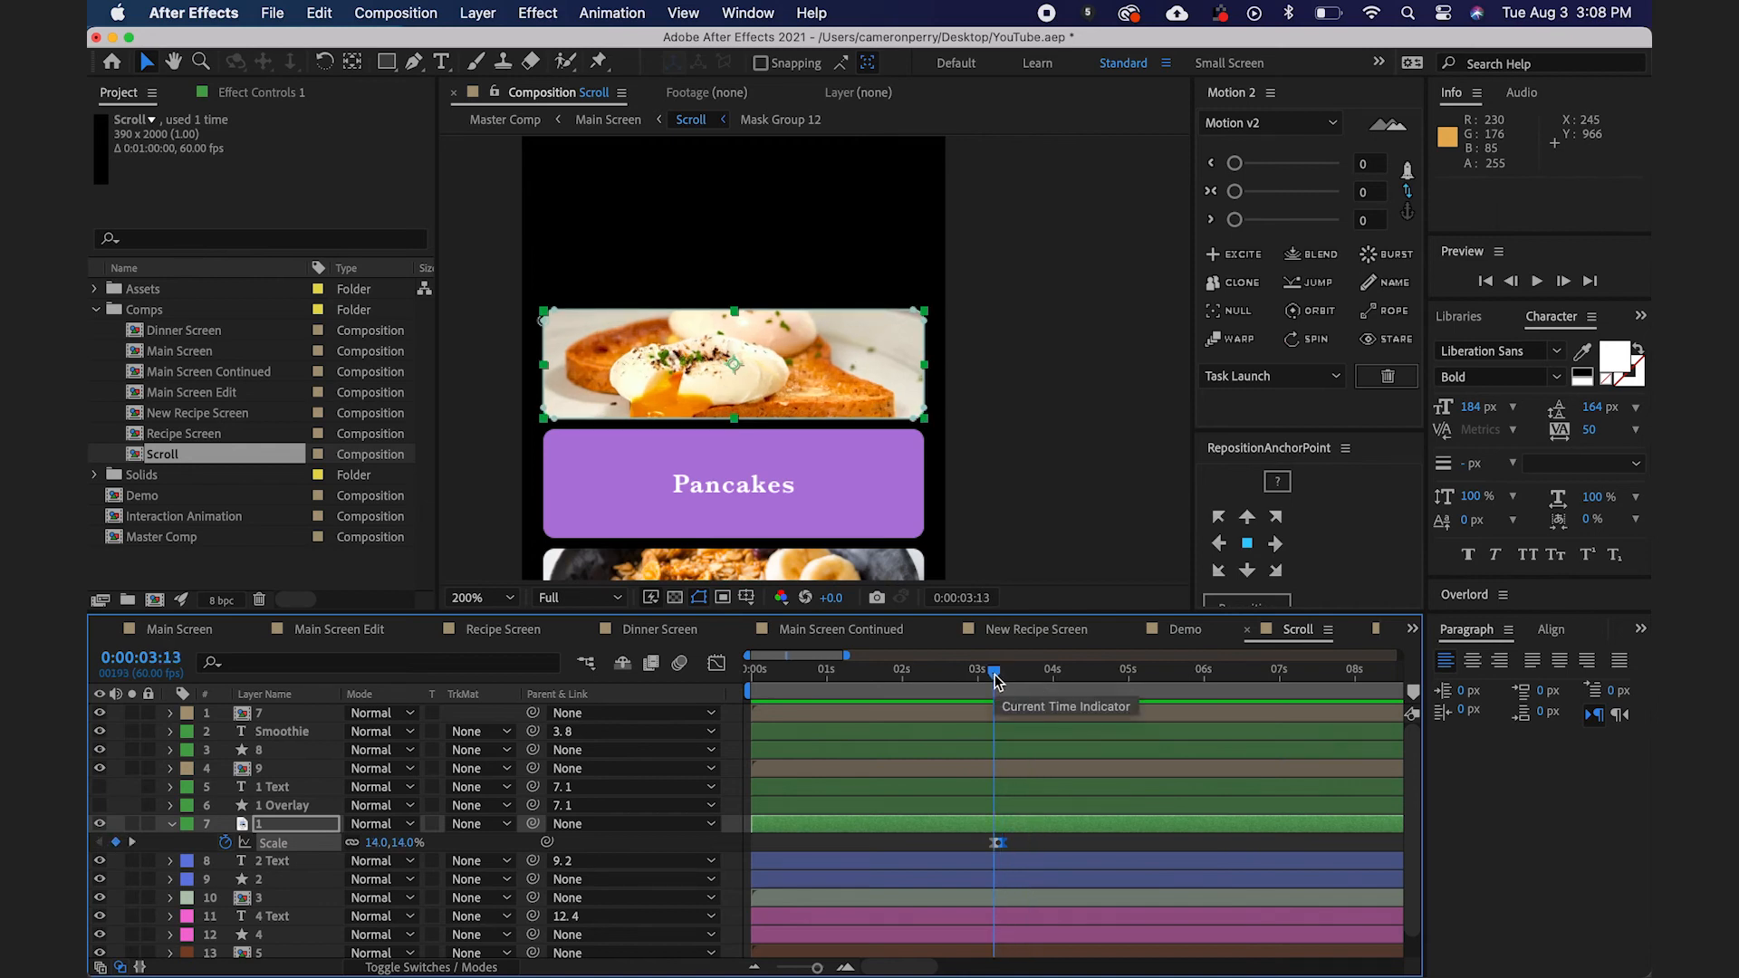
mouse_move(993, 819)
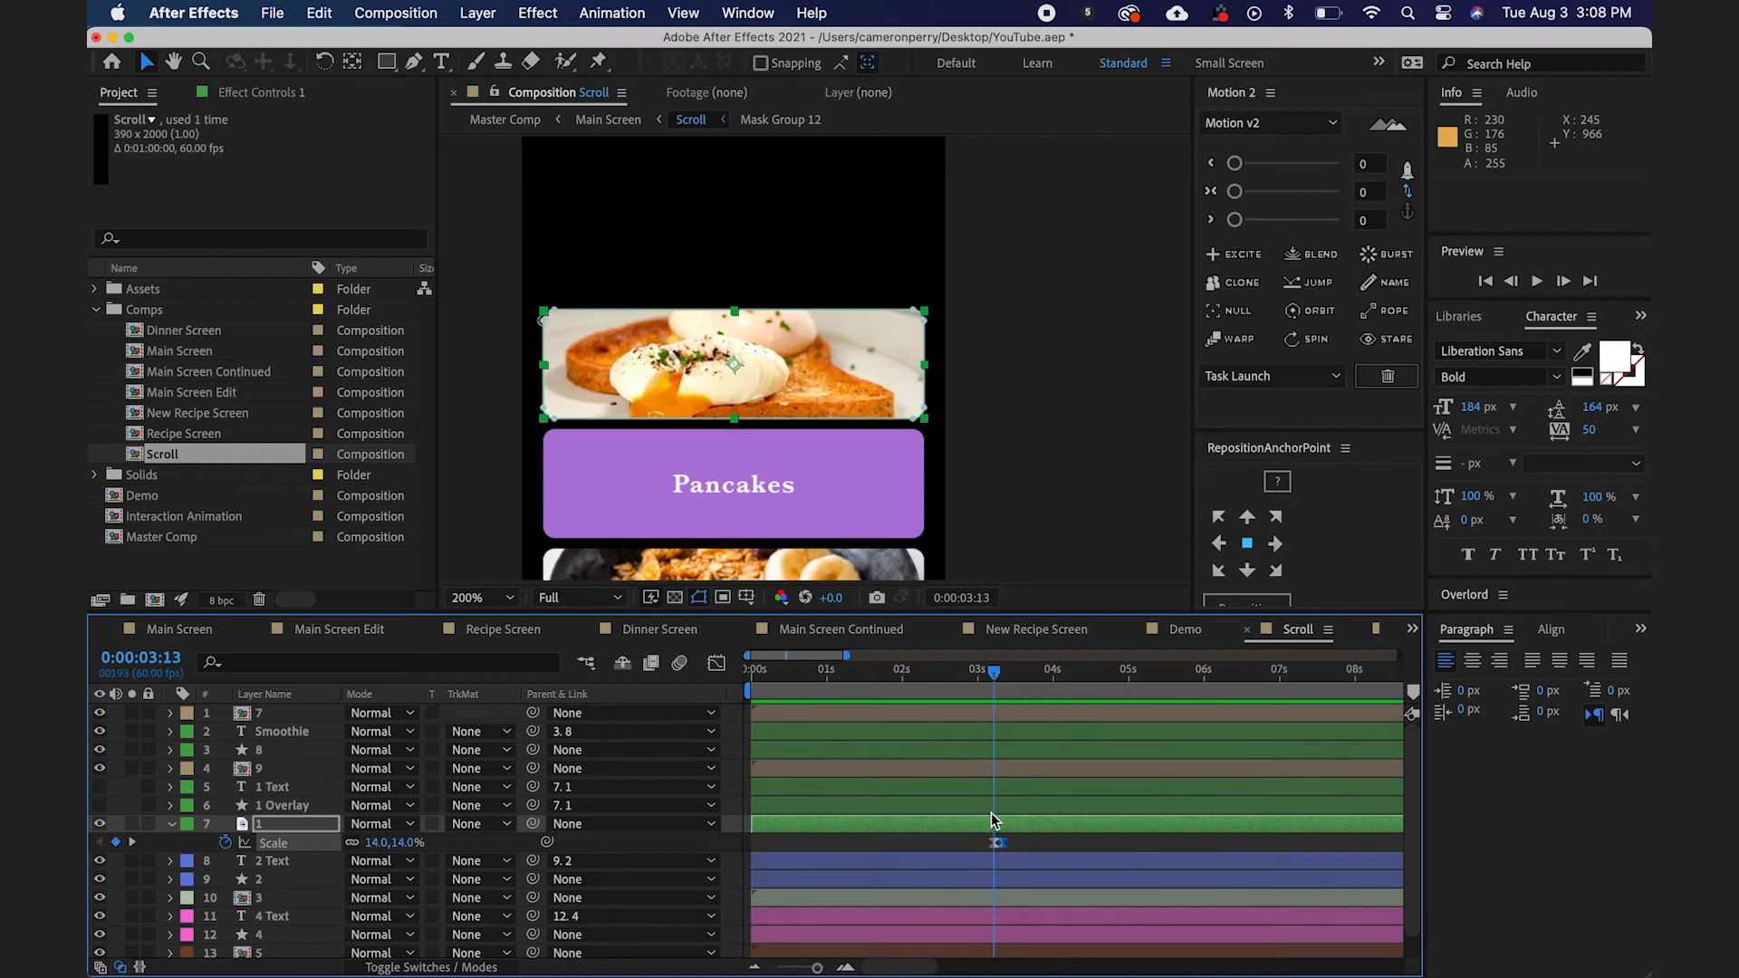
mouse_move(966, 848)
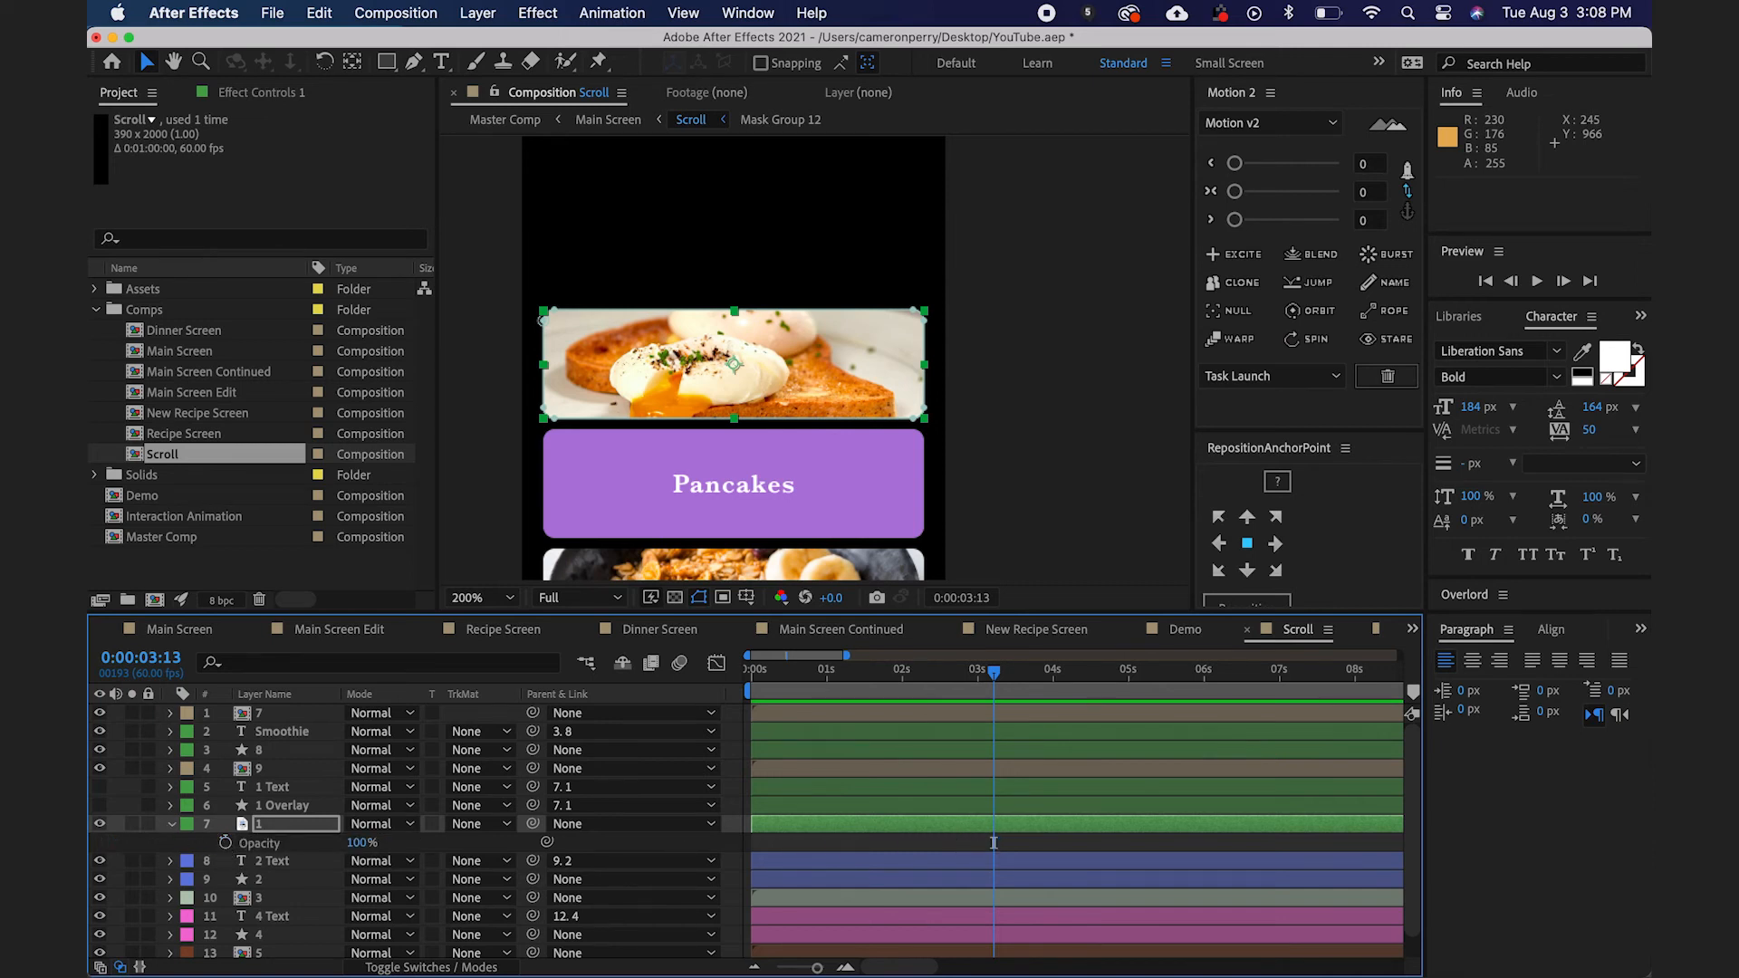
Keyframe the card image's Opacity from 100% to 50% alongside the shrink, and scrub to check.
left_click(127, 843)
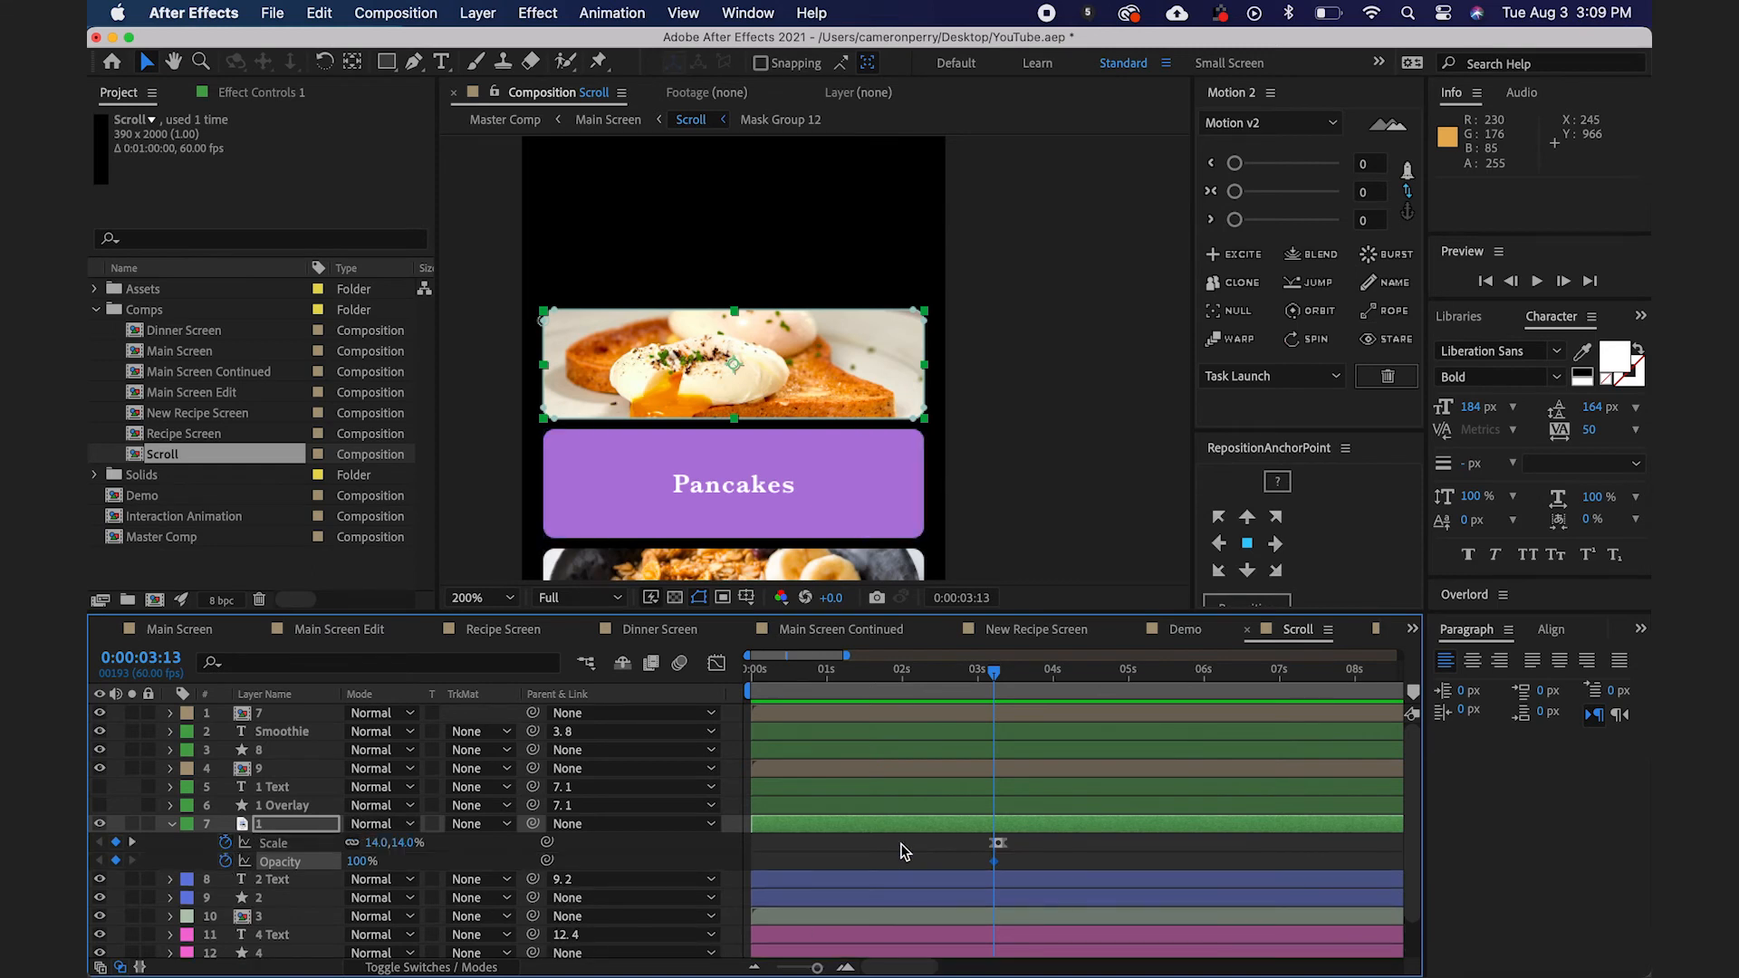
mouse_move(1031, 863)
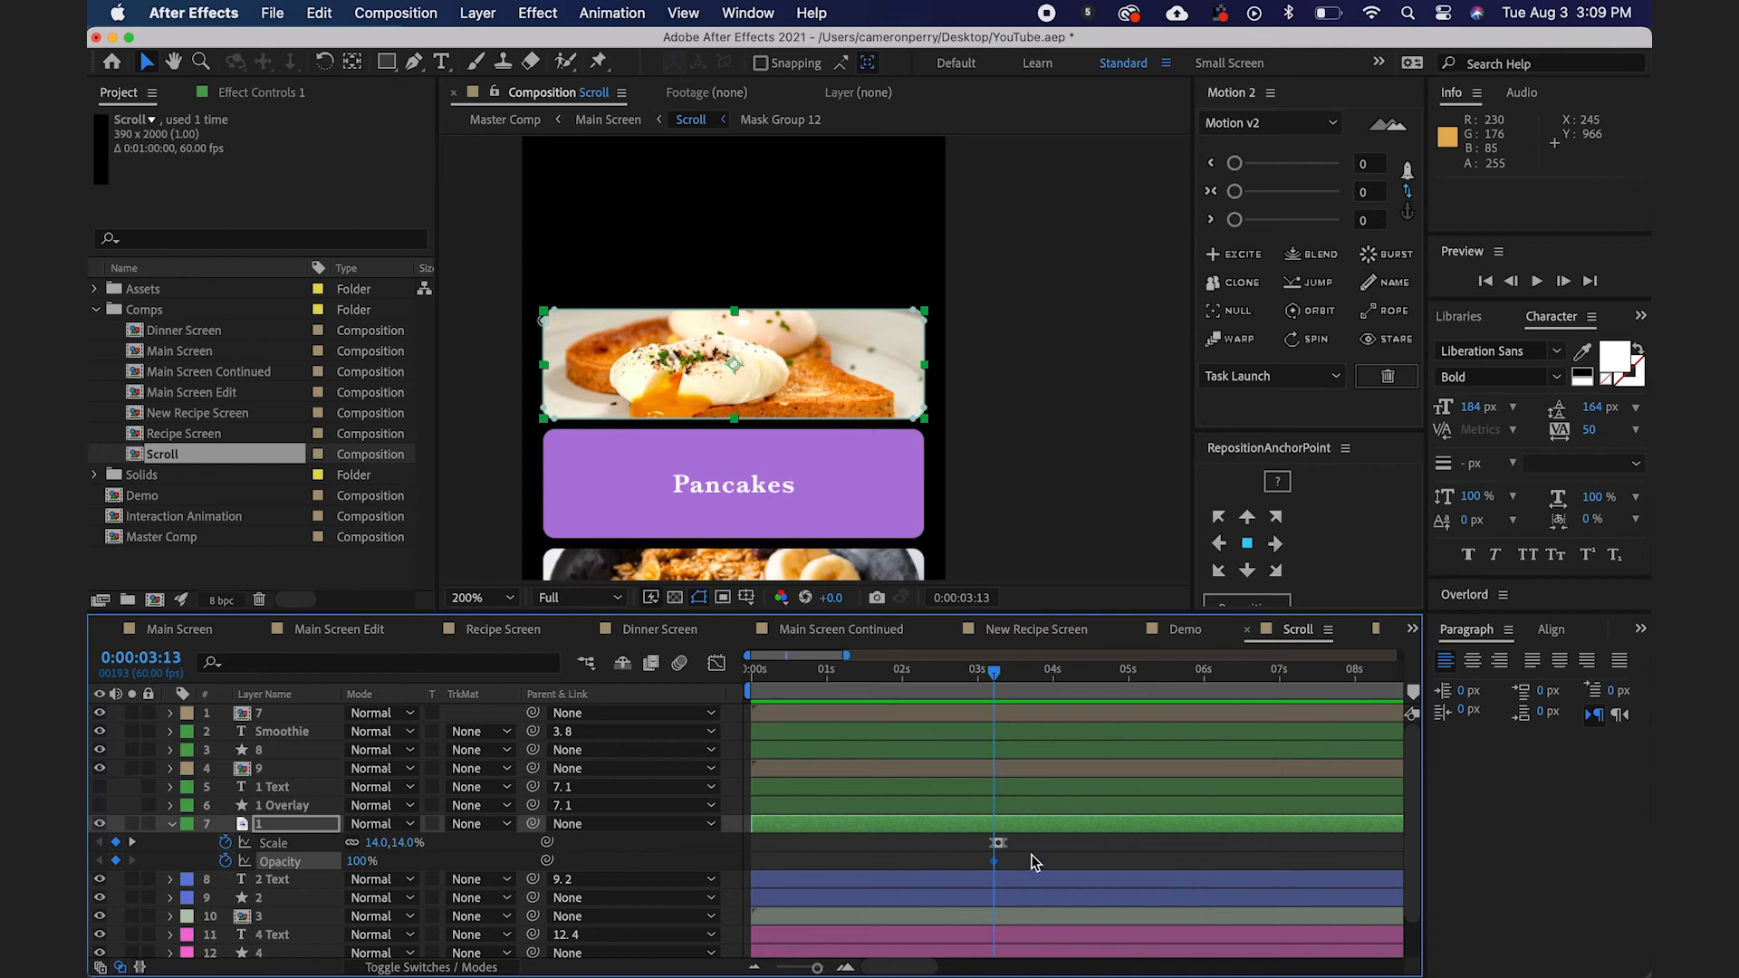
mouse_move(1016, 864)
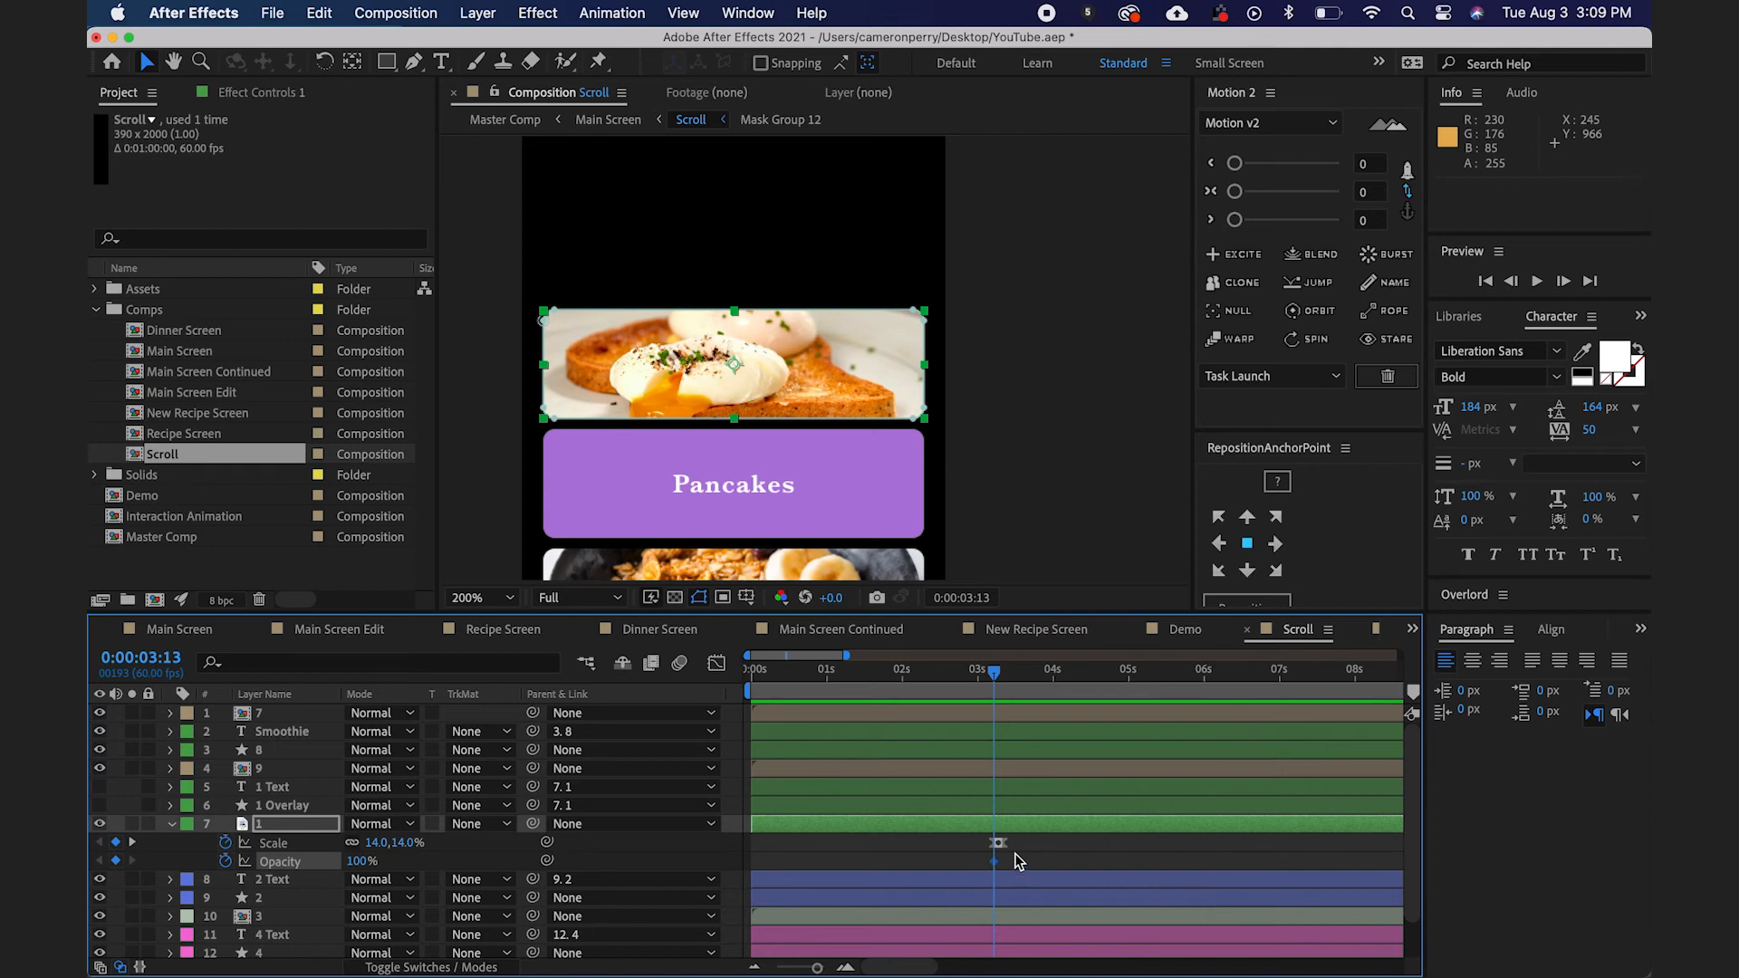
left_click(991, 671)
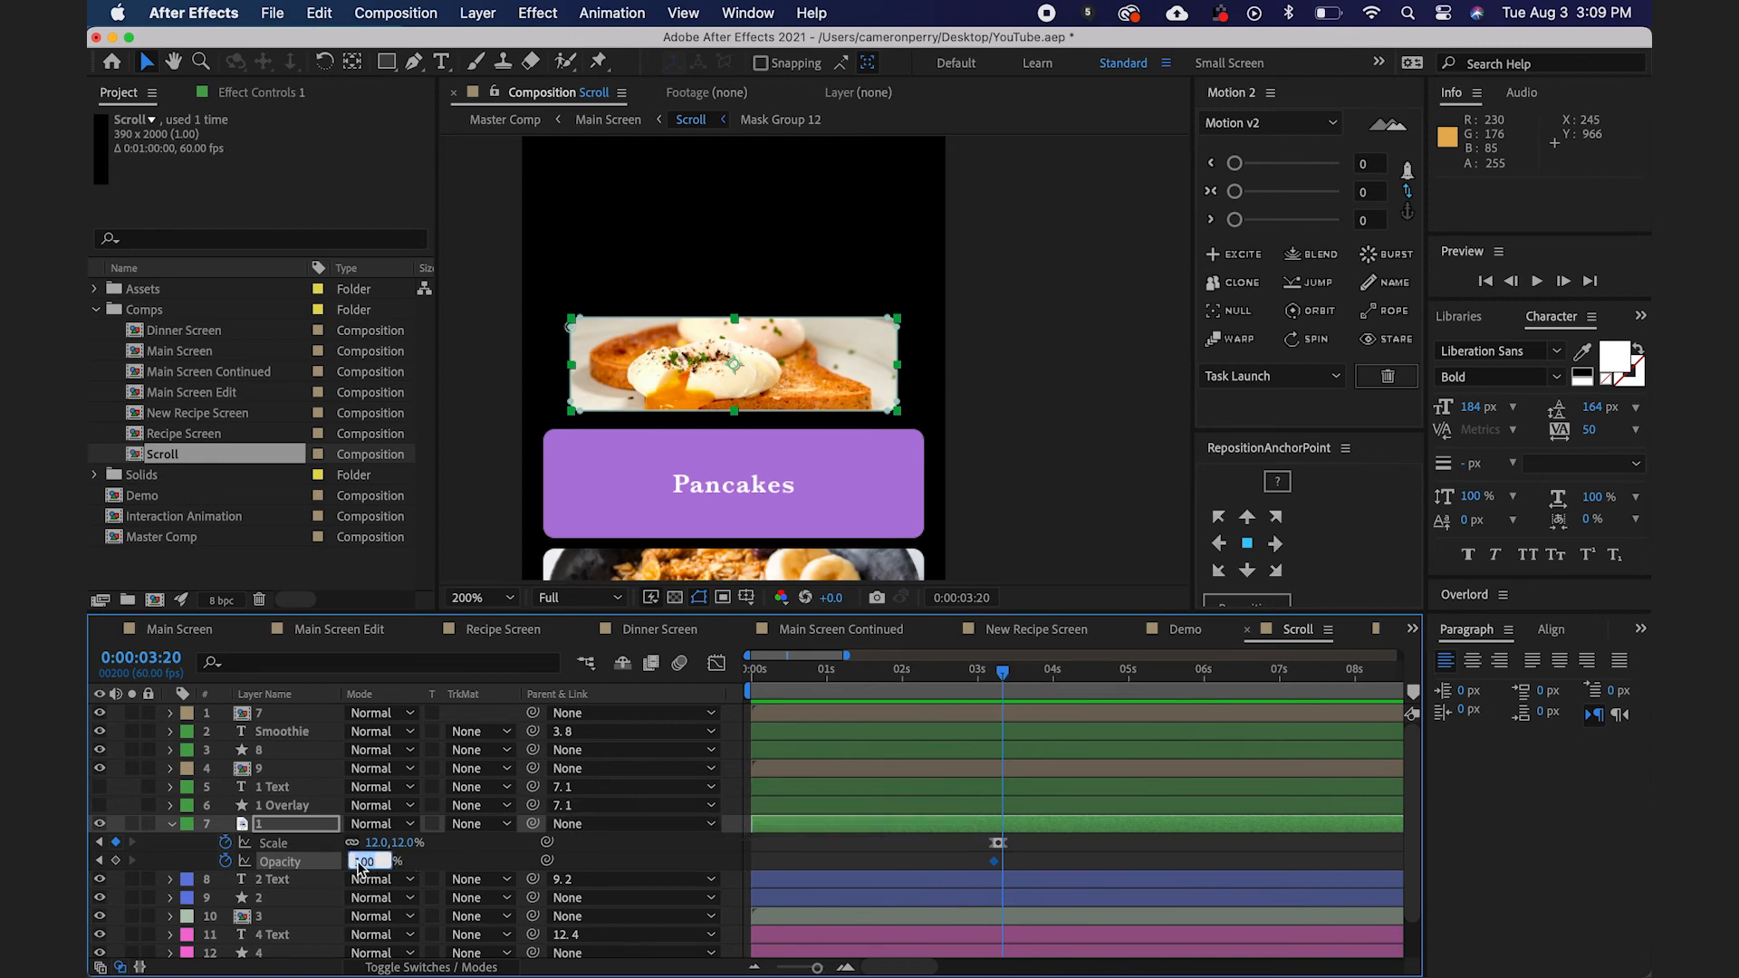
type("50")
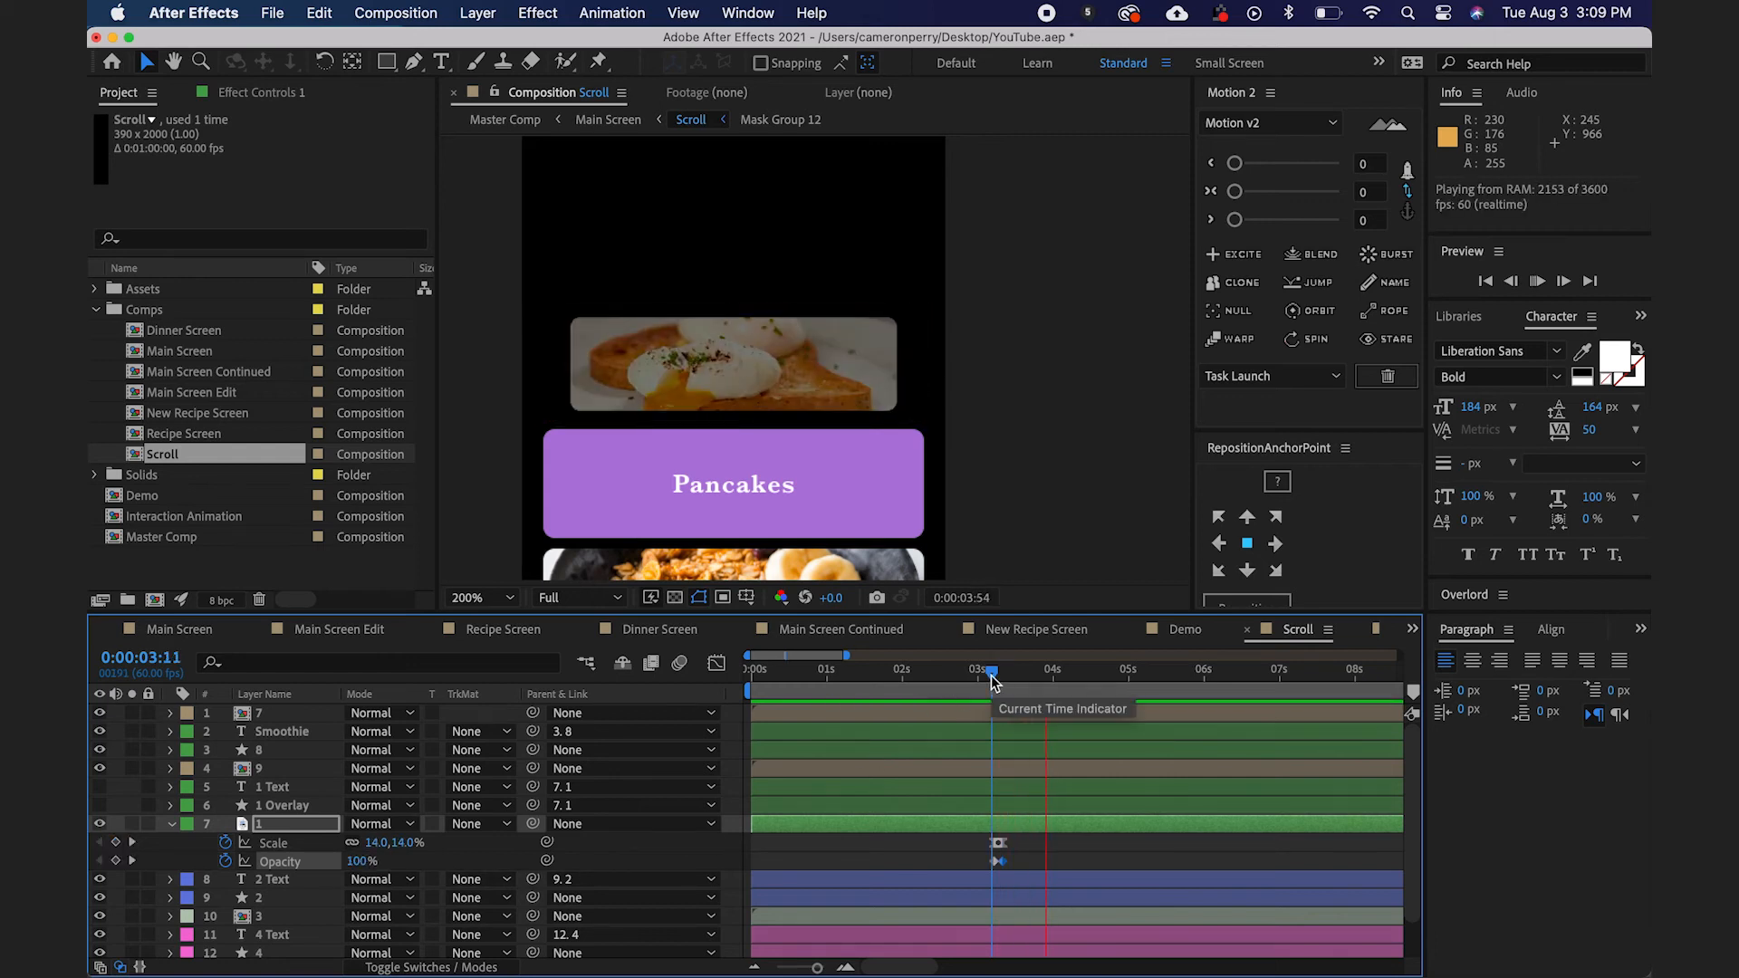
left_click(1051, 670)
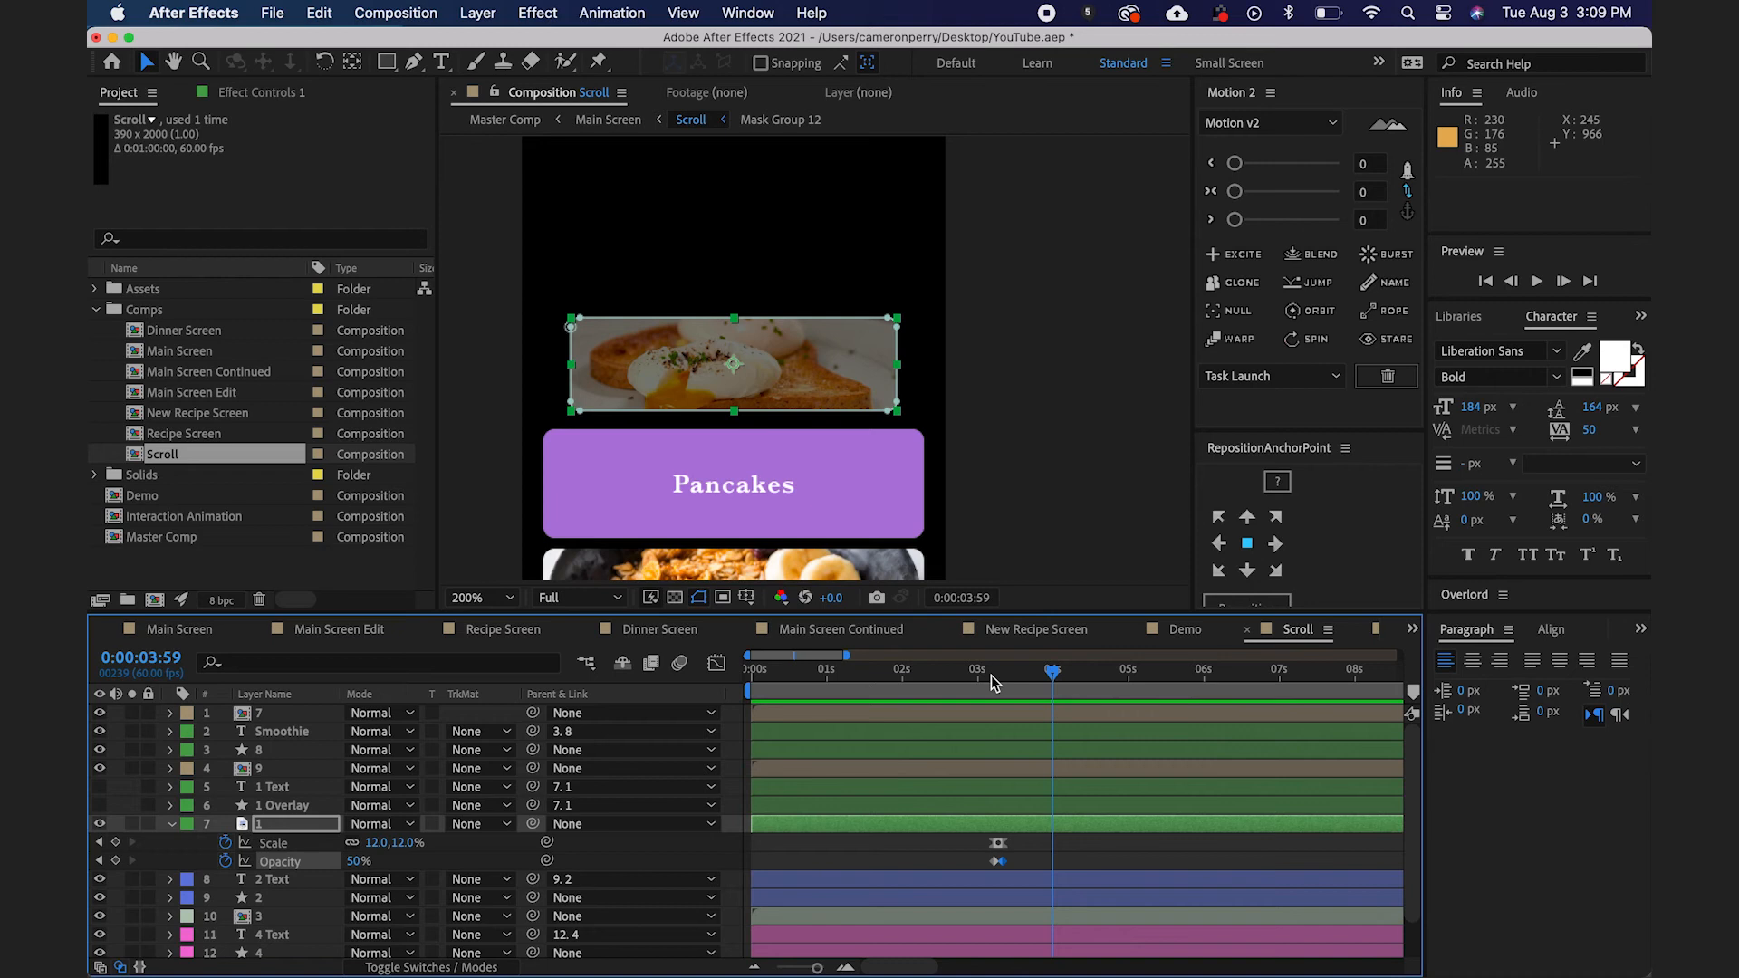
mouse_move(1377, 670)
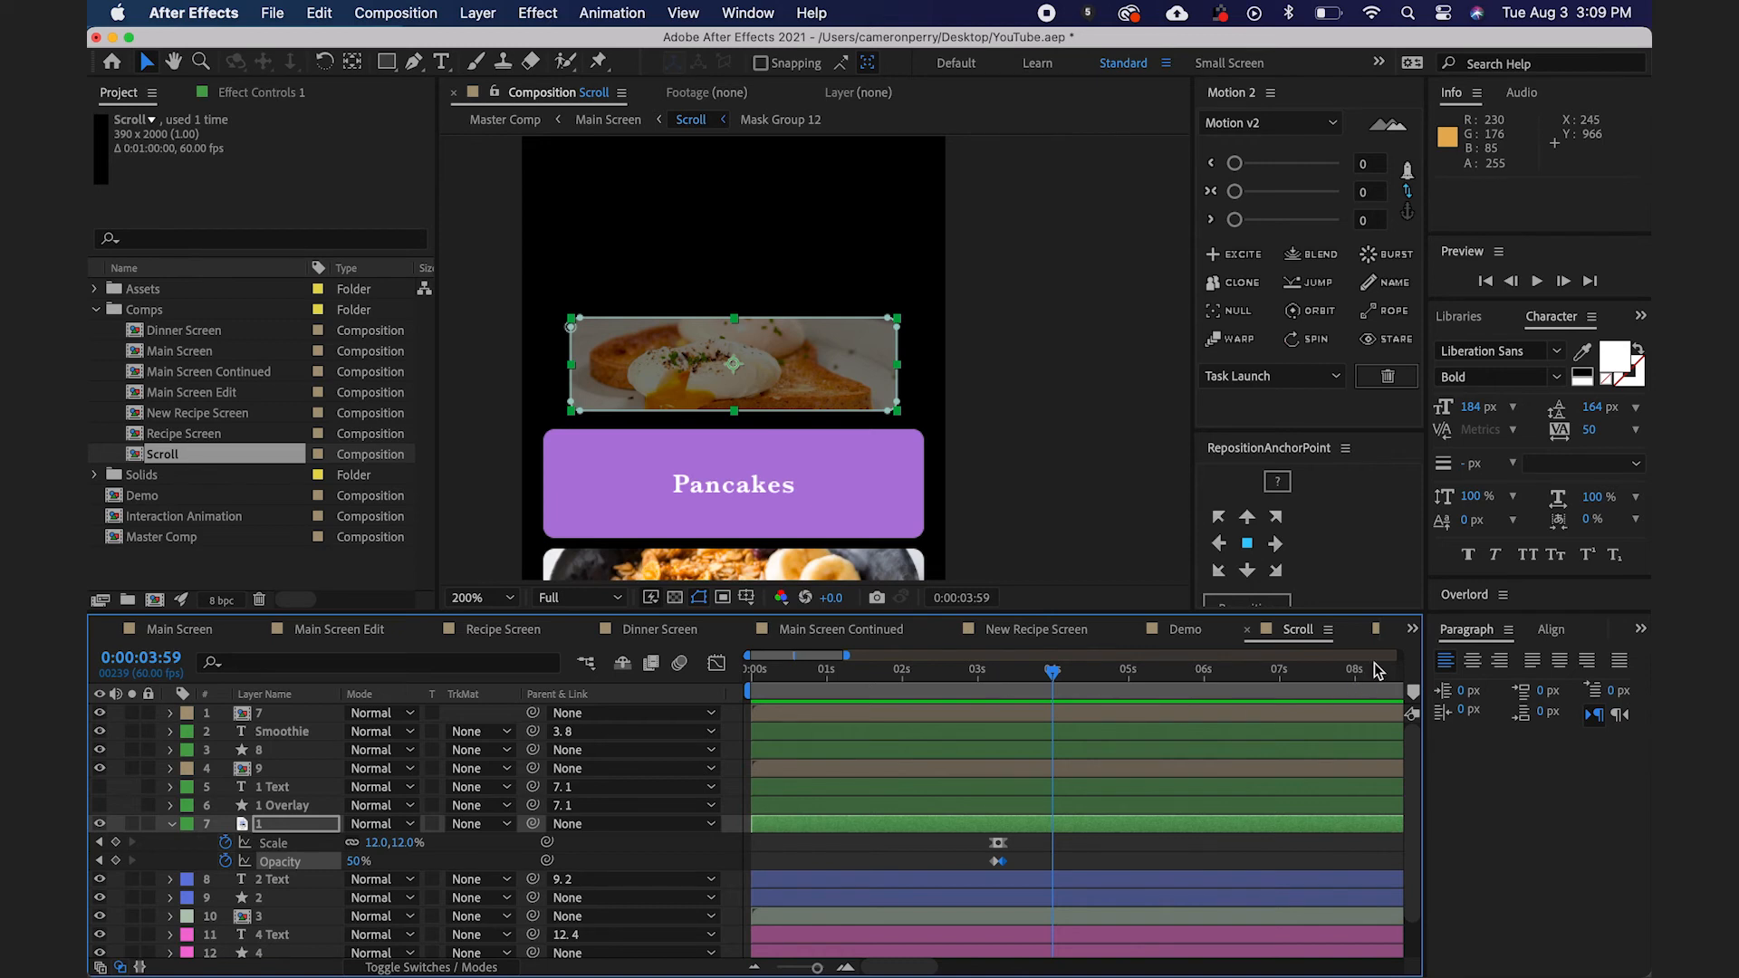
Switch to Master Comp and scrub through time to preview the Main Screen slide.
left_click(1412, 629)
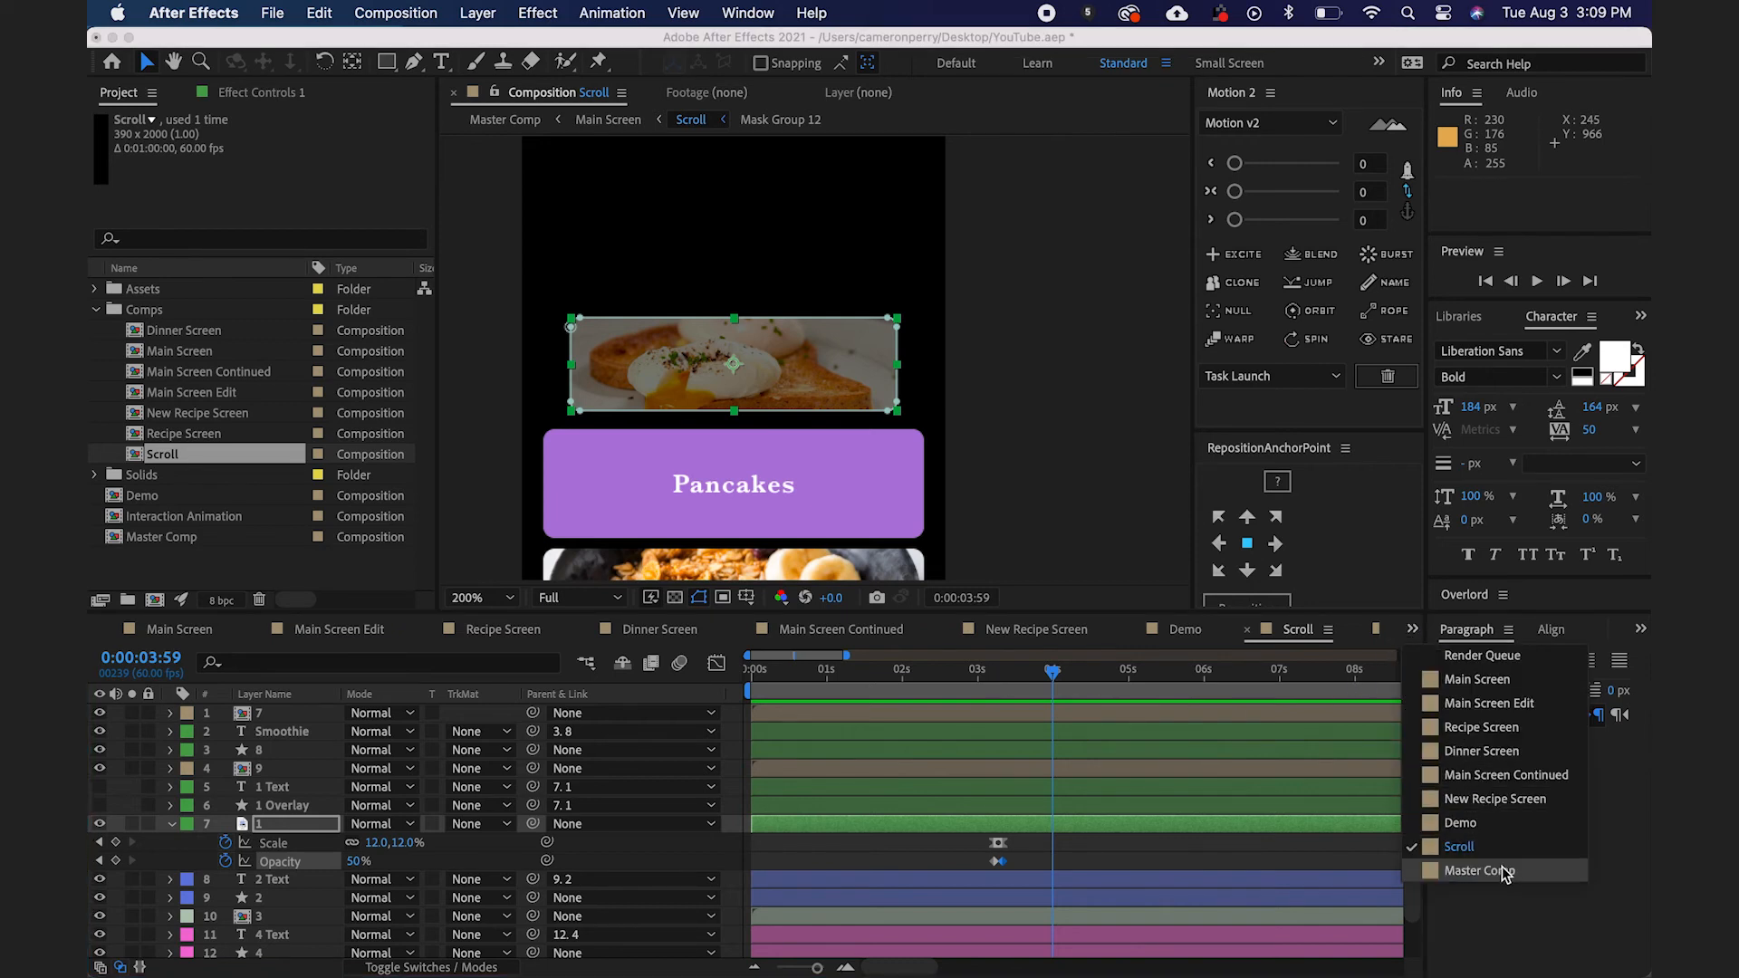
left_click(1477, 870)
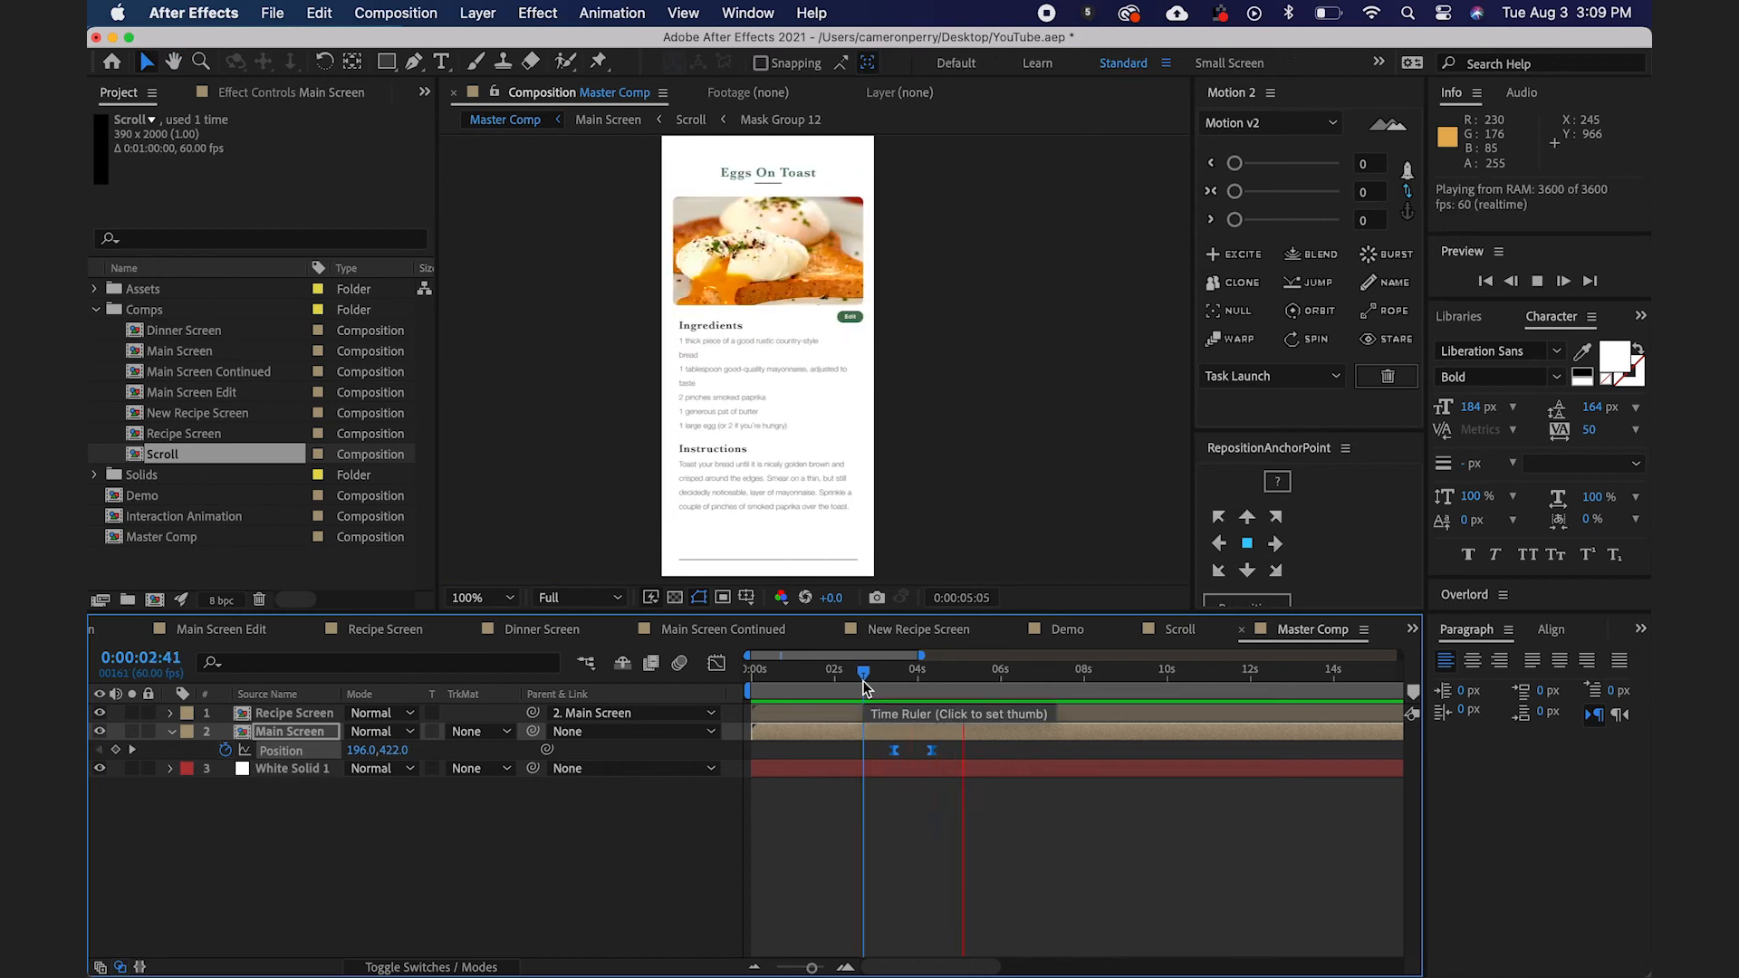
left_click(753, 670)
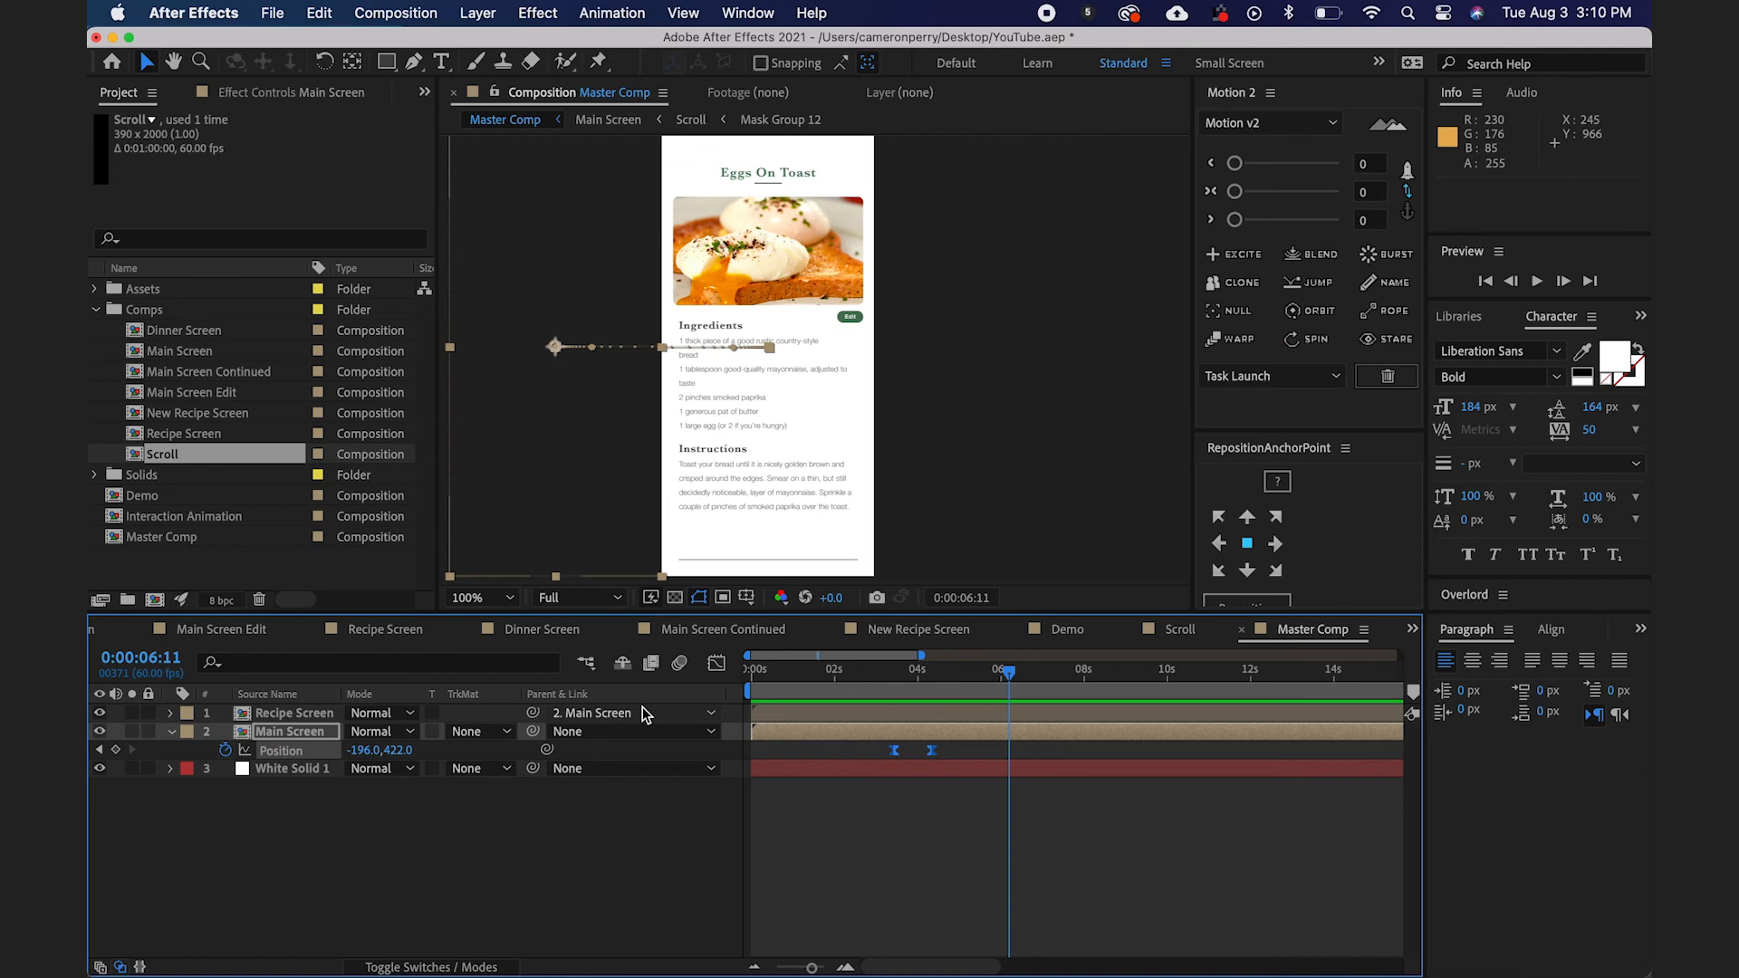
Switch to the Demo comp and add Master Comp as the top layer above the phone.
left_click(1065, 629)
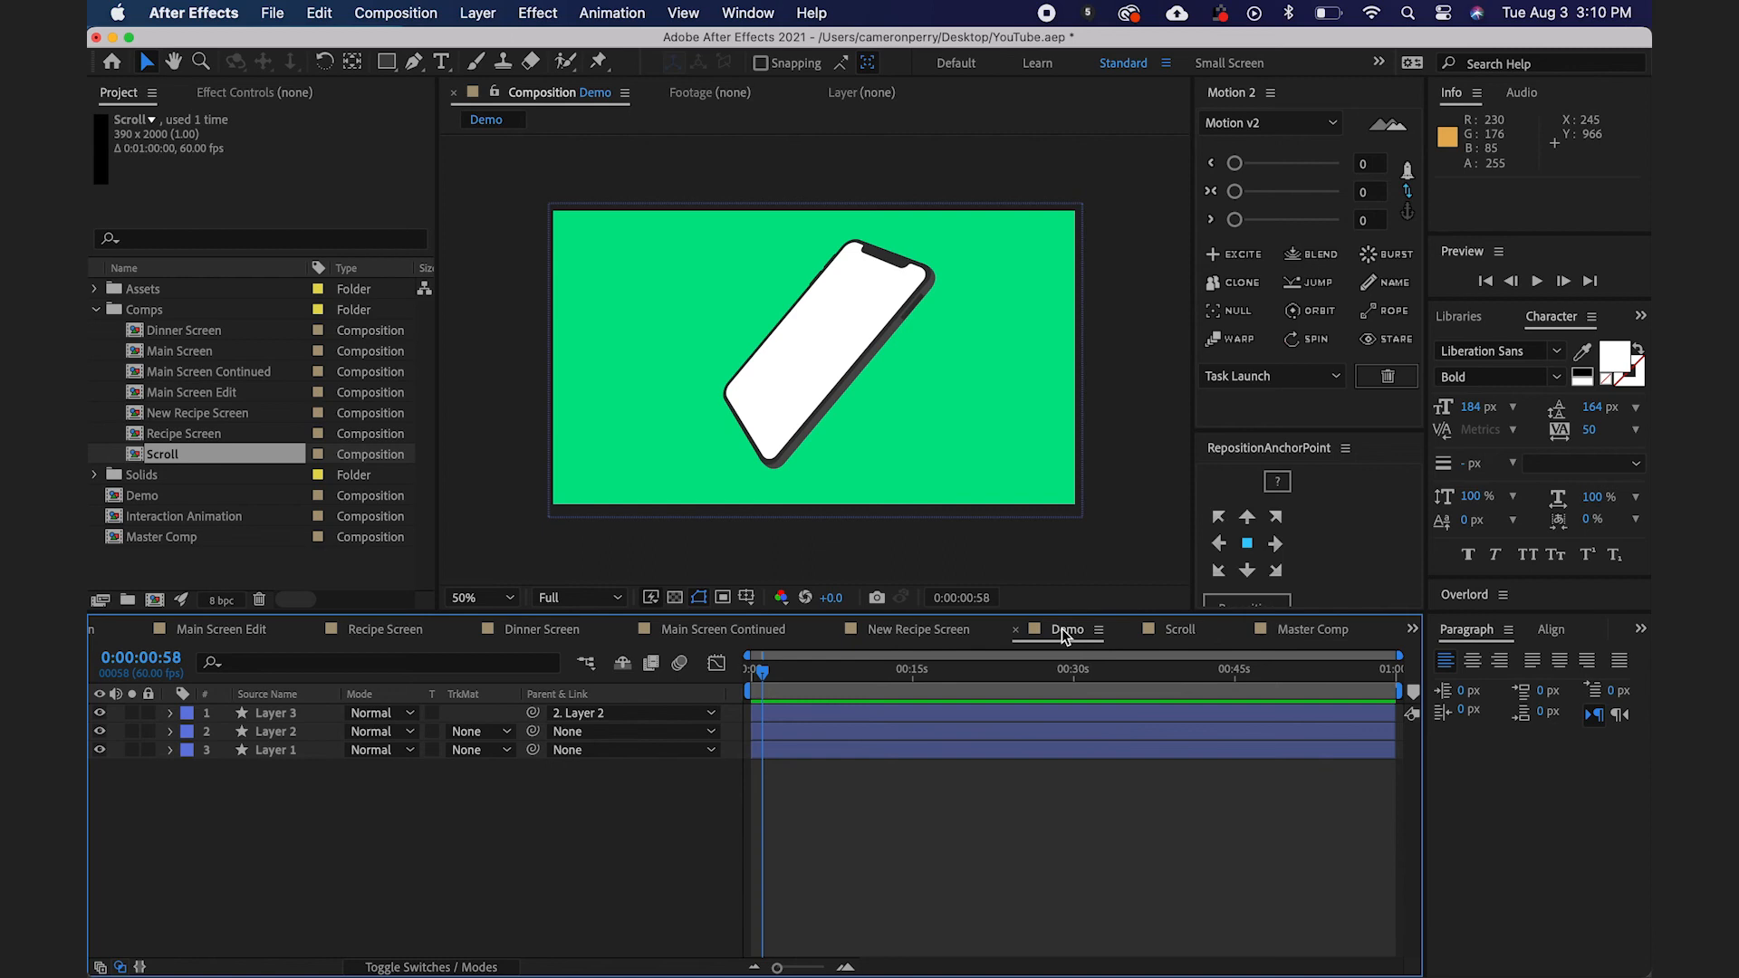
left_click(817, 419)
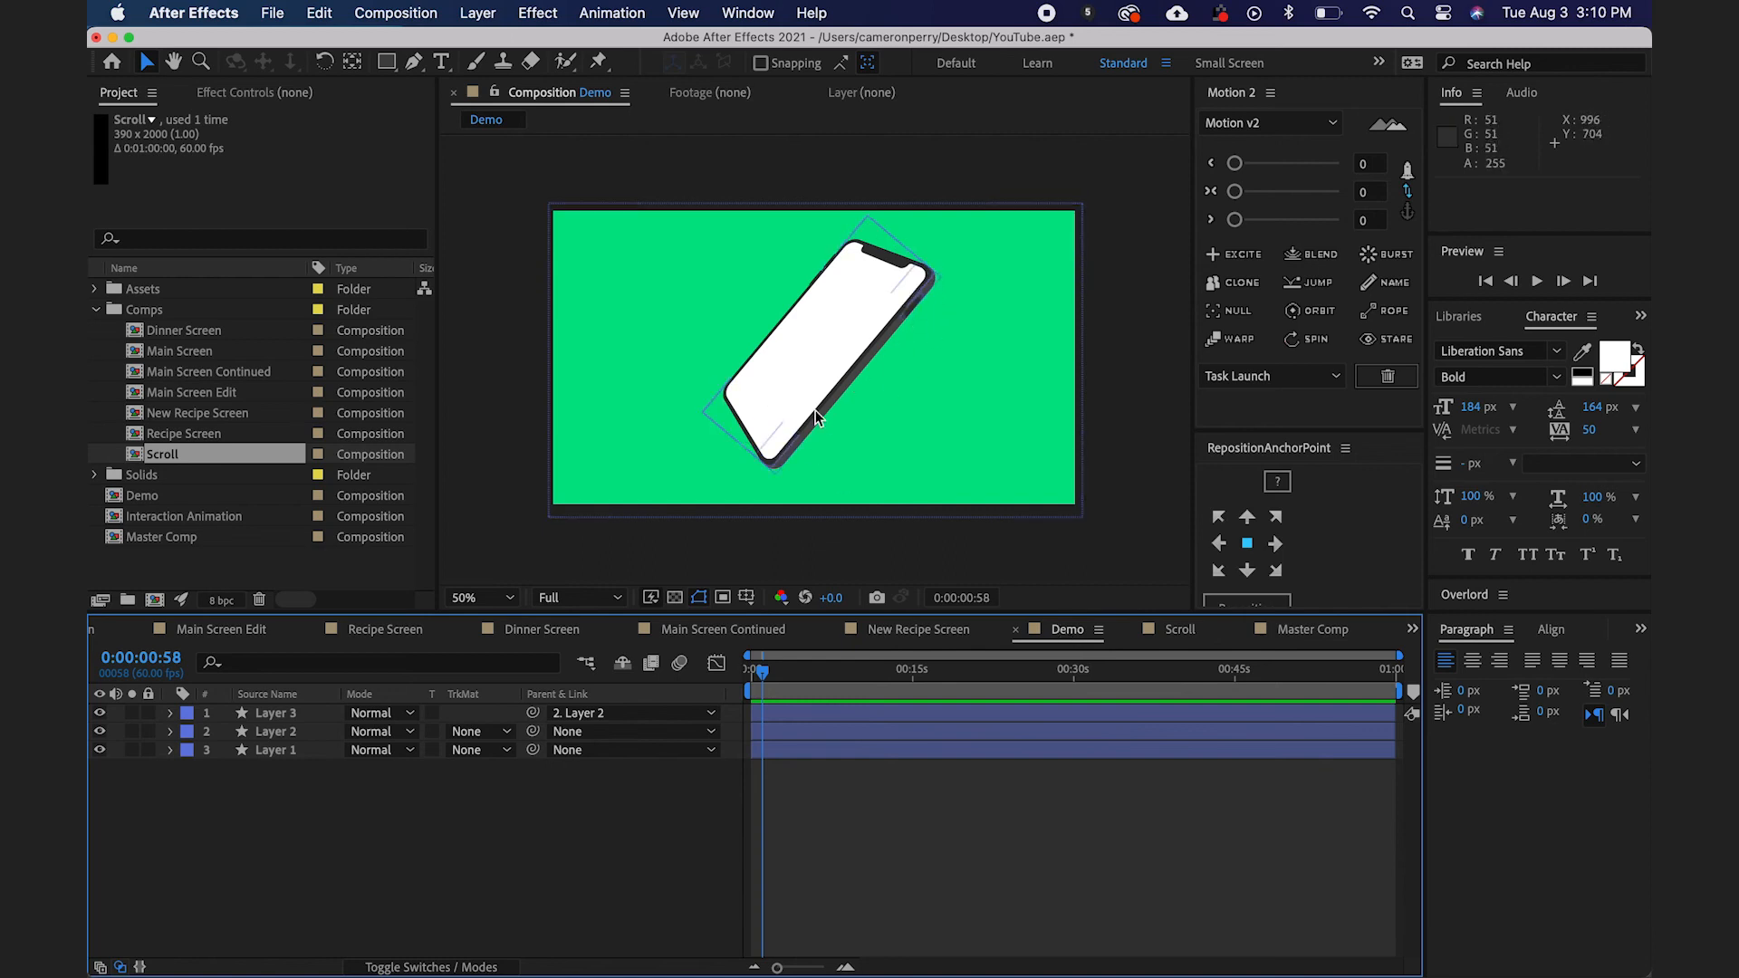
left_click(941, 389)
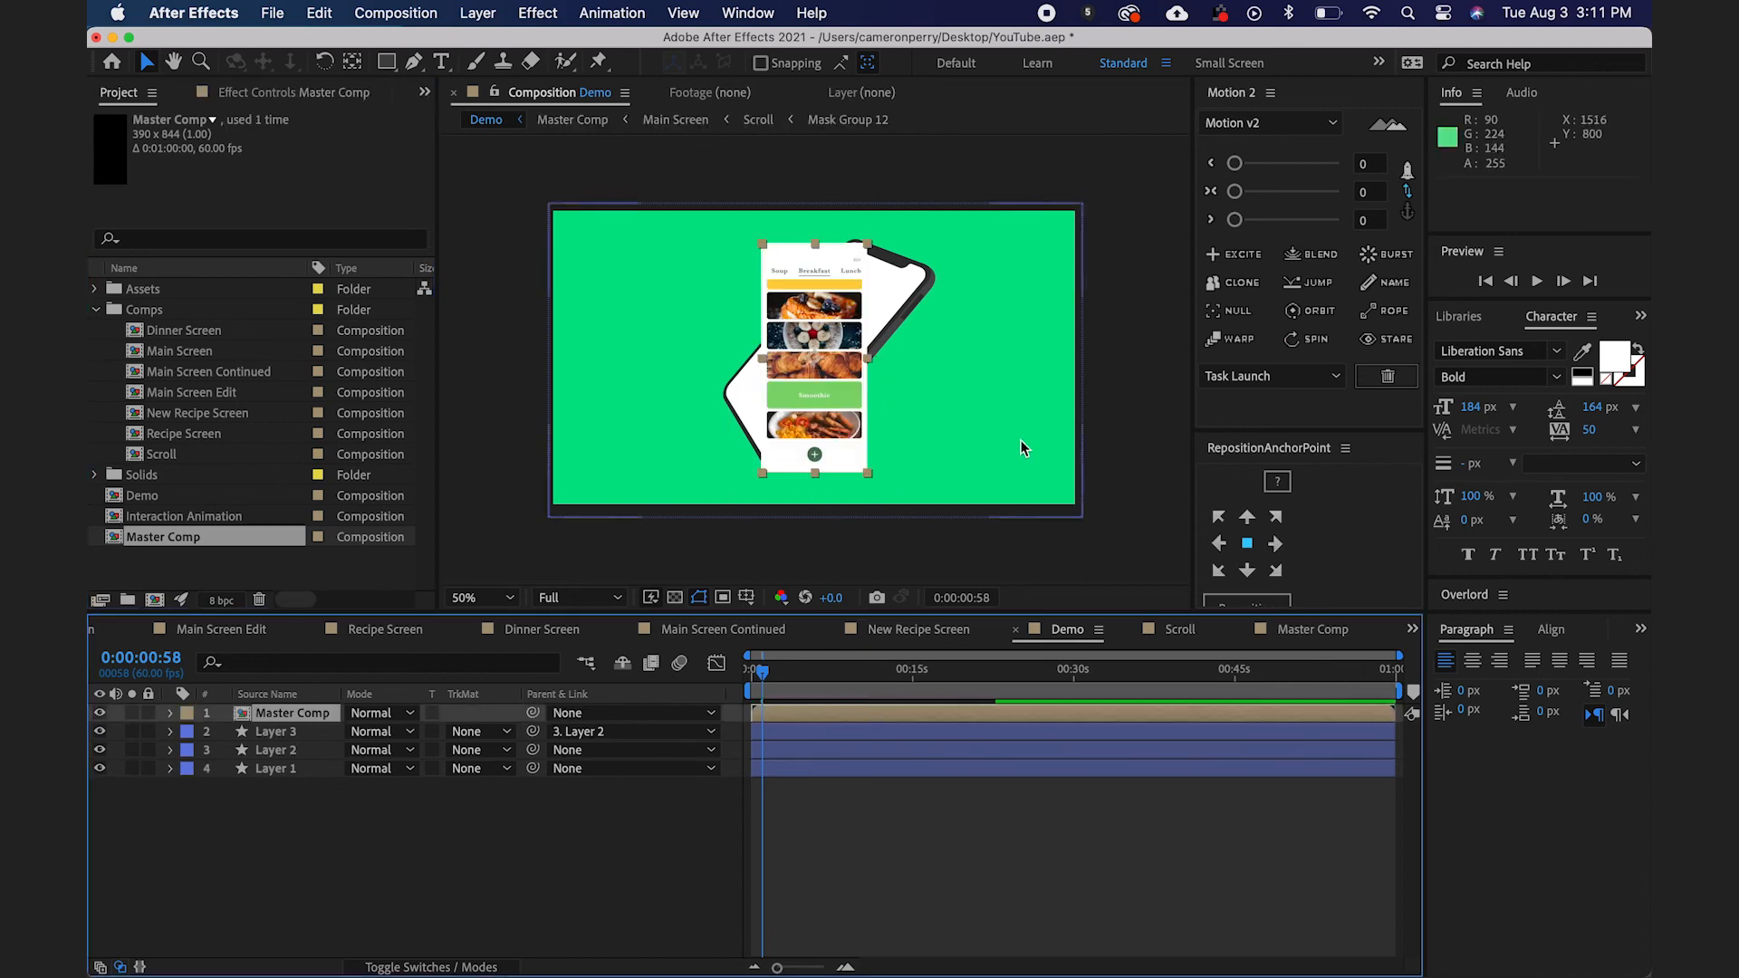
Find Corner Pin in Effects & Presets (search 'corner') and apply it to the Master Comp layer.
left_click(1593, 316)
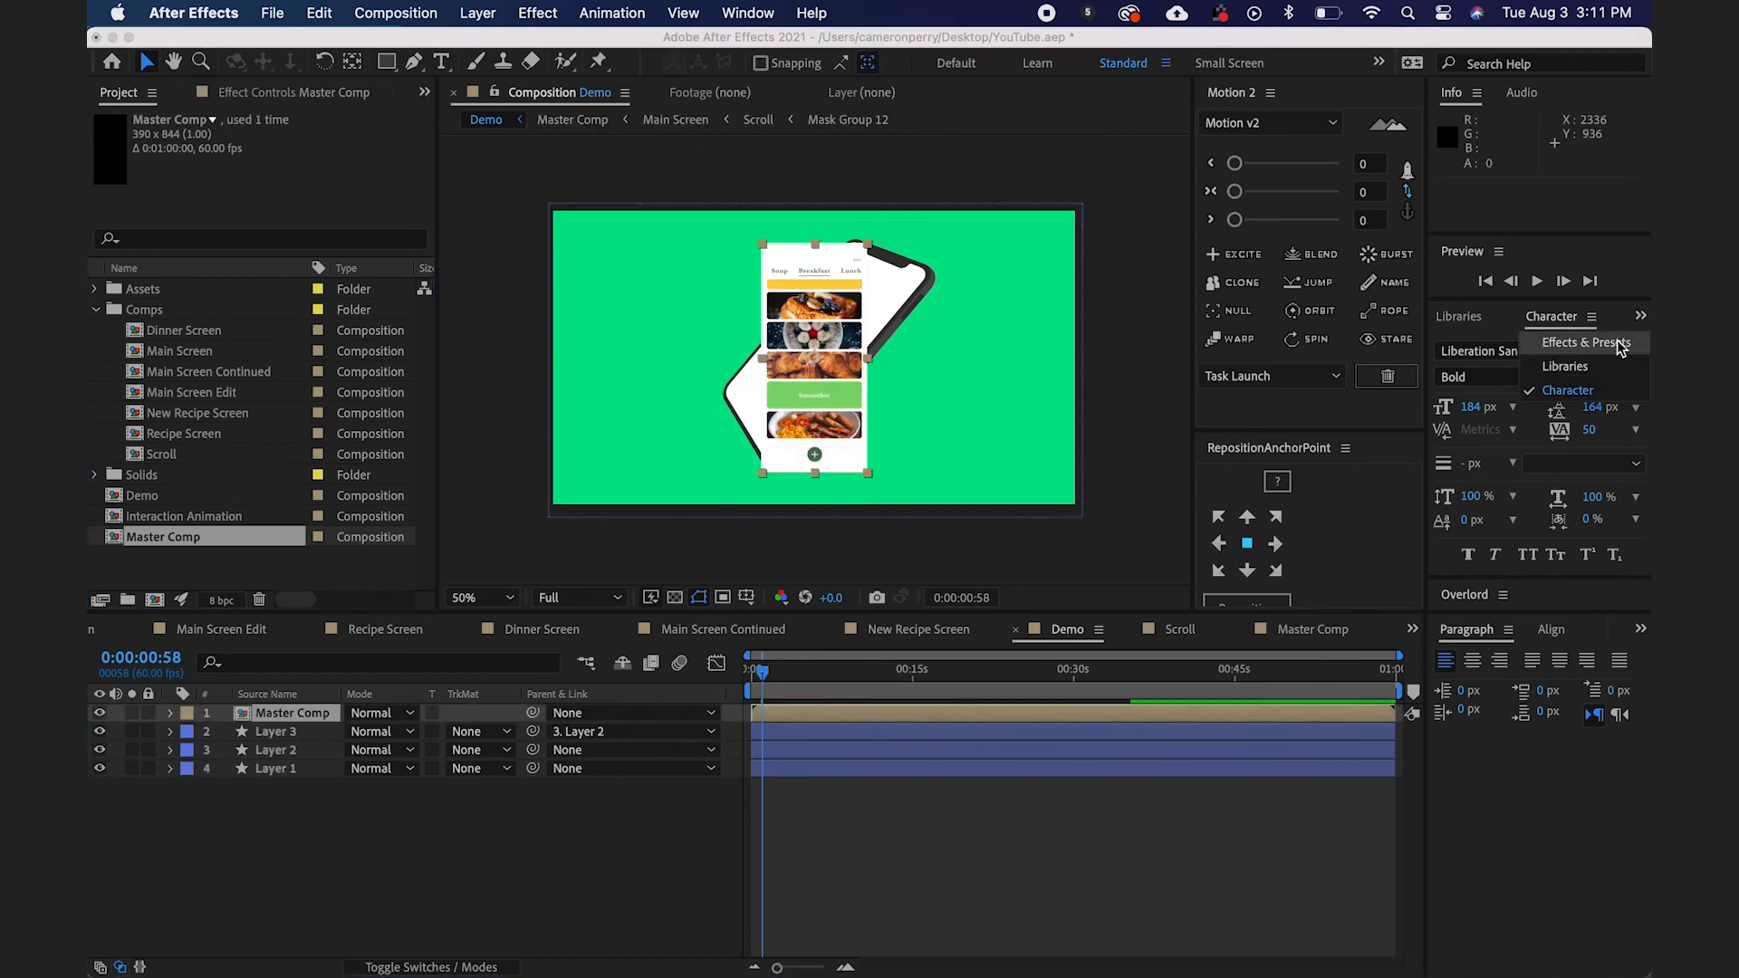
left_click(1592, 342)
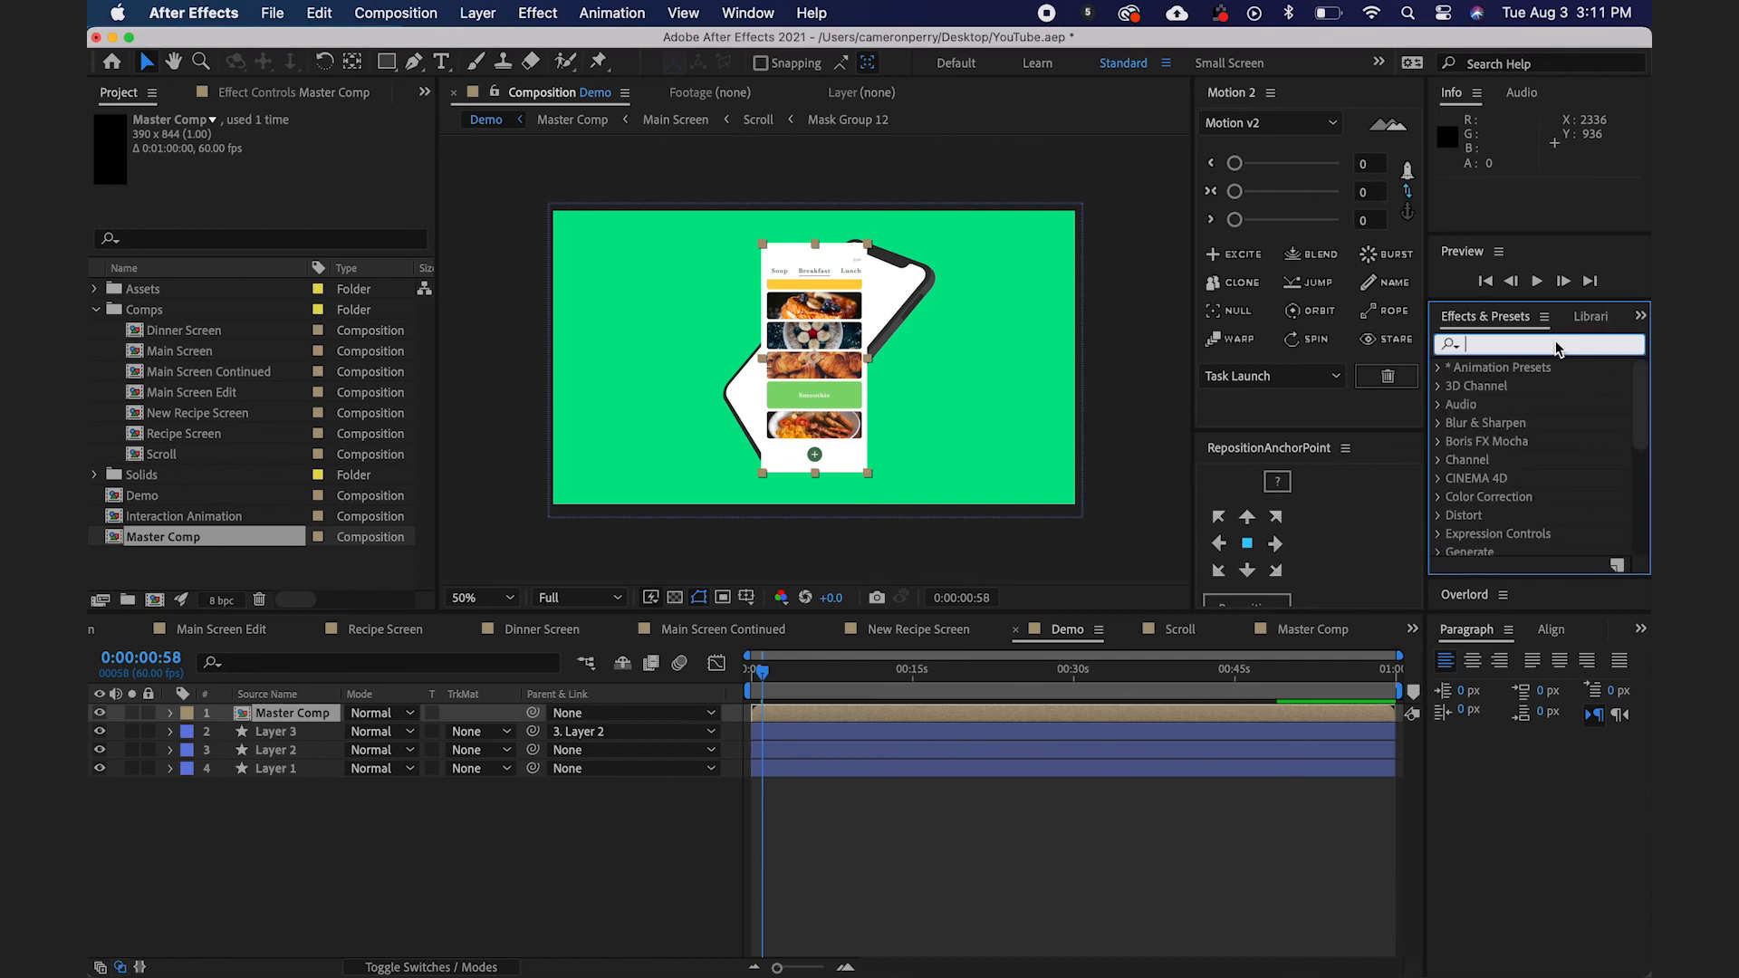
type("corner")
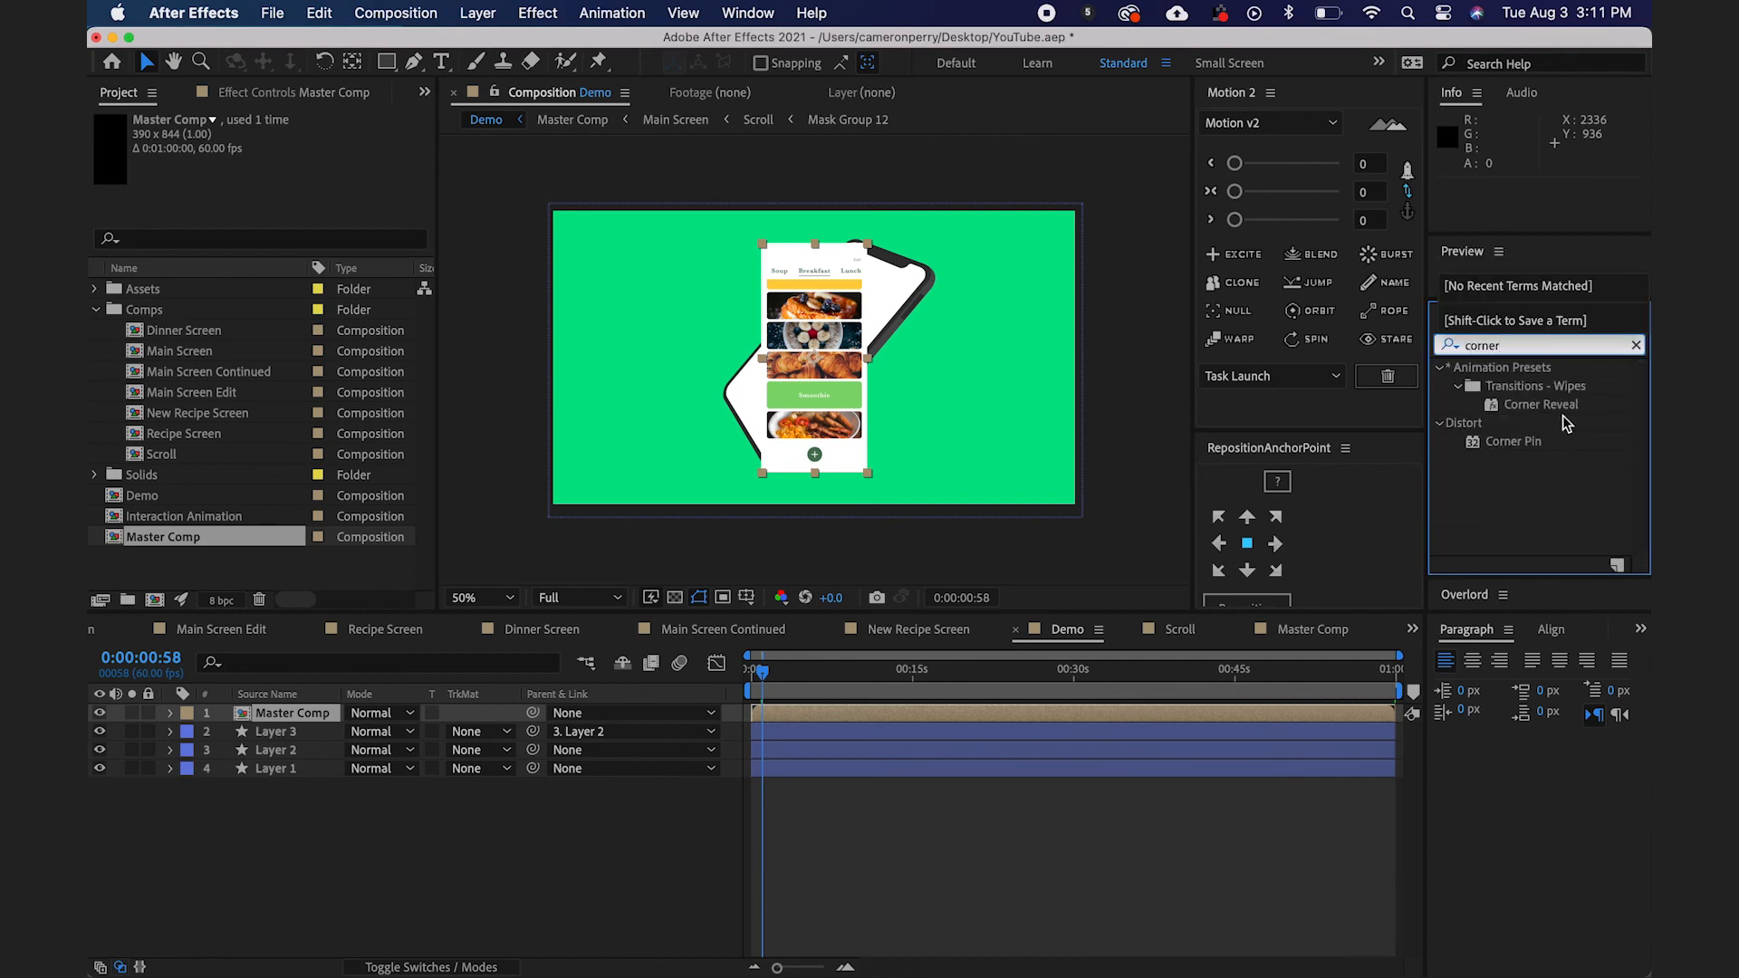
left_click(1511, 442)
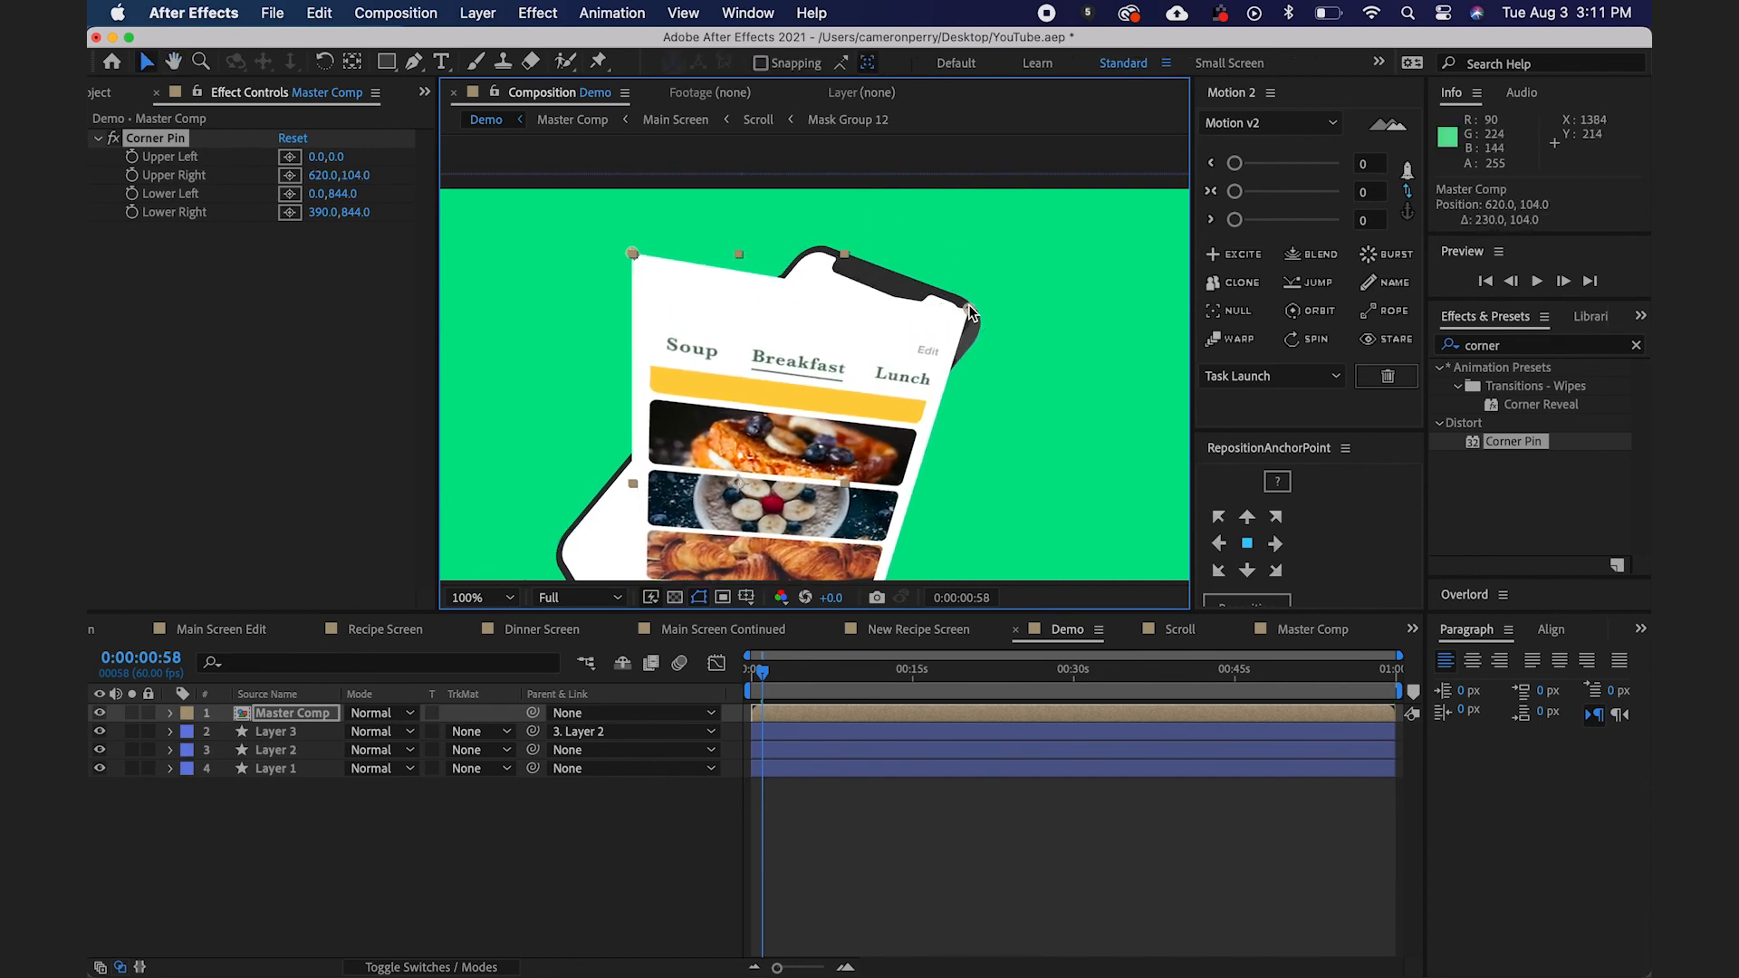
Drag the four corner pins onto the tilted phone screen's corners and refit the view.
left_click_drag(633, 253, 638, 254)
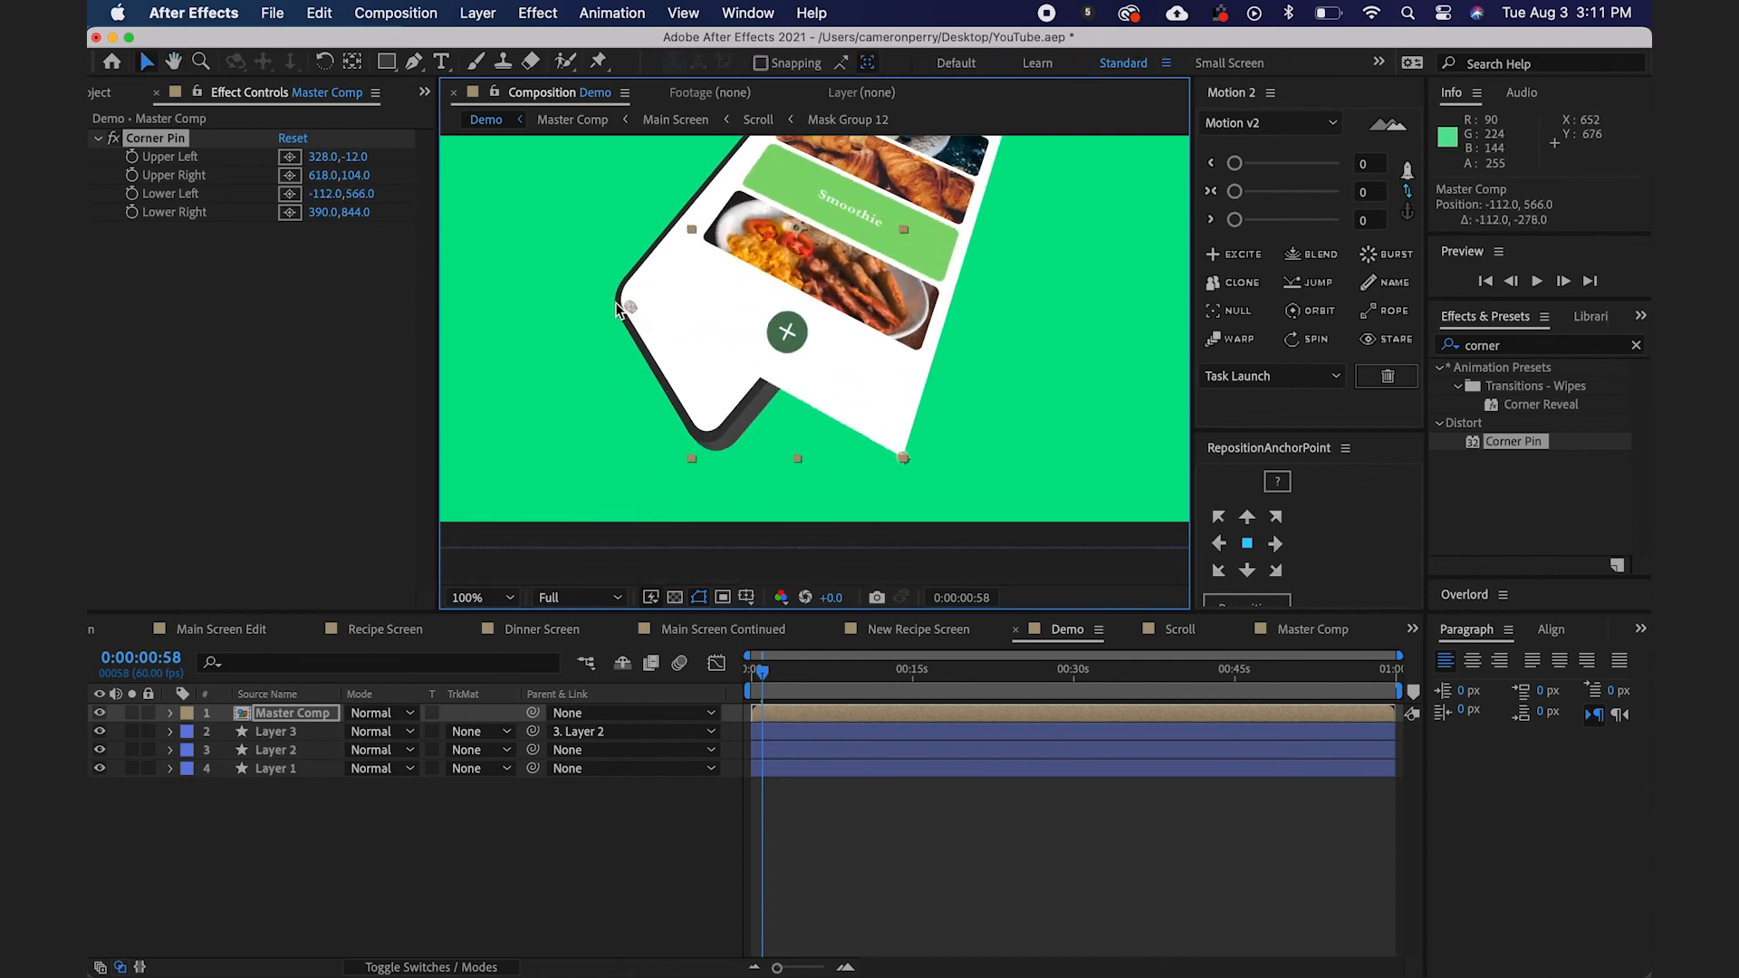
left_click_drag(631, 308, 605, 299)
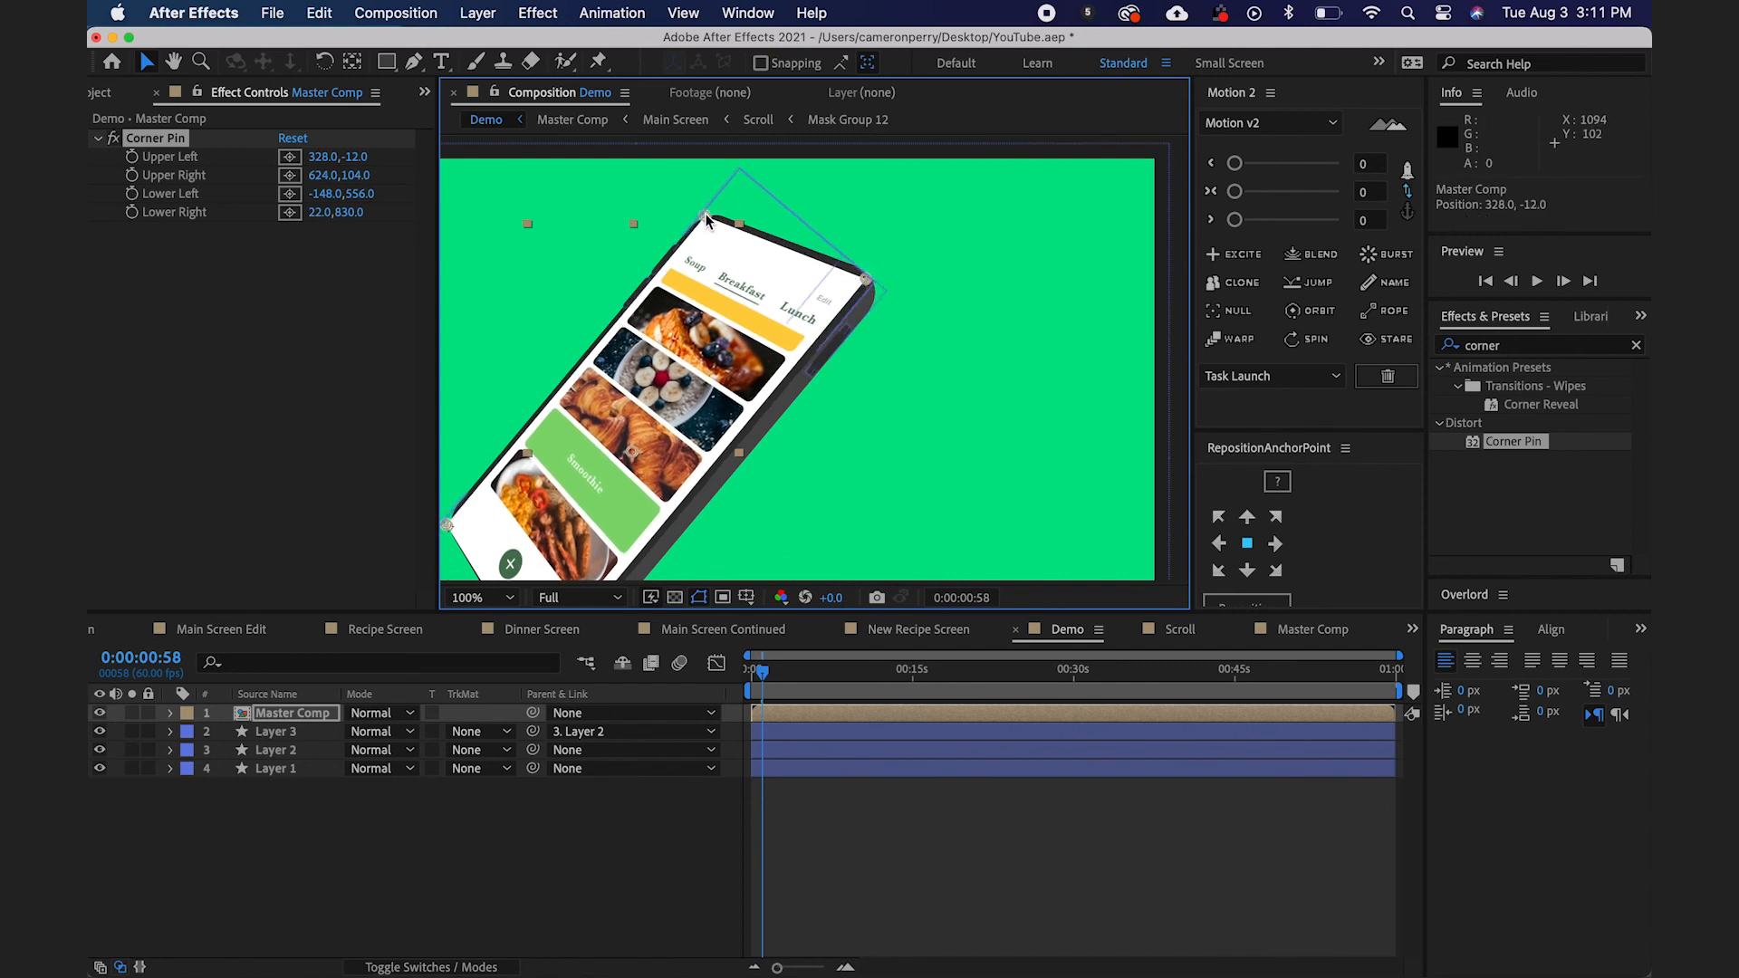
left_click(479, 598)
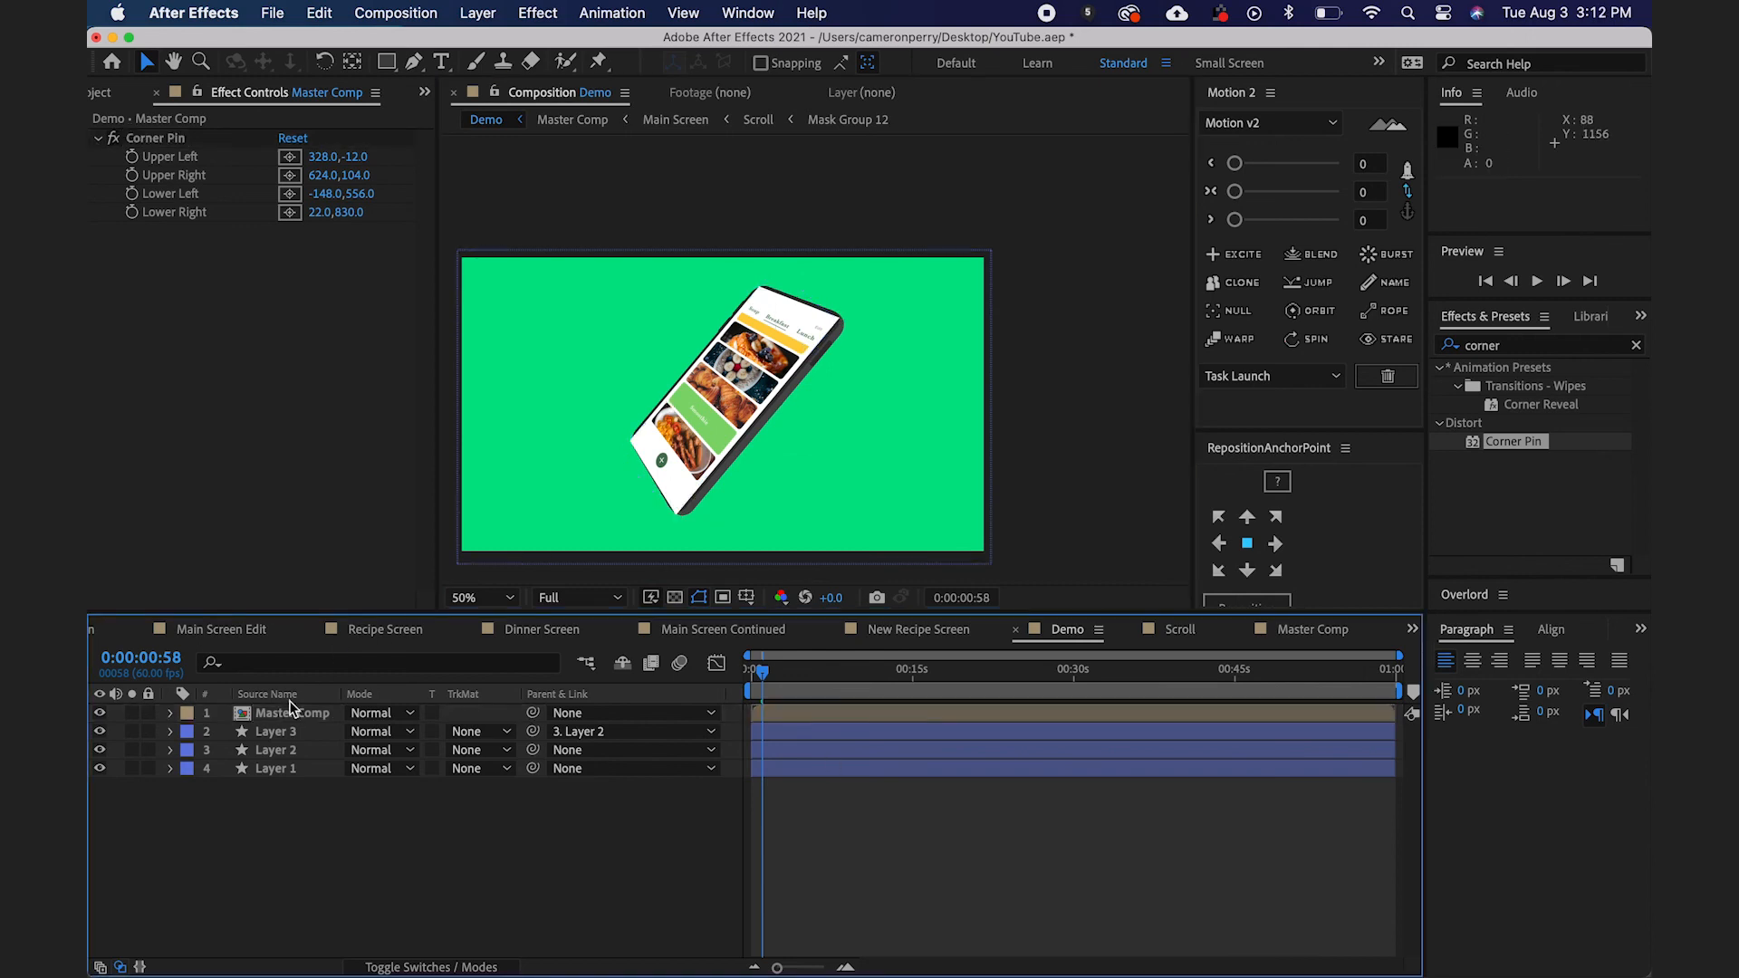
With Layer 3 above Master Comp, set Master Comp's track matte to Alpha Matte 'Layer 3'.
left_click(271, 730)
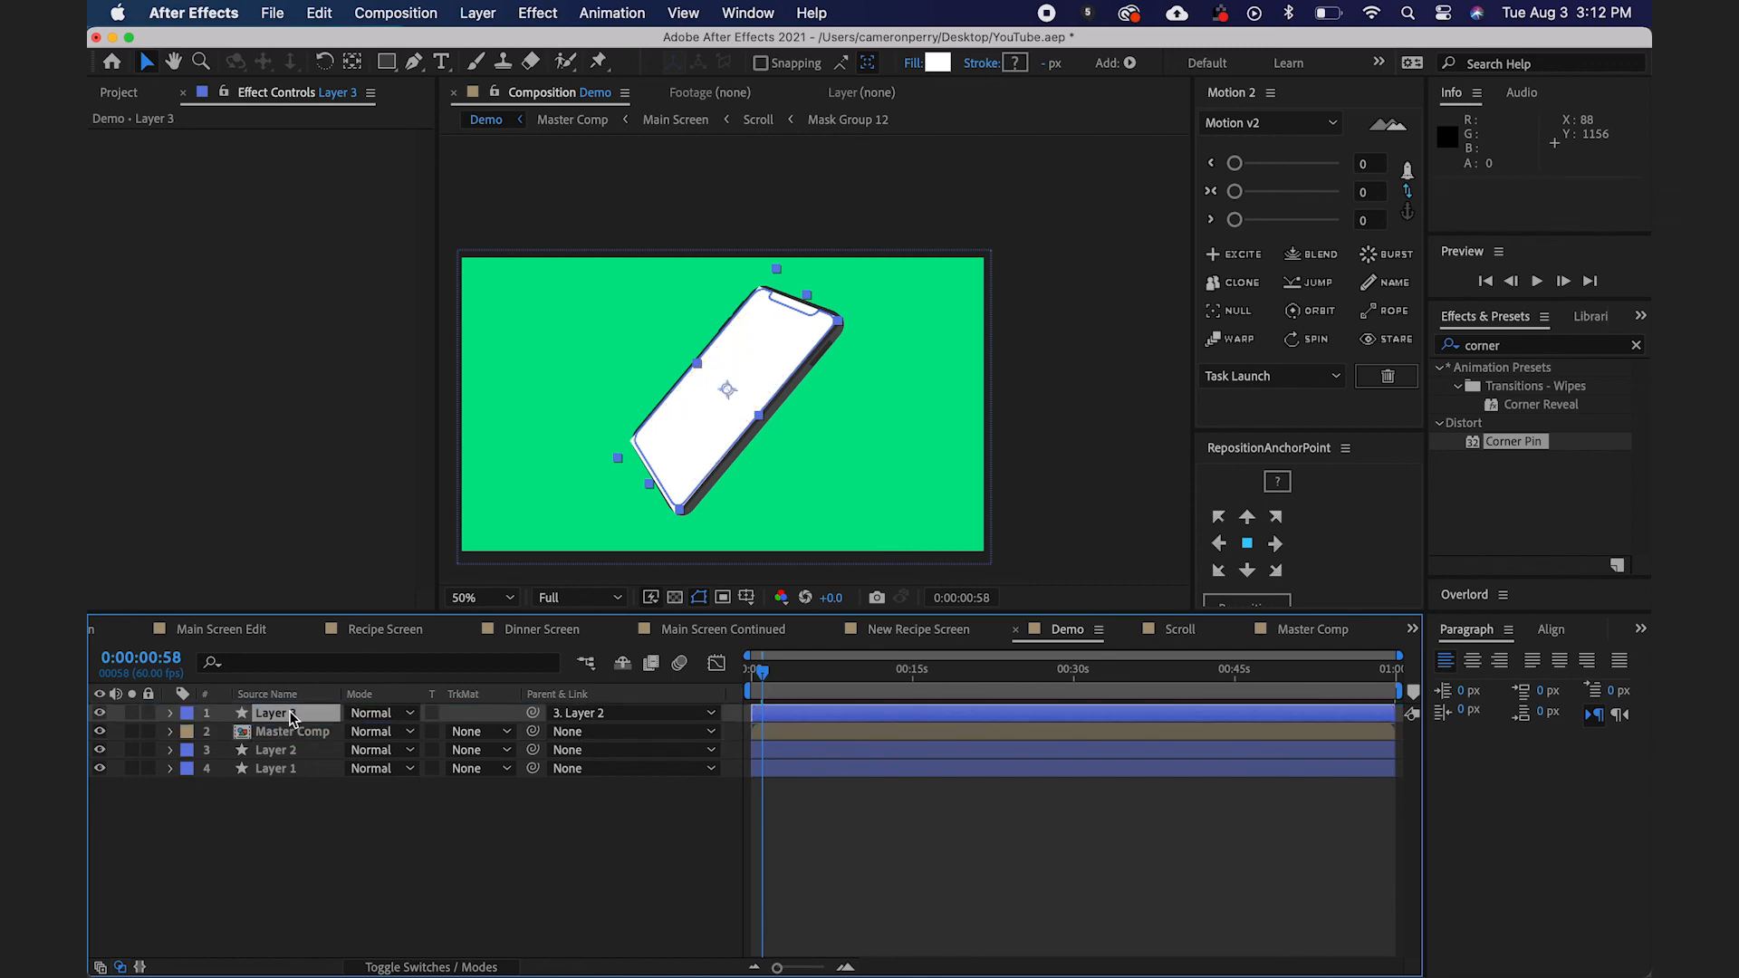
mouse_move(809, 330)
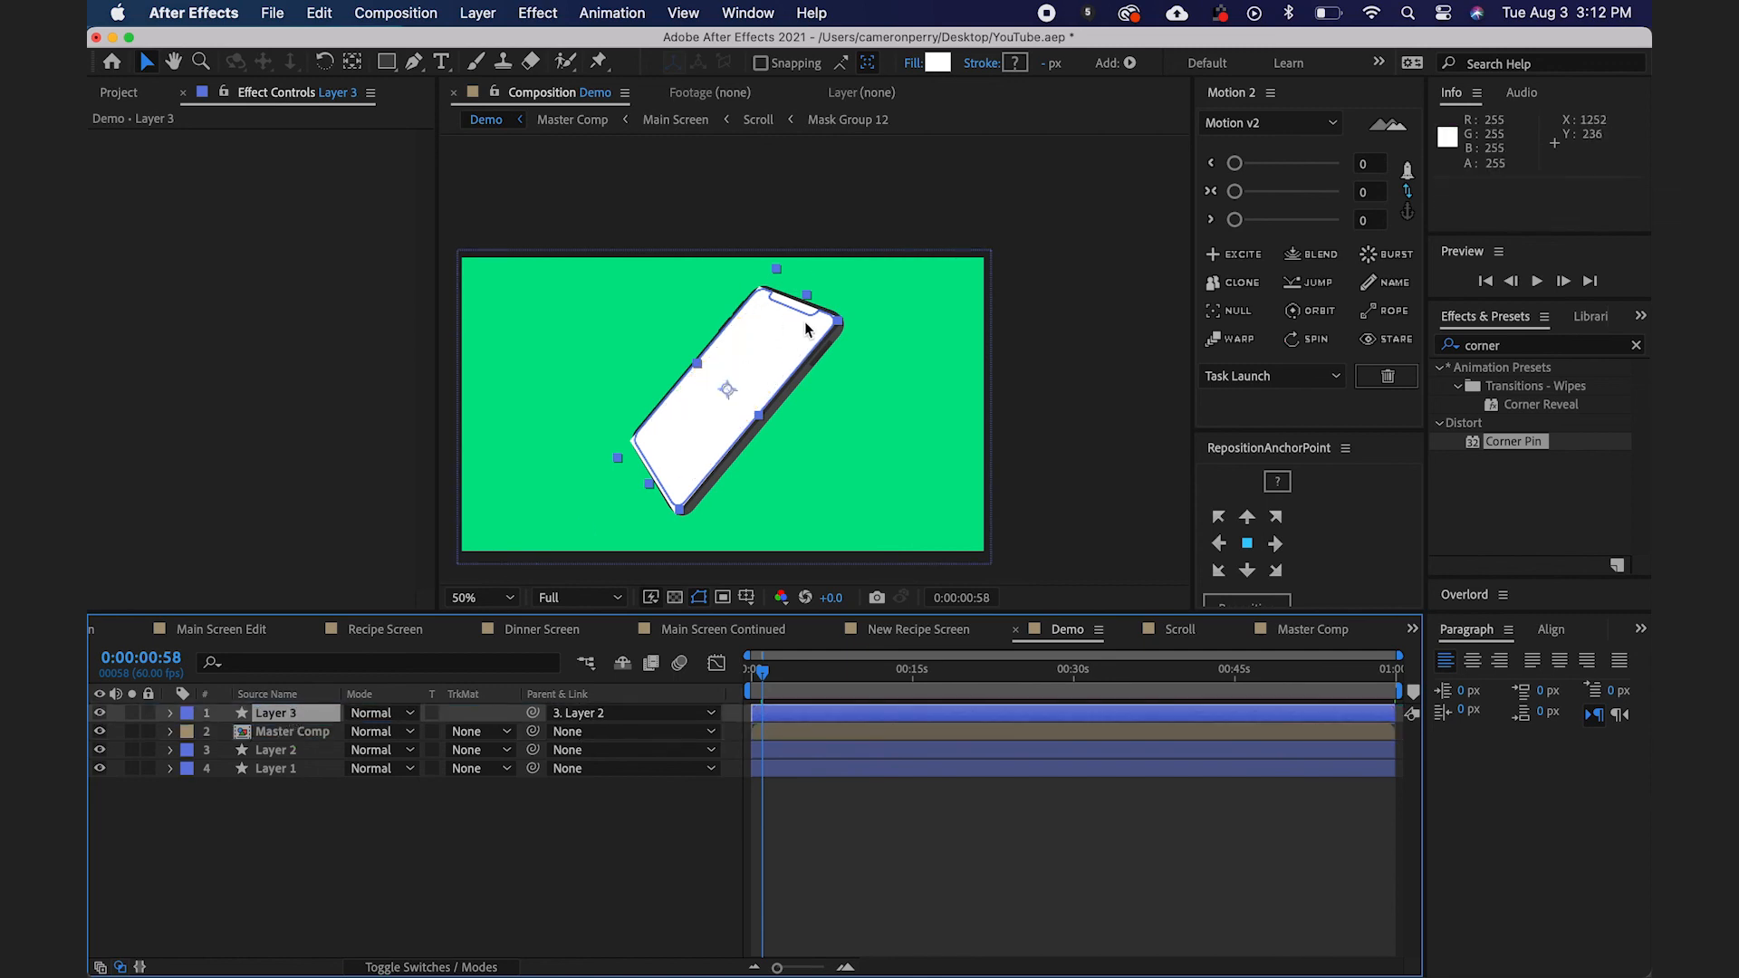
mouse_move(813, 313)
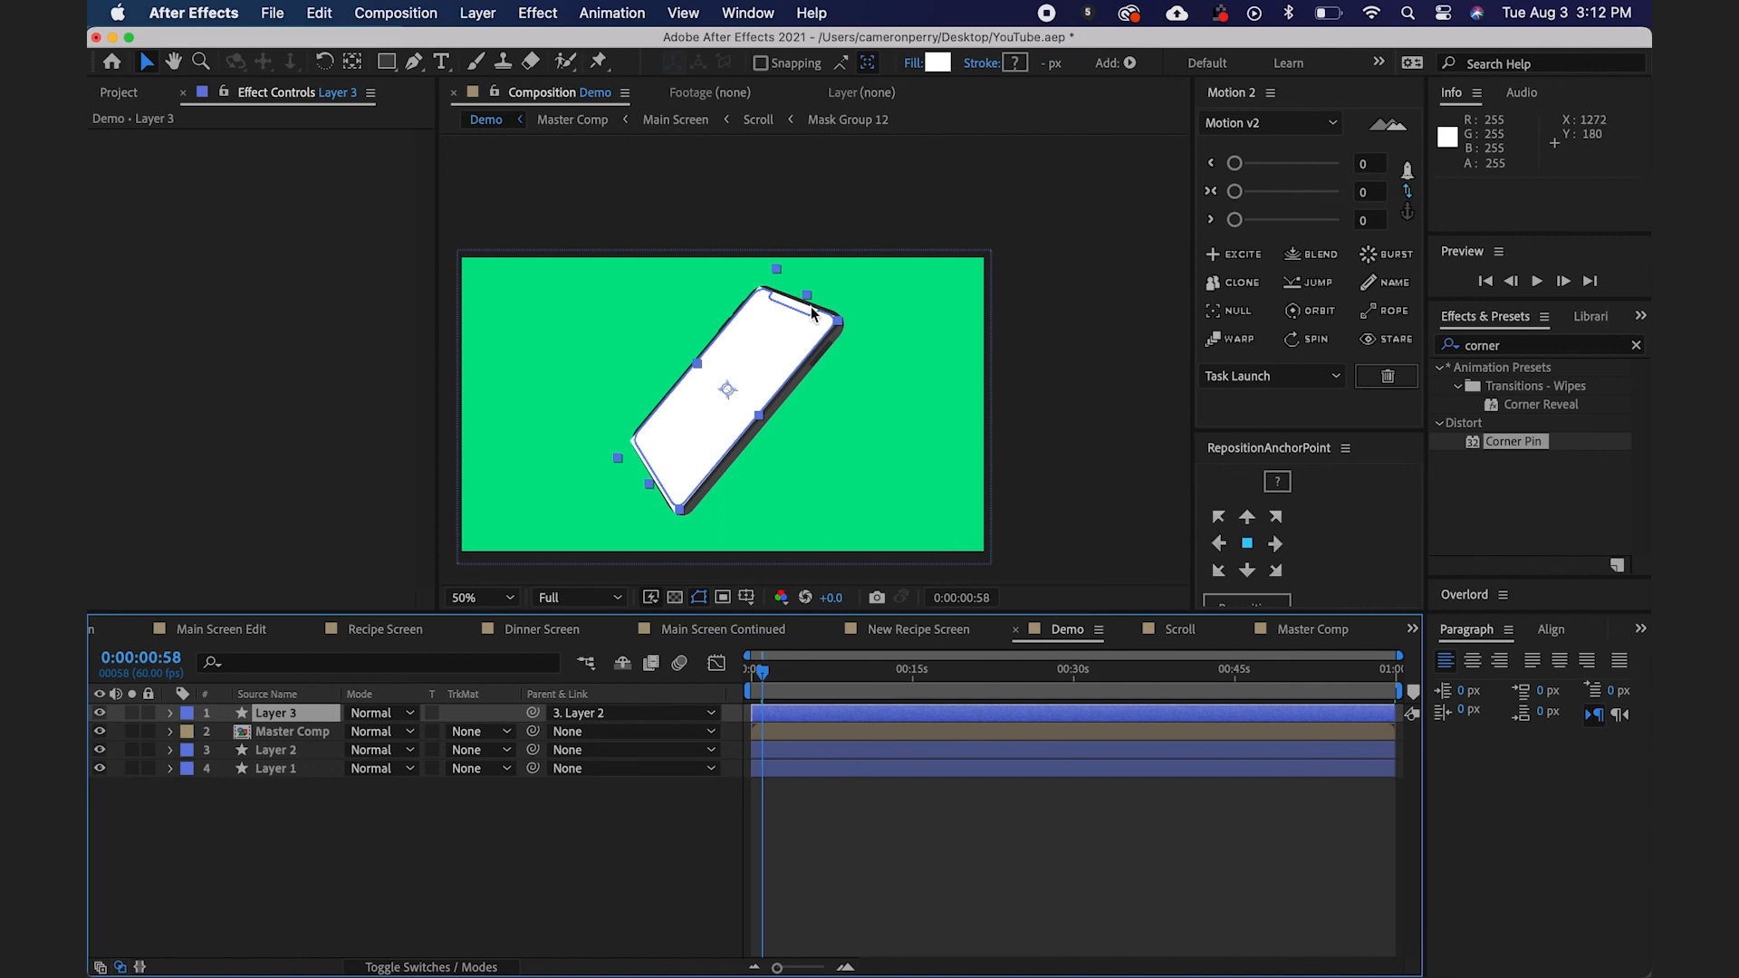
mouse_move(819, 328)
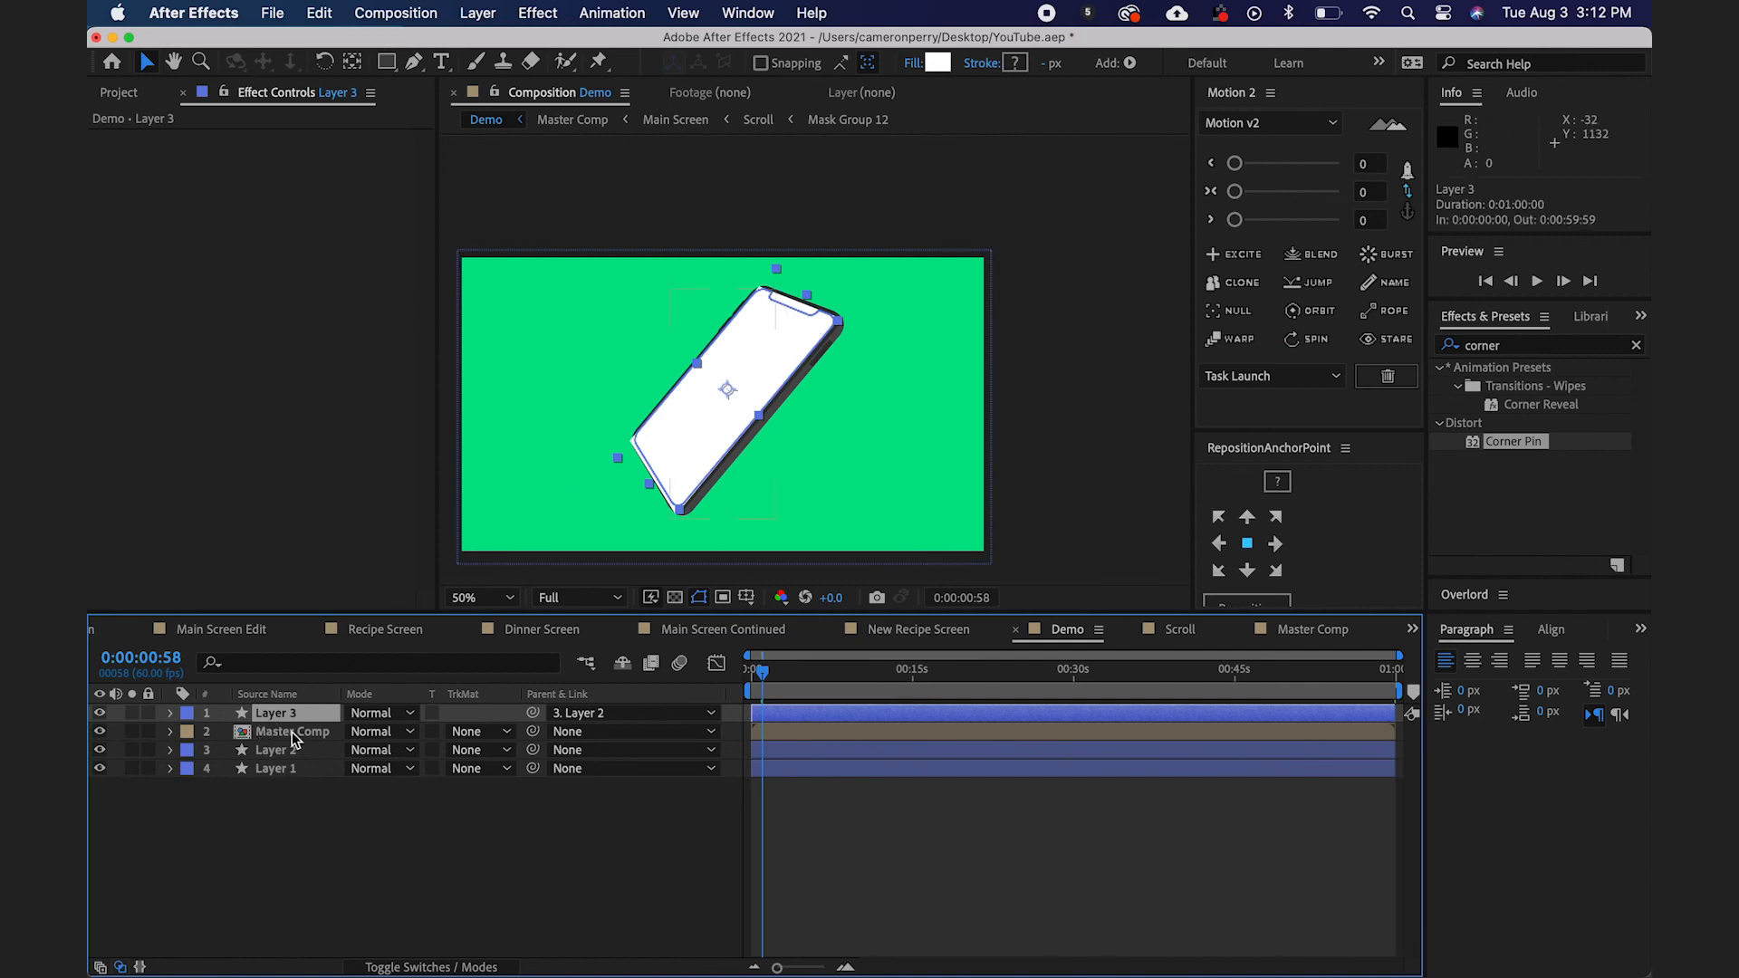
left_click(293, 731)
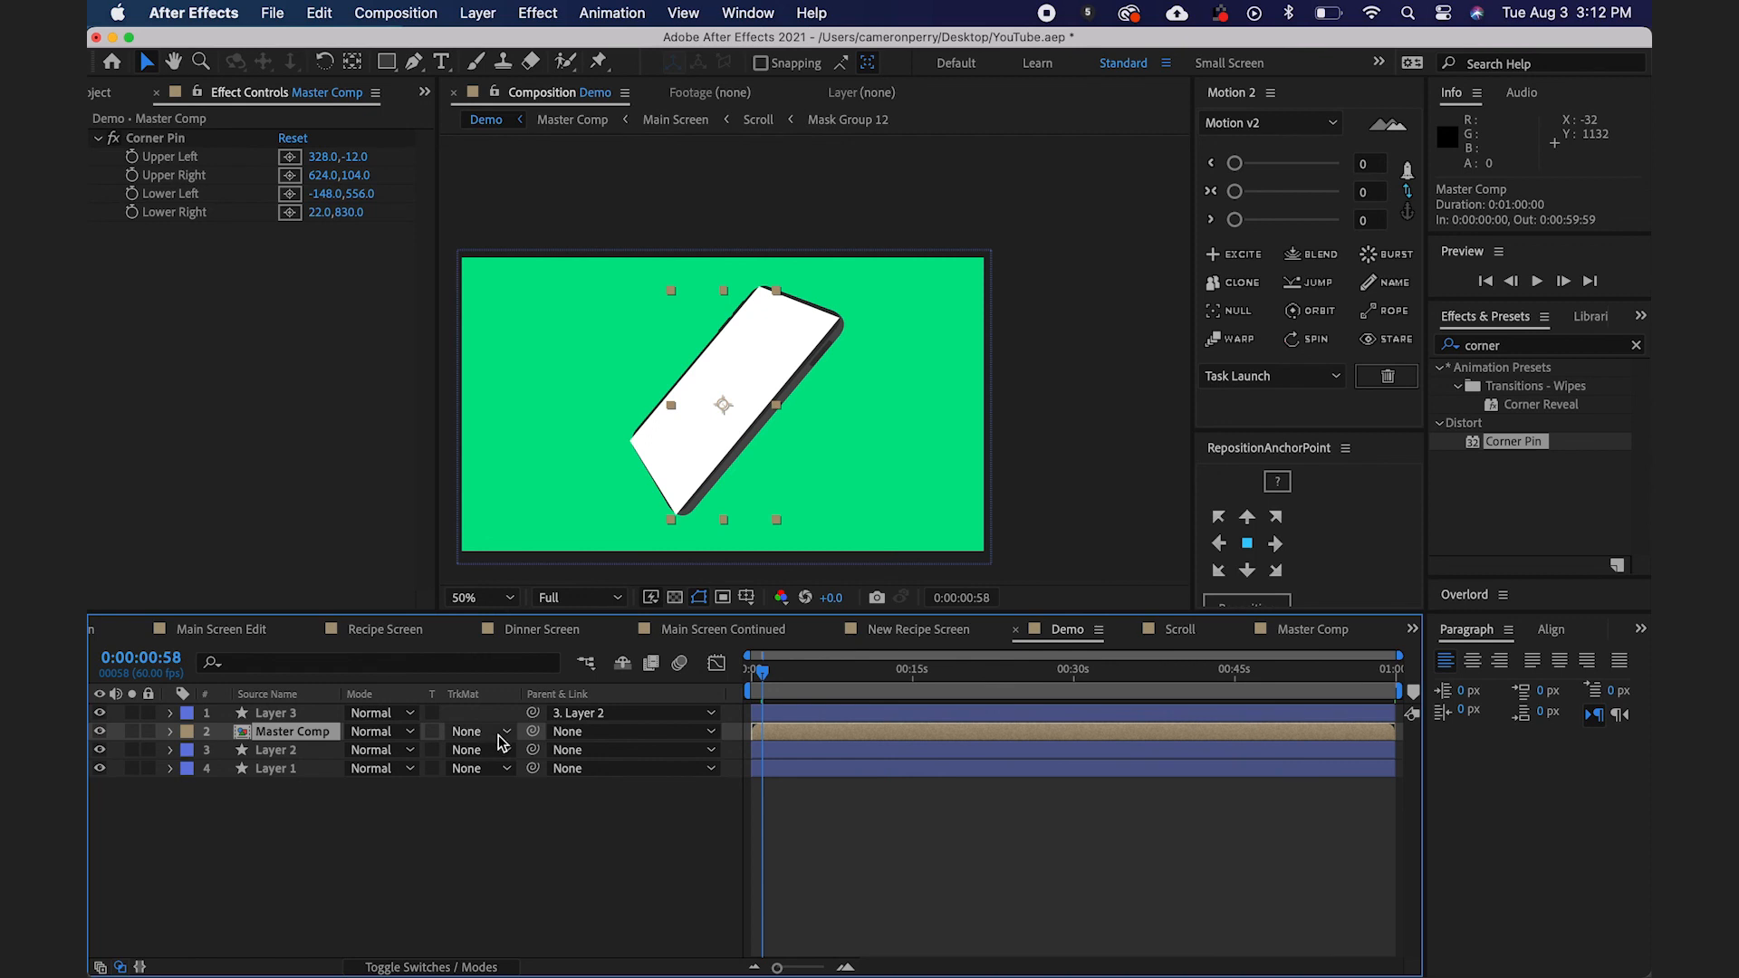
left_click(478, 731)
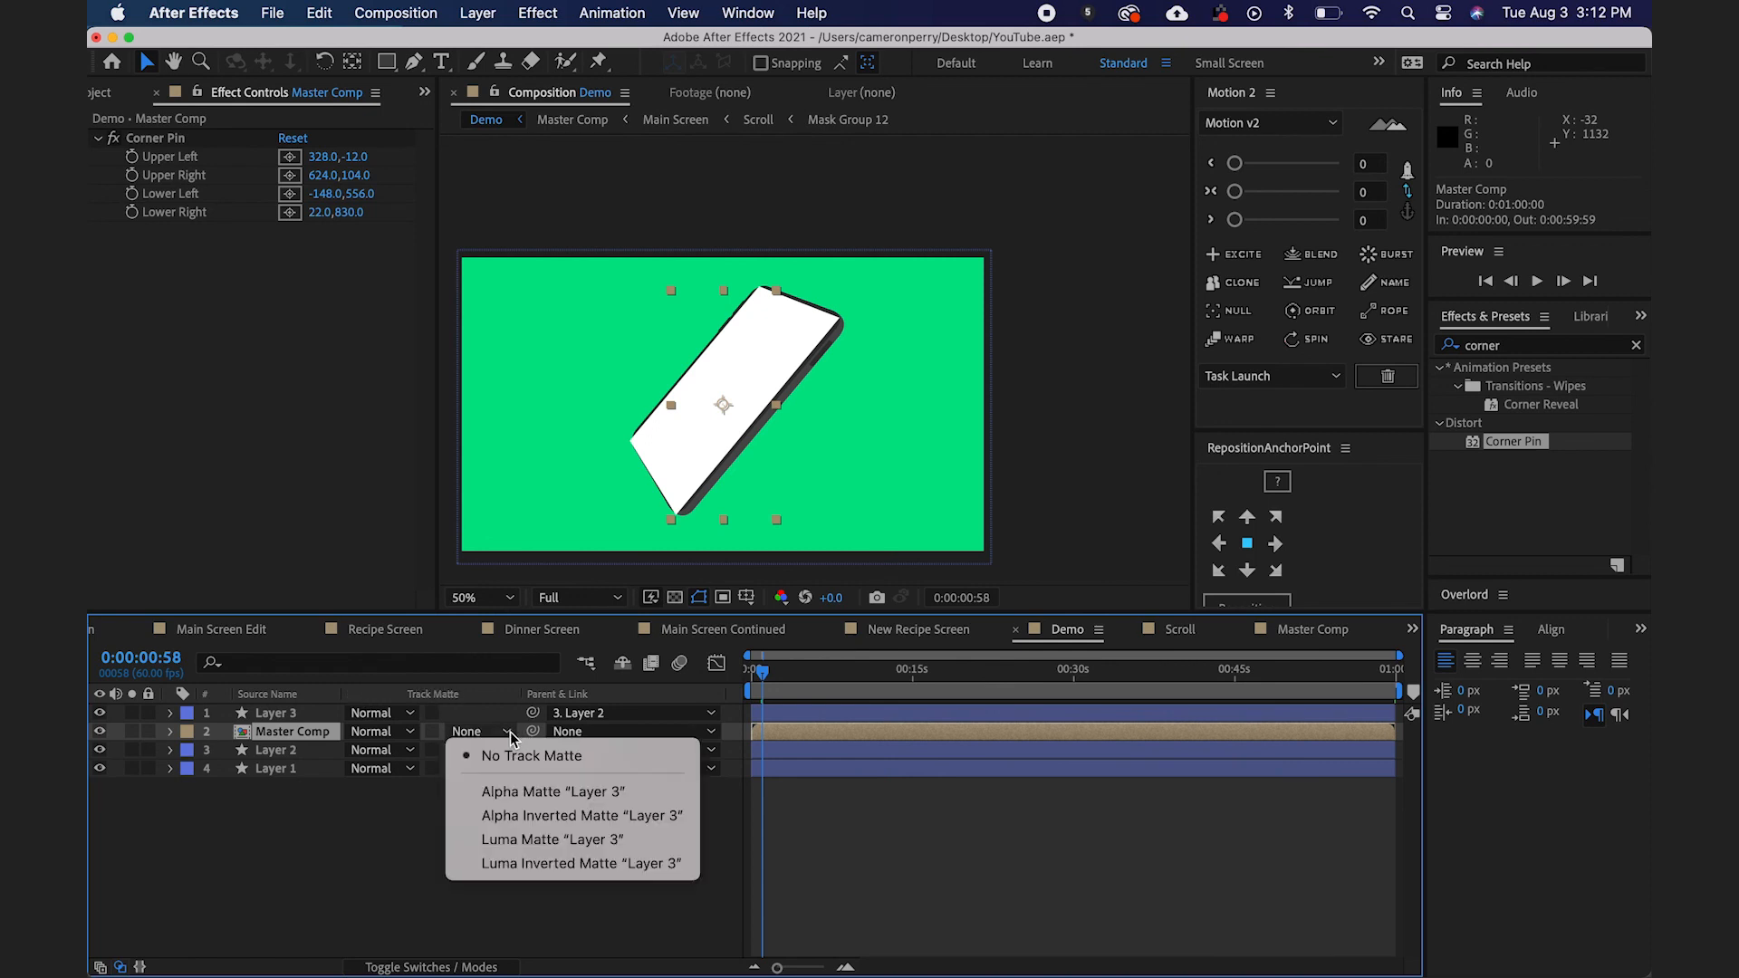
left_click(531, 756)
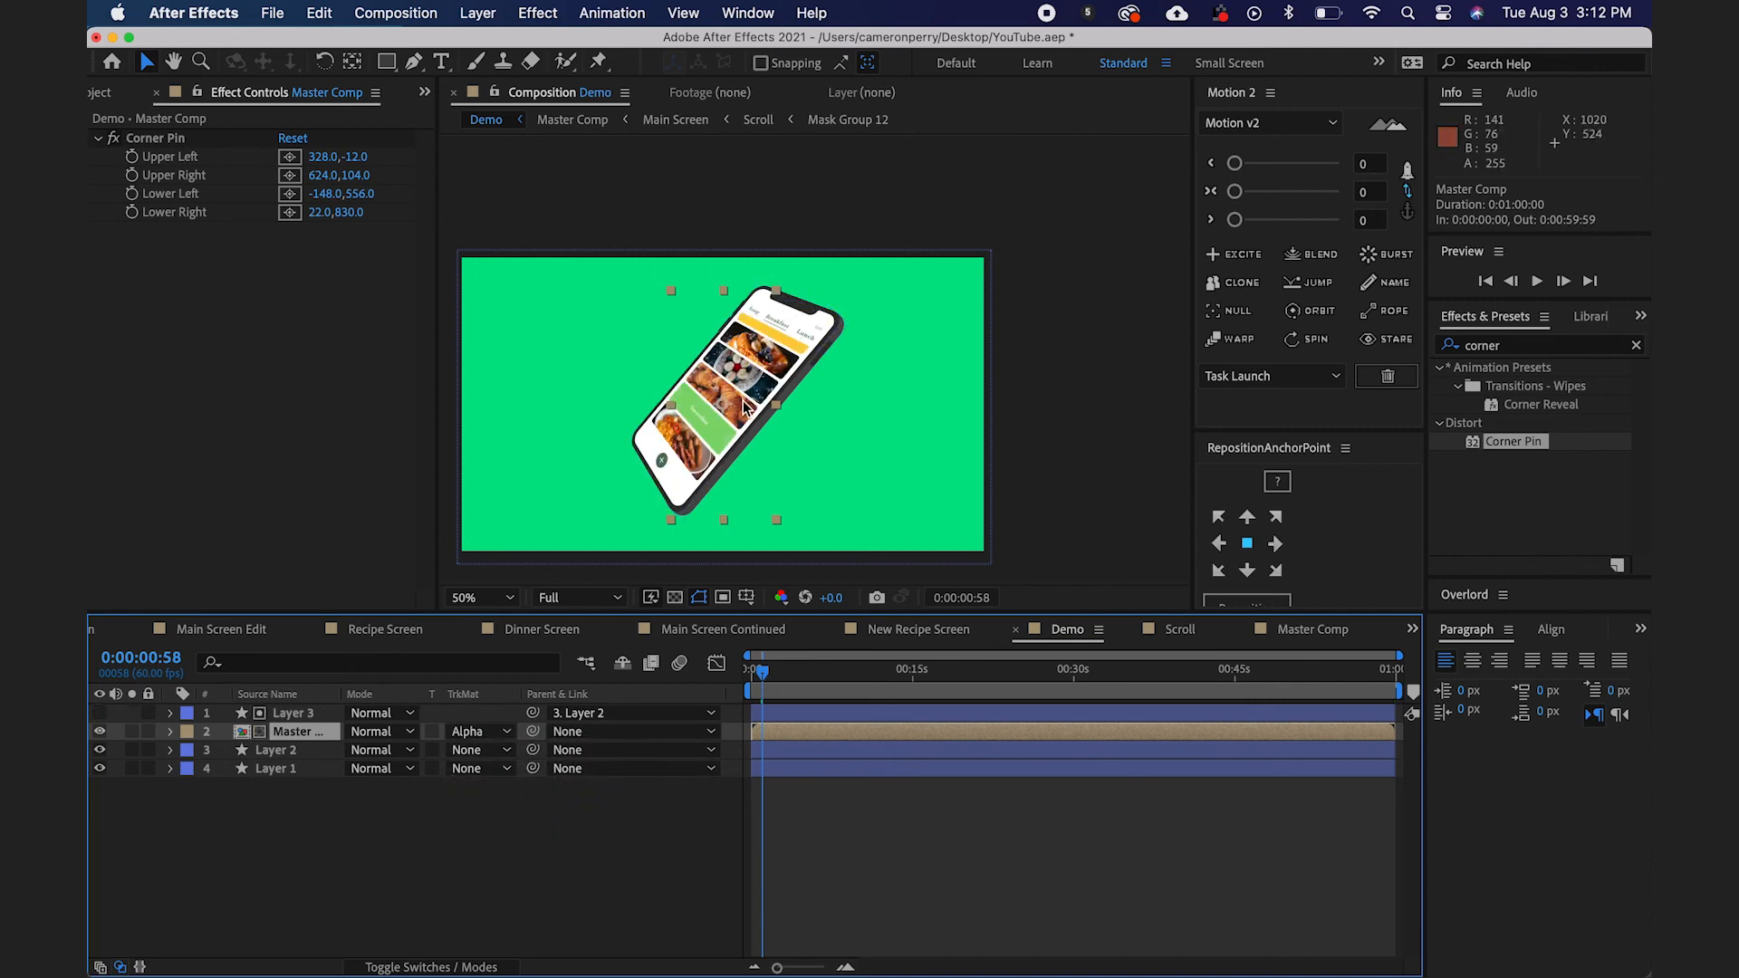
mouse_move(771, 464)
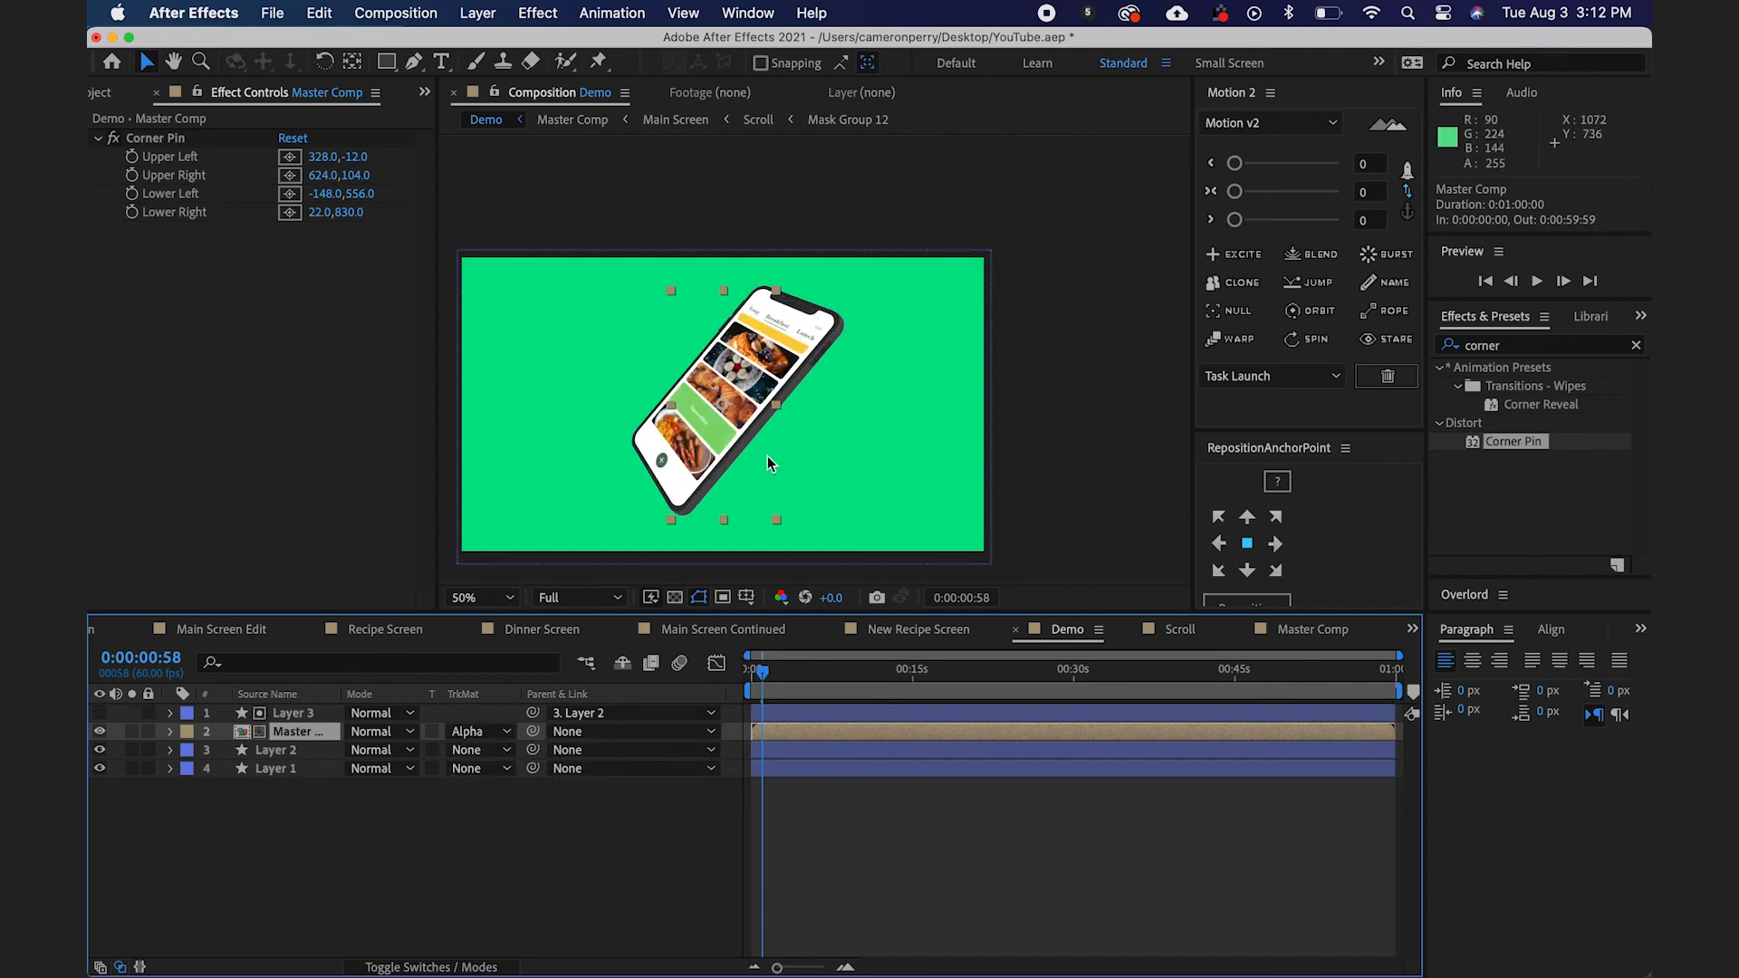